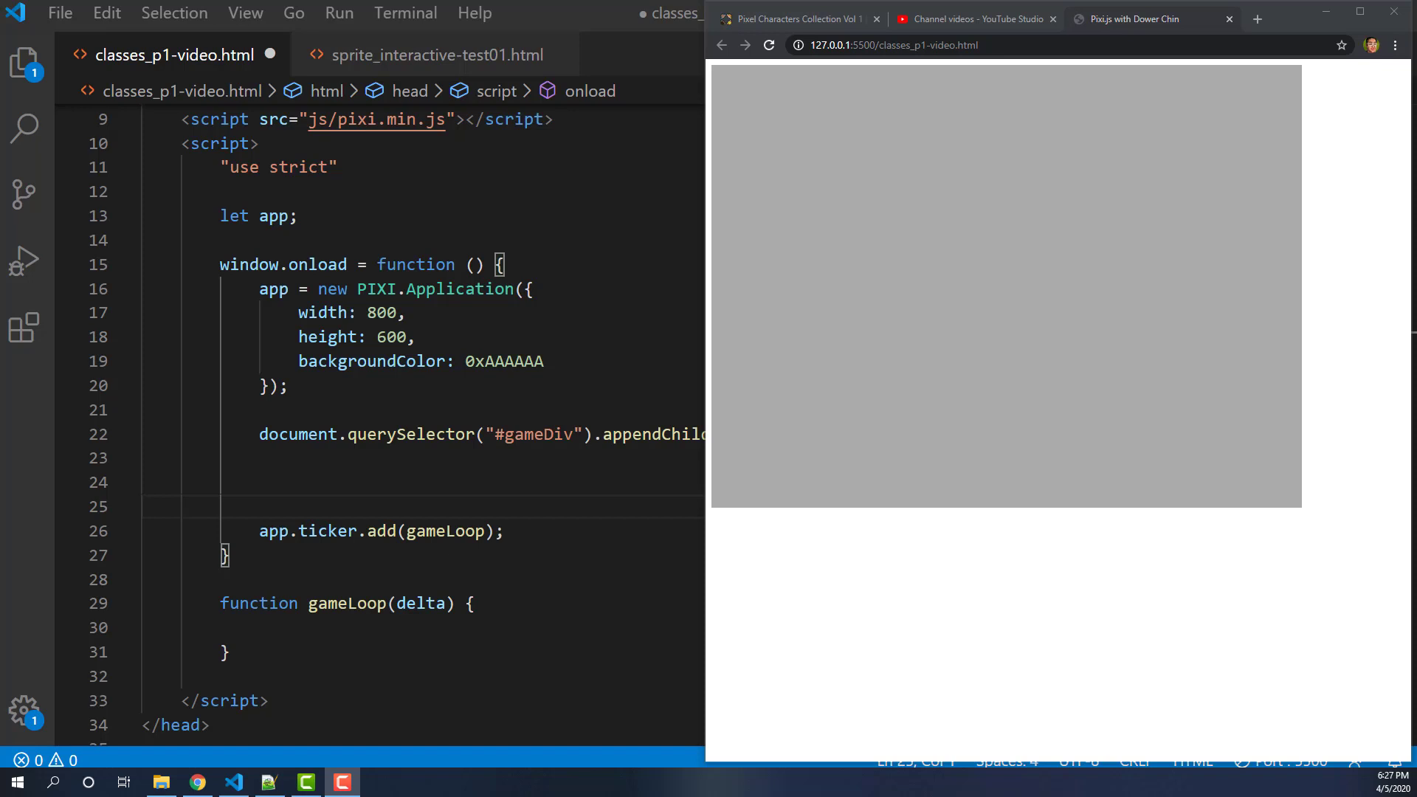
mouse_move(703, 416)
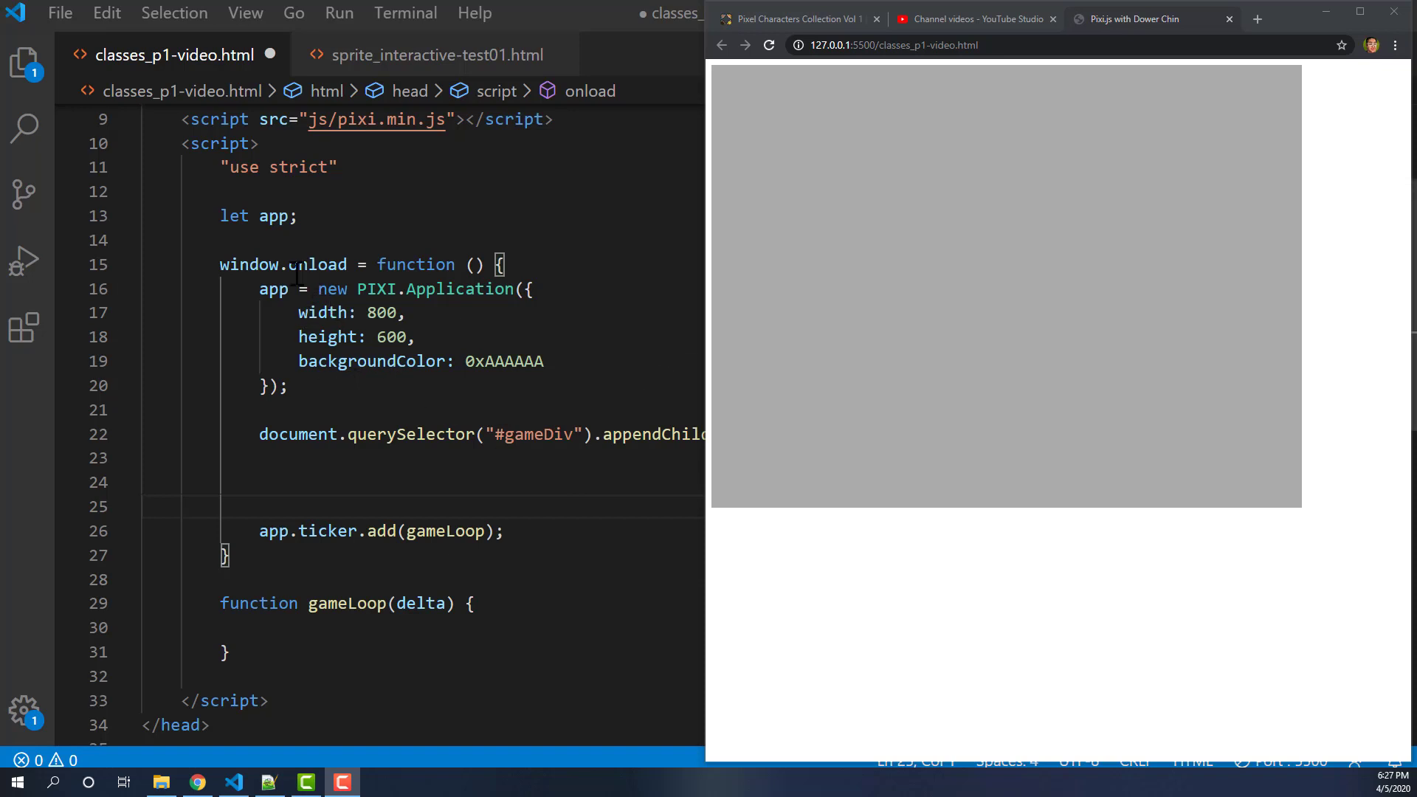
mouse_move(401, 313)
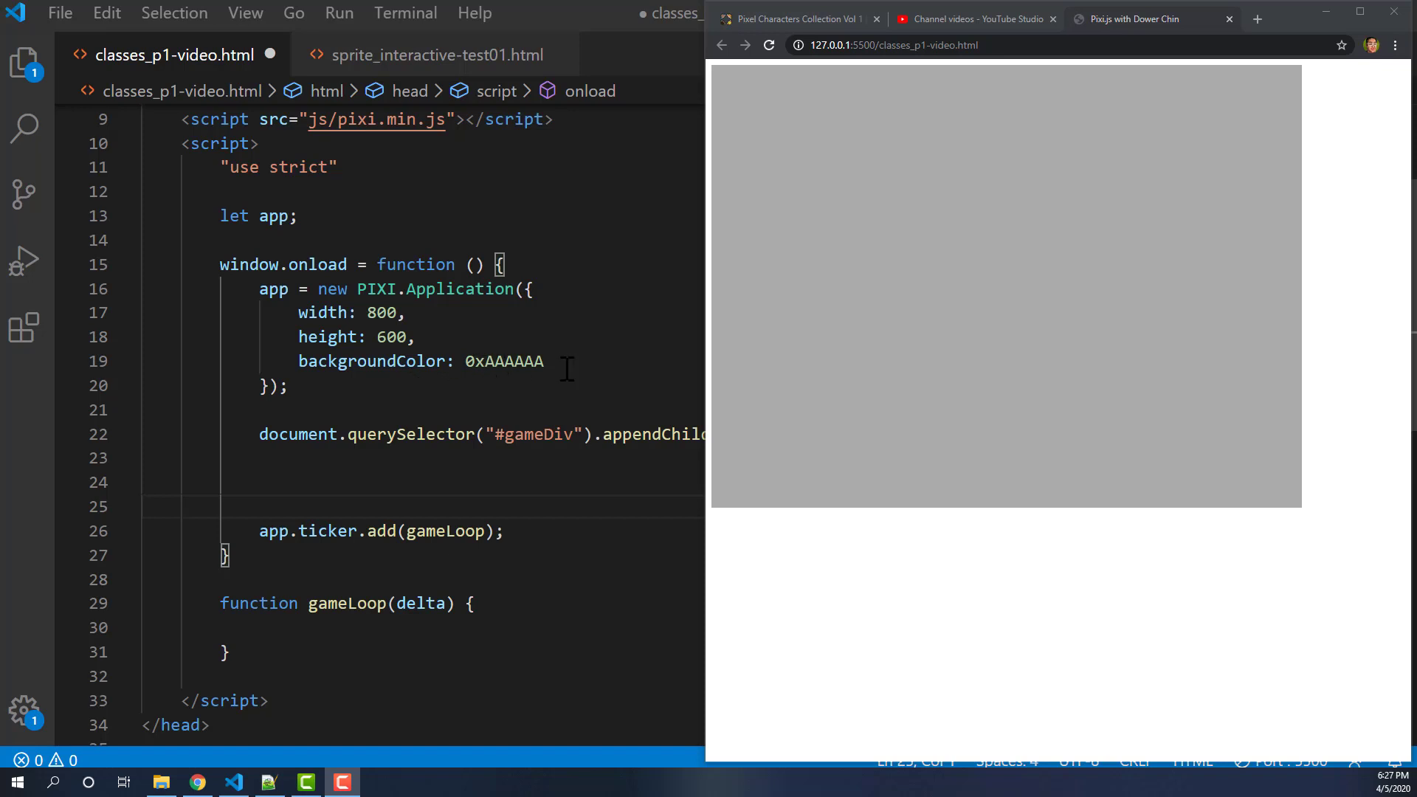
- Show the Pixel Characters Collection Vol 1 asset store page in Chrome
scroll(down, 3)
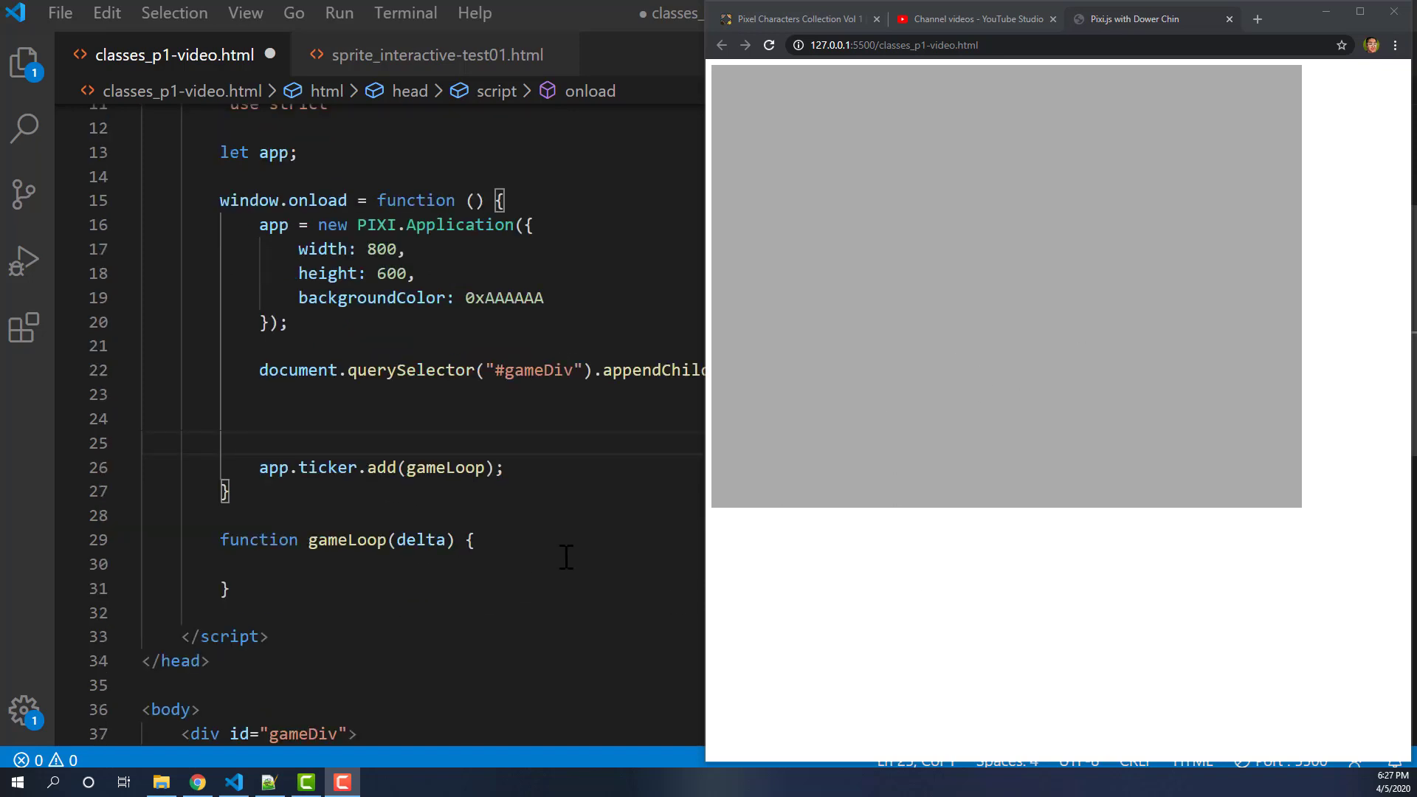
scroll(down, 3)
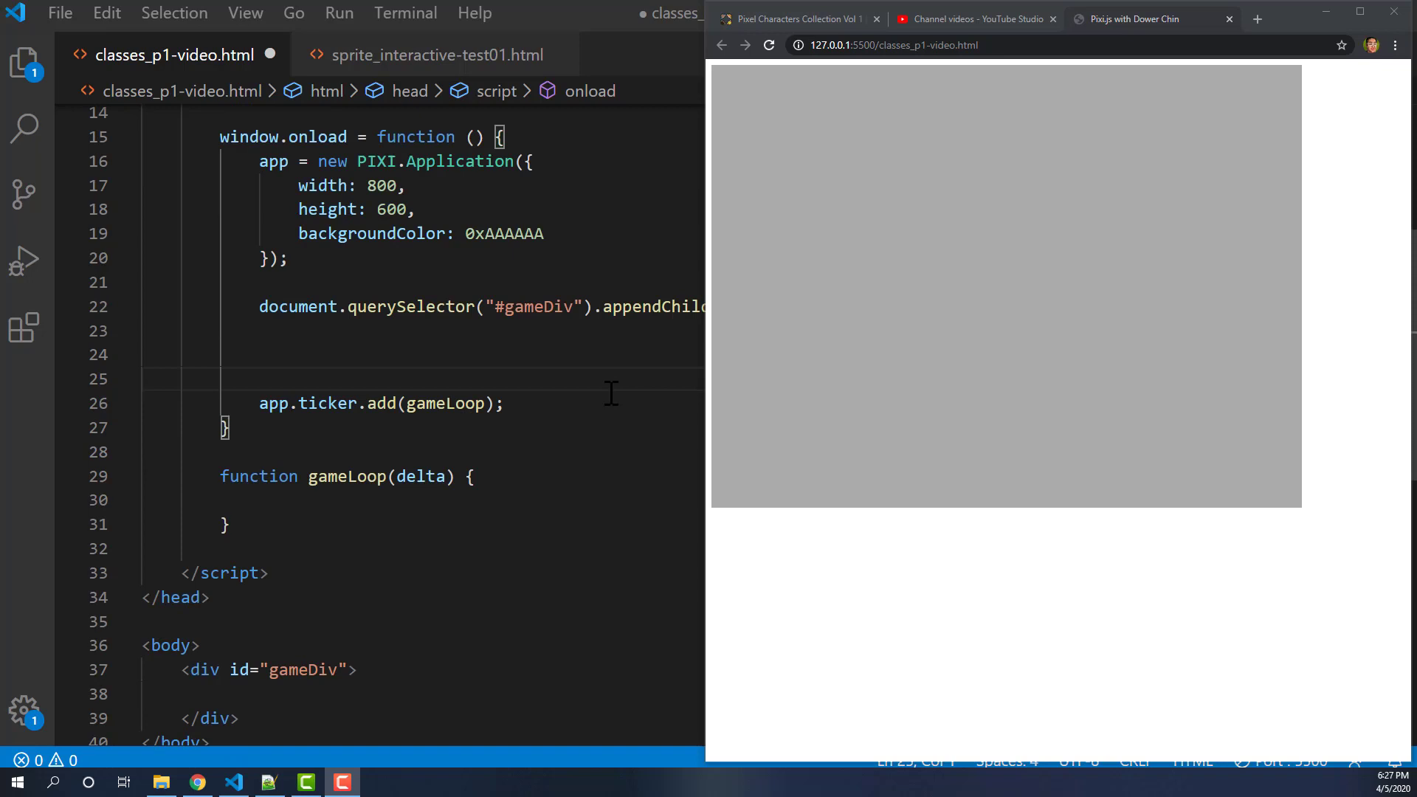
scroll(up, 3)
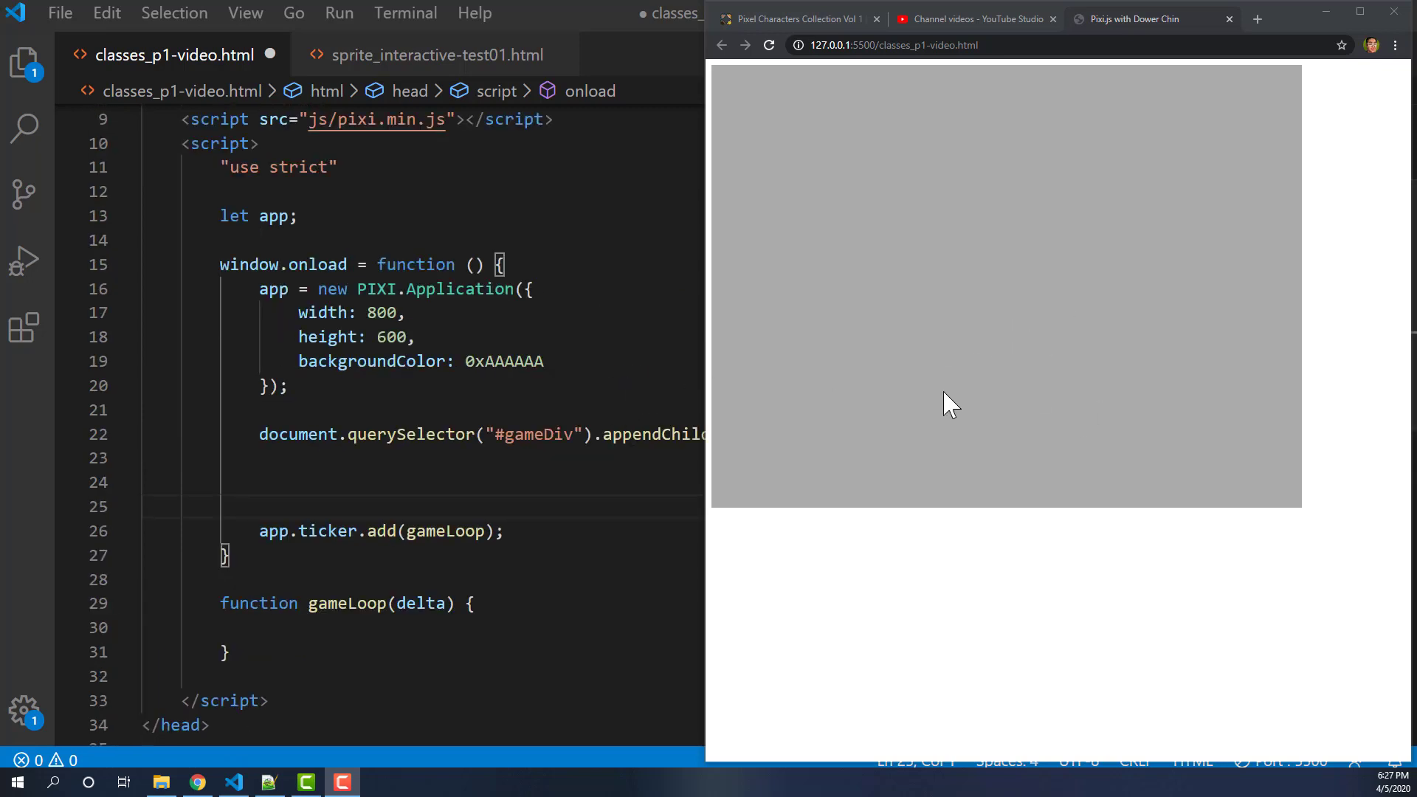
mouse_move(563, 384)
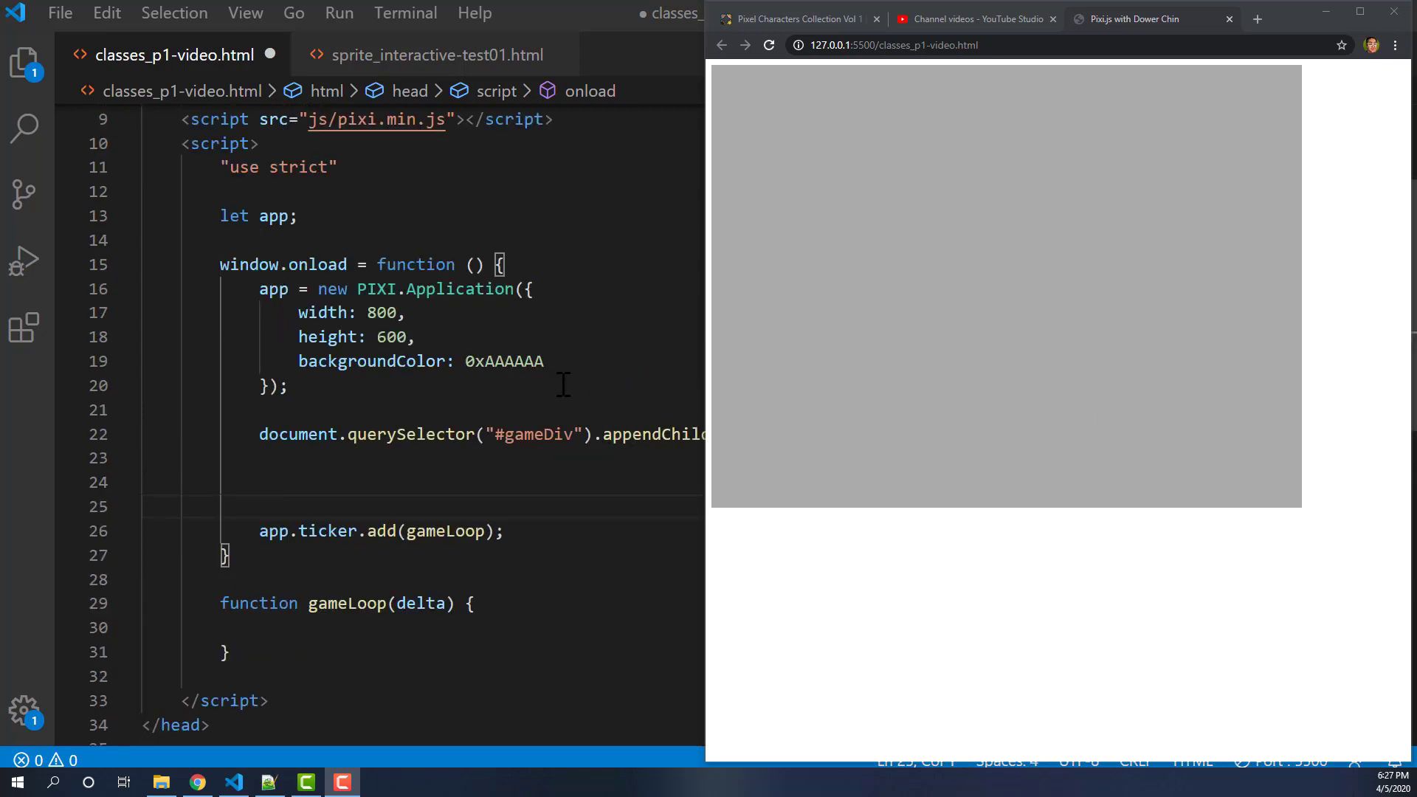
click(795, 18)
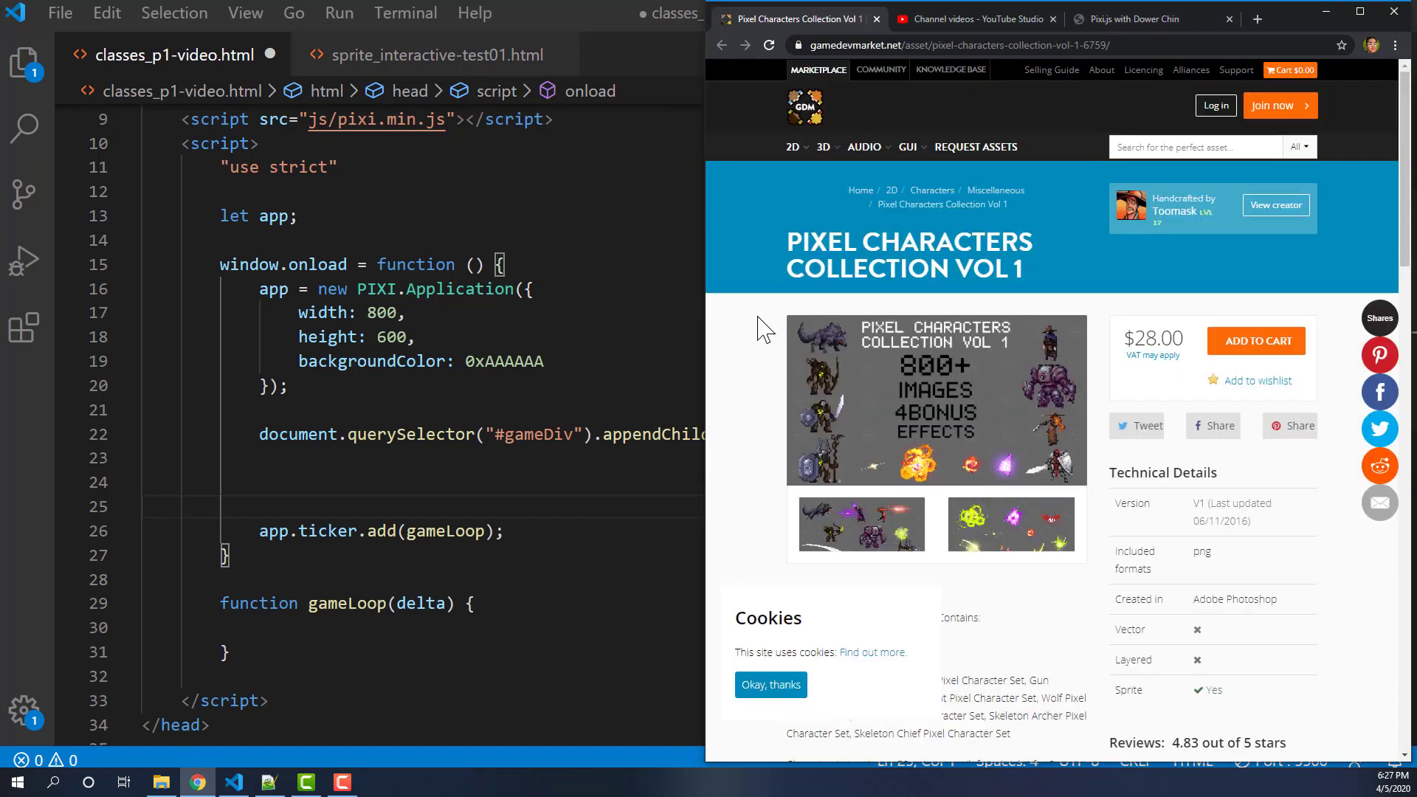
mouse_move(783, 107)
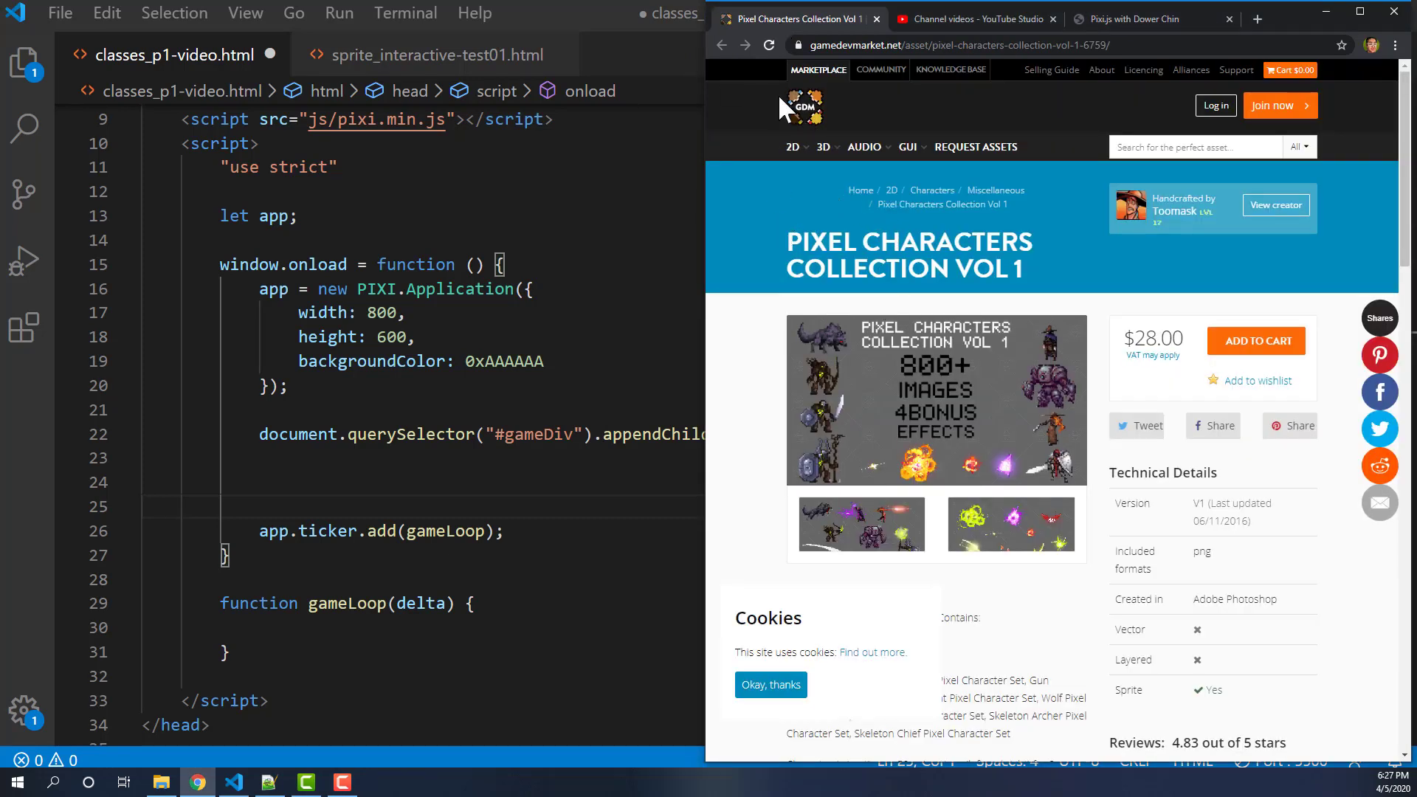
mouse_move(782, 276)
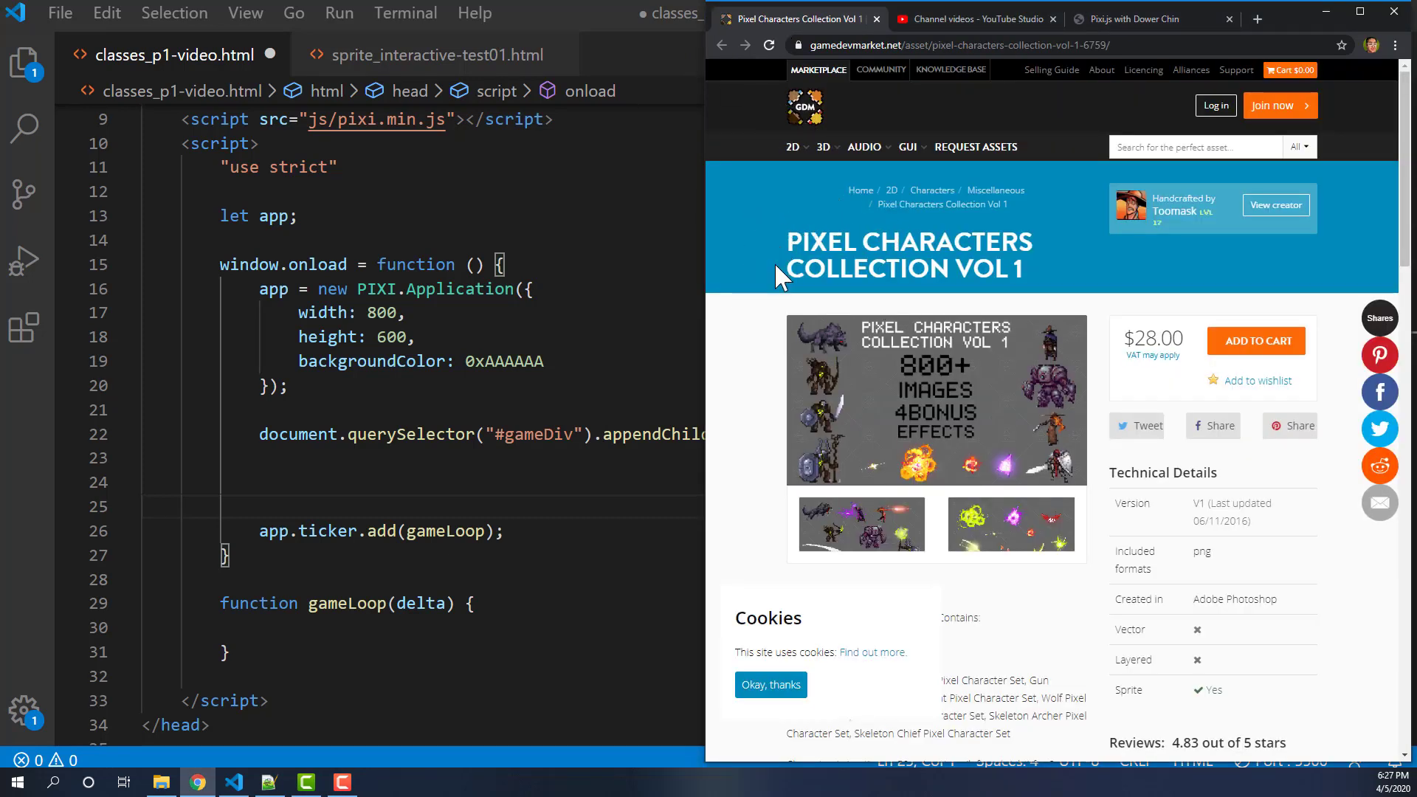
mouse_move(856, 263)
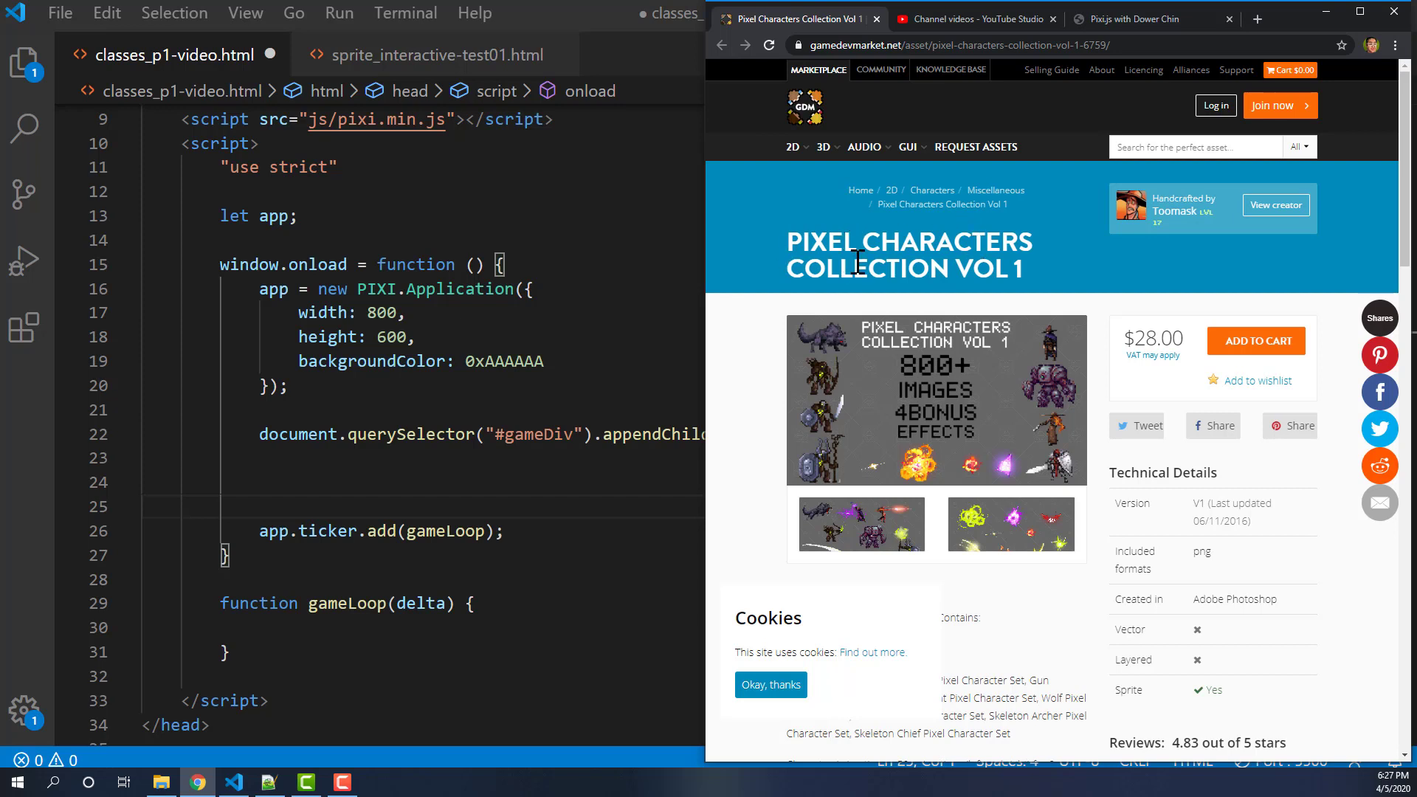
mouse_move(814, 384)
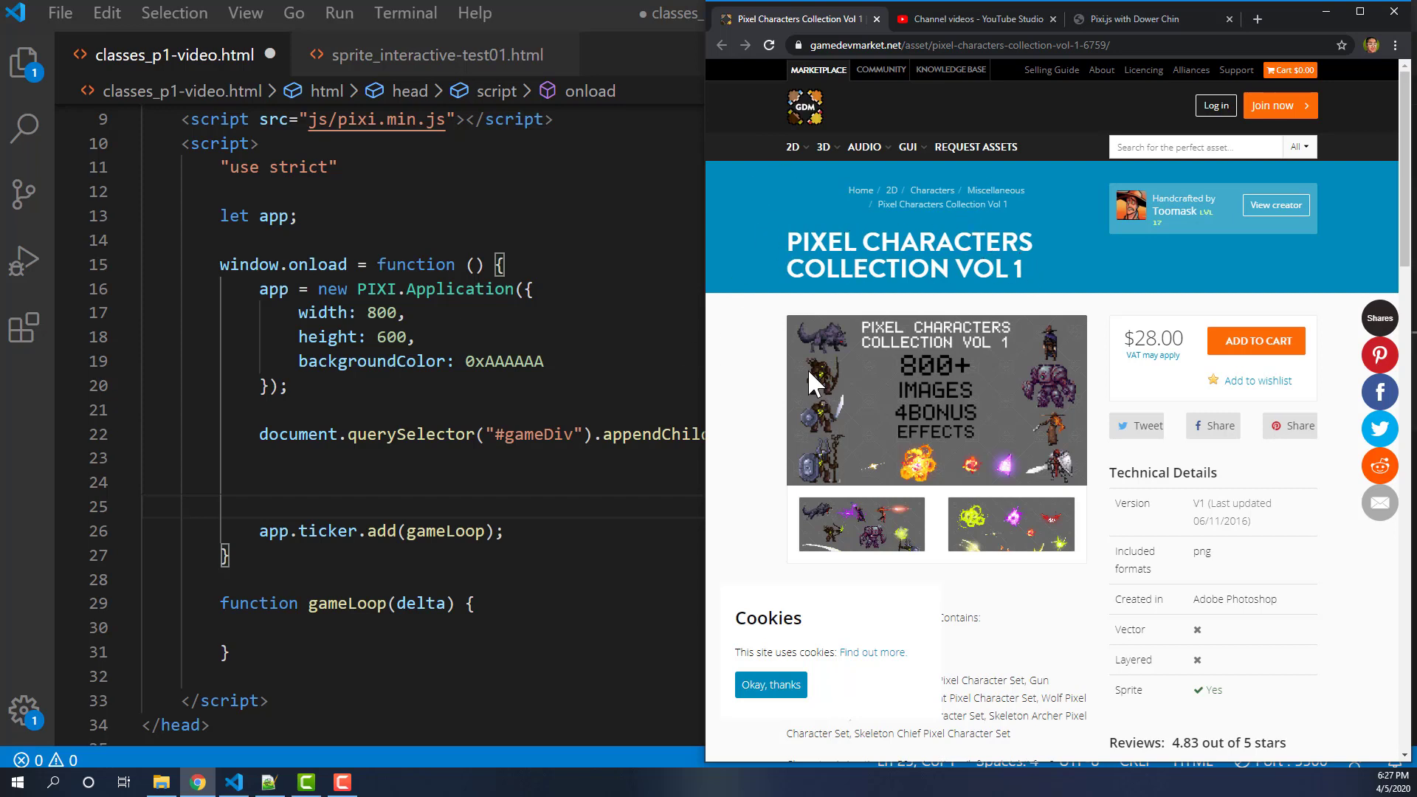
mouse_move(1107, 31)
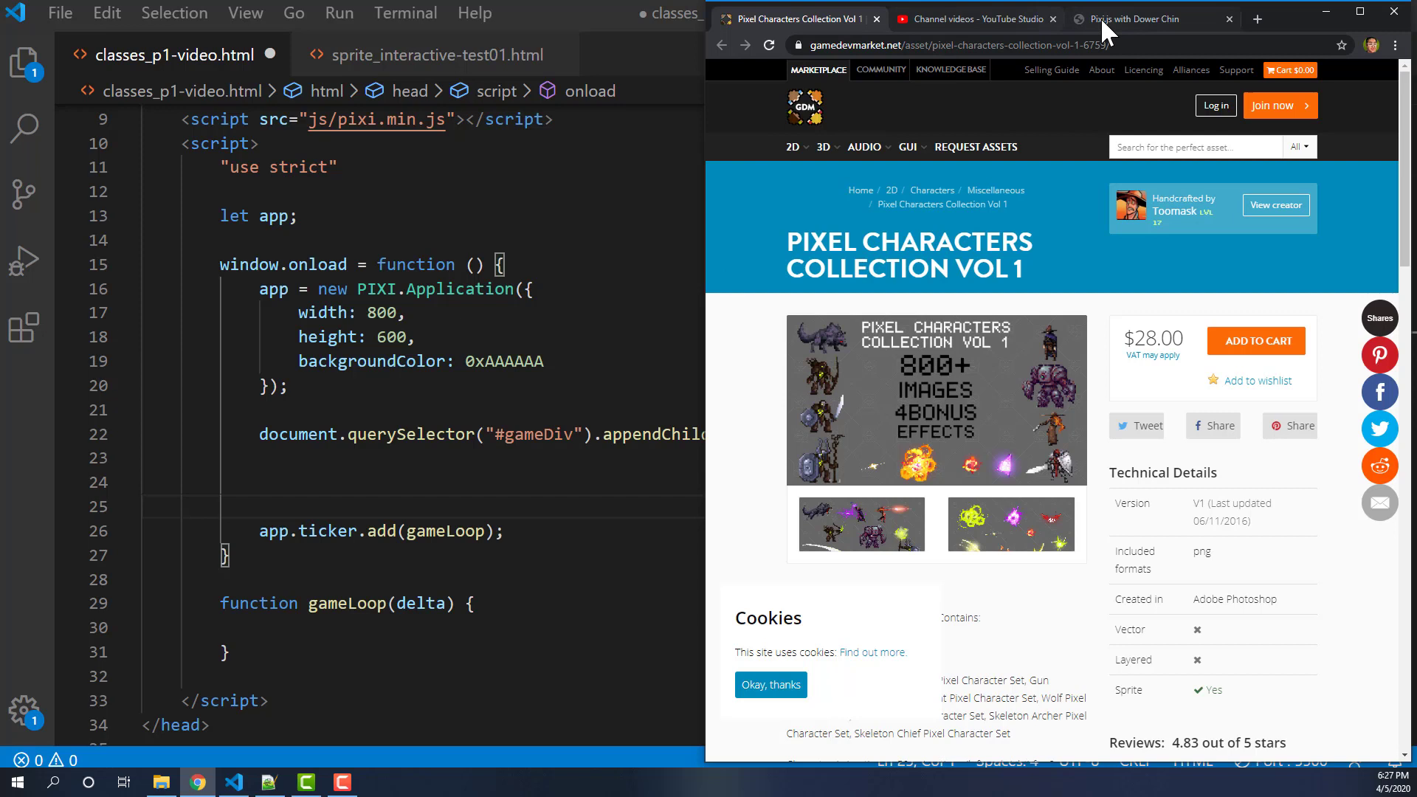
- Back in VS Code, add 'let knight;' and 'let wolf;' under 'let app;'
click(1127, 19)
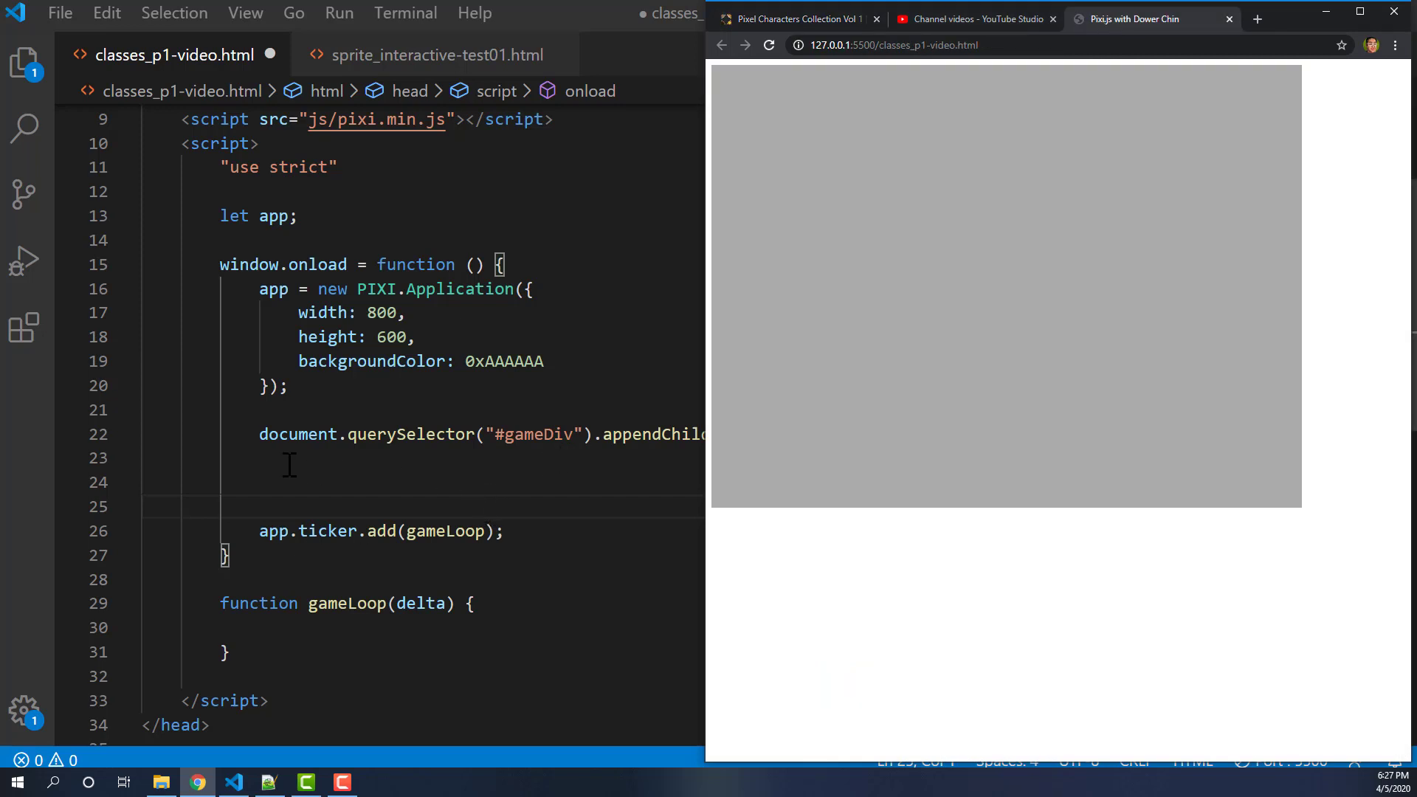
mouse_move(357, 497)
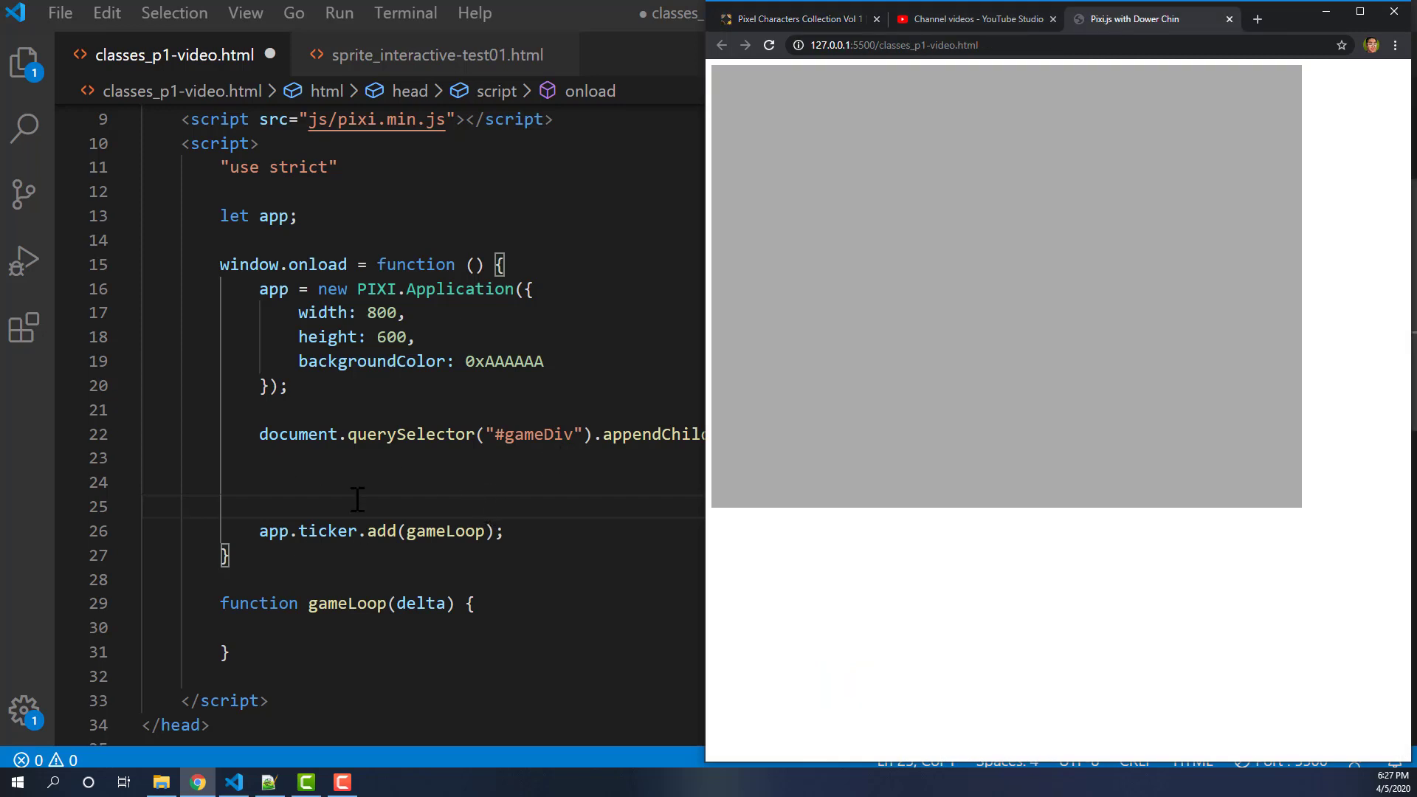
mouse_move(388, 469)
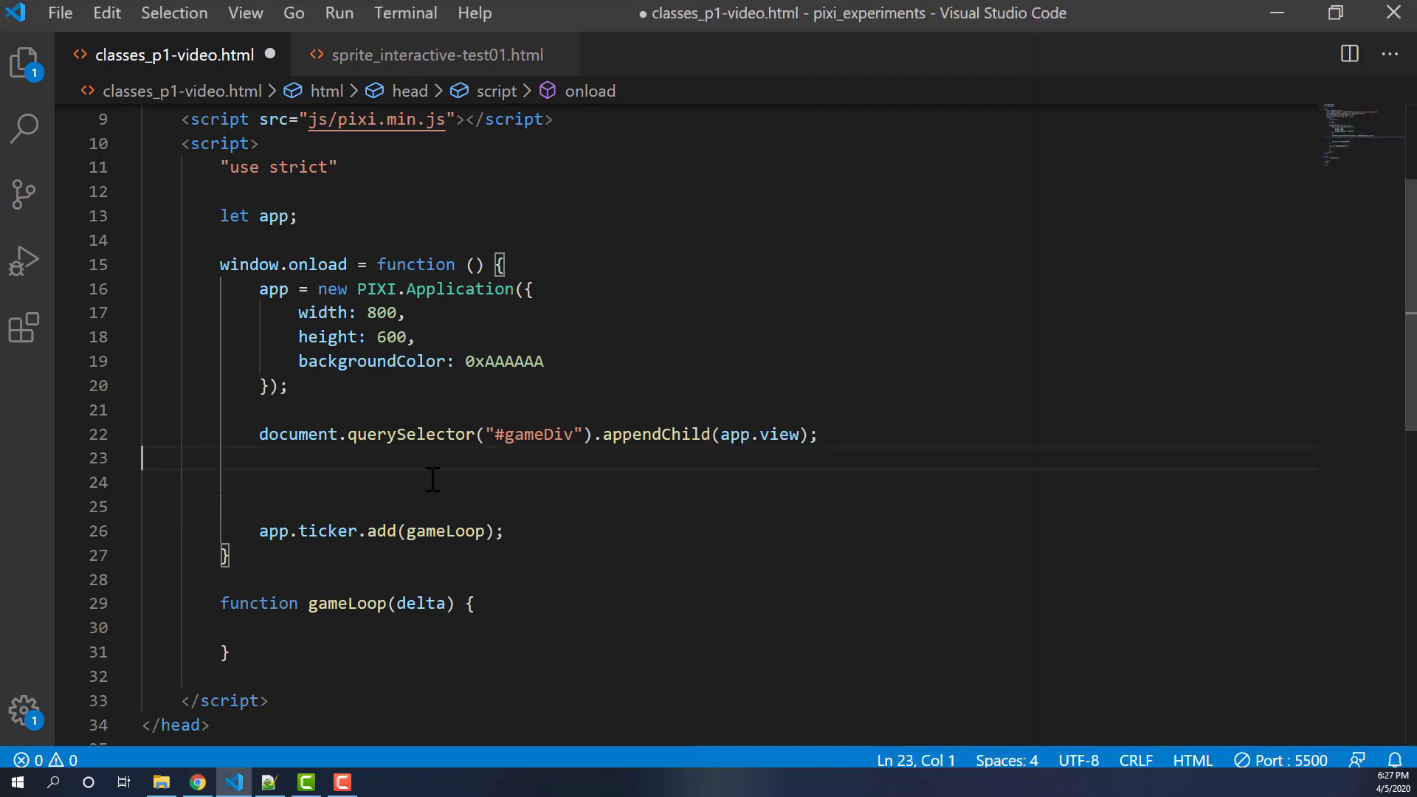
scroll(up, 3)
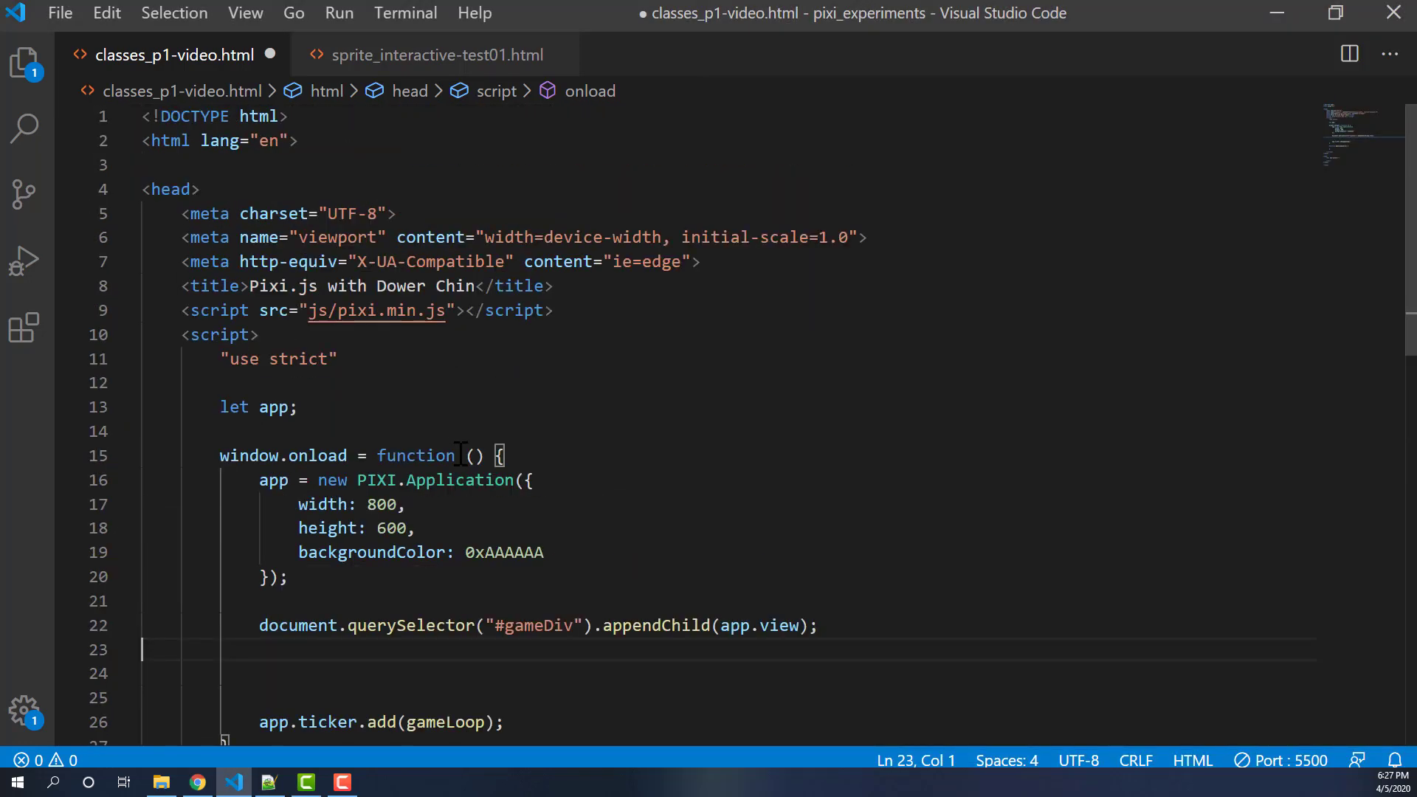
scroll(down, 3)
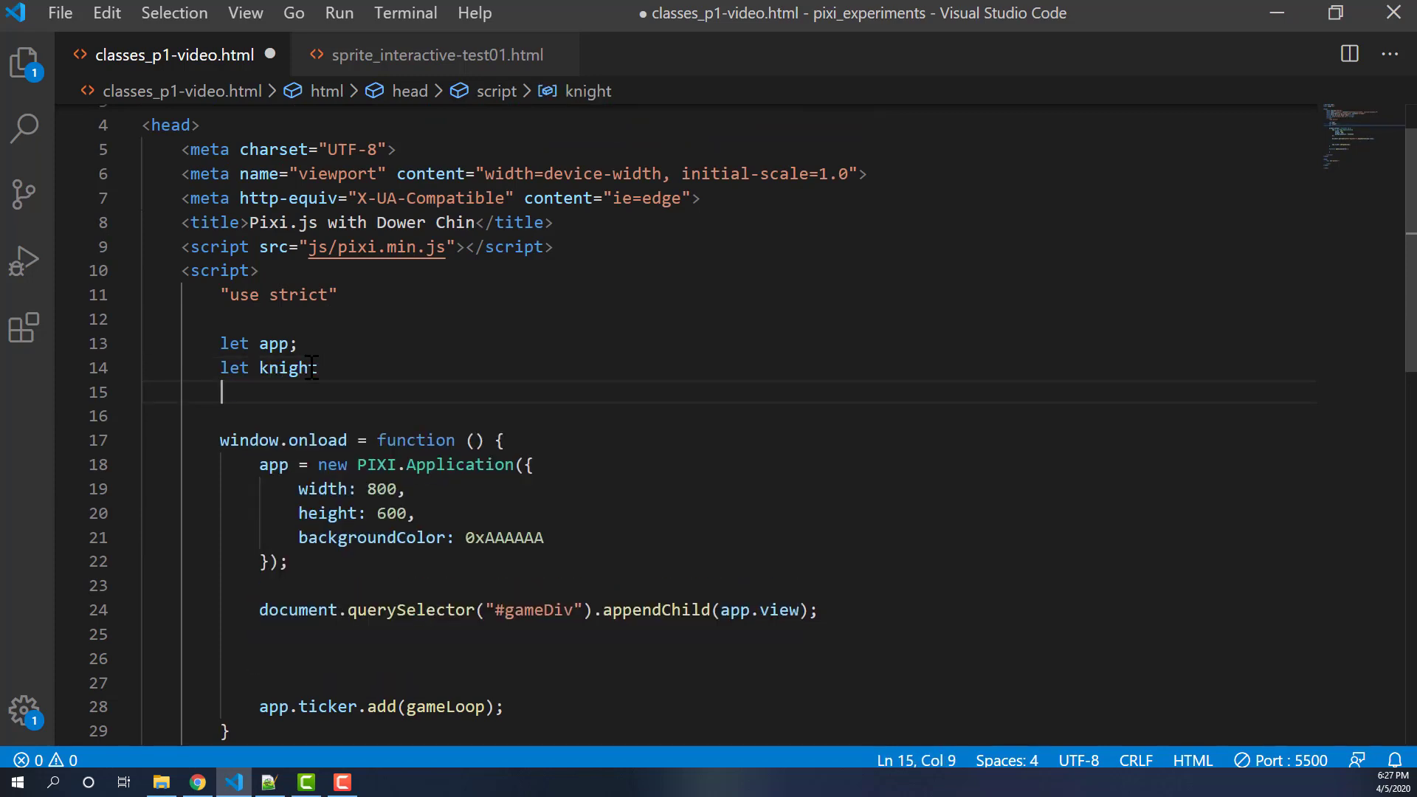
text(let)
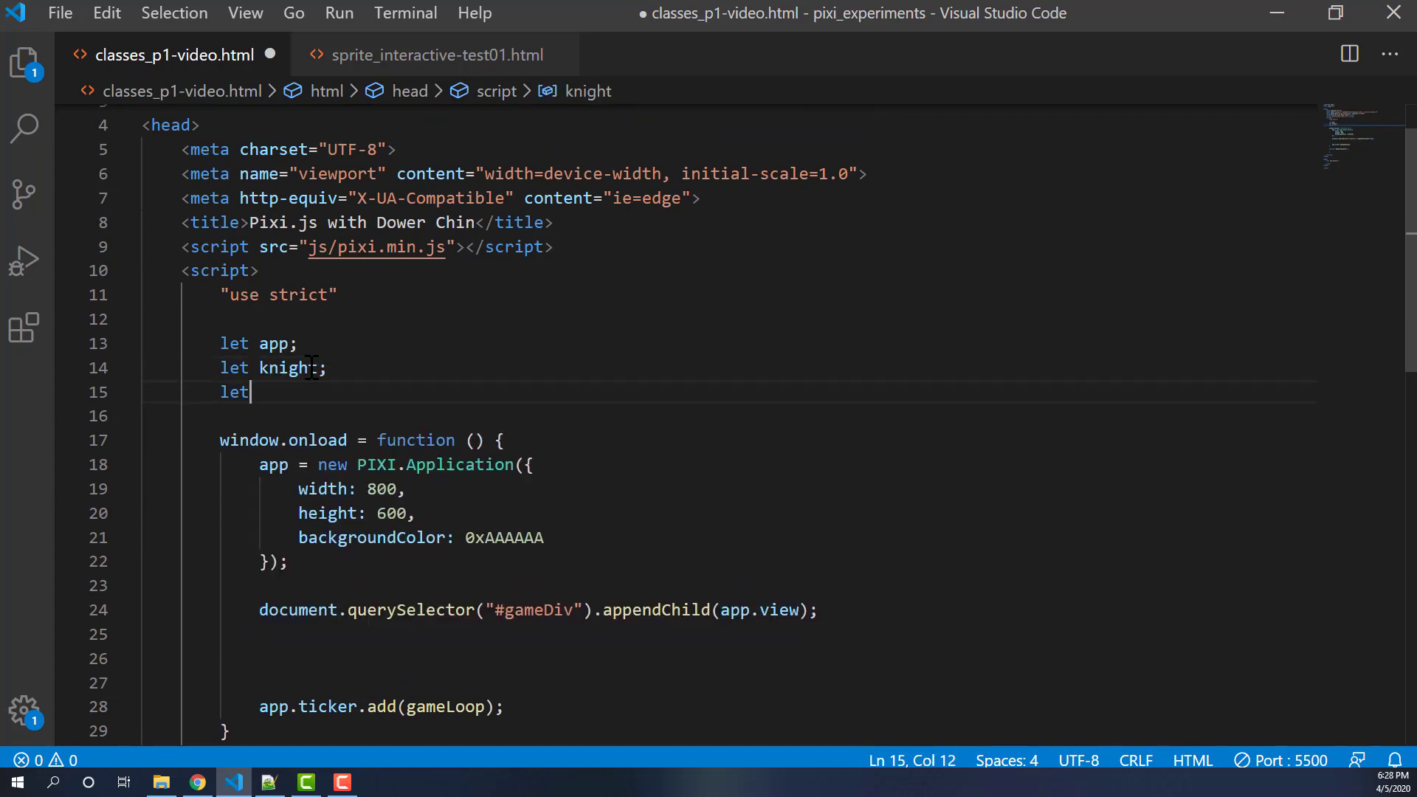
text(wolf;)
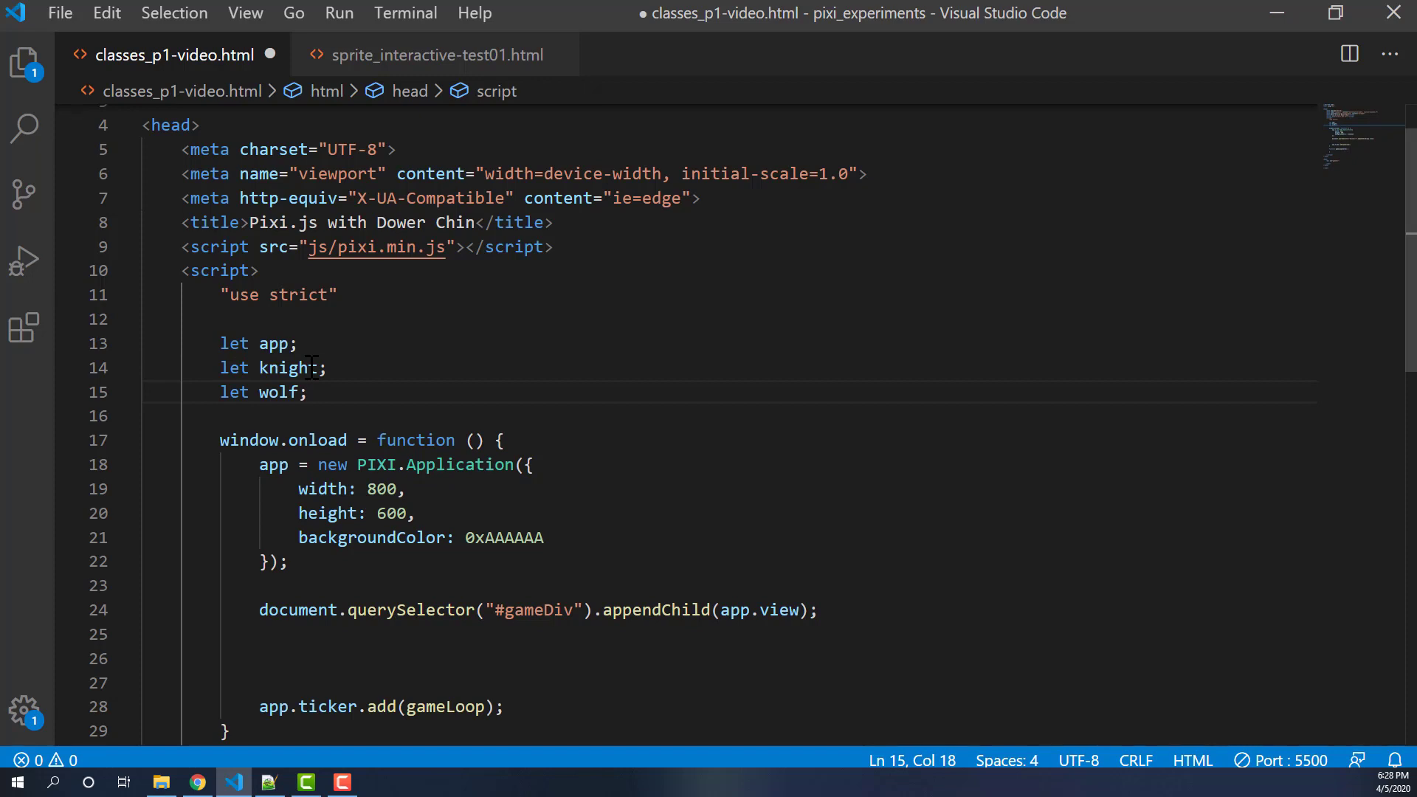
scroll(down, 3)
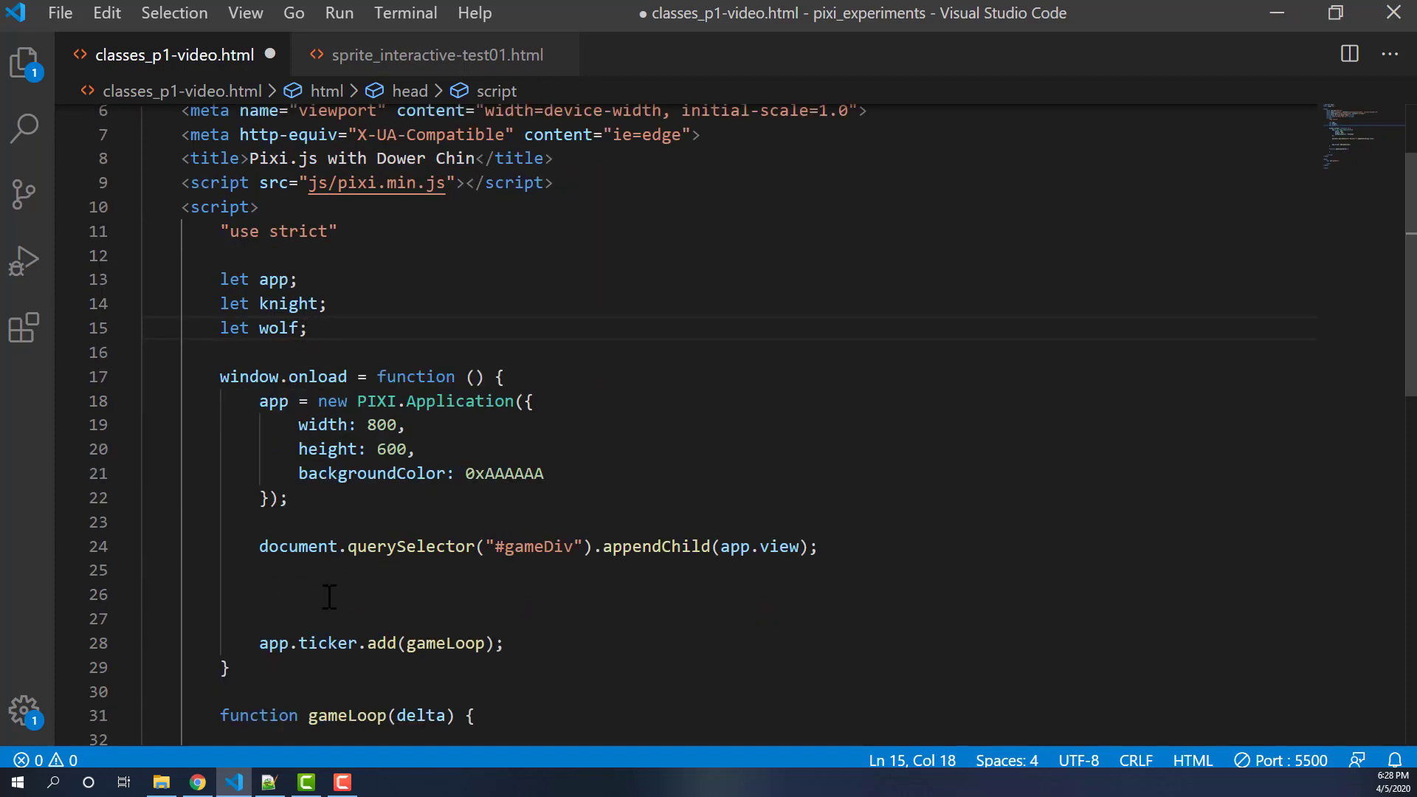
- Set app.loader.baseUrl to "sprites" on the blank onload line
click(262, 594)
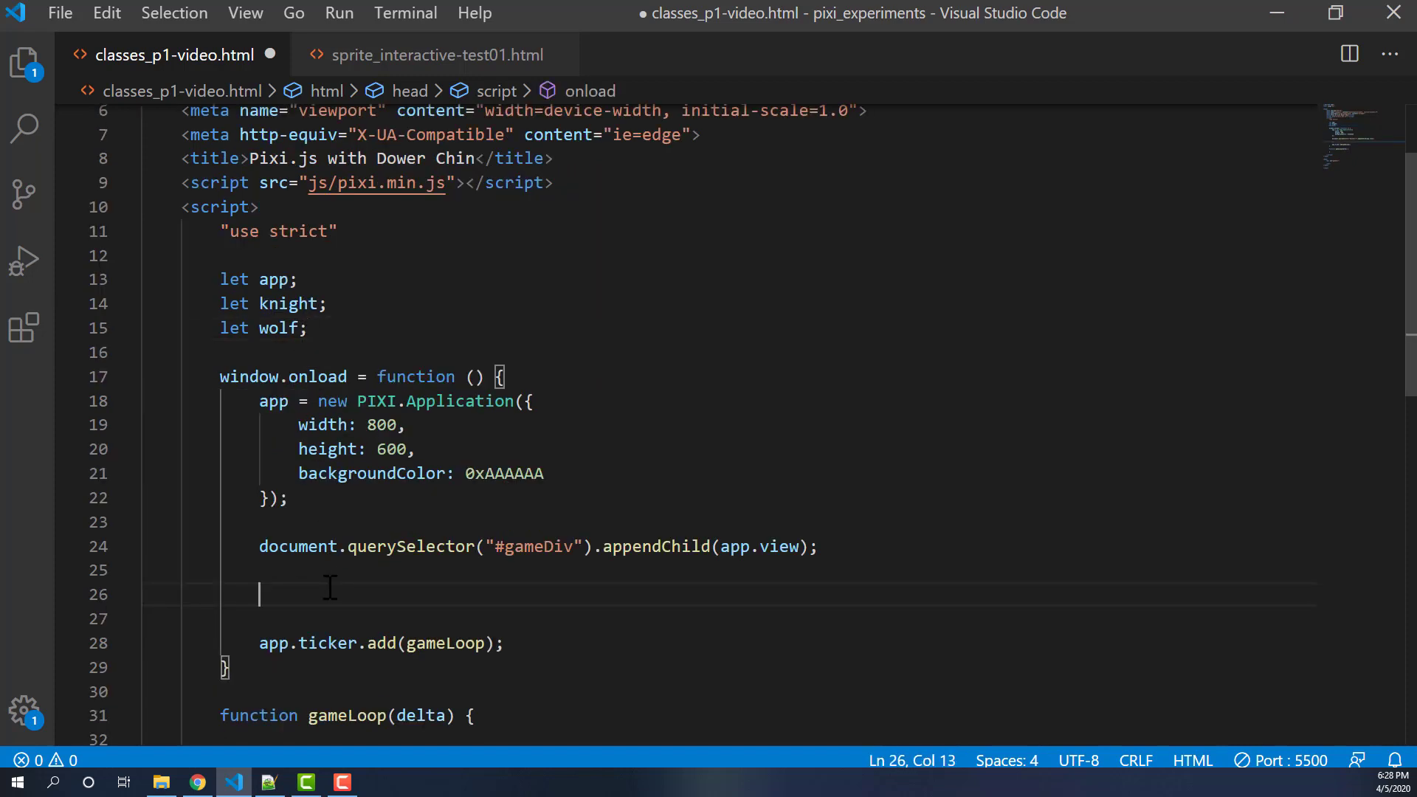
text(app.loader)
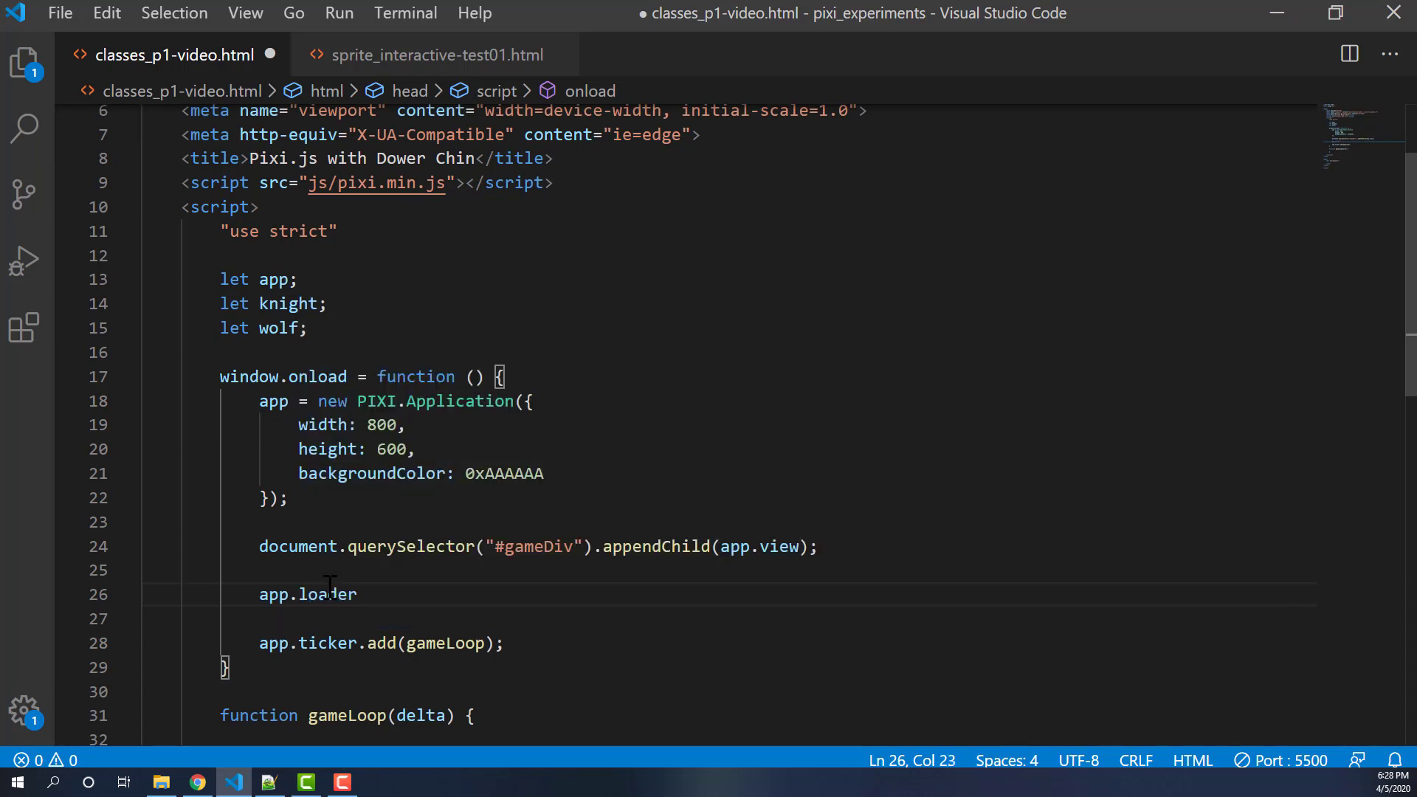
text(.base)
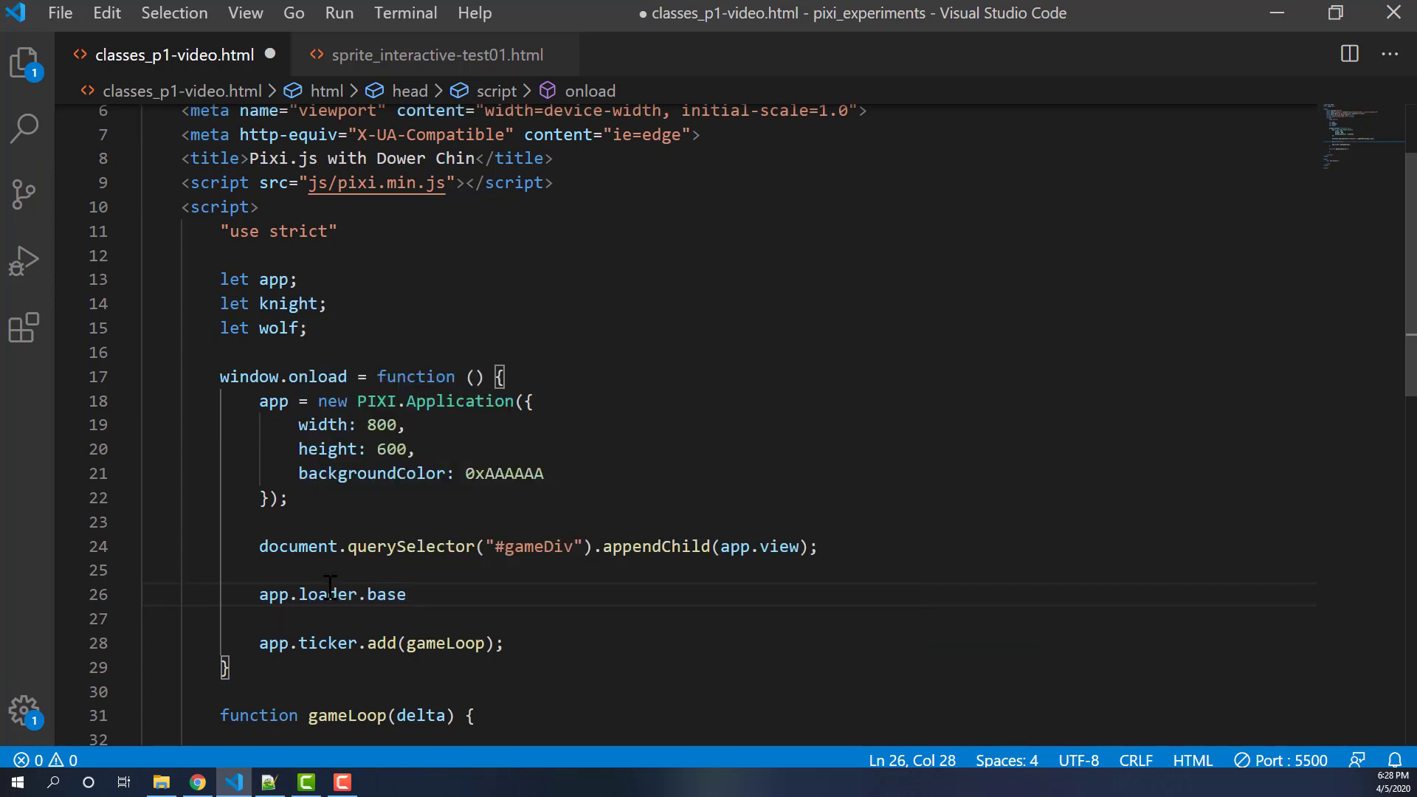
text(Url =)
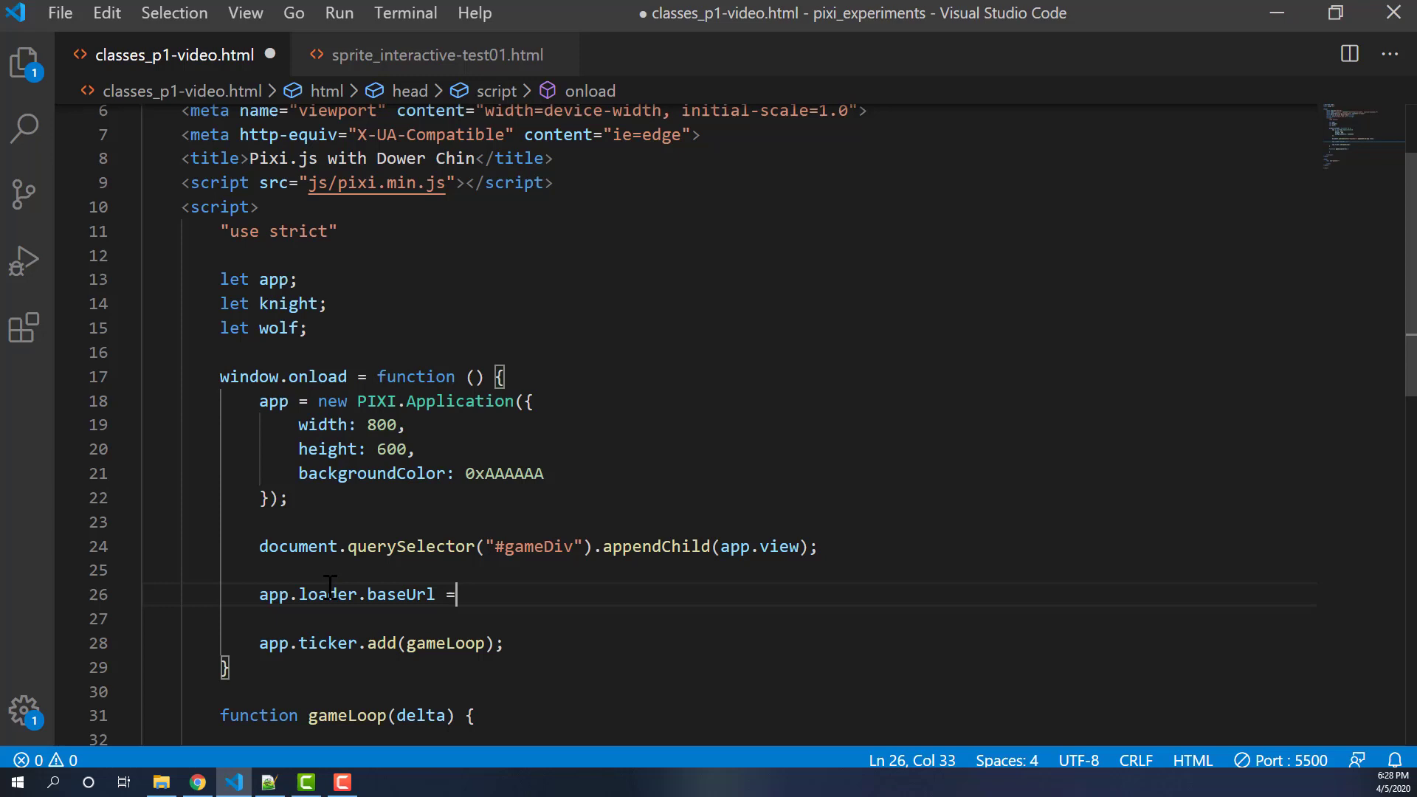
text("sprites")
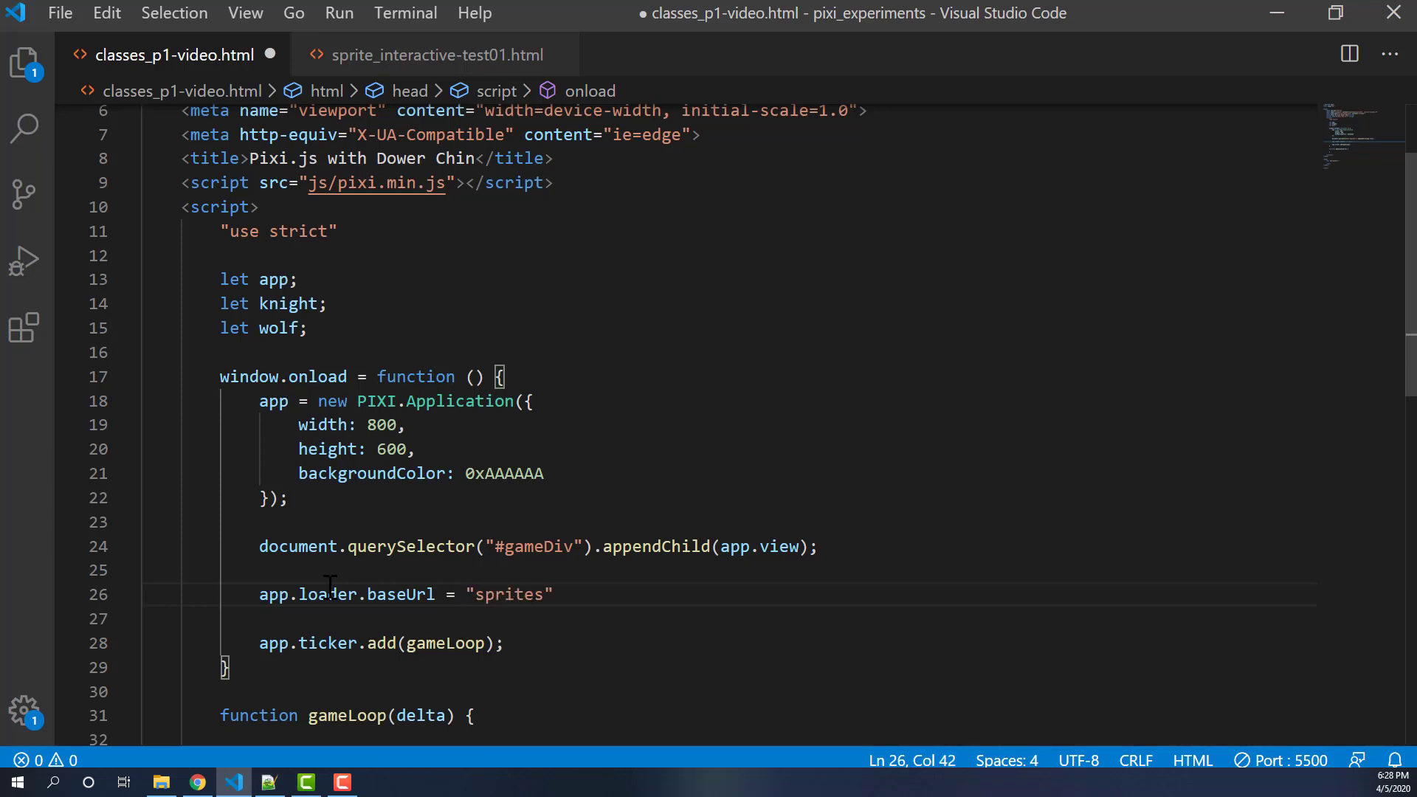
key(Enter)
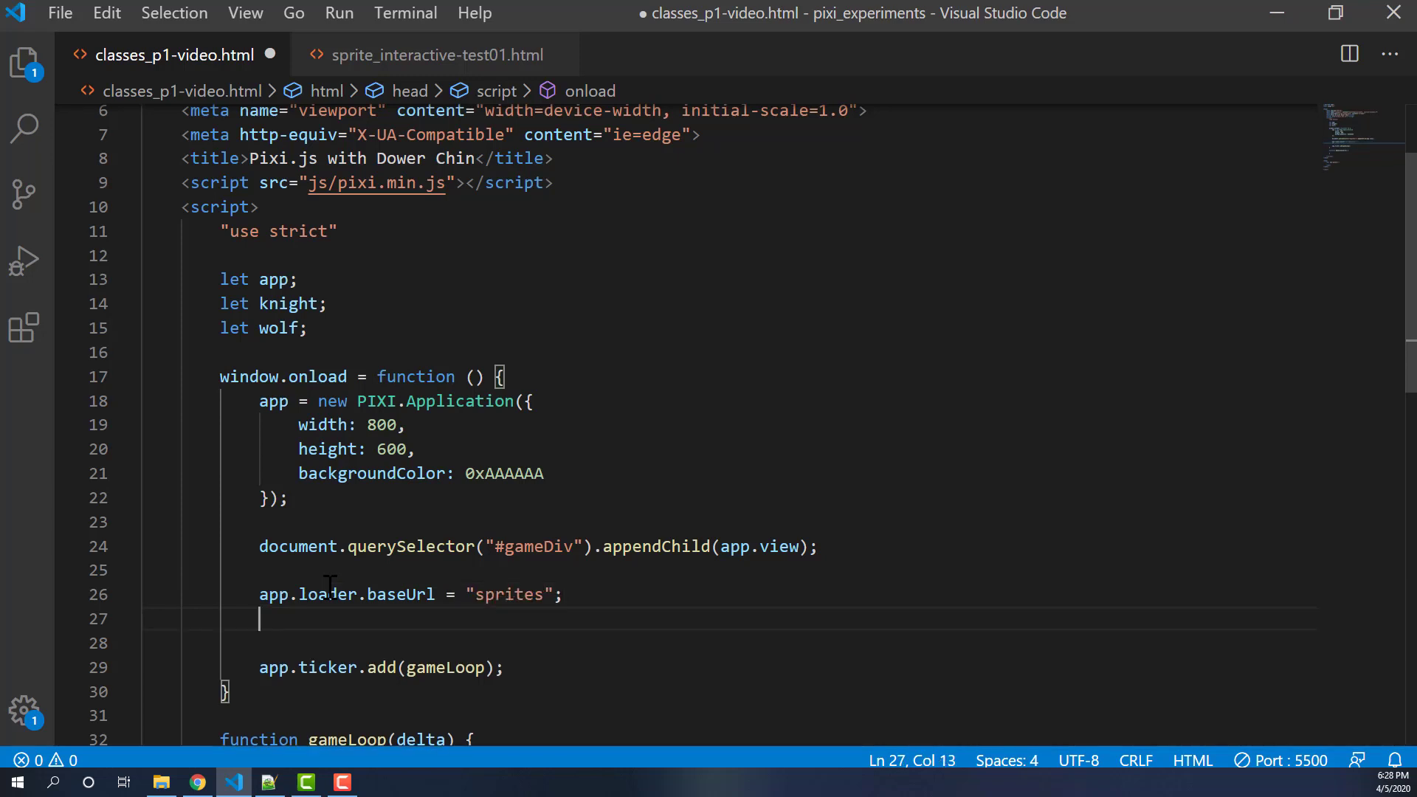
- Queue knight.png and wolf.png on the loader with chained .add calls
text(app.loader)
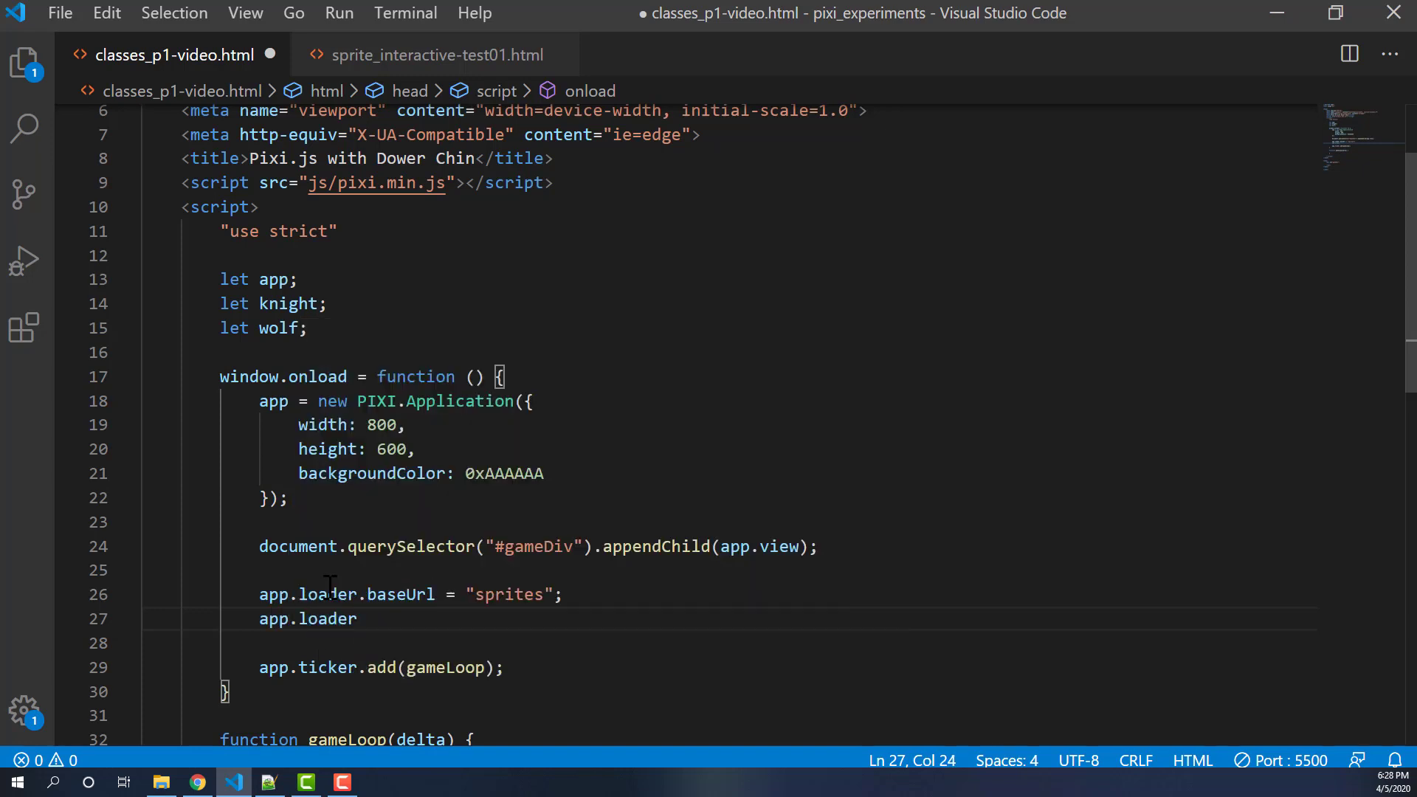
text(.add(")
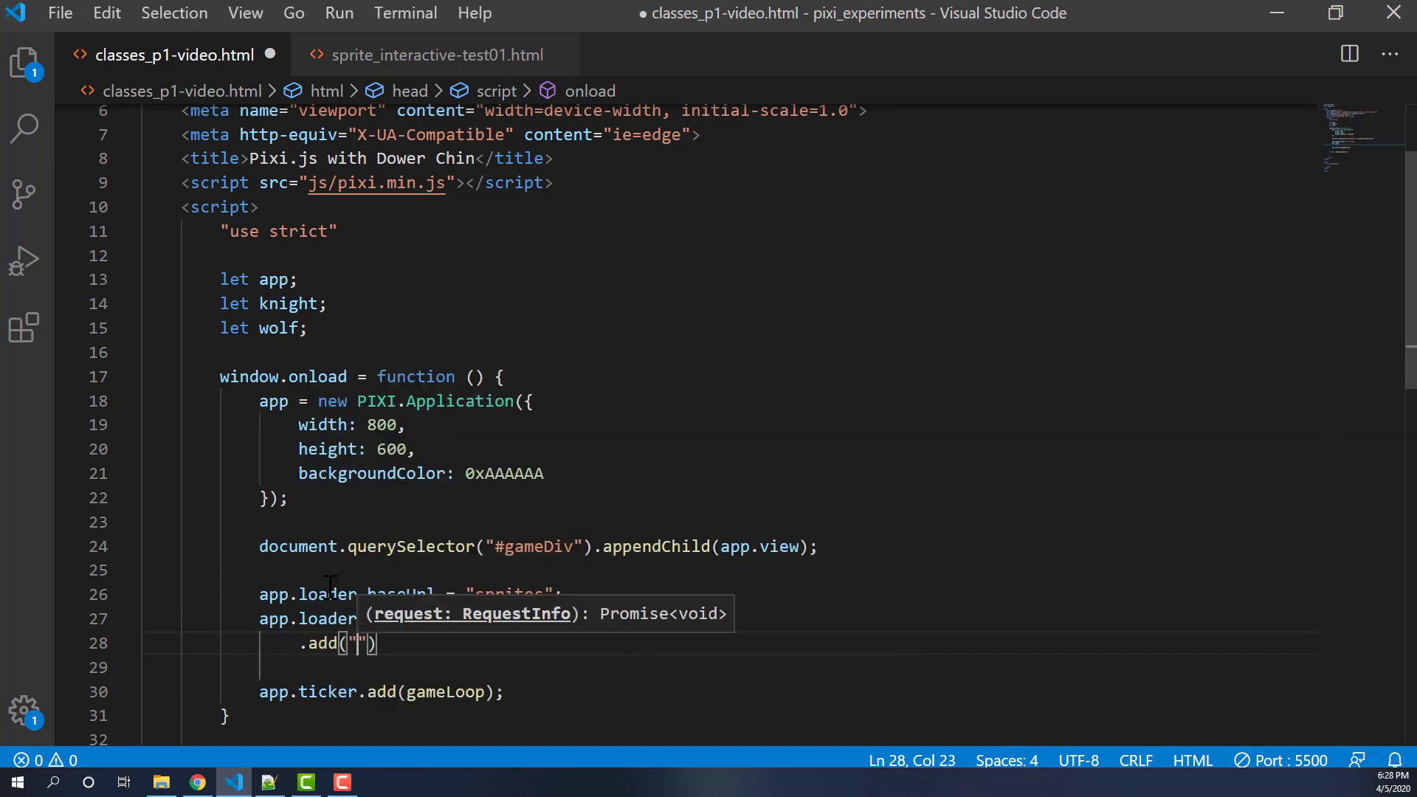
text(knight)
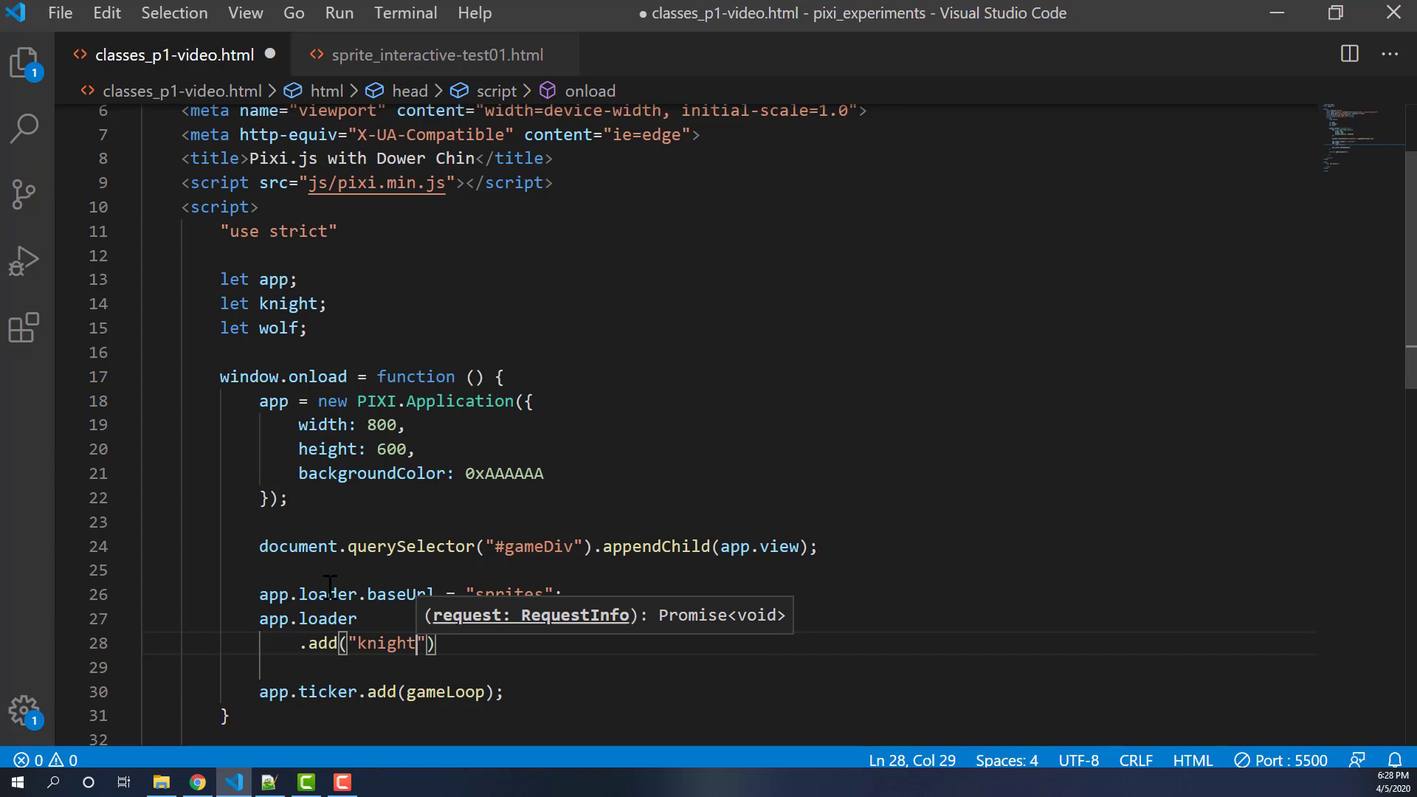
text(, "knight.png)
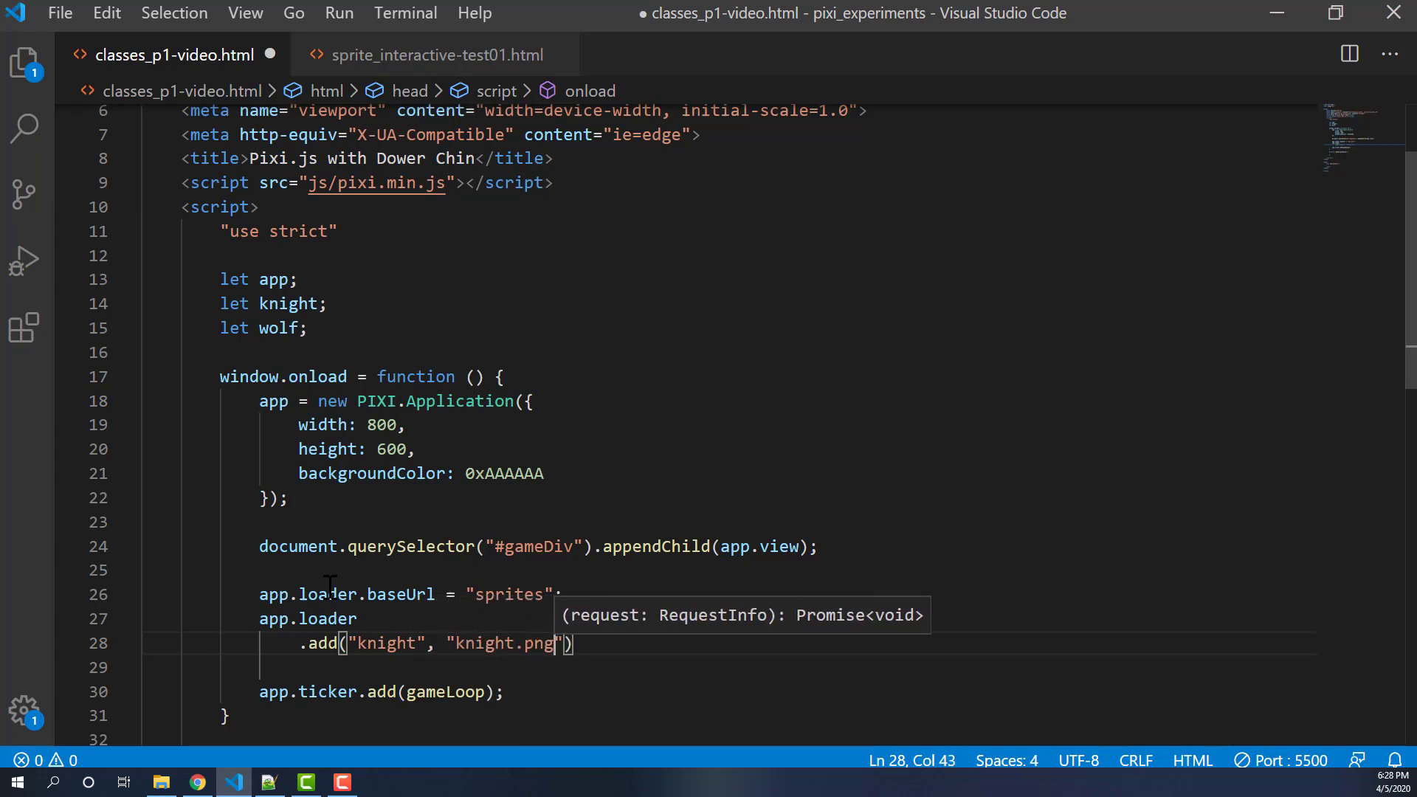
key(Enter)
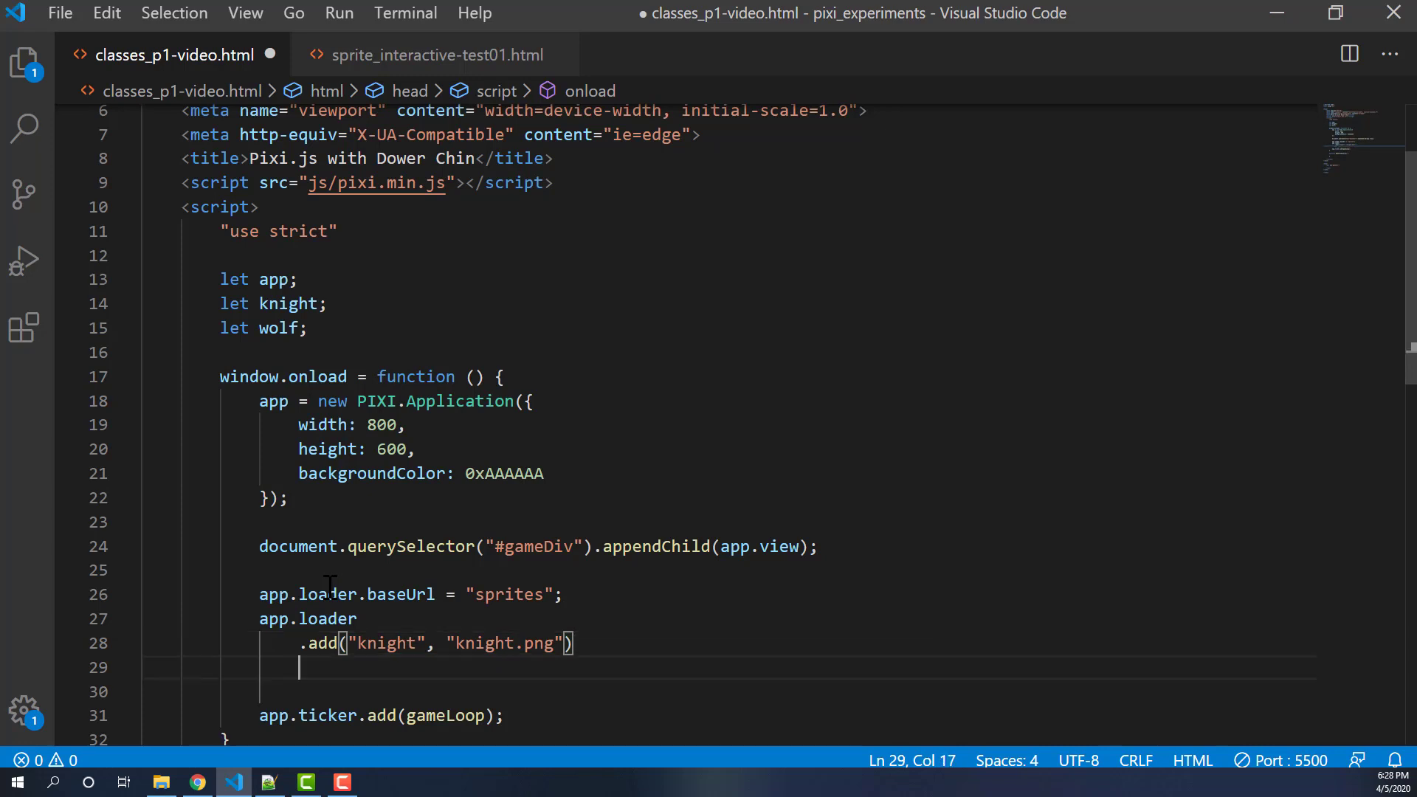
text(.add("wolf", ")
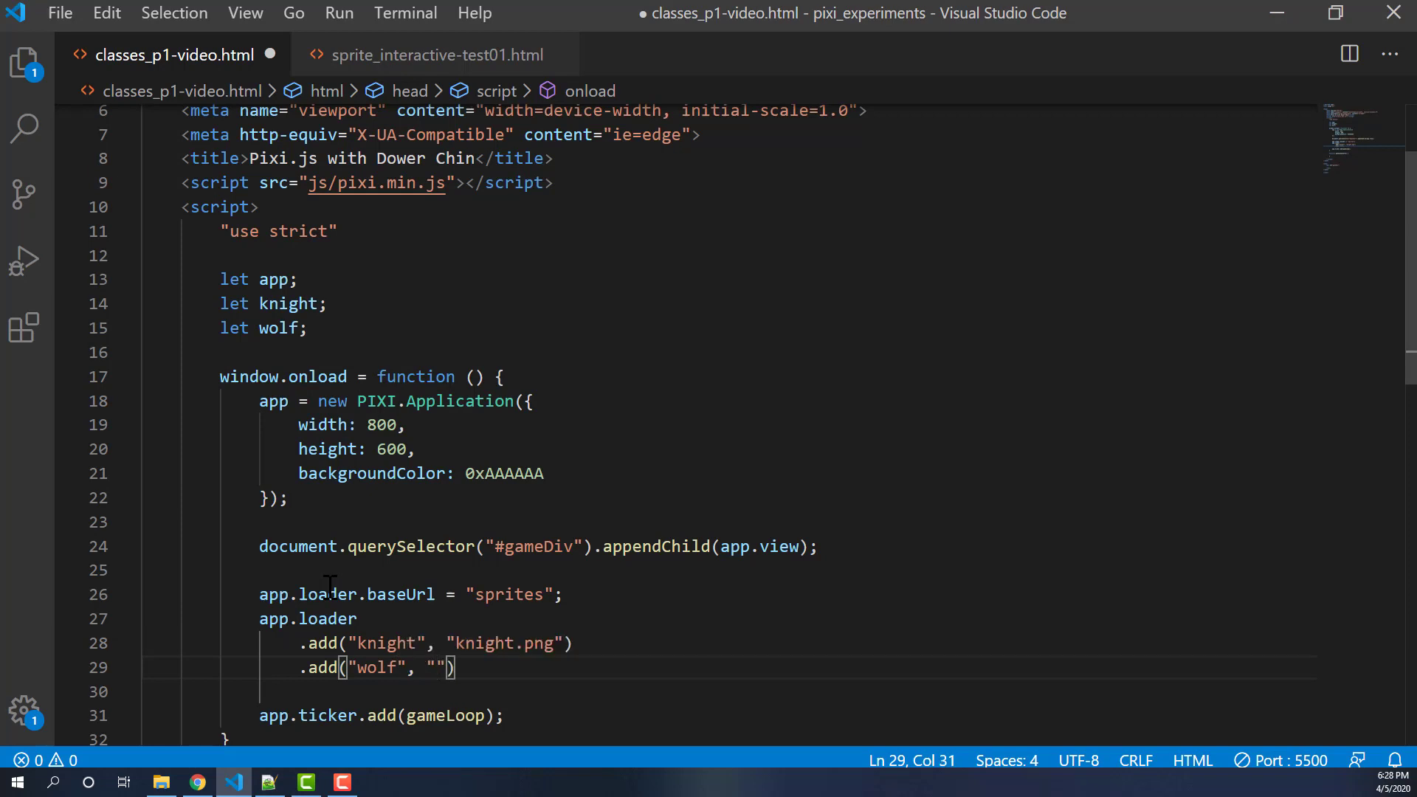
text(wolf.png)
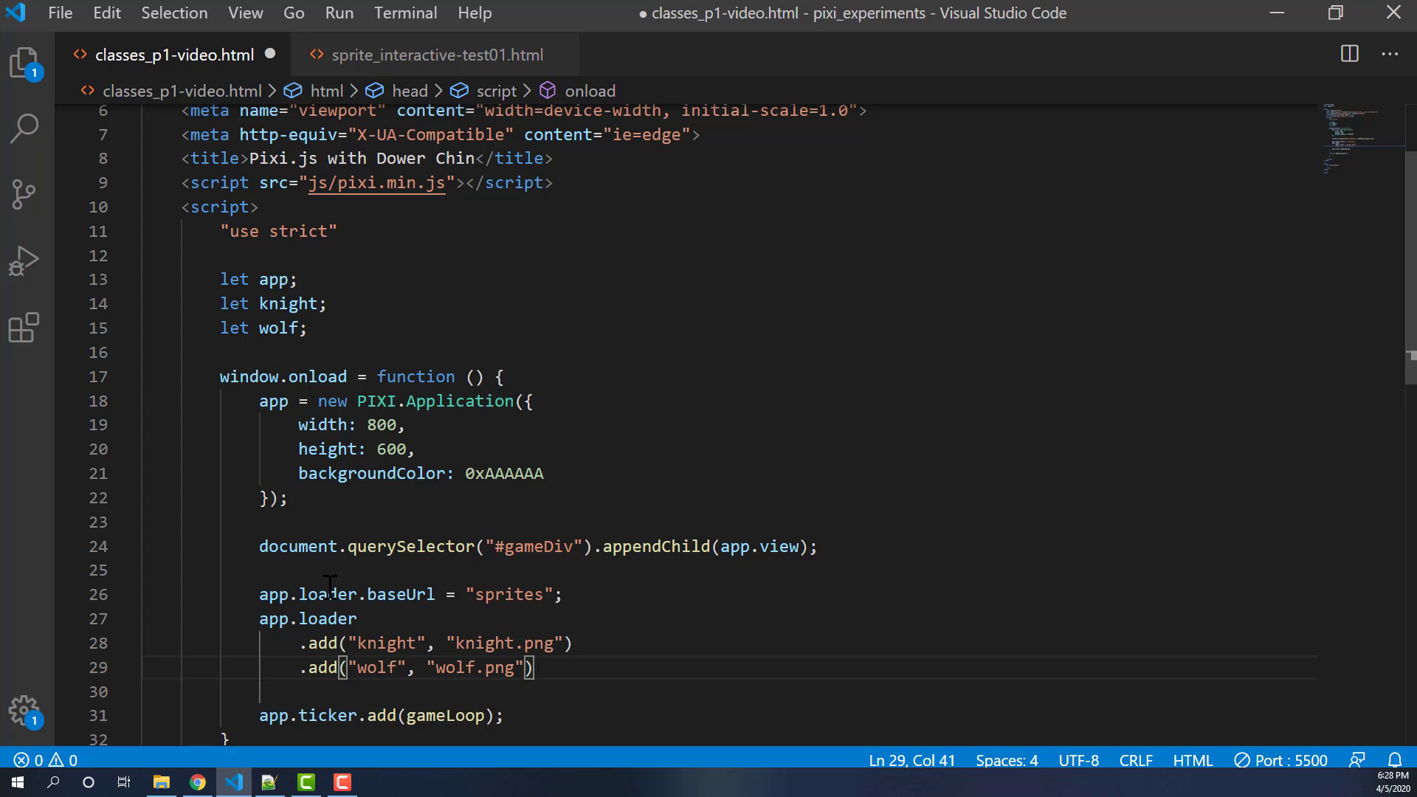
- Add app.loader.onComplete(doneLoading) and app.loader.load(), and cut the ticker line from onload
text(;)
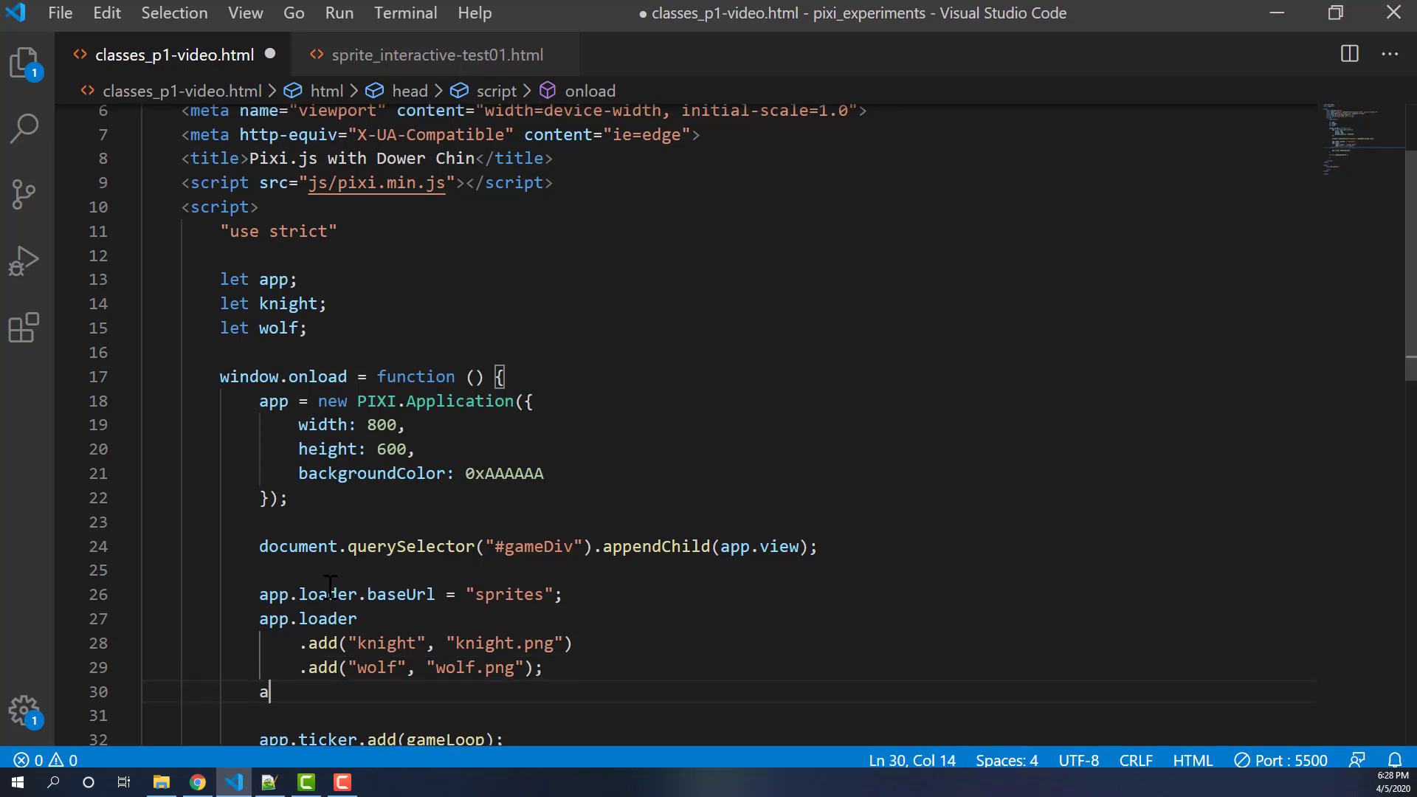
text(pp.loader.onComplete()
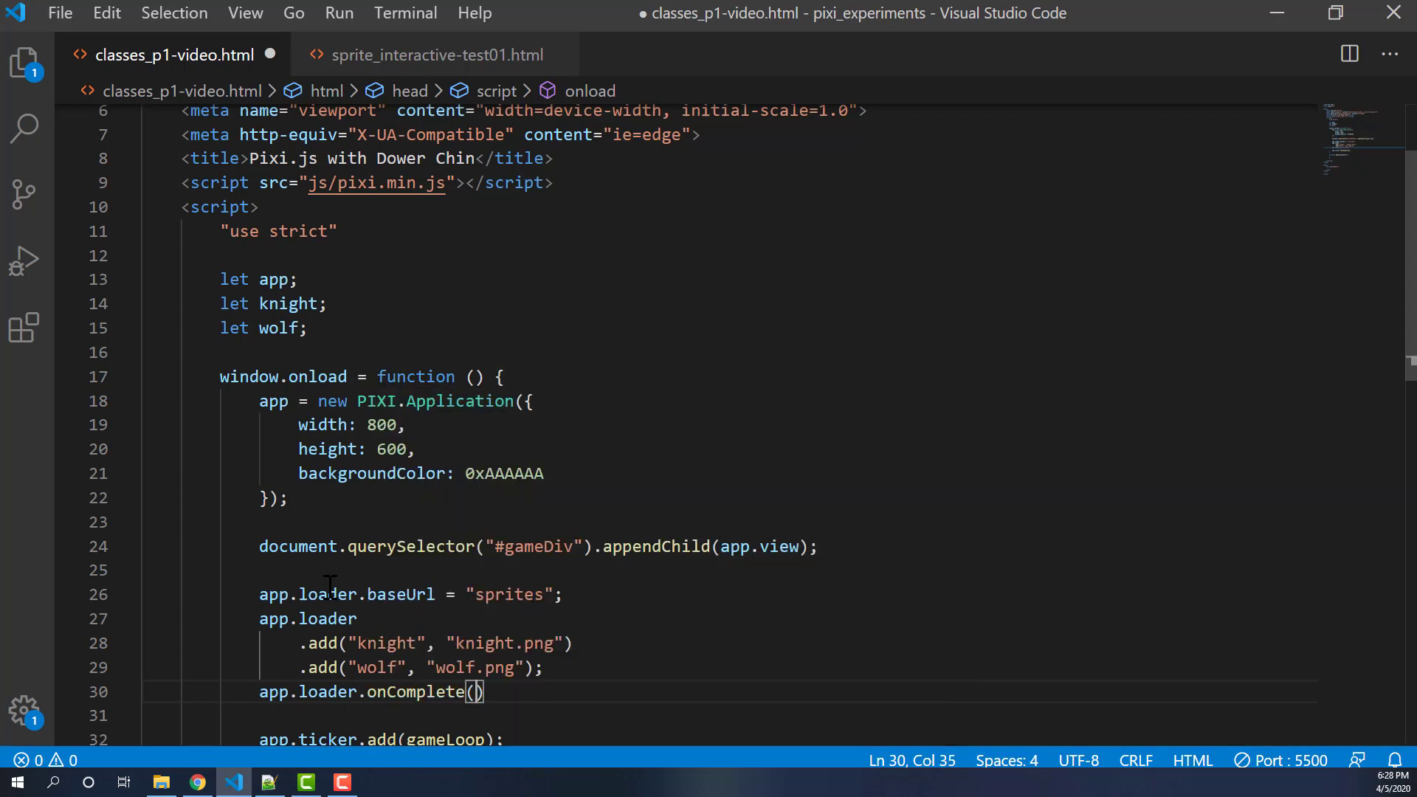
text(doneLoading)
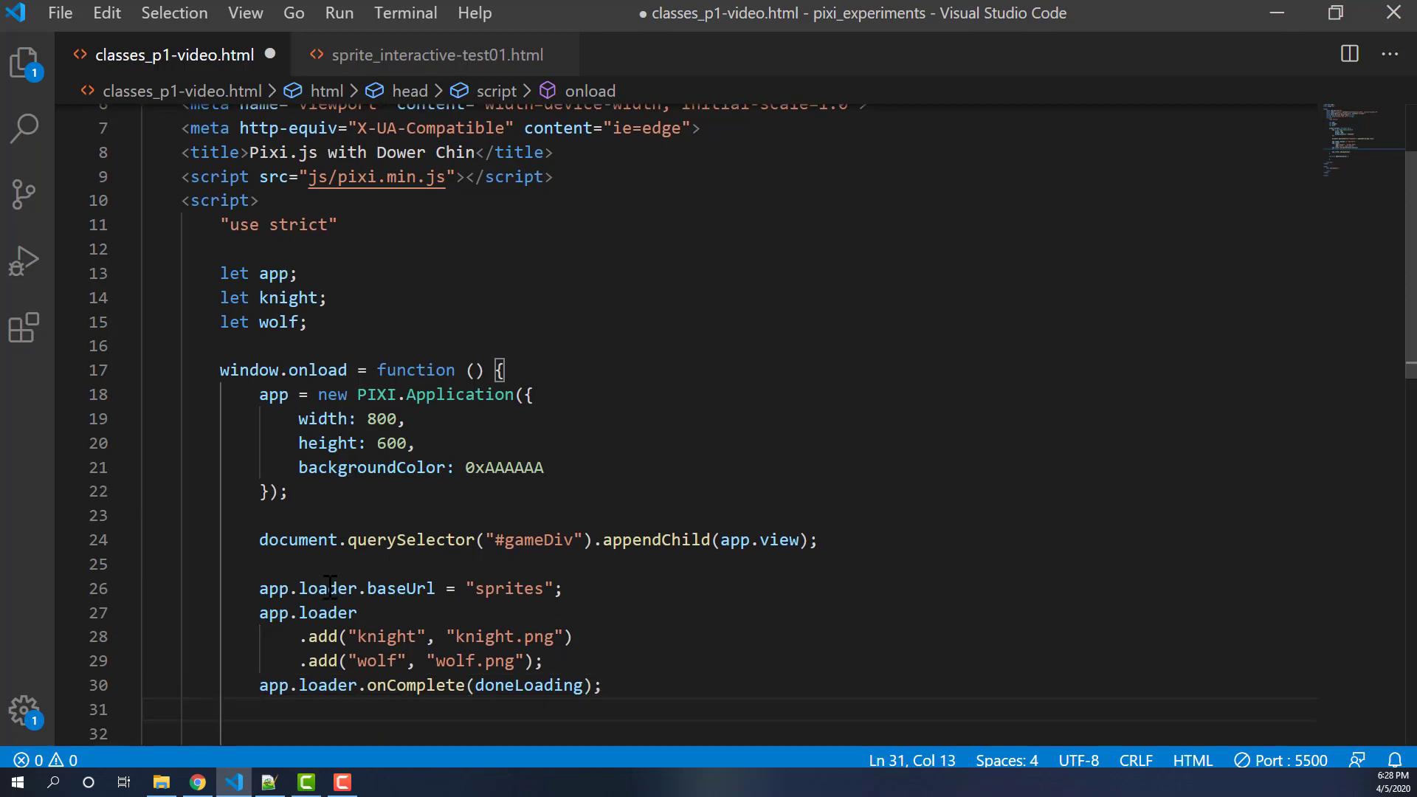
text(app.loader.load();)
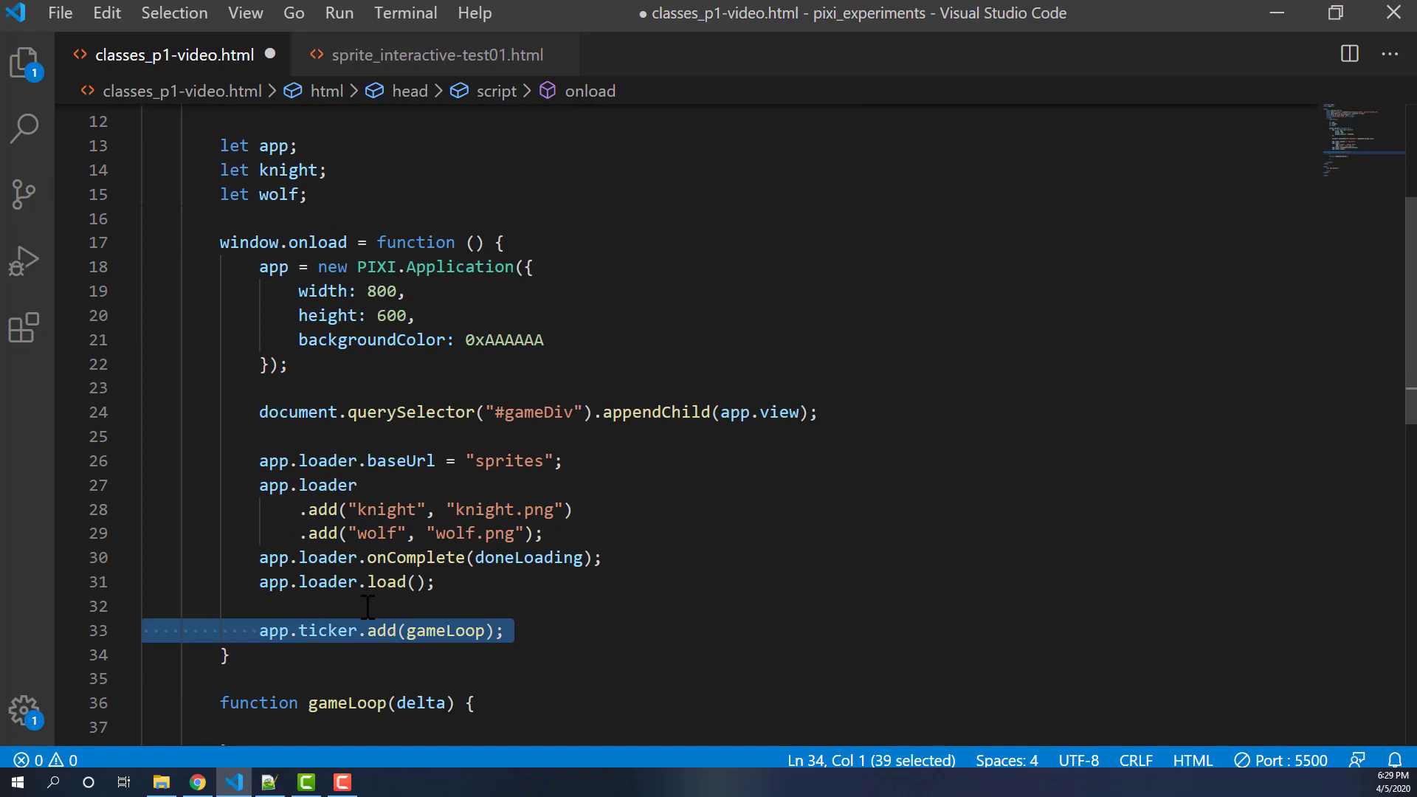
key(Delete)
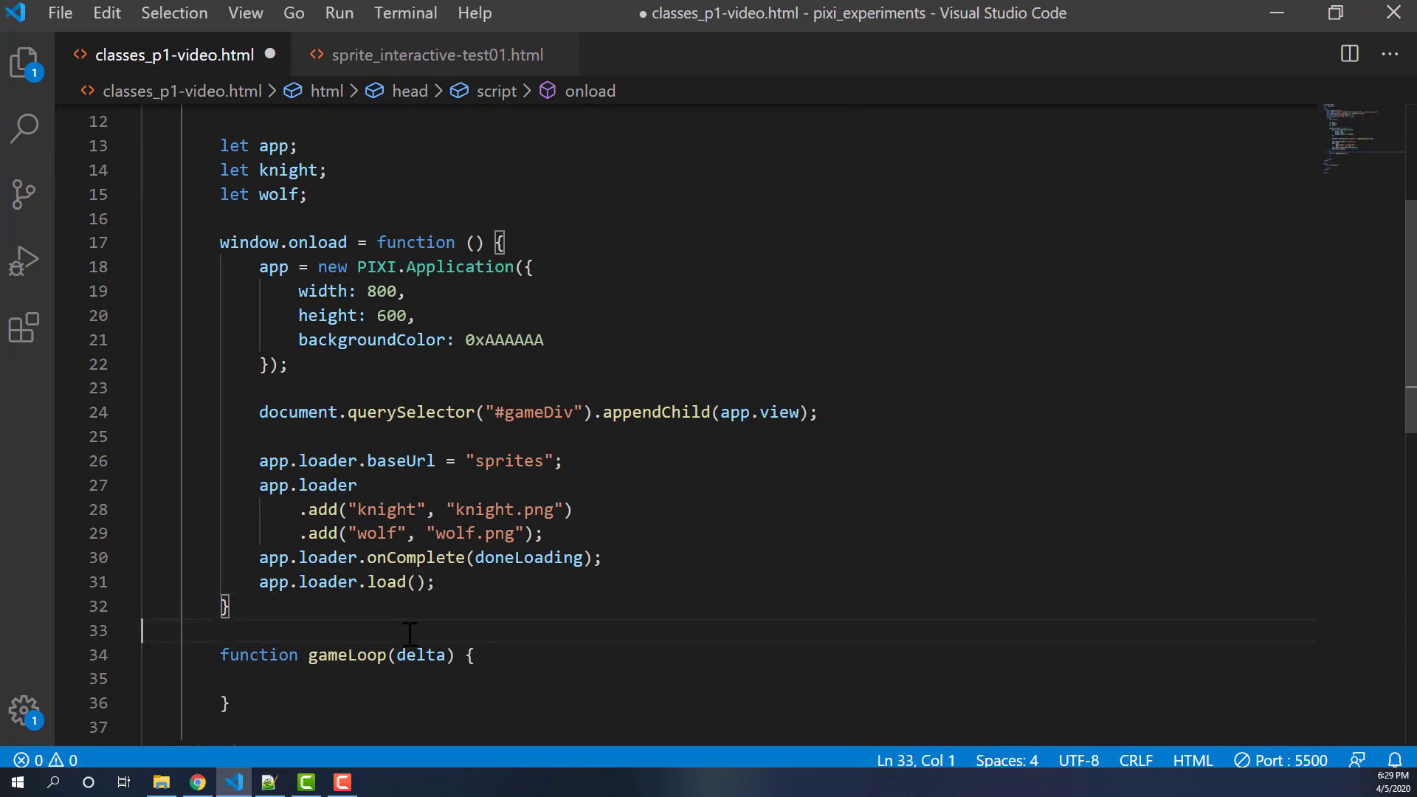
key(Enter)
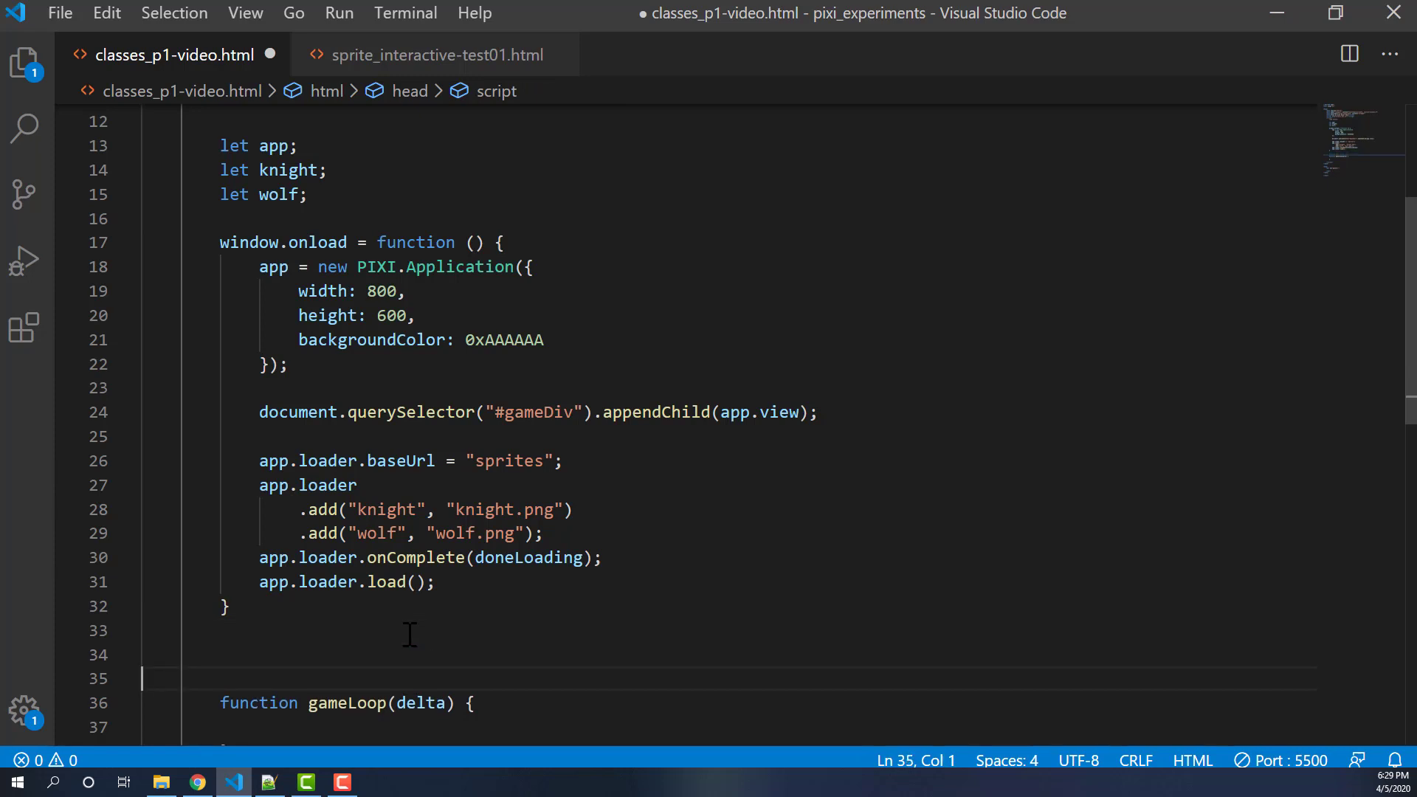
click(294, 654)
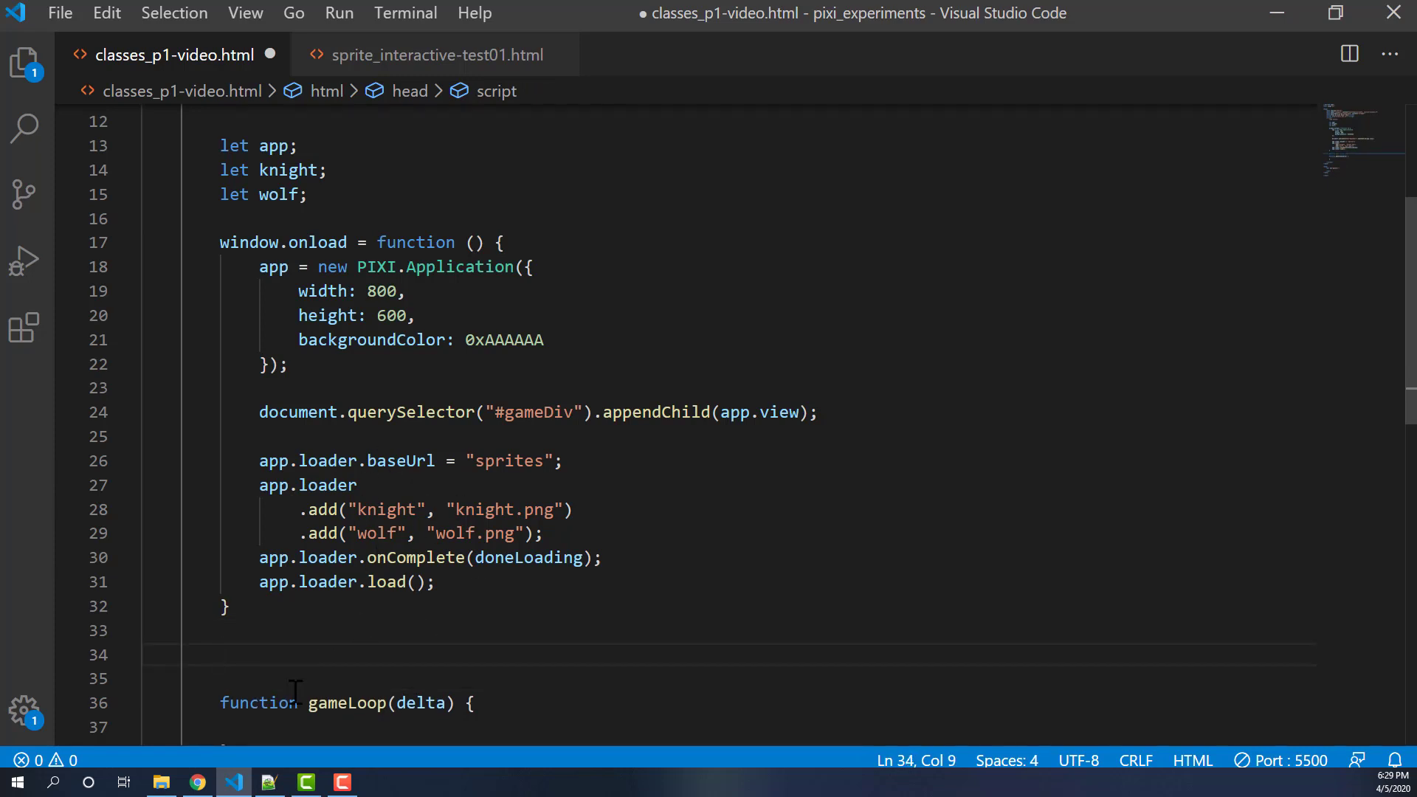
- Write doneLoading() calling createMonsters() then app.ticker.add(gameLoop)
text(funcion)
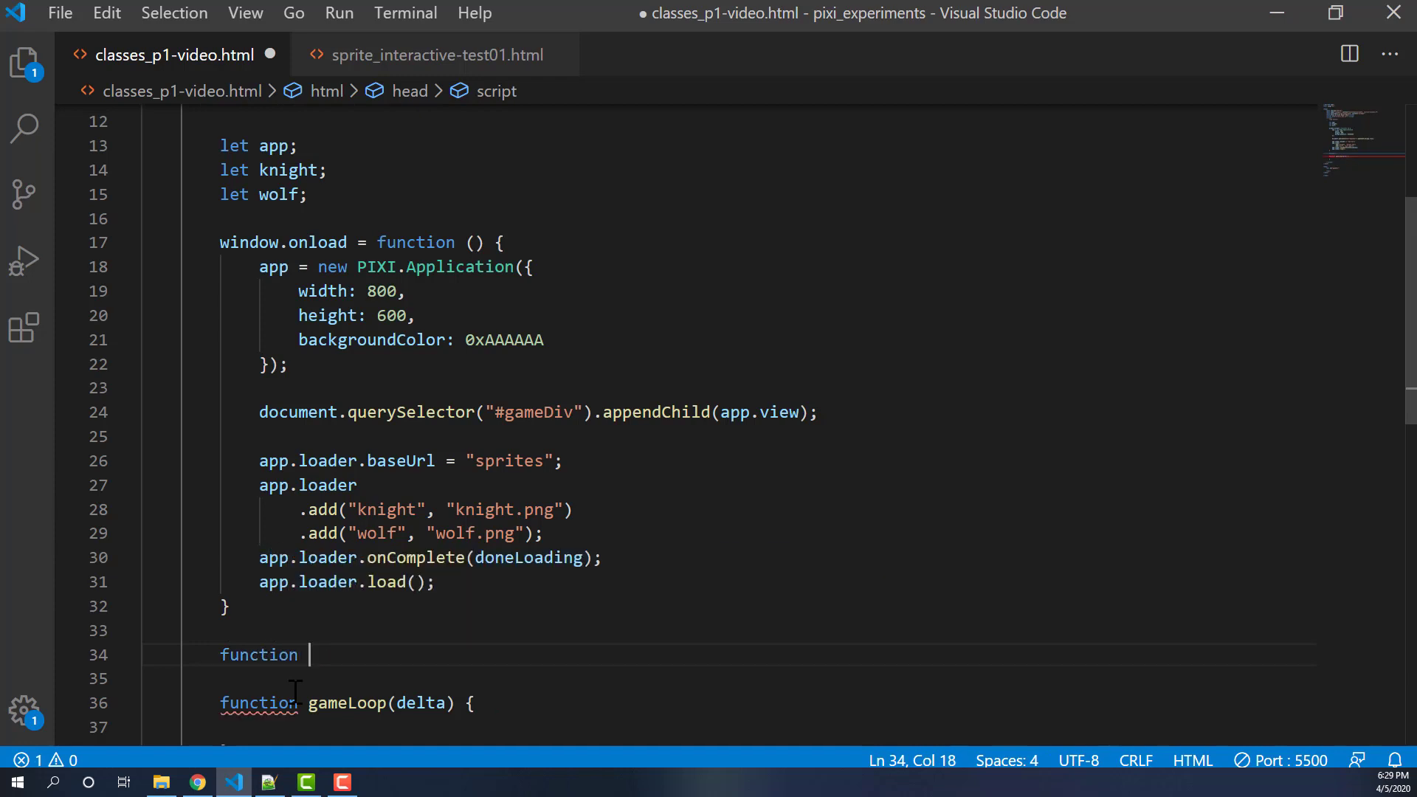
text(doneLoading() {)
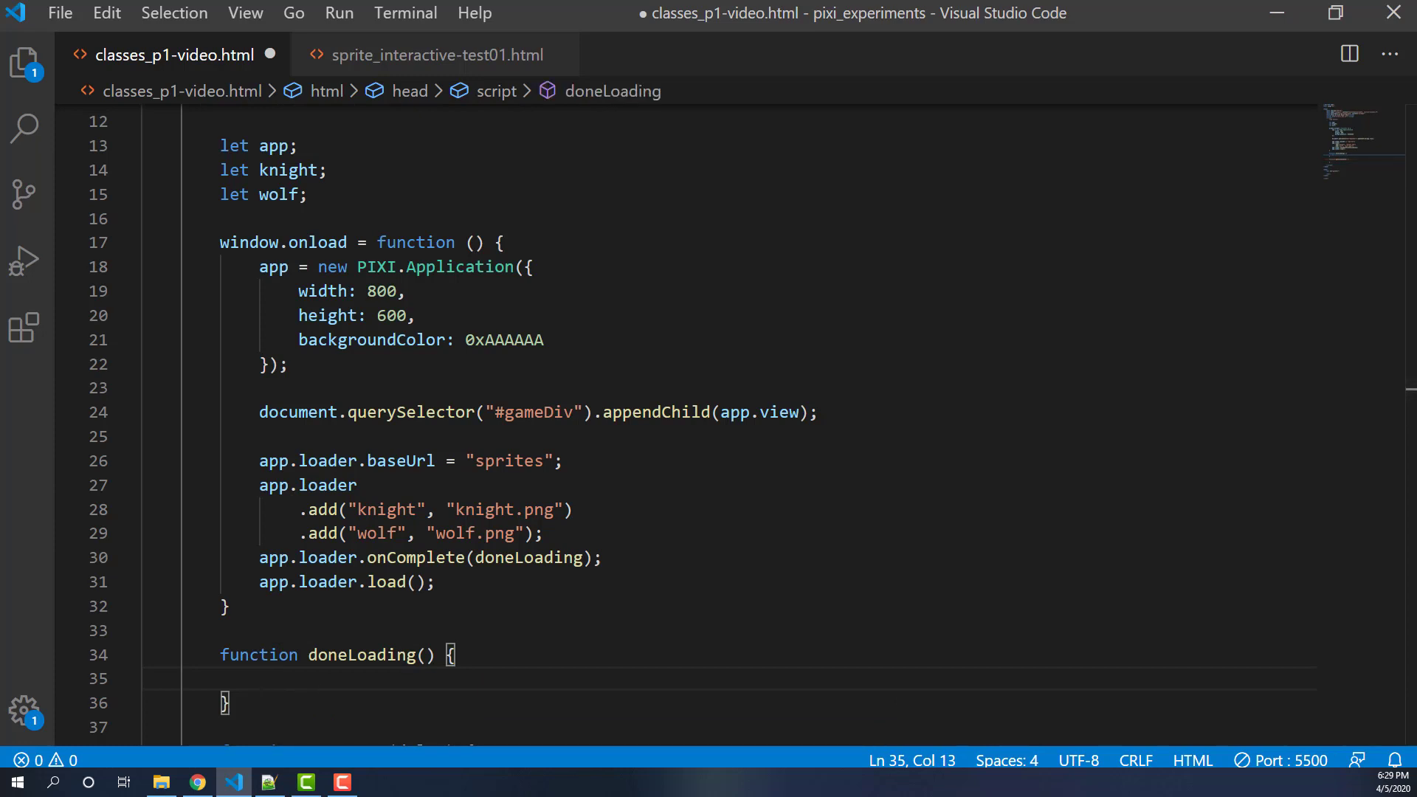
mouse_move(309, 677)
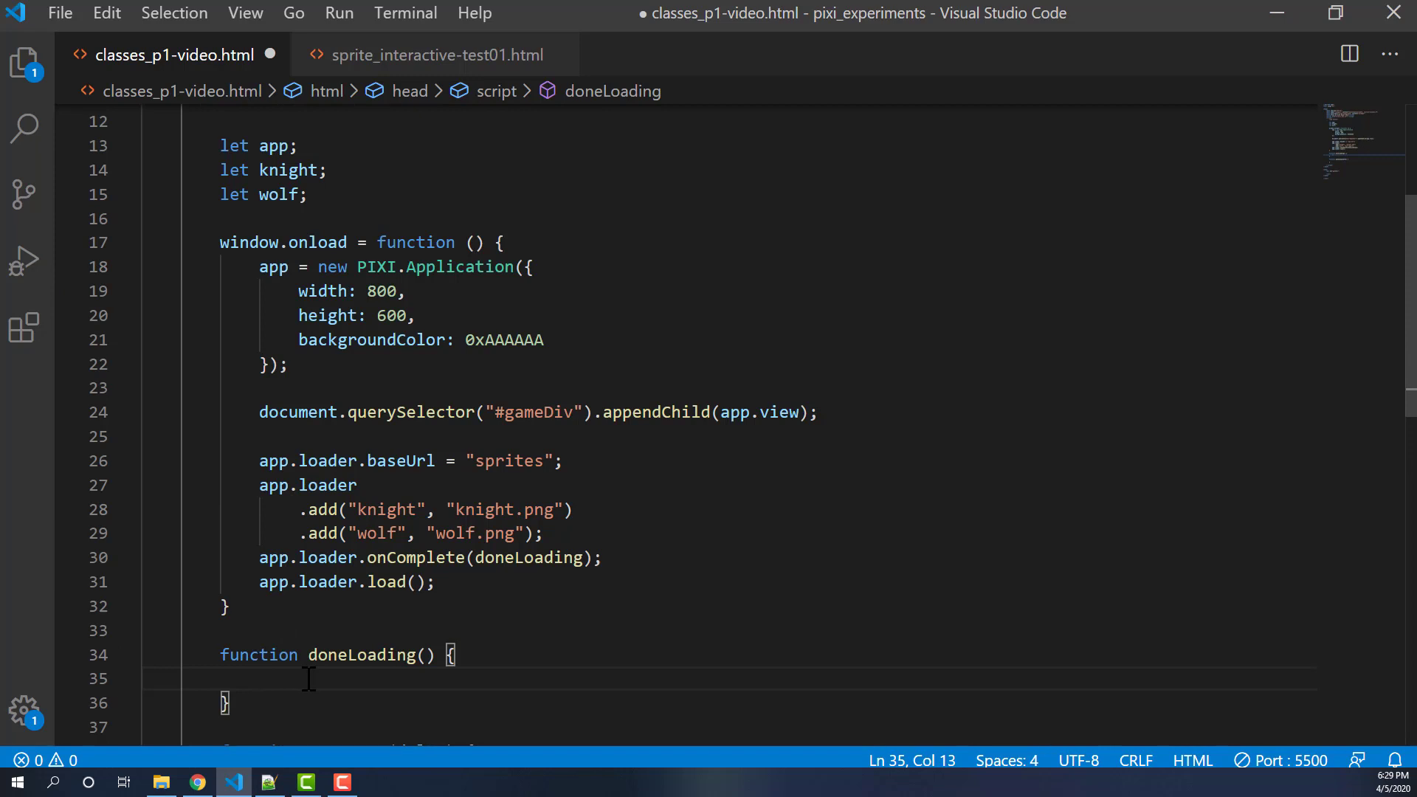
text(createMonster)
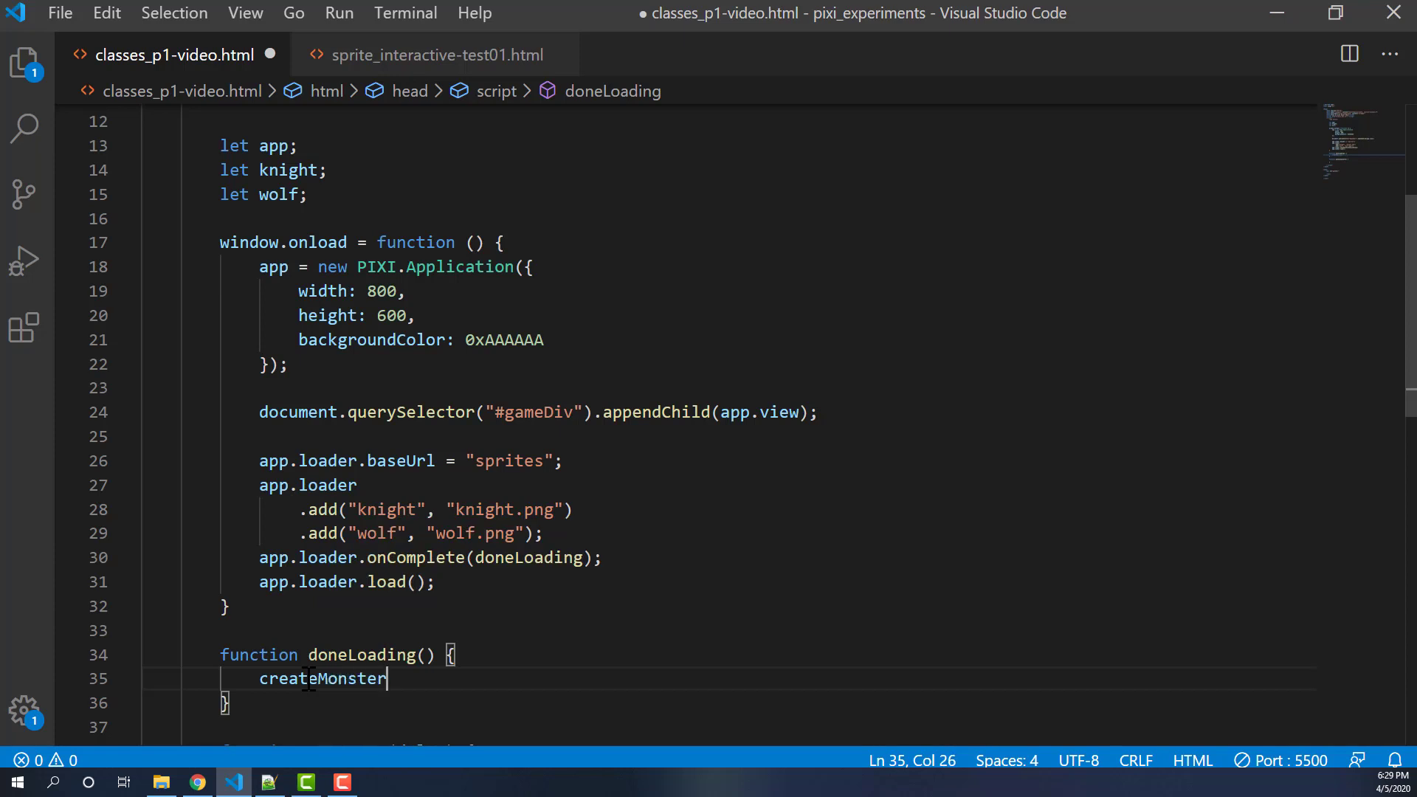
text(s();)
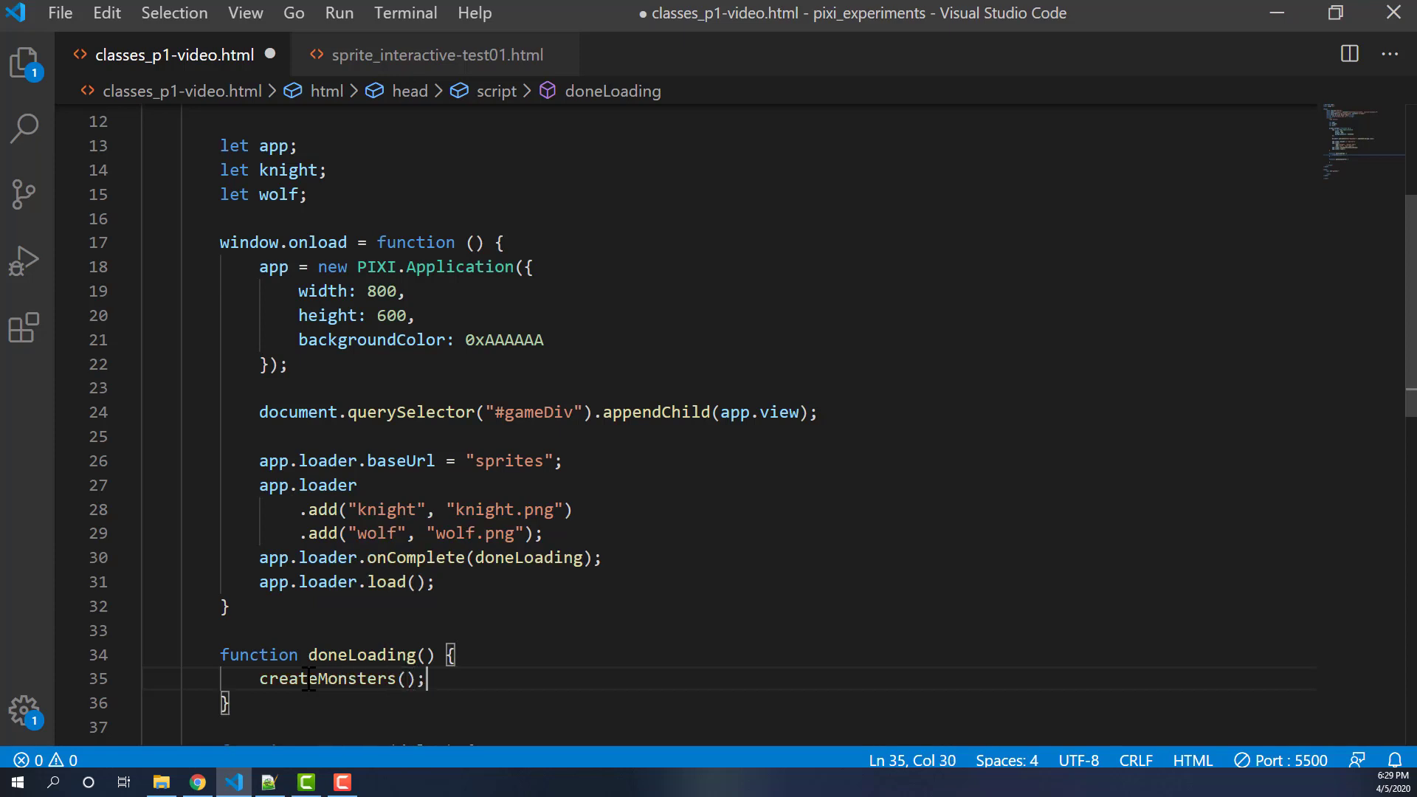
key(enter)
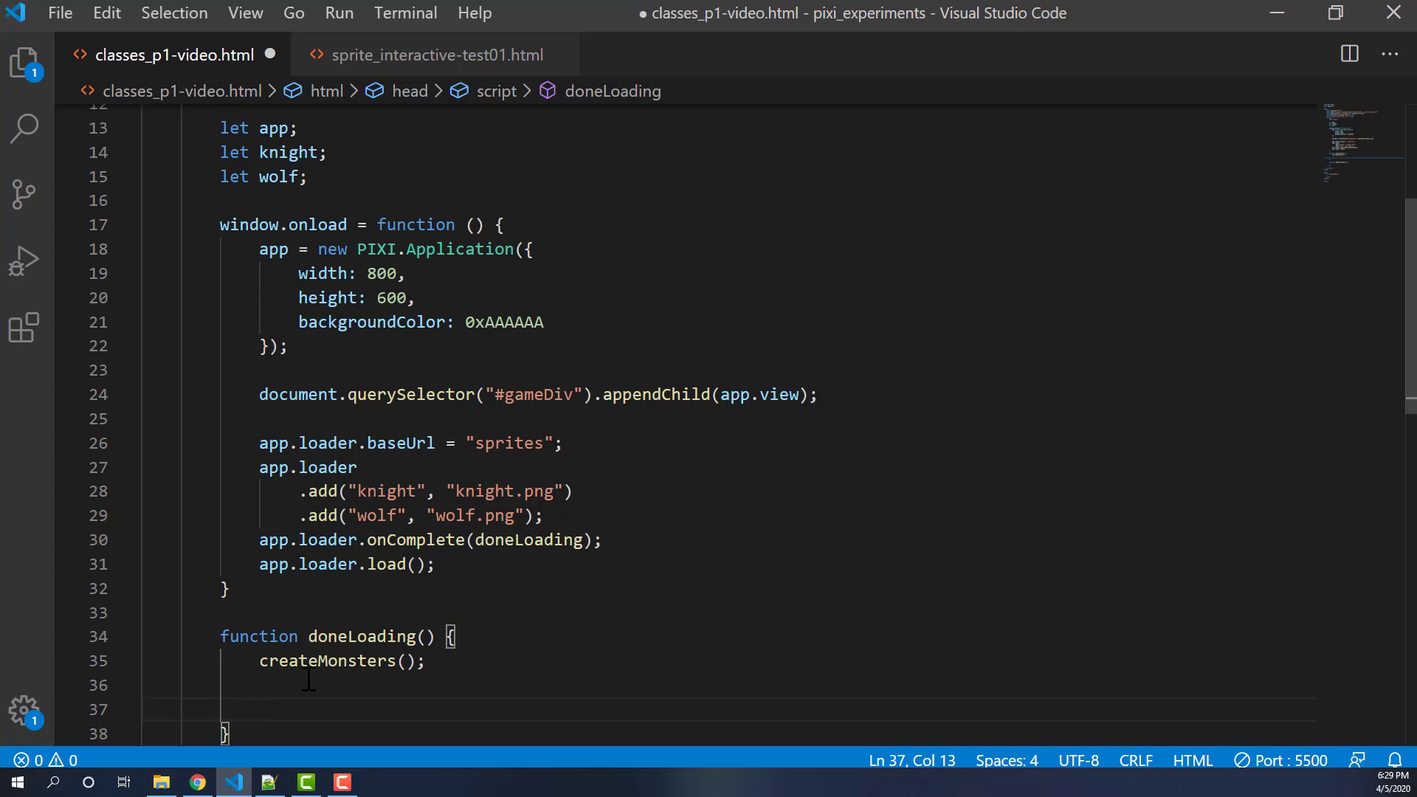
text(app.ticker.add(gameLoop);)
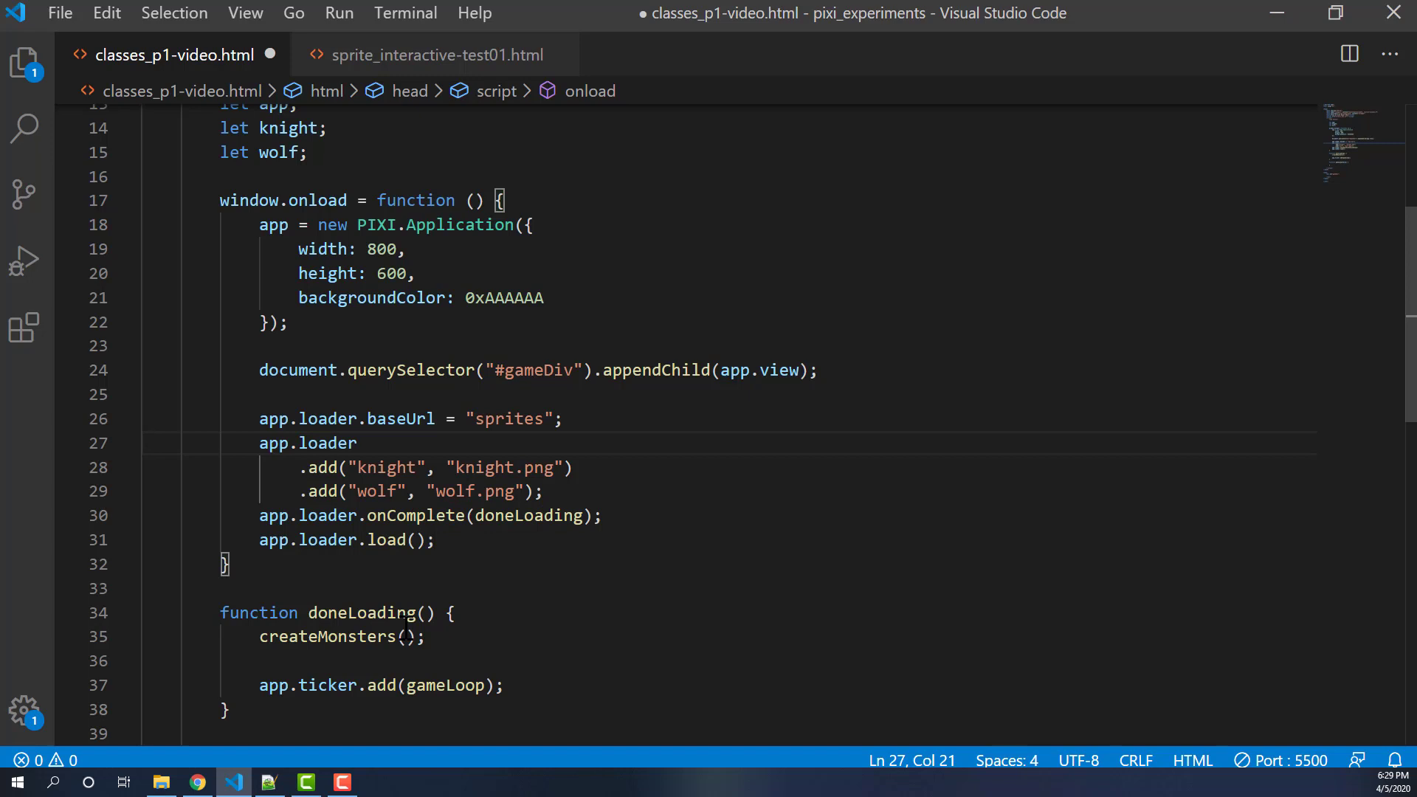
double_click(360, 613)
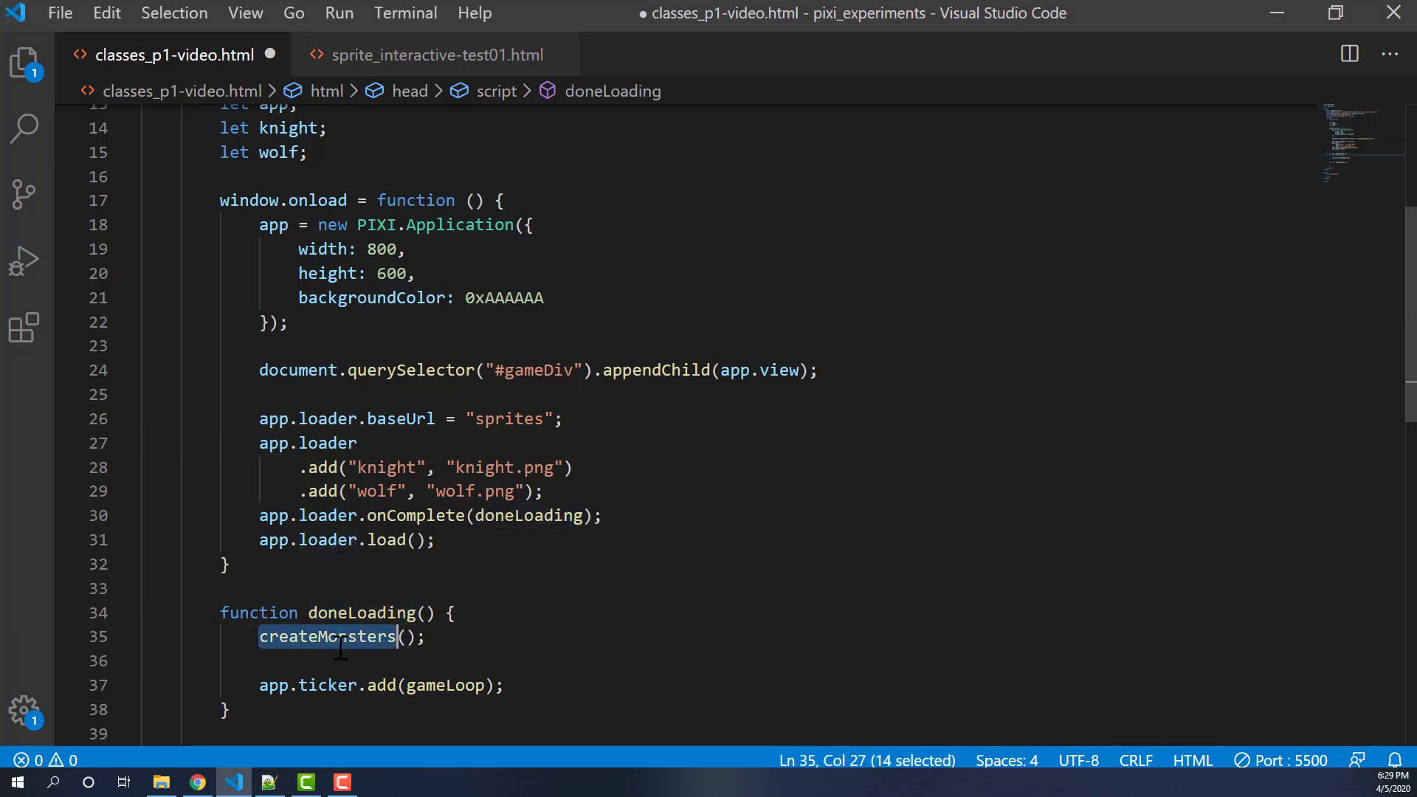
scroll(down, 3)
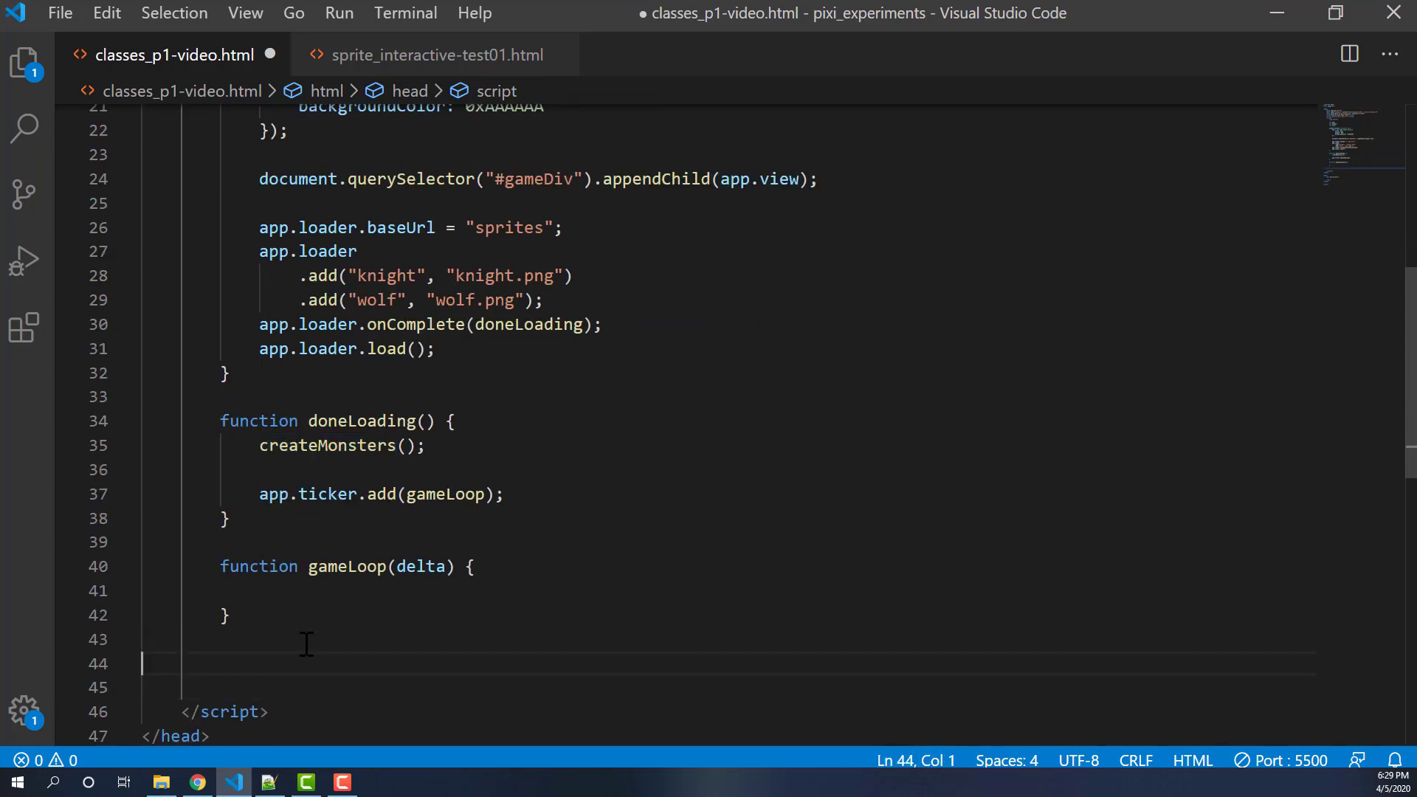
- Add an empty createMonsters() function below gameLoop
text(function createMonsters() {)
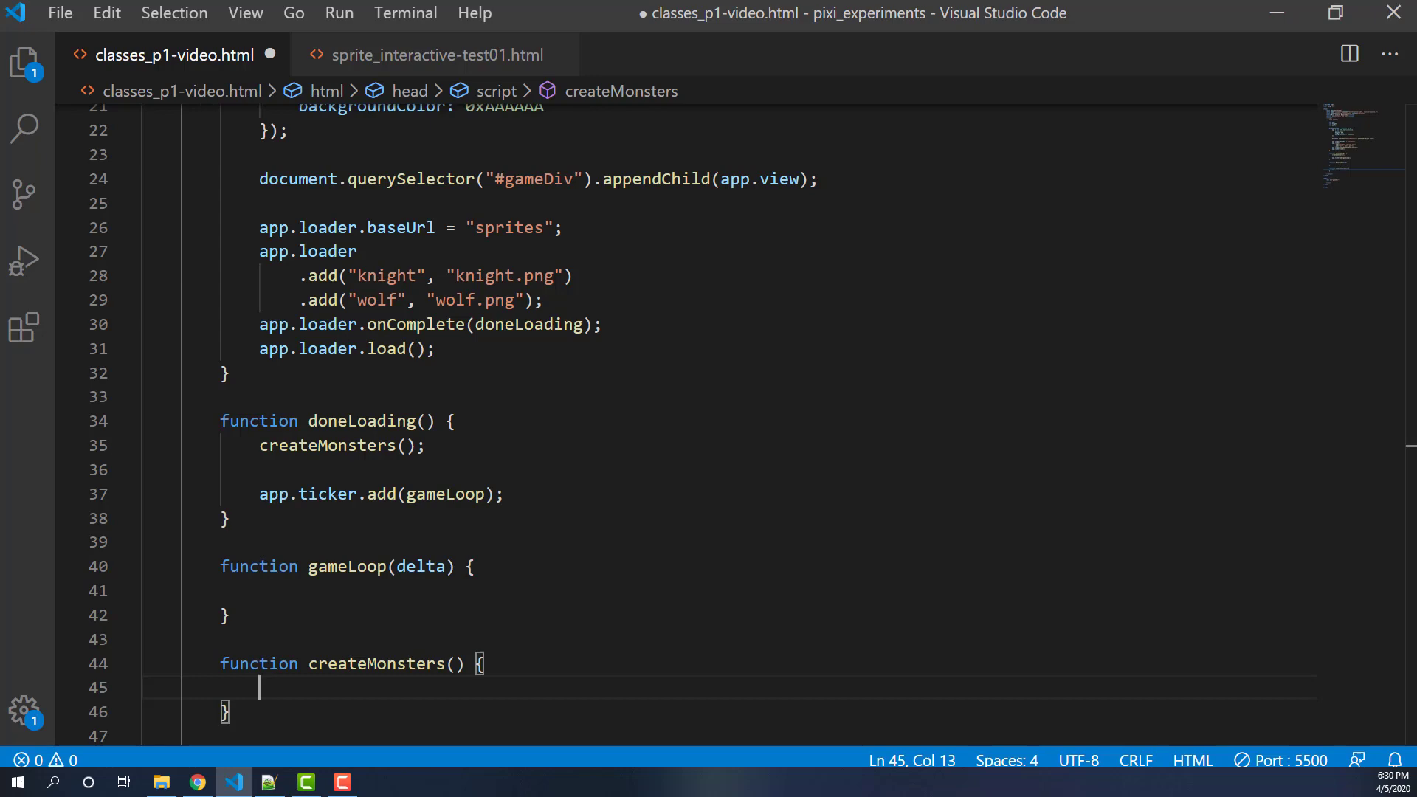
mouse_move(147, 514)
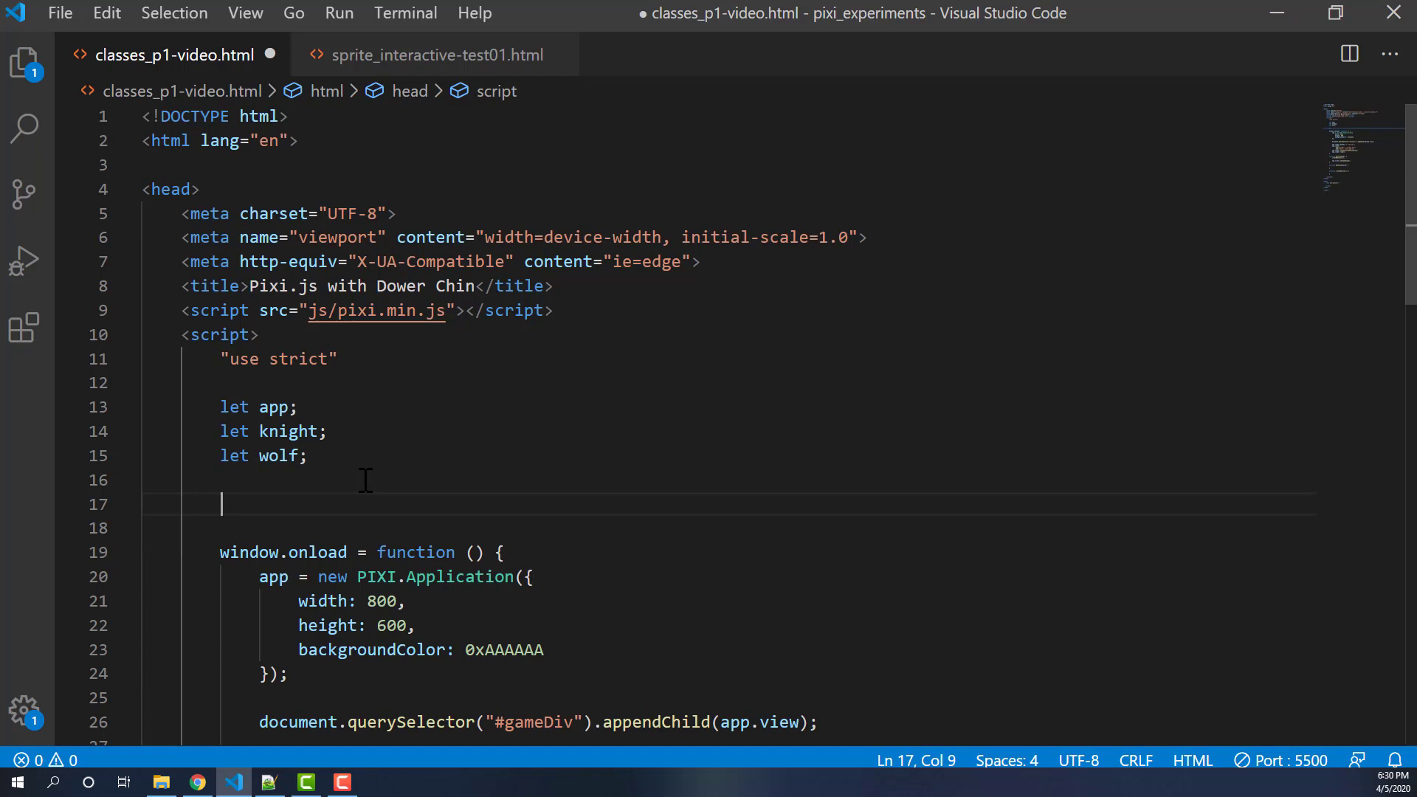
- Declare class Monster extends PIXI.Sprite with a constructor() started inside
text(class)
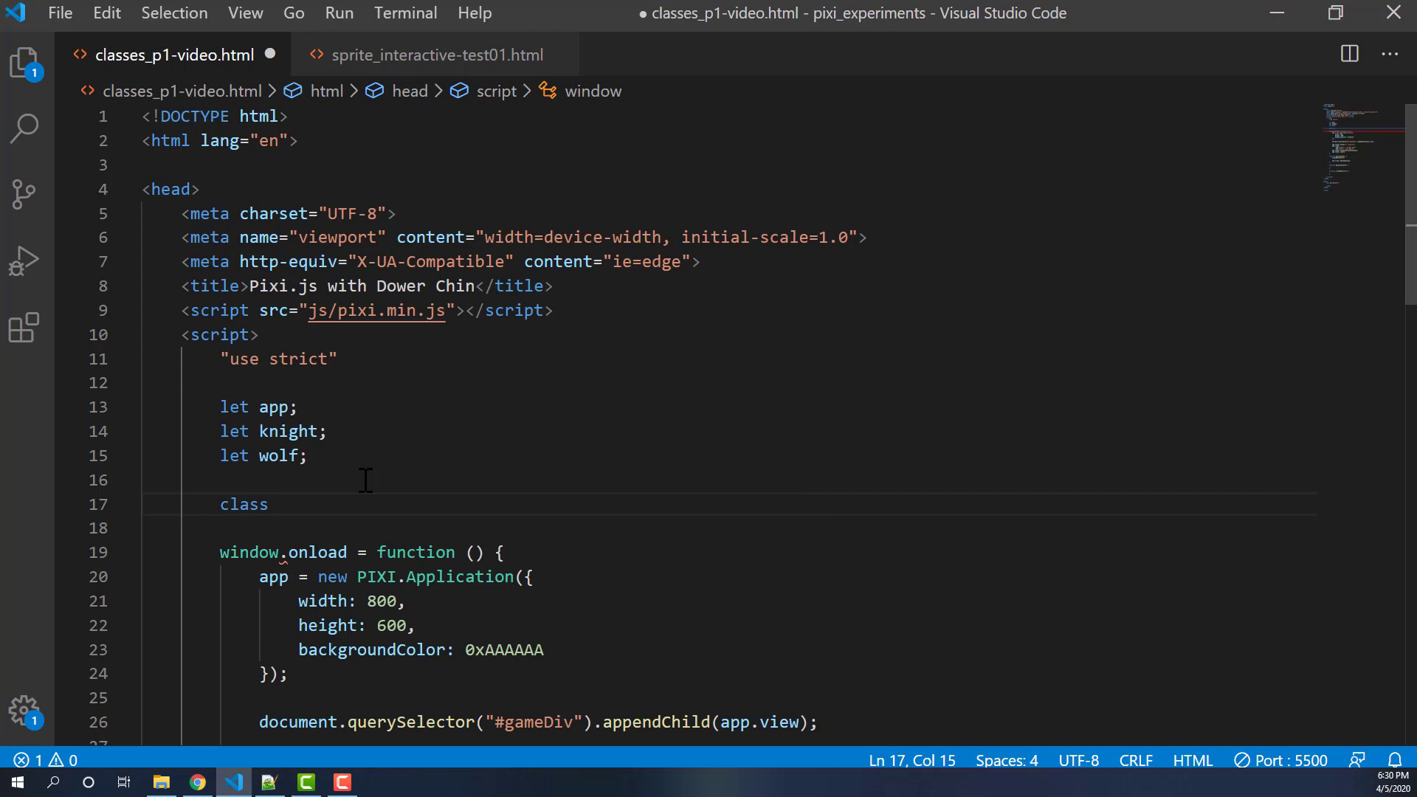
text(Mon)
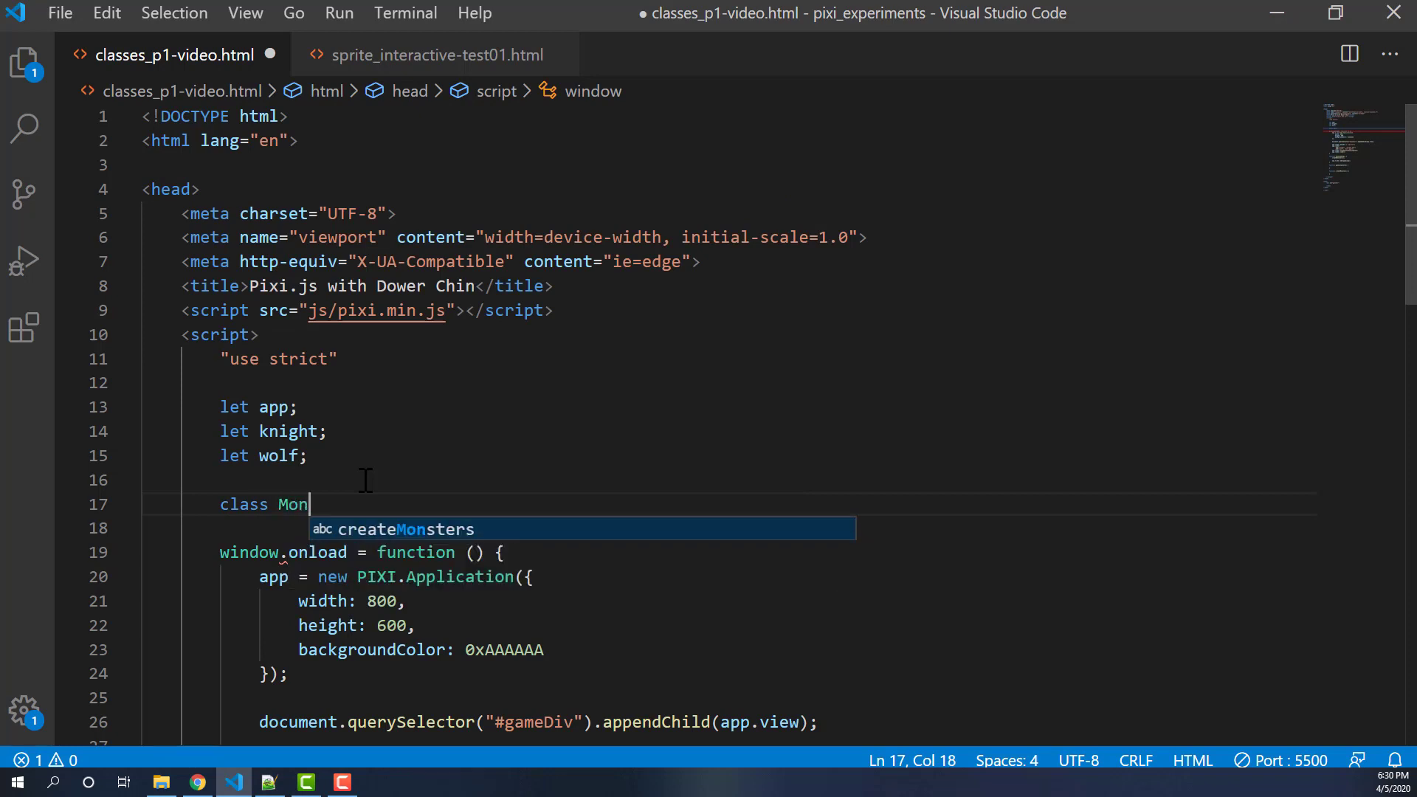
text(ster extends)
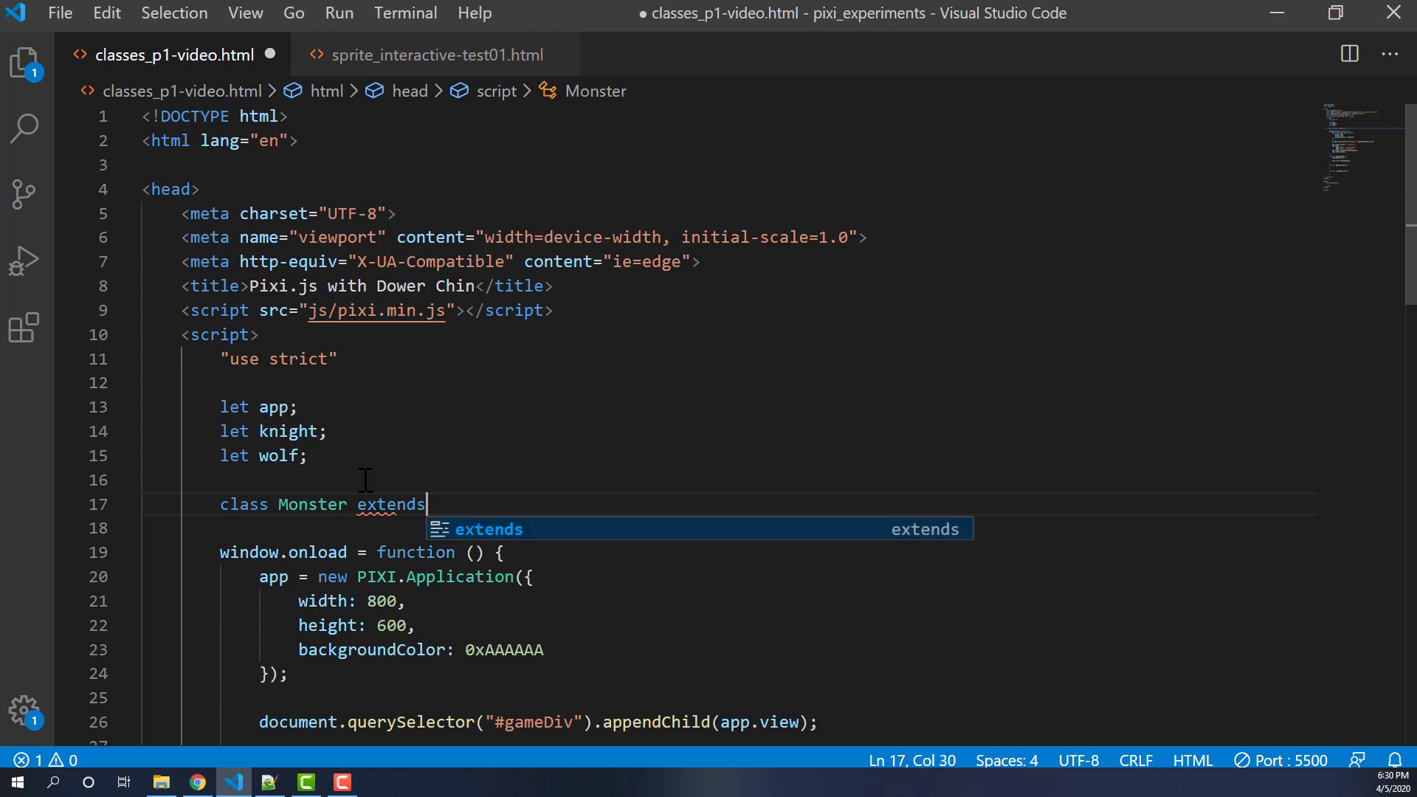
text(PIXI.Sprit)
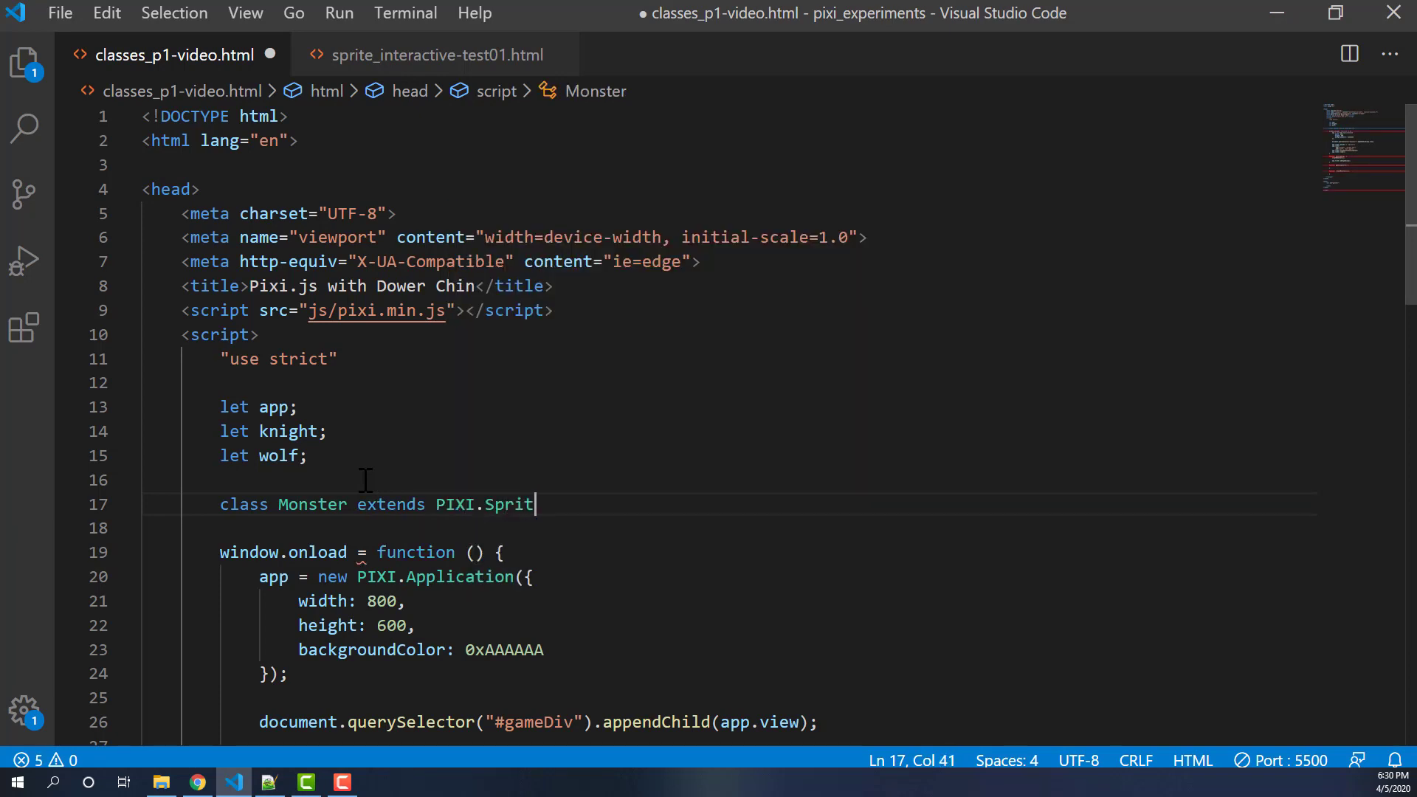
text(e {)
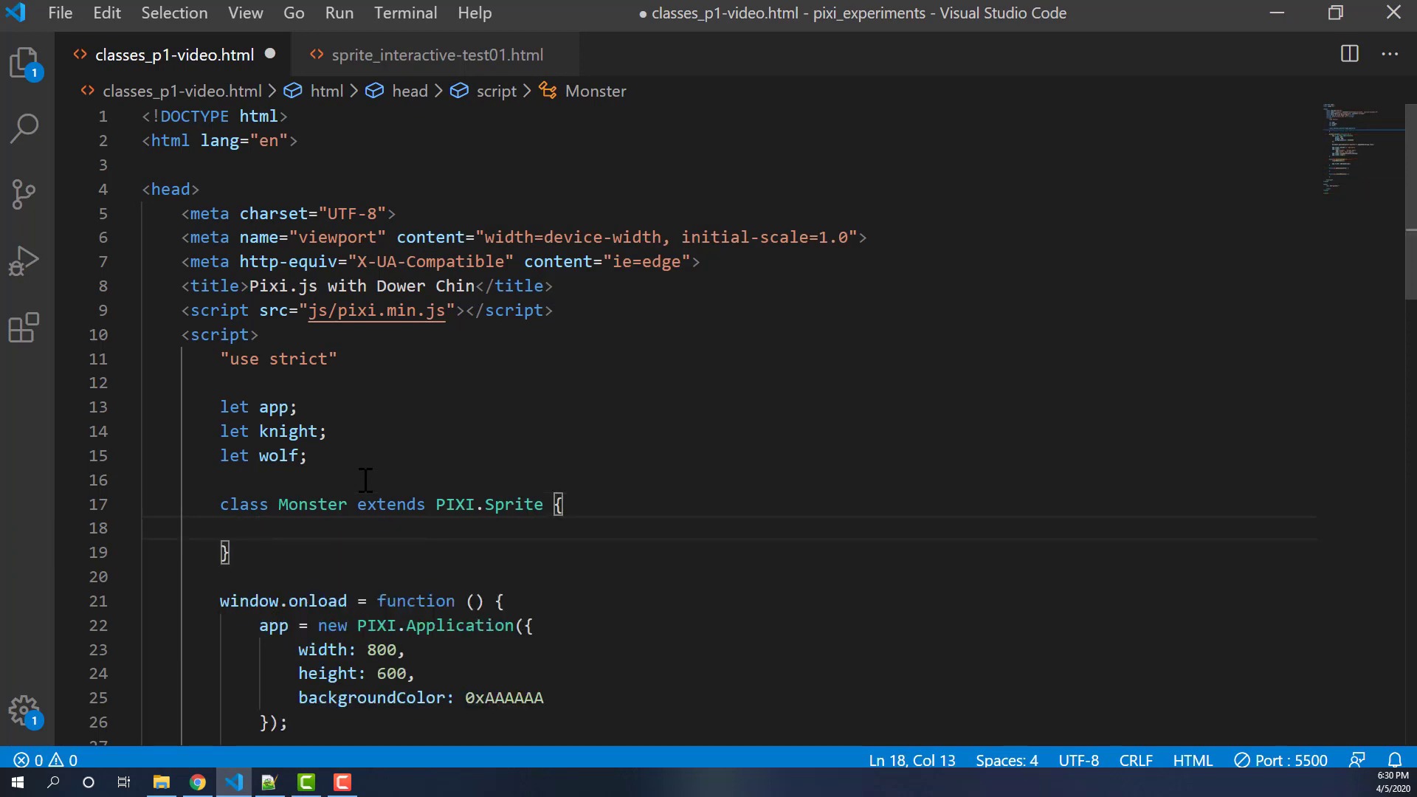
mouse_move(289, 538)
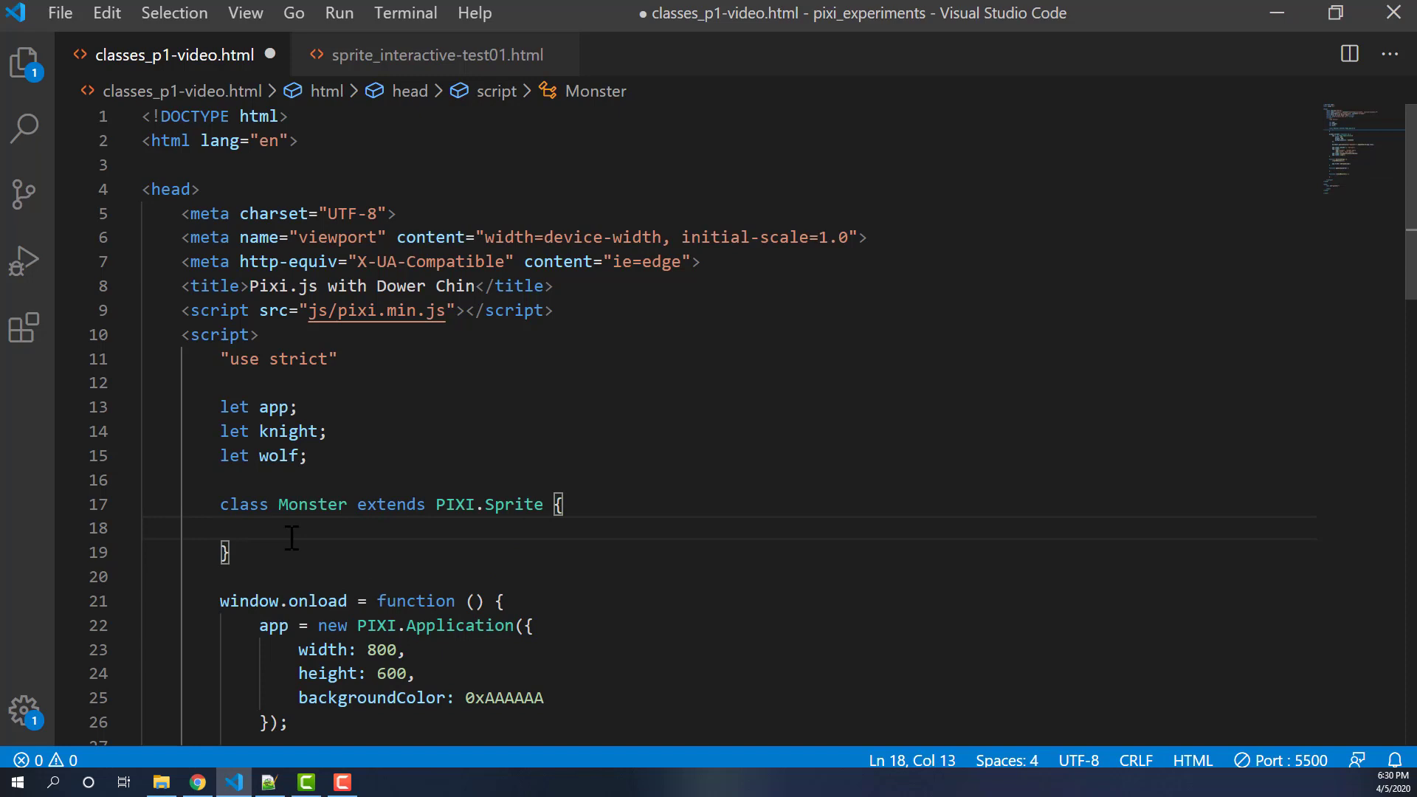
text(cio)
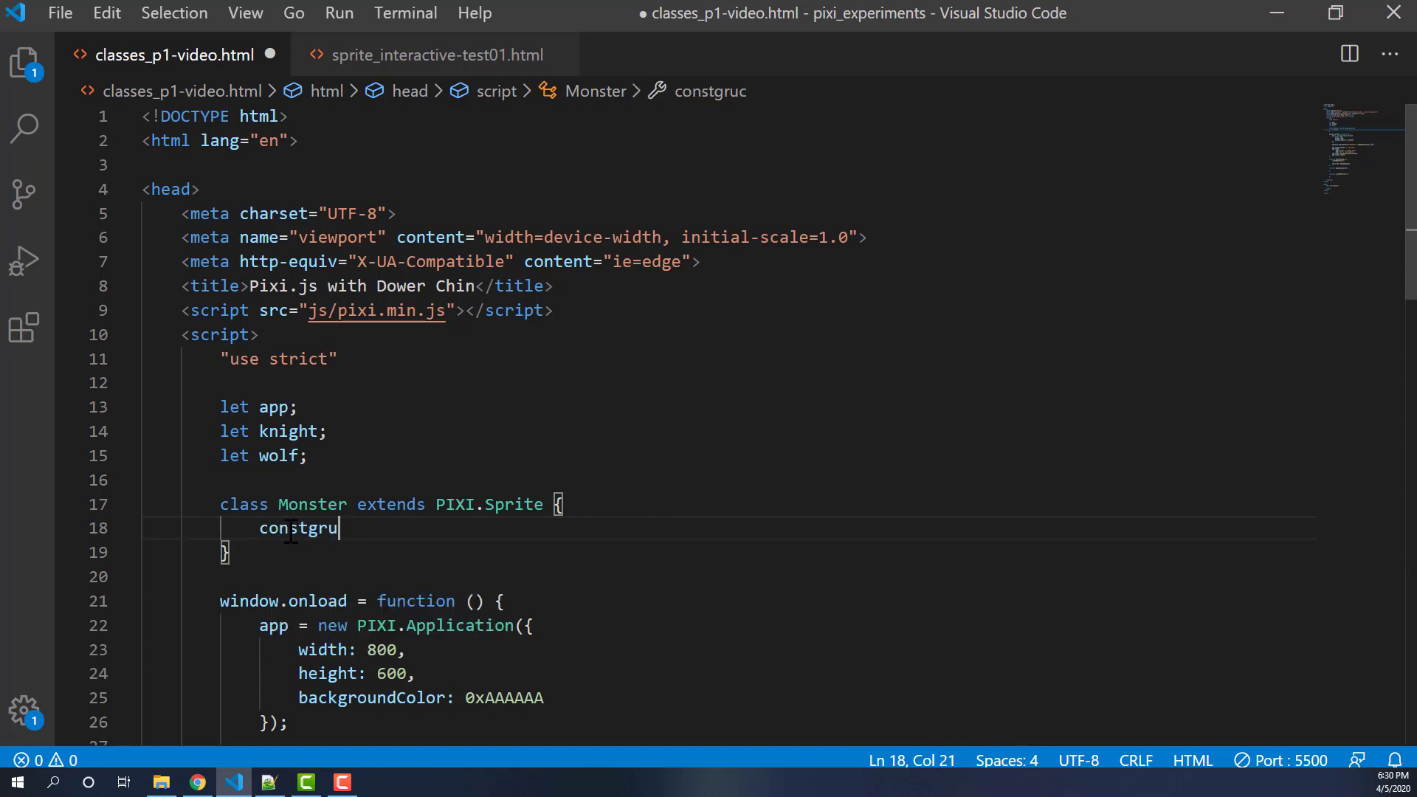
text(uctor()
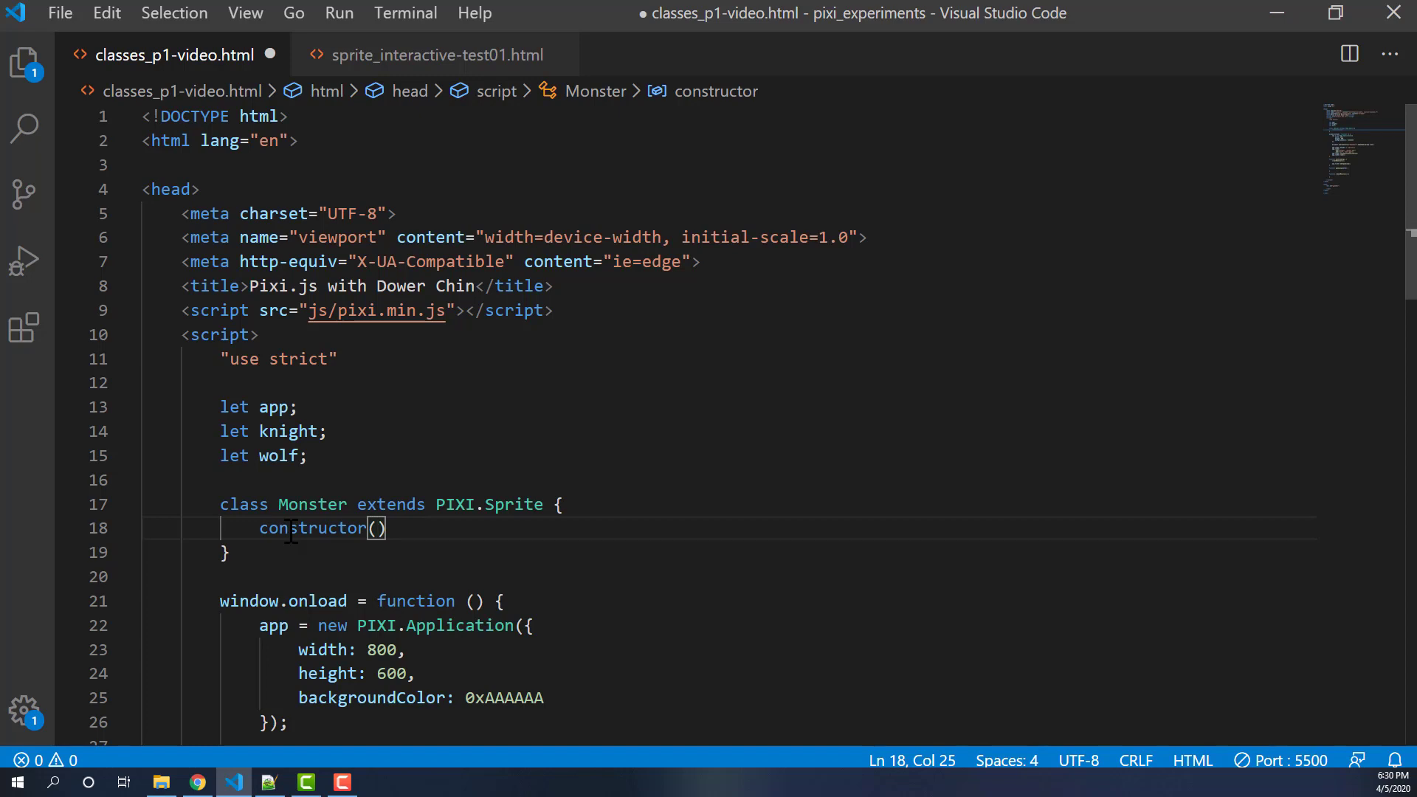
- Give the constructor parameters x, y, texture, name, hp, speed and begin a super call
text(x)
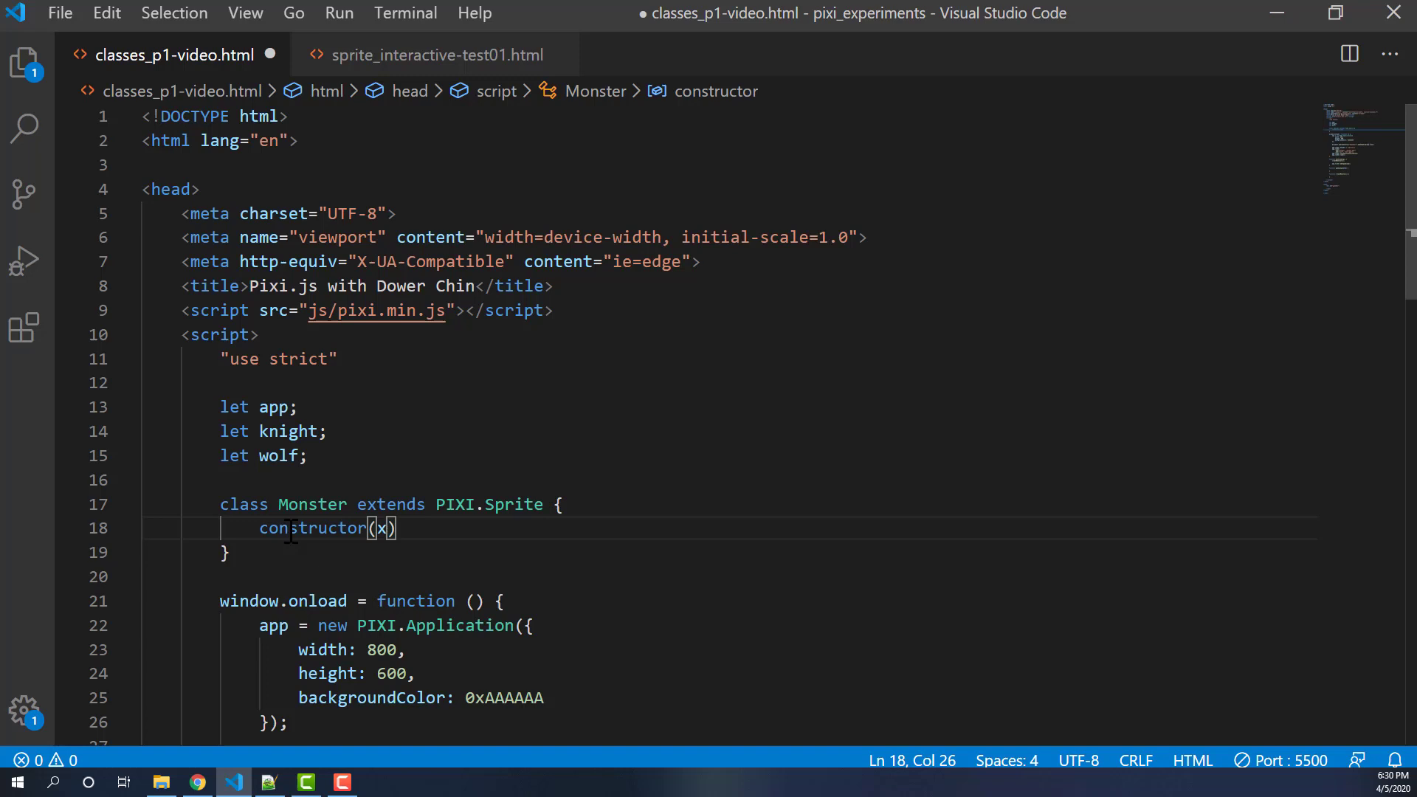
text(, y, te)
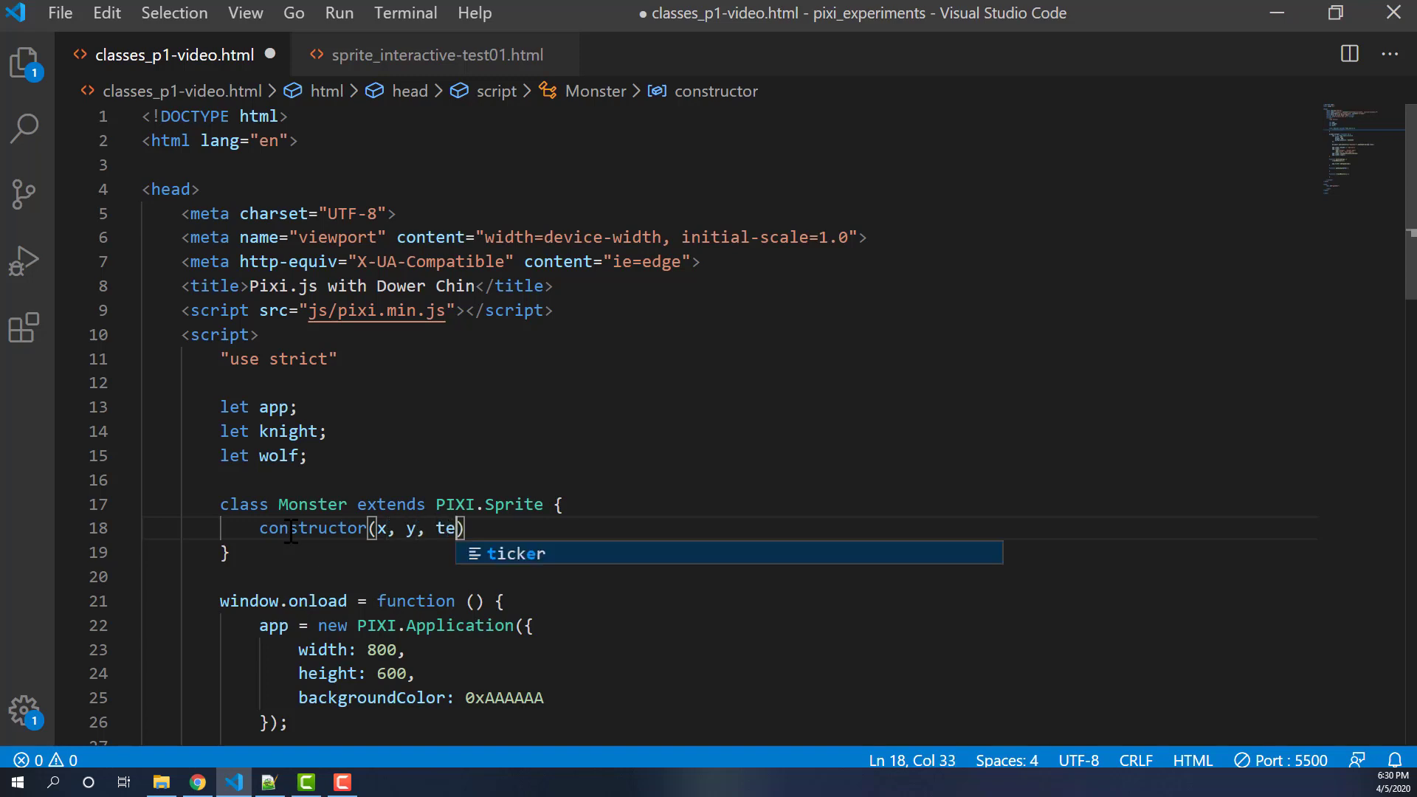
text(xture, n)
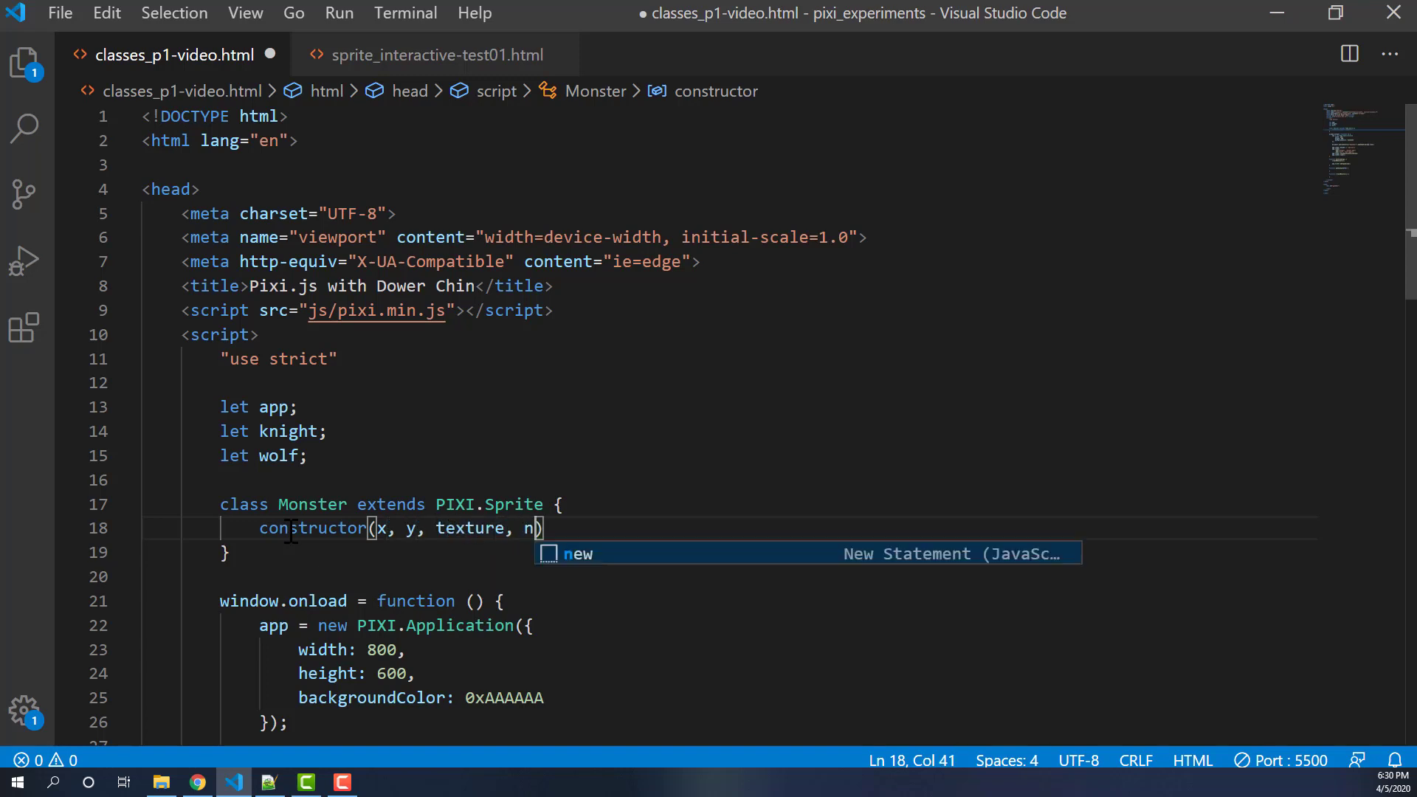
text(ame, h)
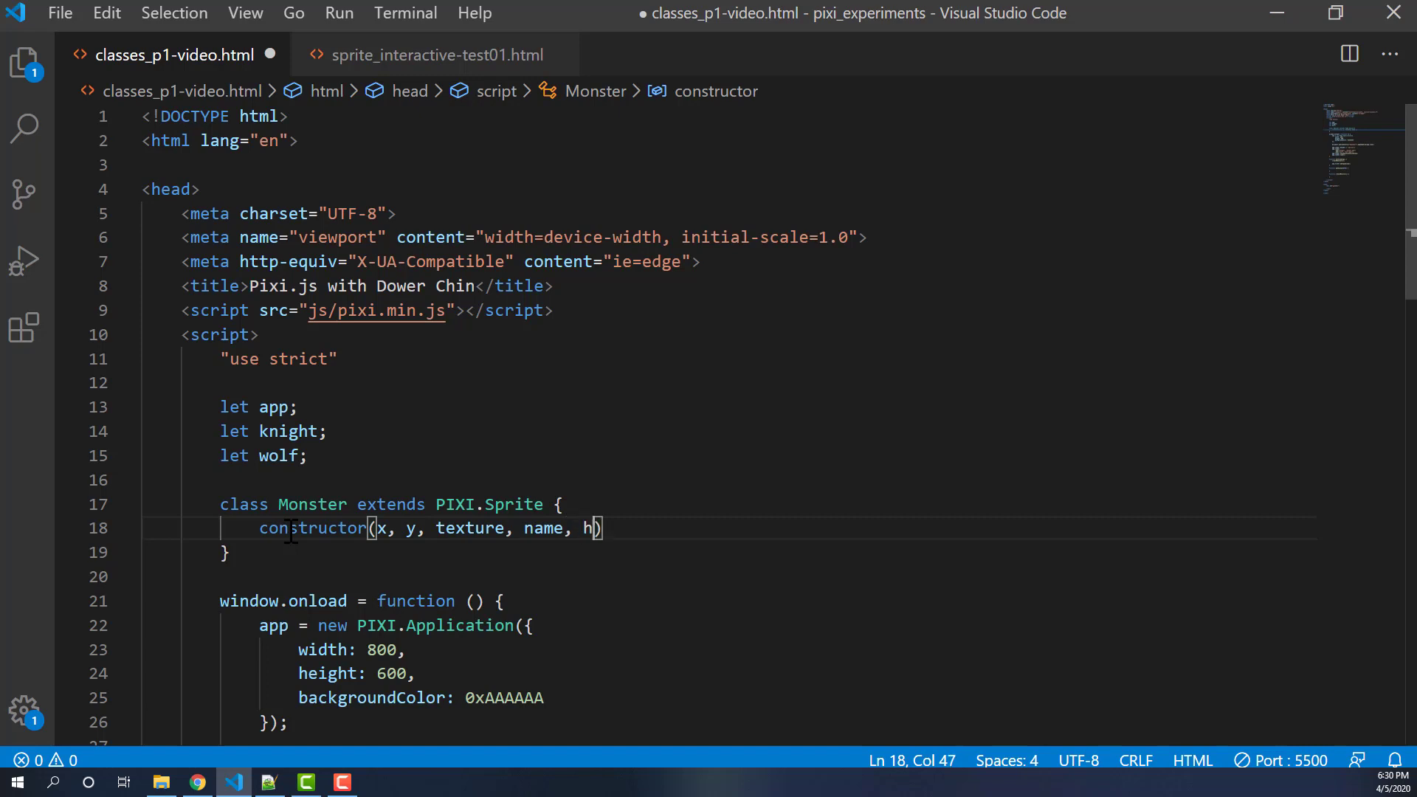
text(p, speed)
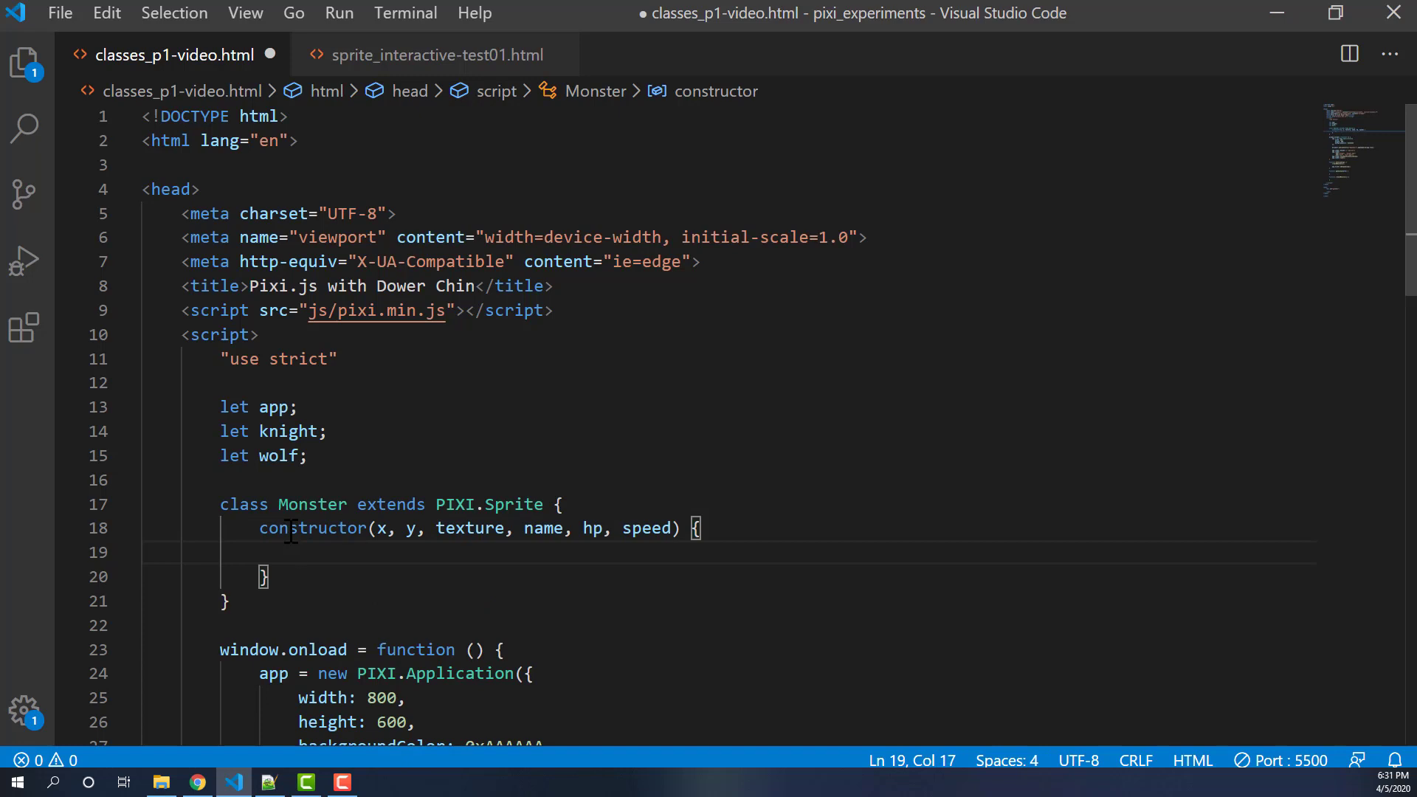
text(super()
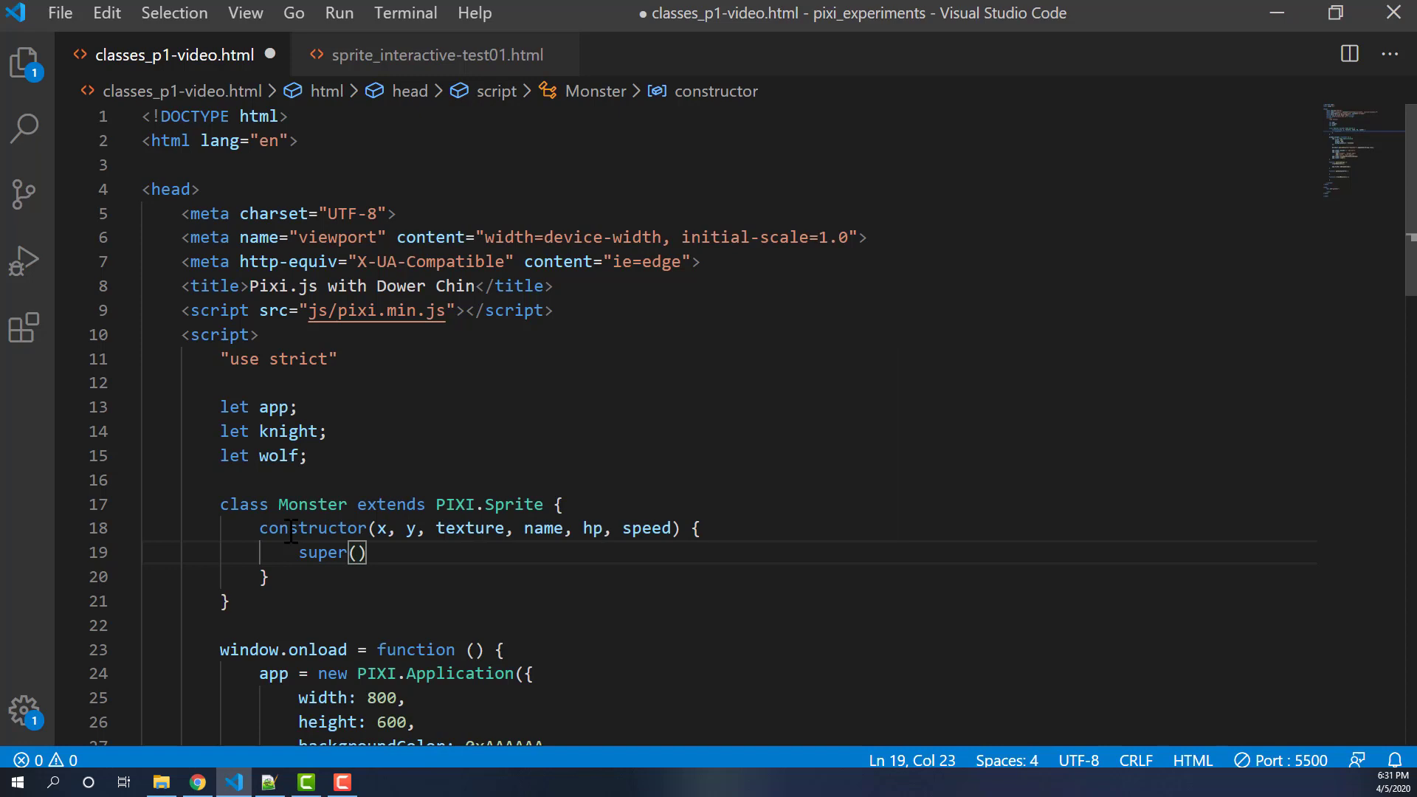
- Complete super(texture); and switch to the sprite_interactive-test01.html example
click(328, 552)
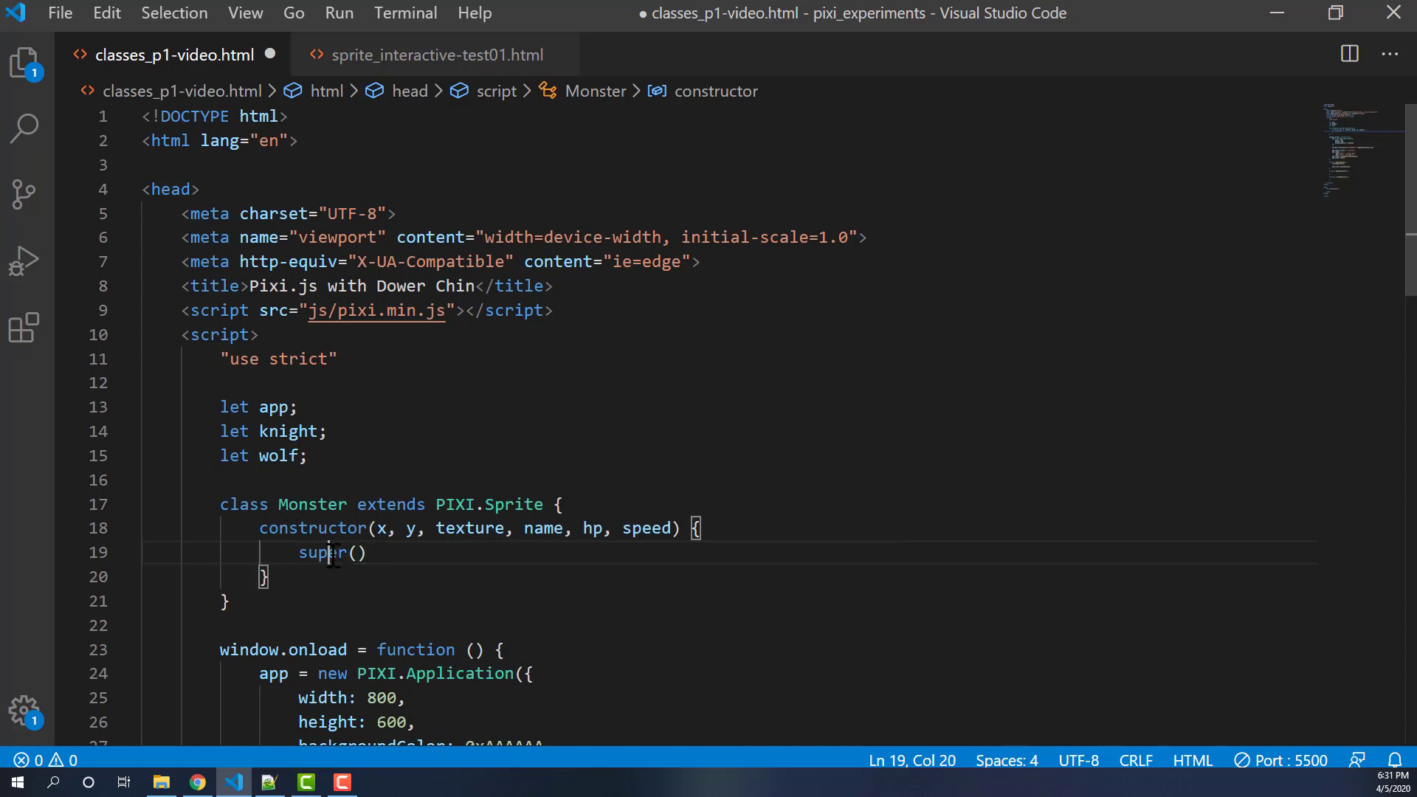
double_click(323, 552)
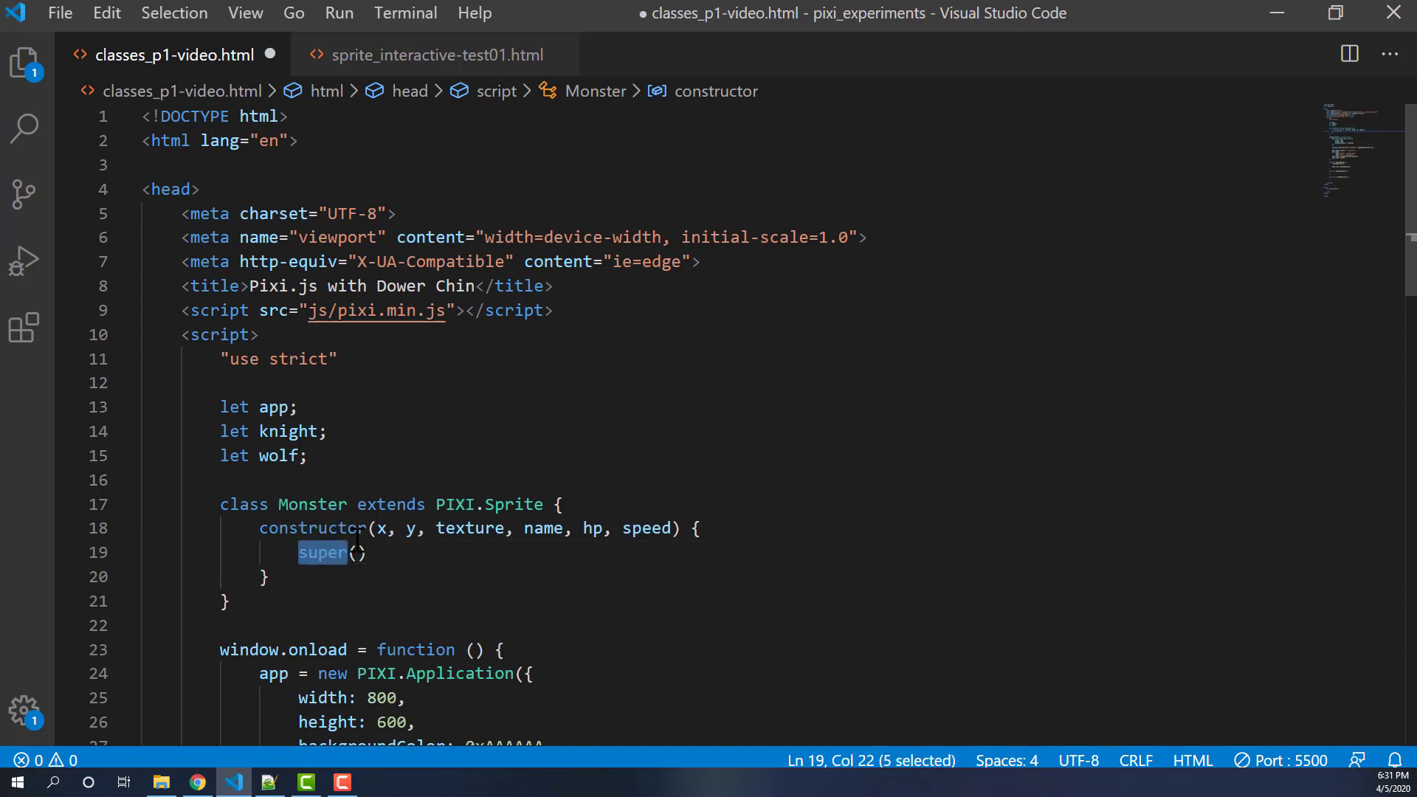
double_click(457, 505)
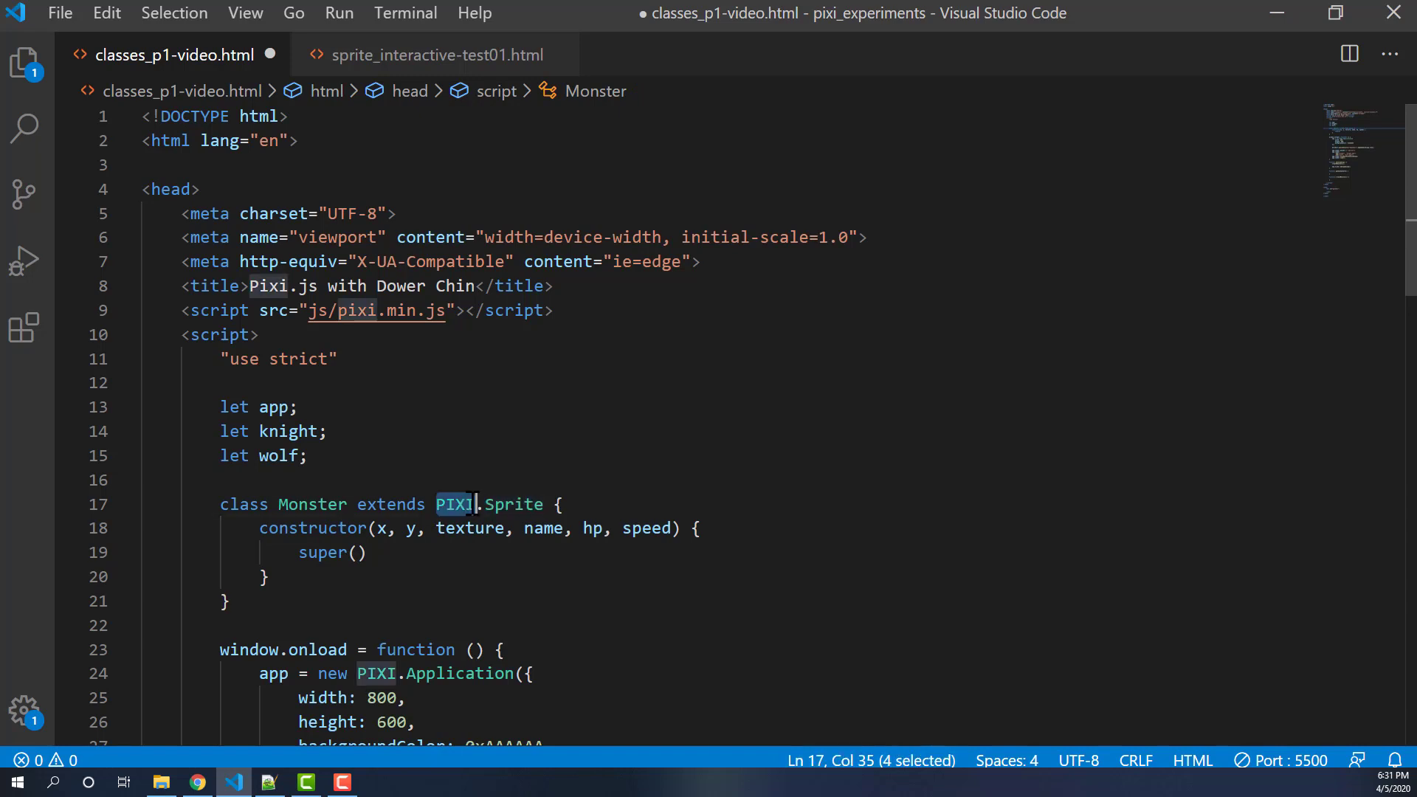
click(360, 552)
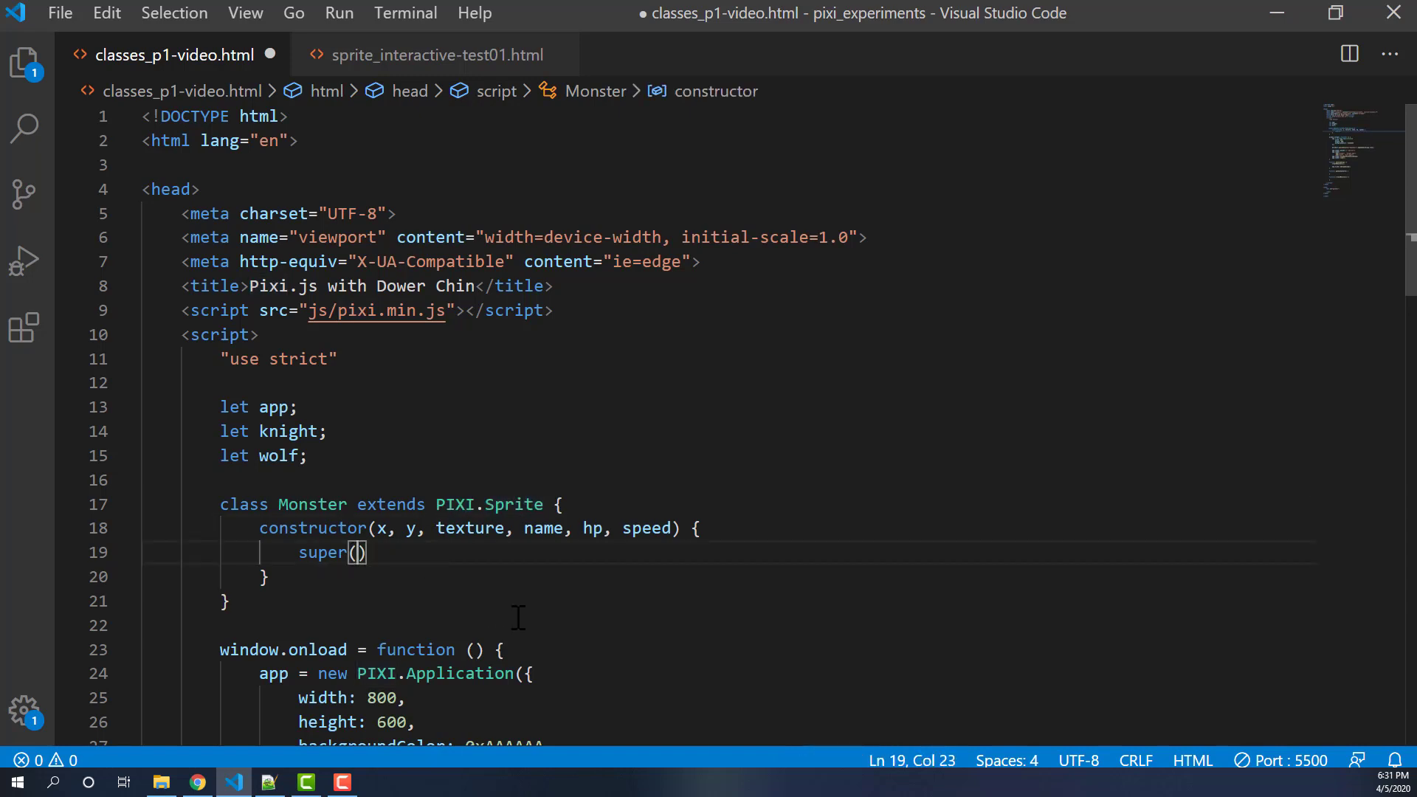
text(texture)
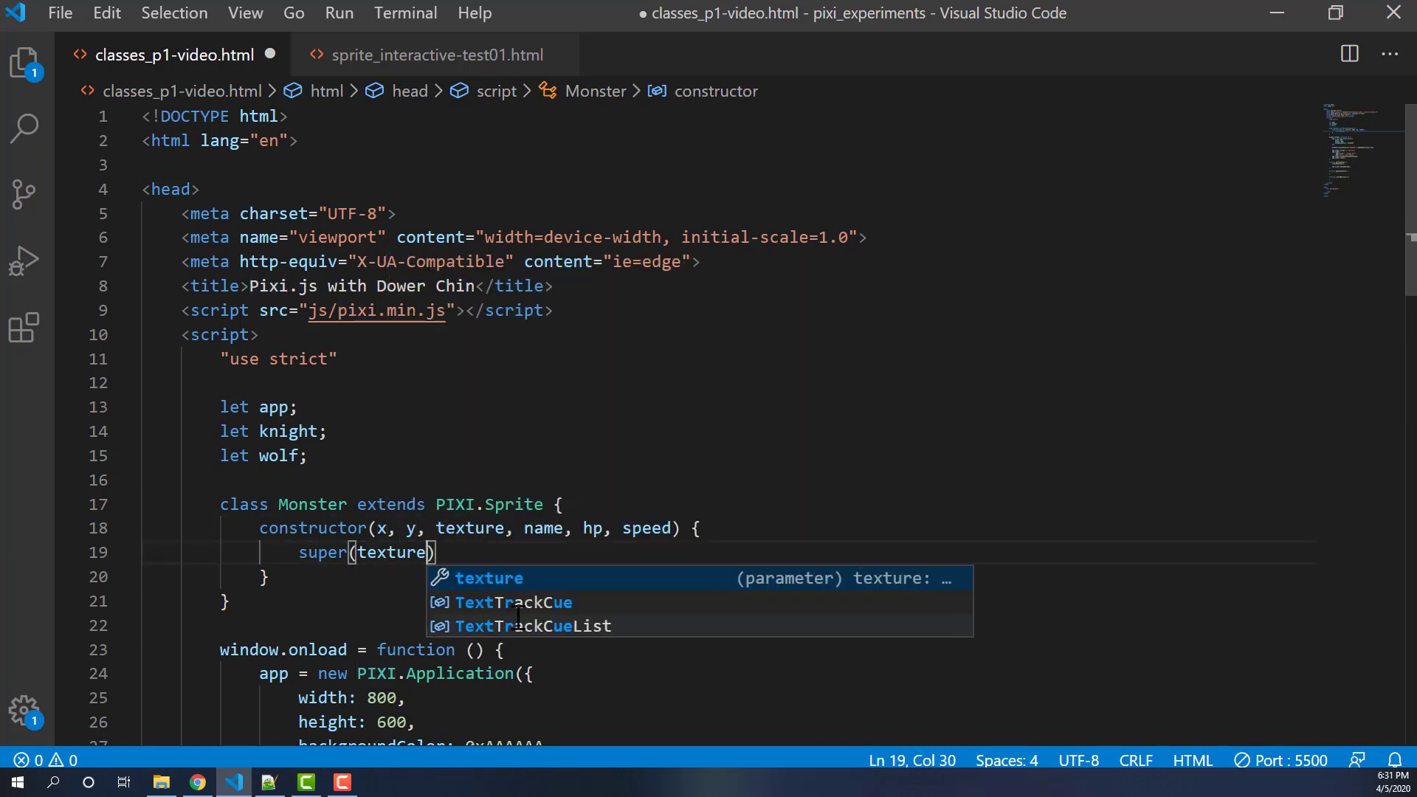
text(;)
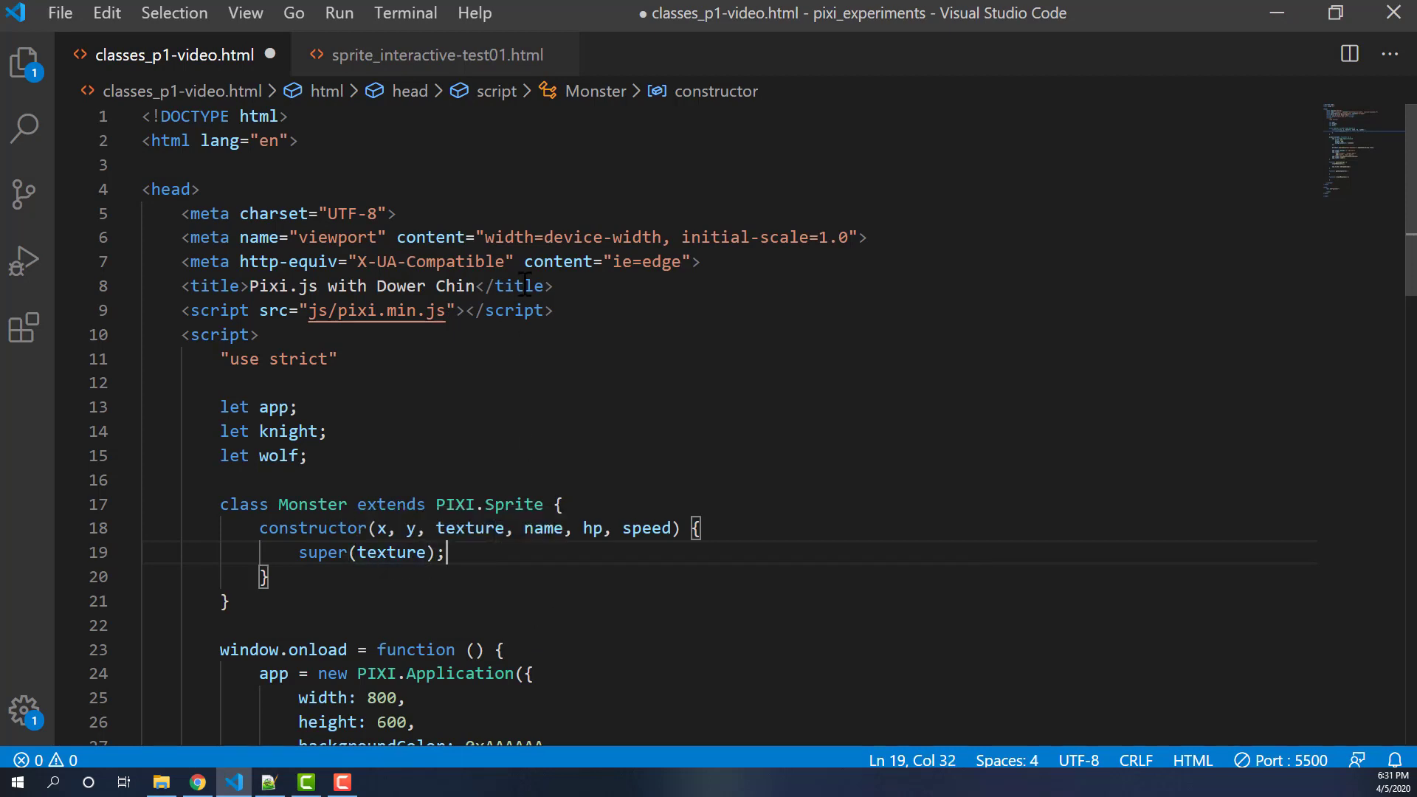
click(434, 55)
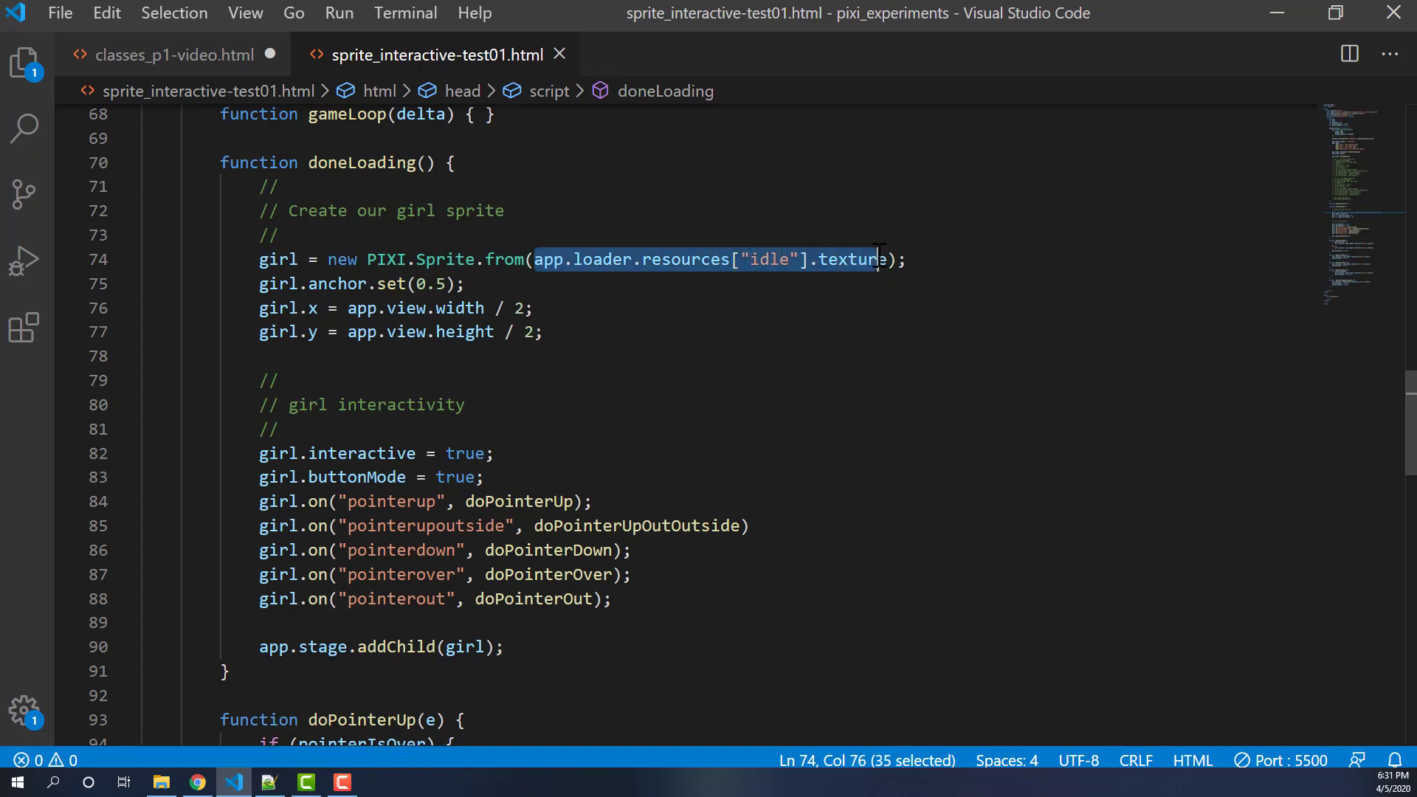
- Return to classes_p1-video.html and add a blank line after super(texture);
key(shift+Right)
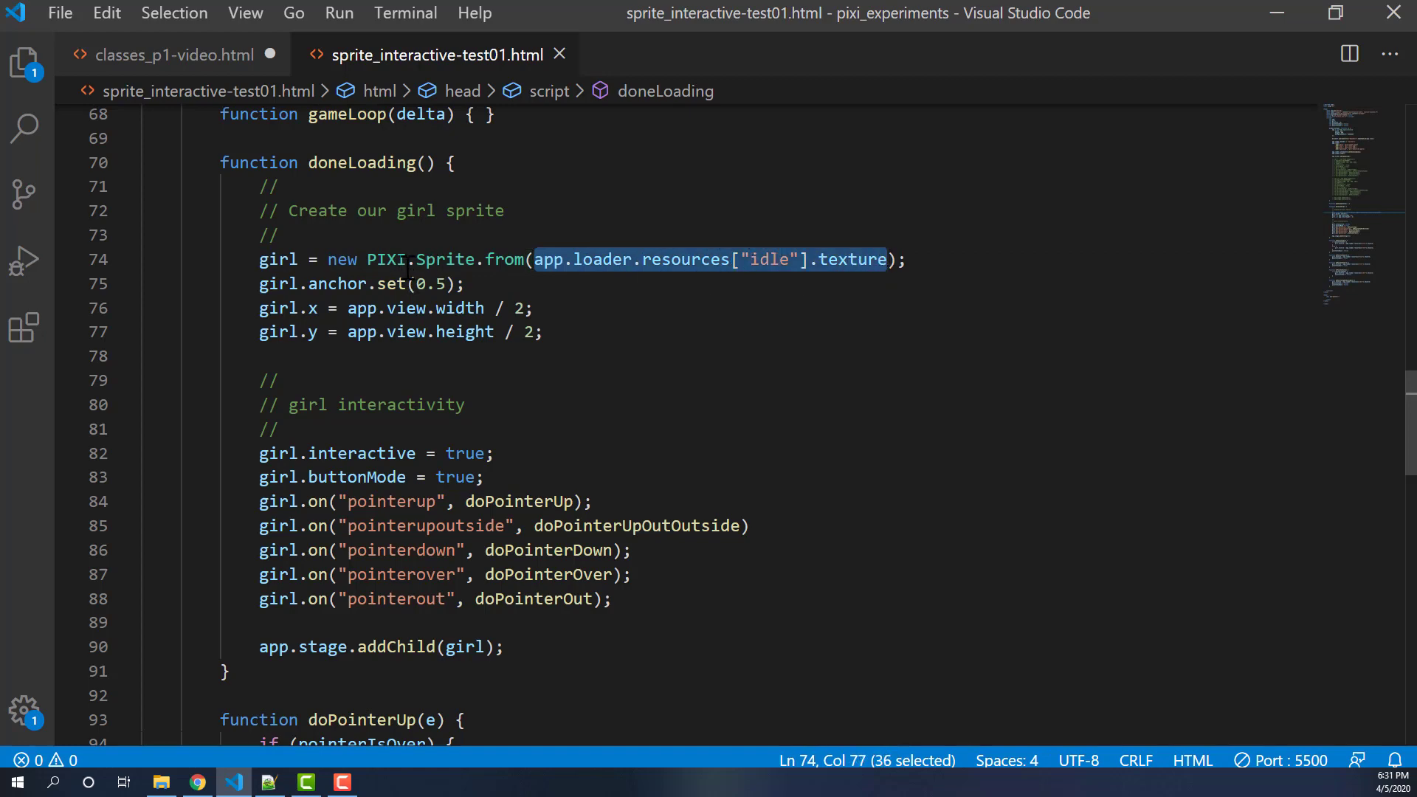
mouse_move(196, 68)
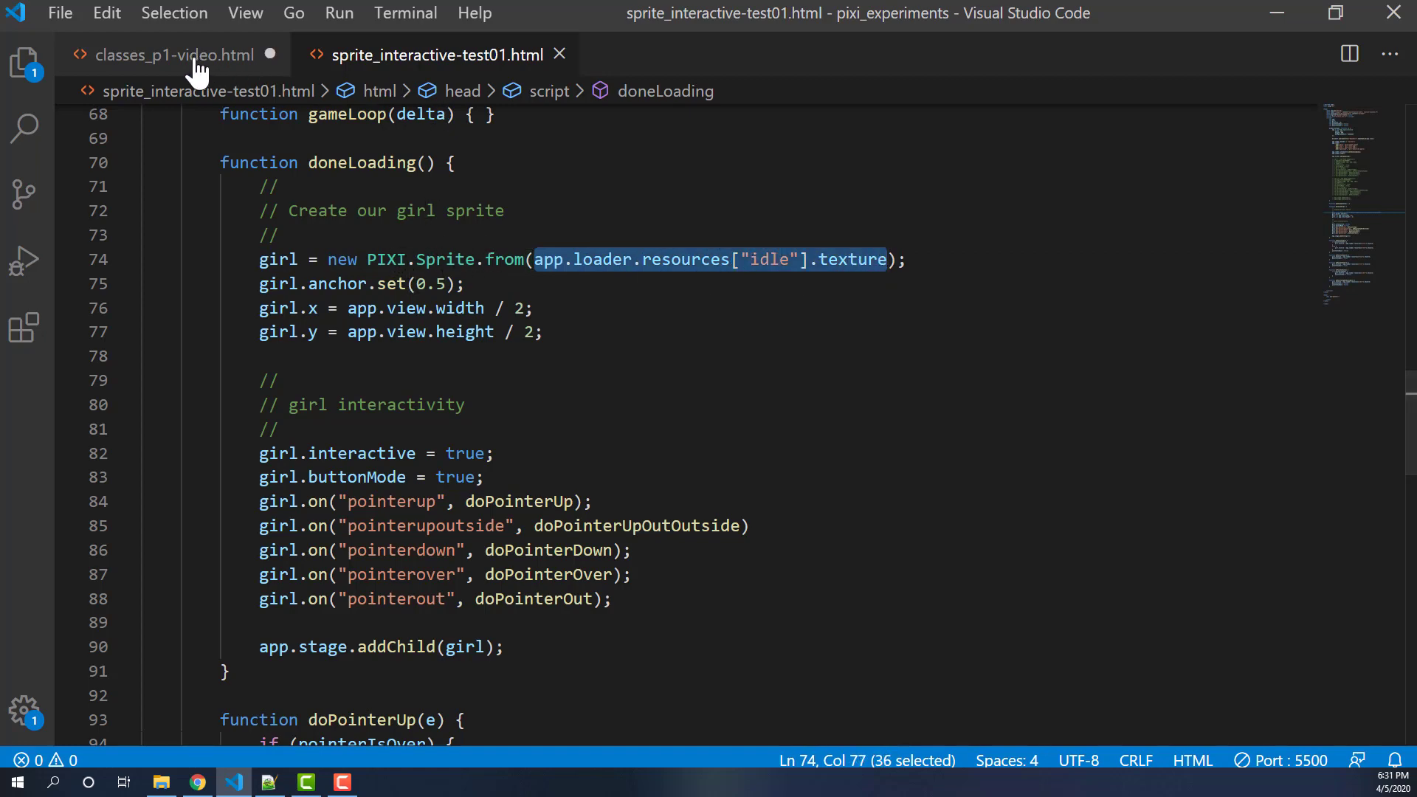
click(162, 55)
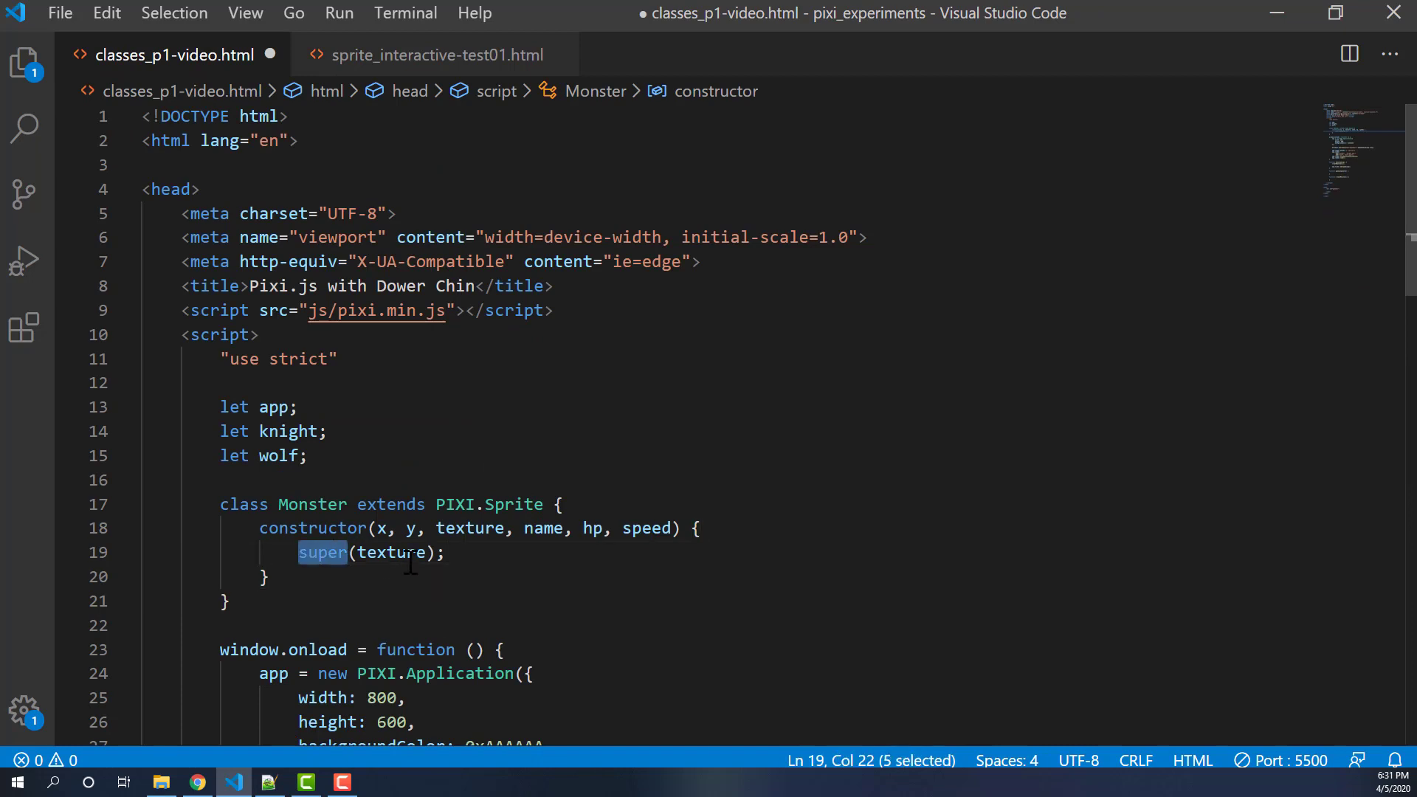
double_click(390, 552)
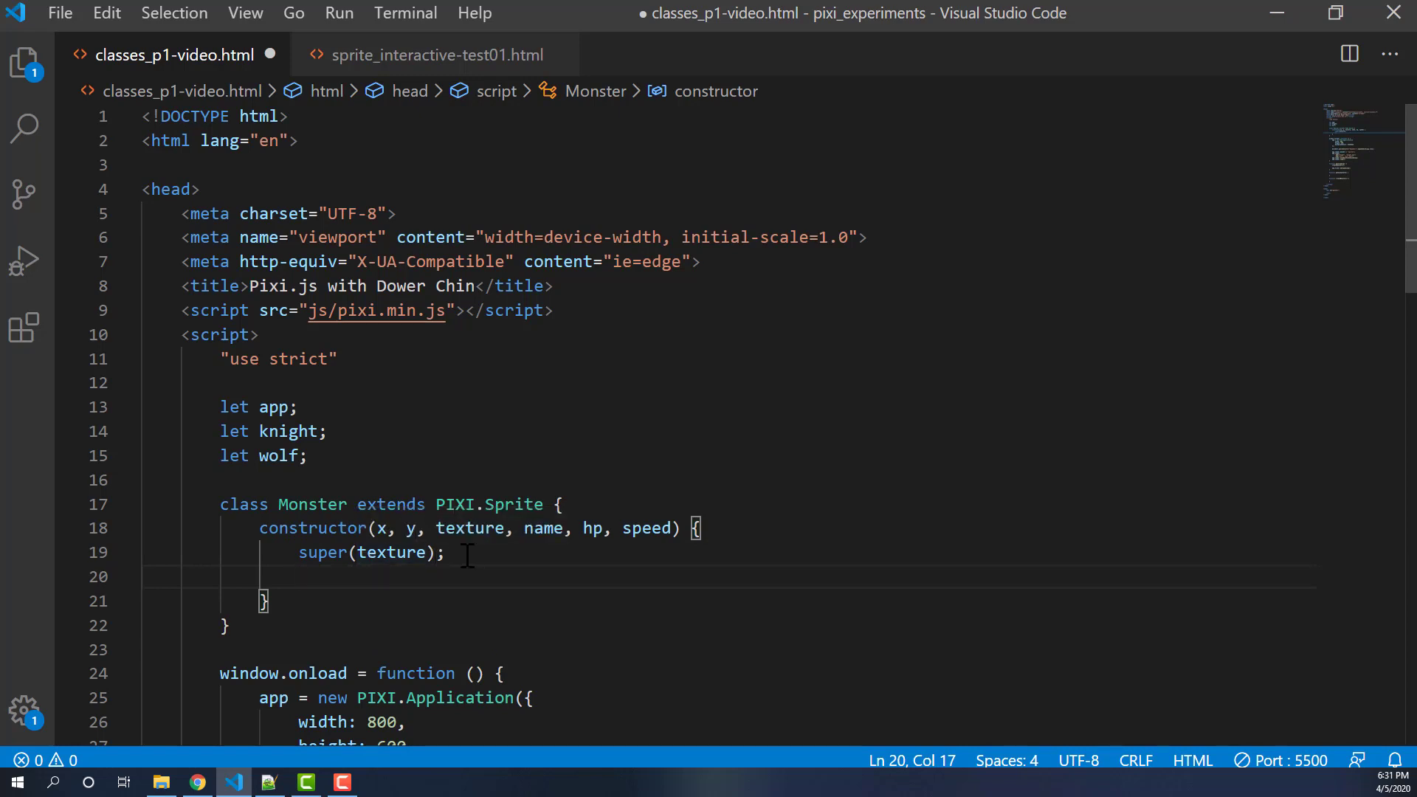
mouse_move(470, 582)
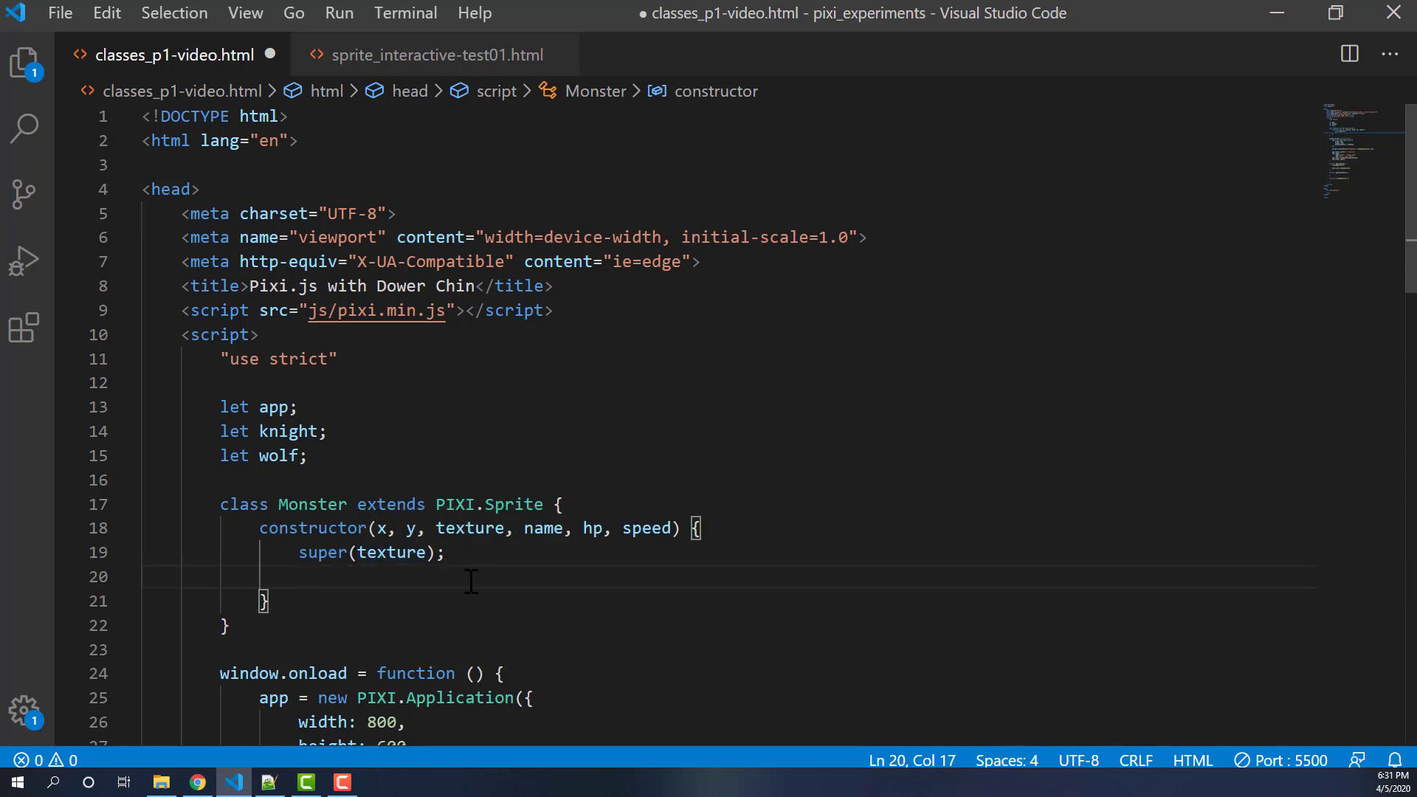
- Start a this.an statement in the constructor, then show the sprite_interactive-test01 example
text(this)
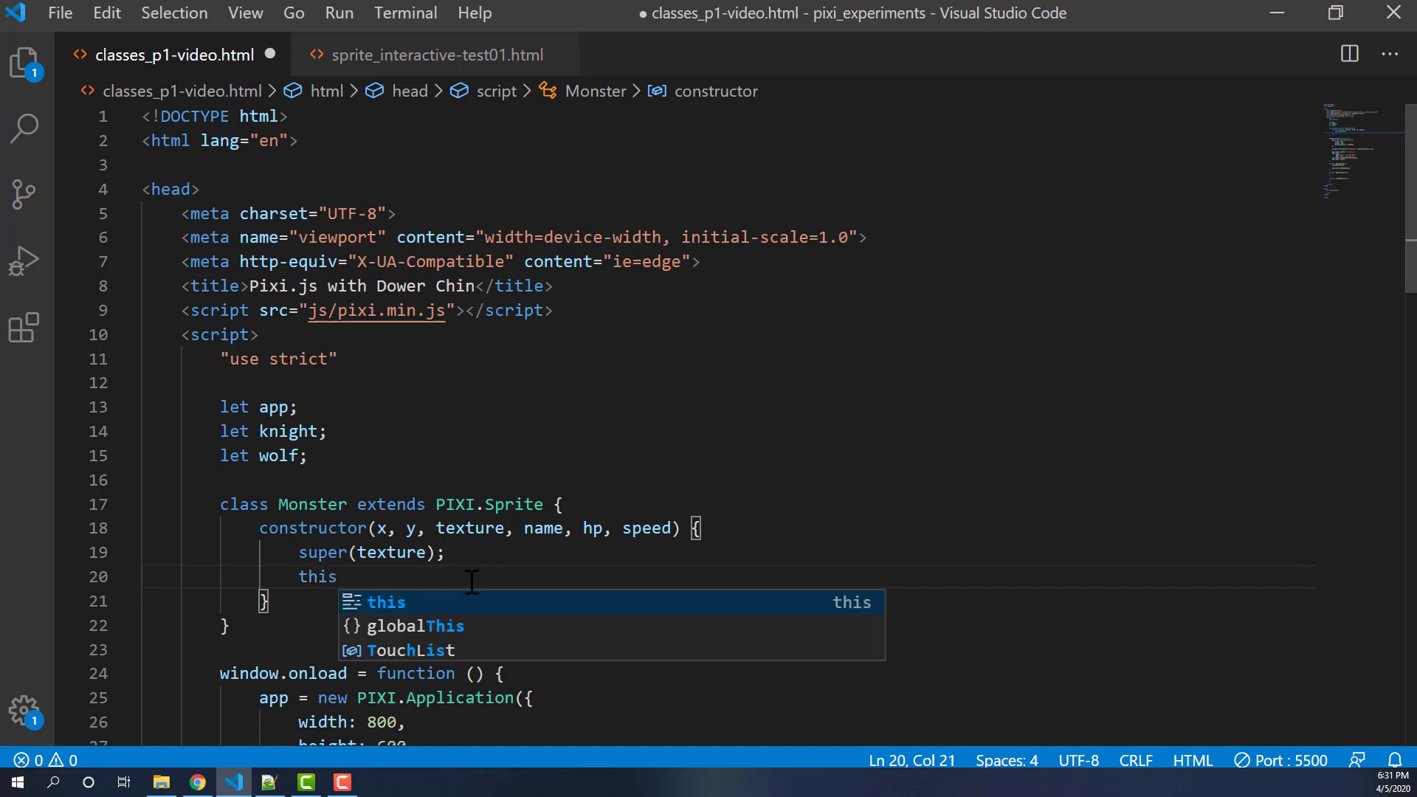
text(.an)
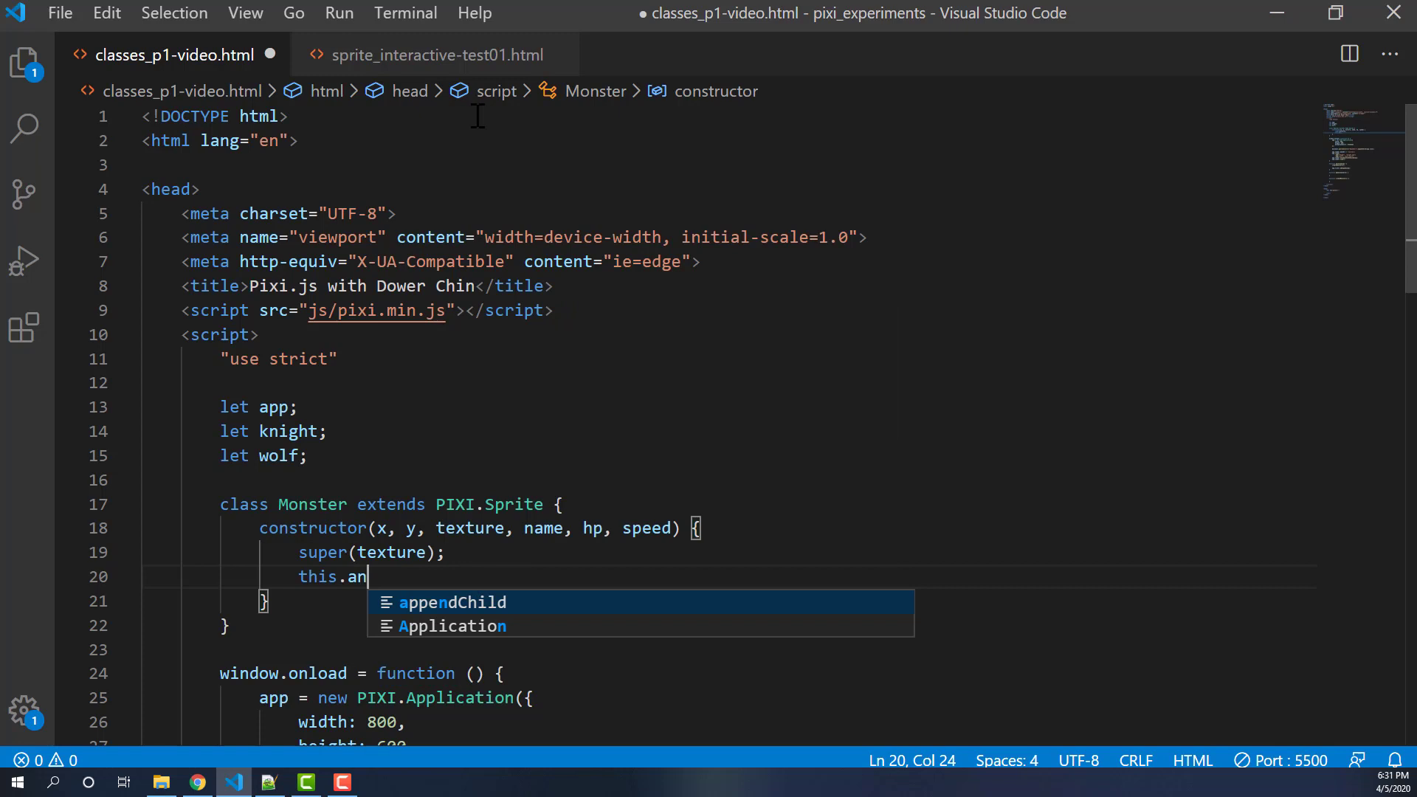
click(437, 55)
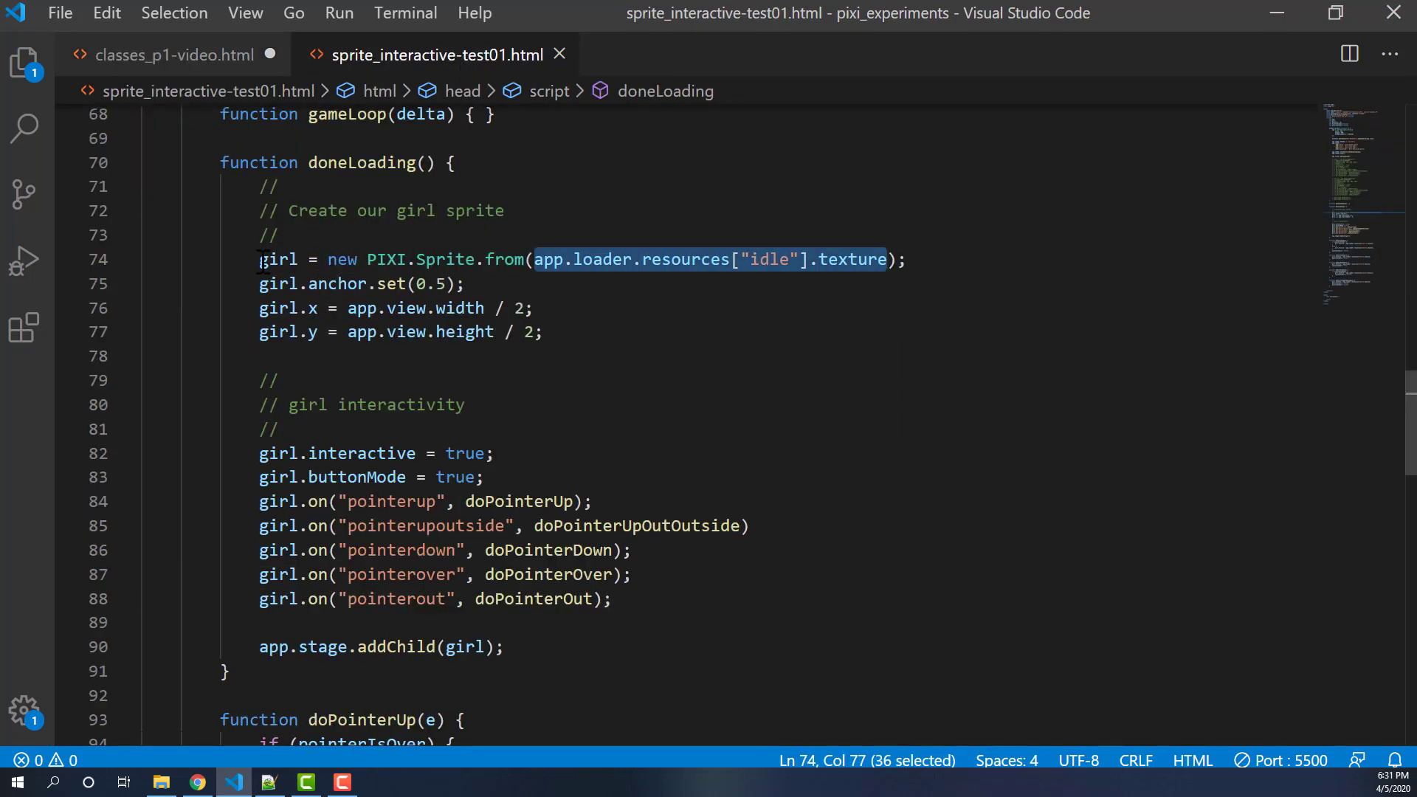
- Highlight girl.y in the example, then return to classes_p1-video.html
double_click(851, 260)
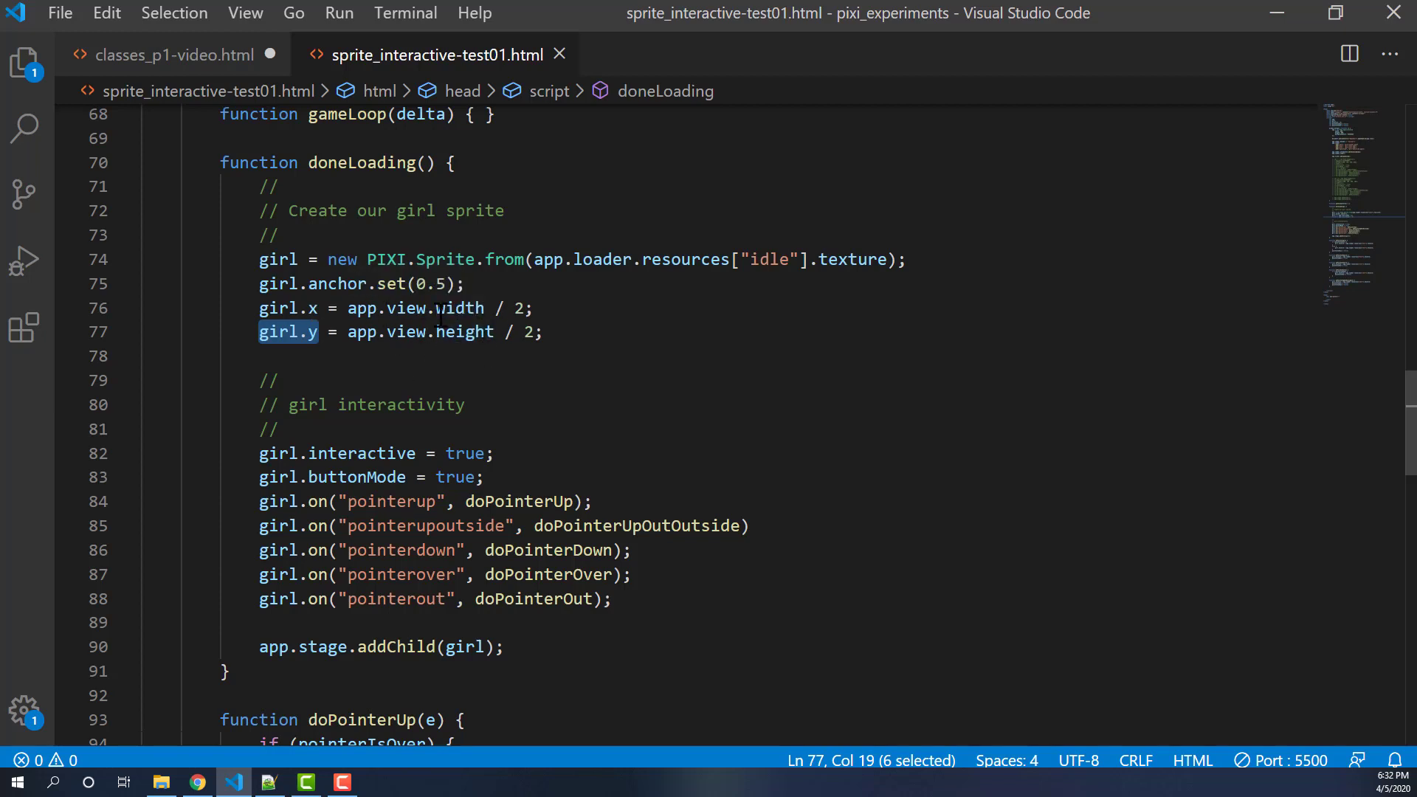
mouse_move(204, 94)
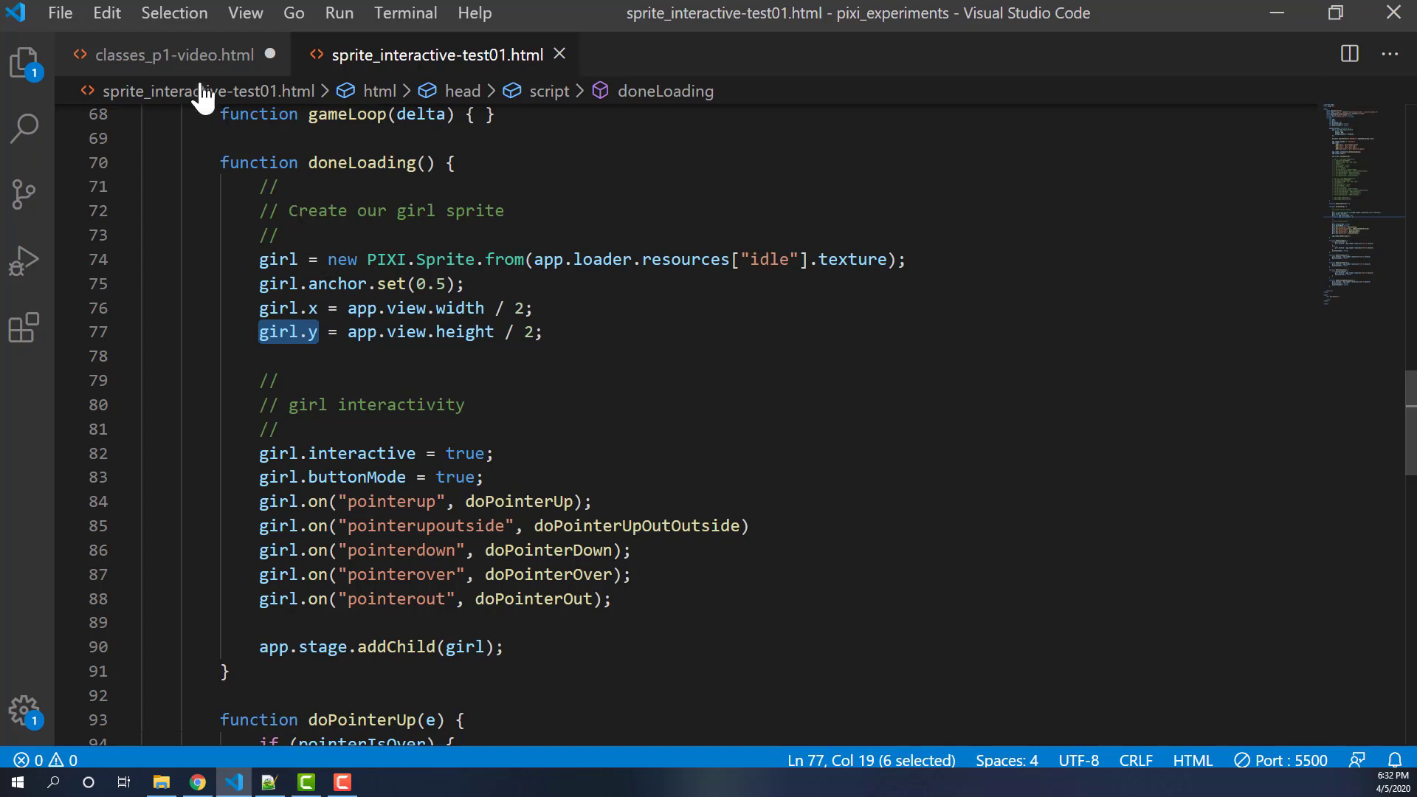
click(172, 54)
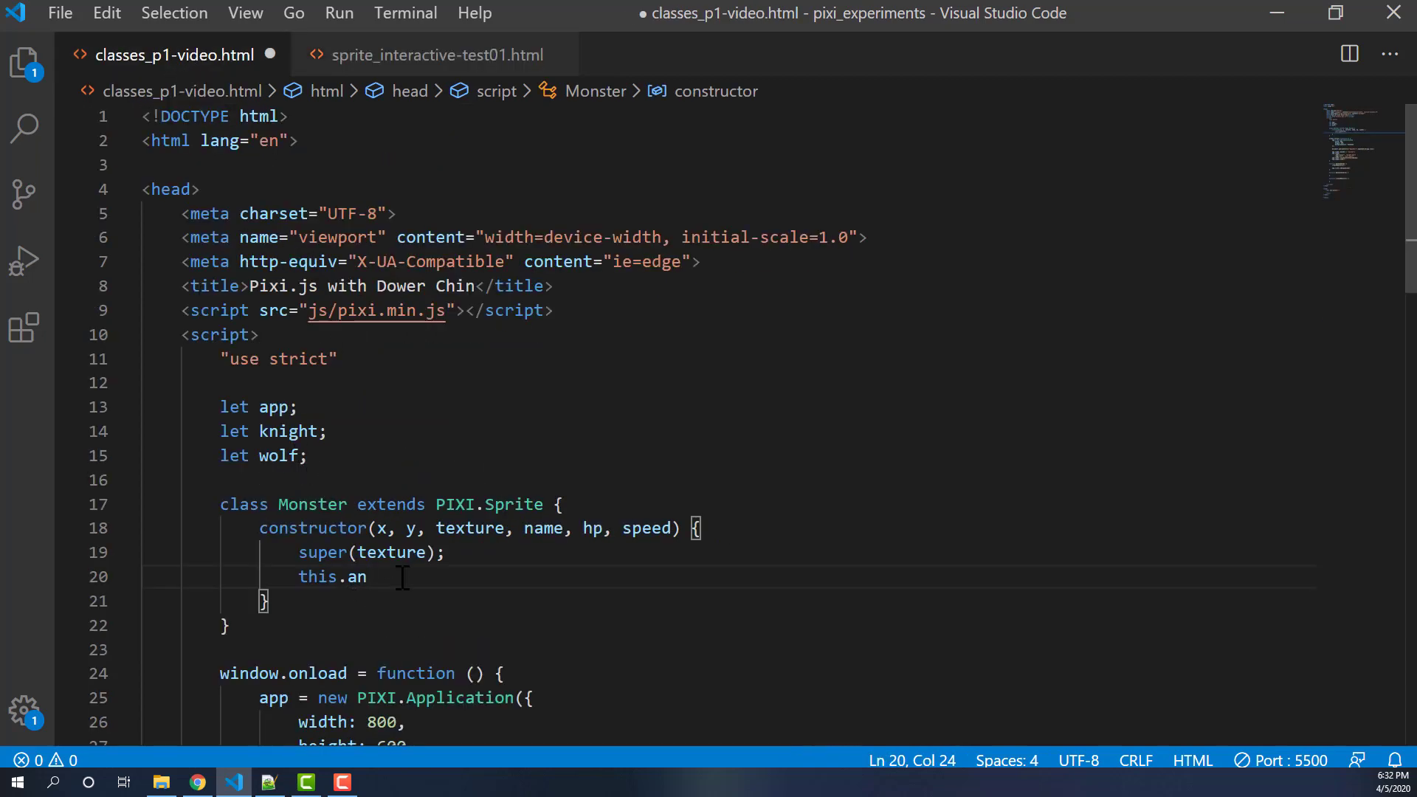
mouse_move(448, 583)
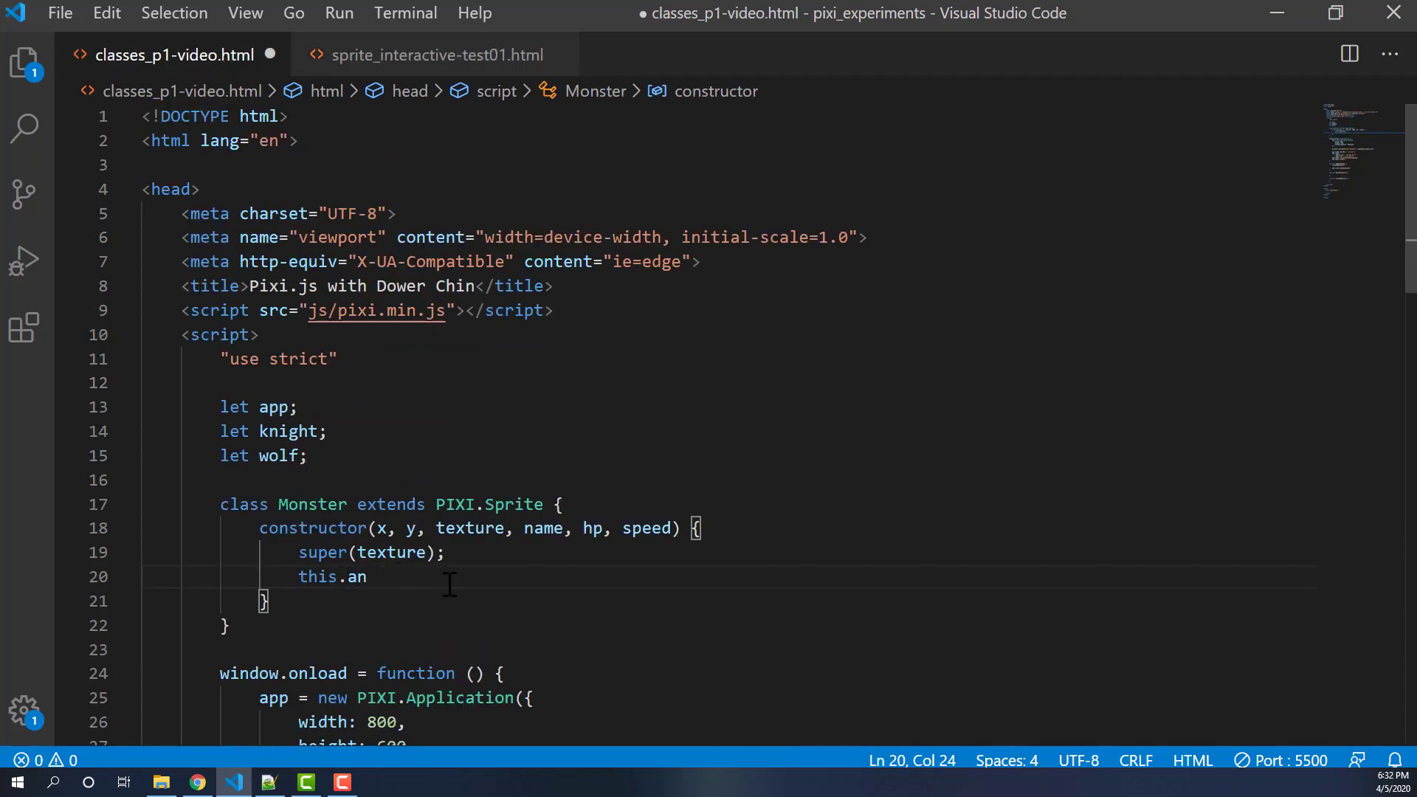
text(chor)
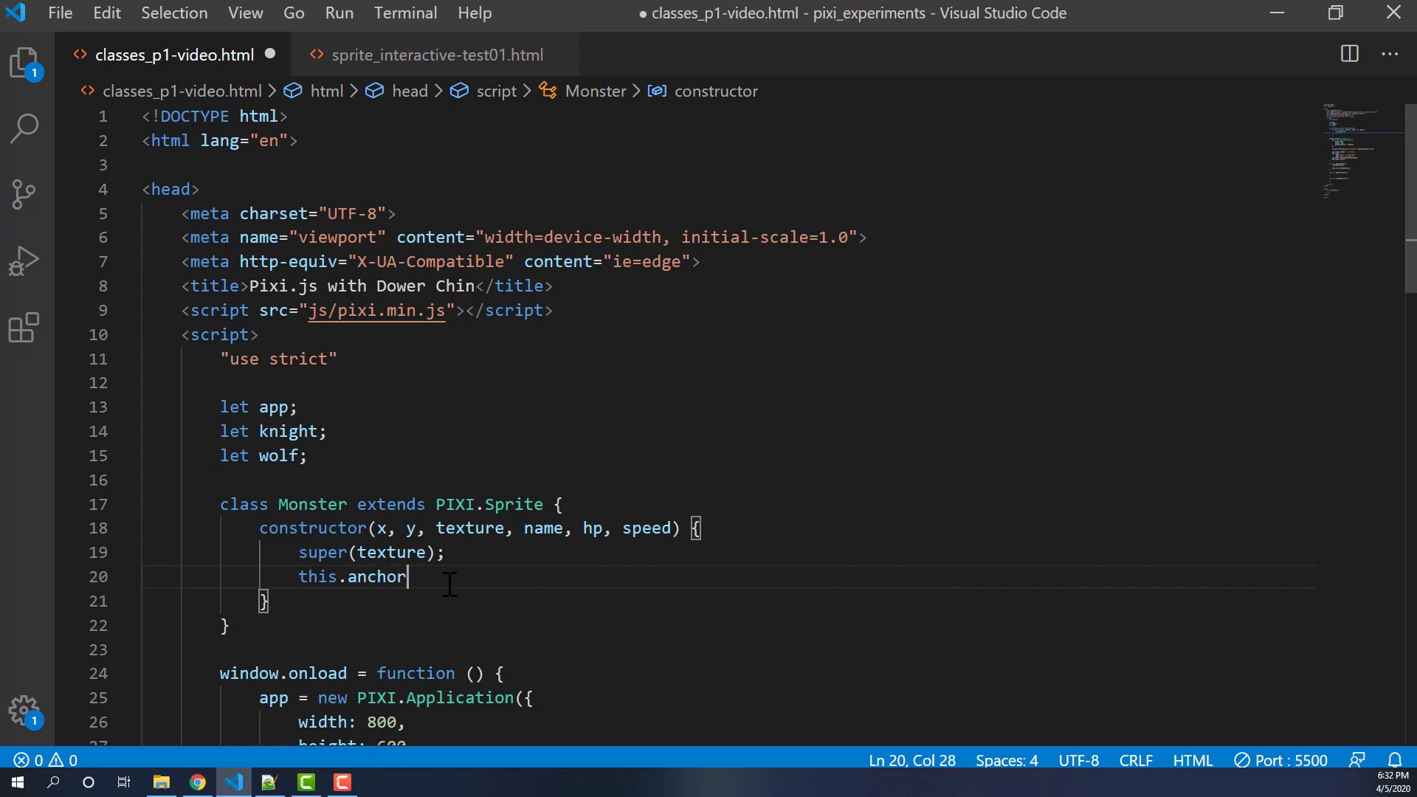
text(.set(0))
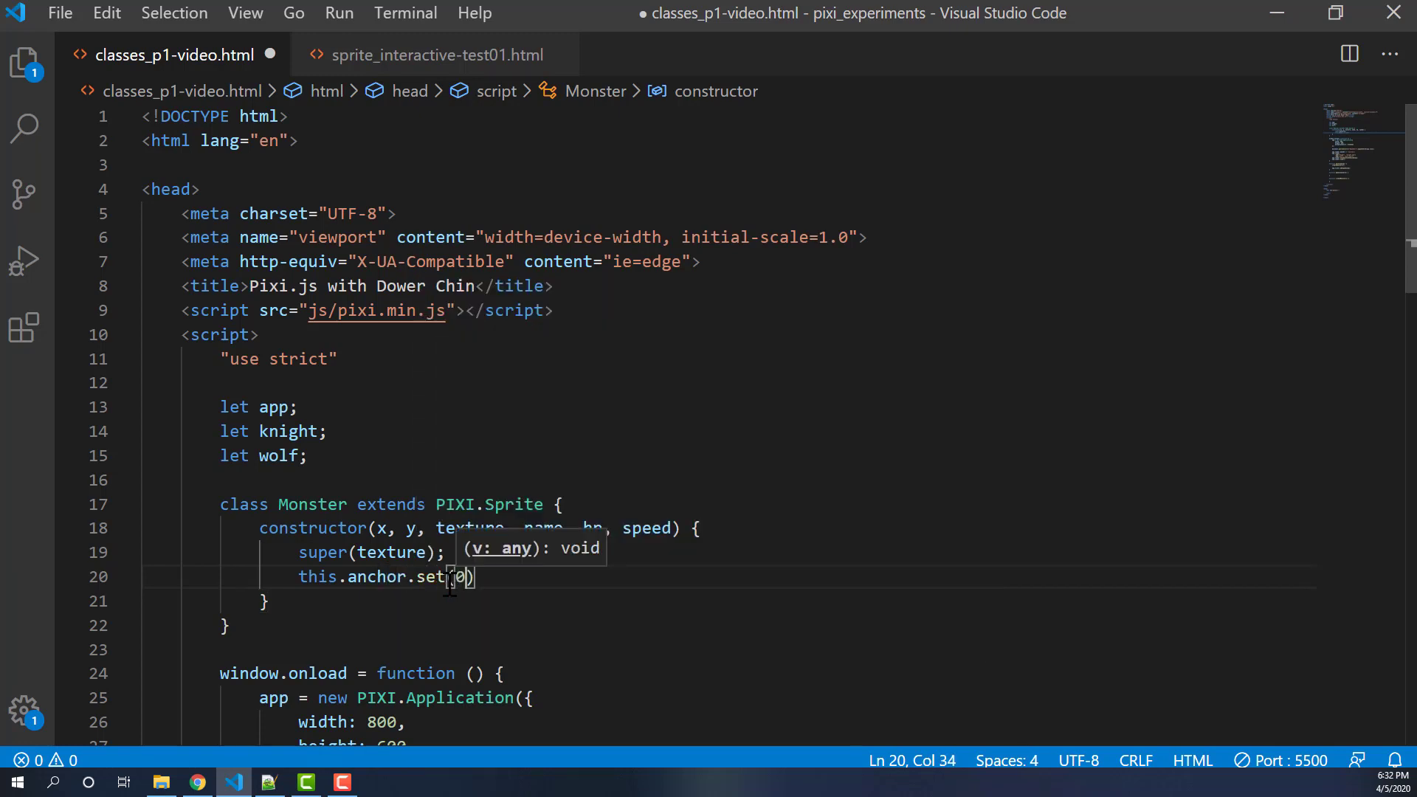
text(.5;)
text(this.name = name))
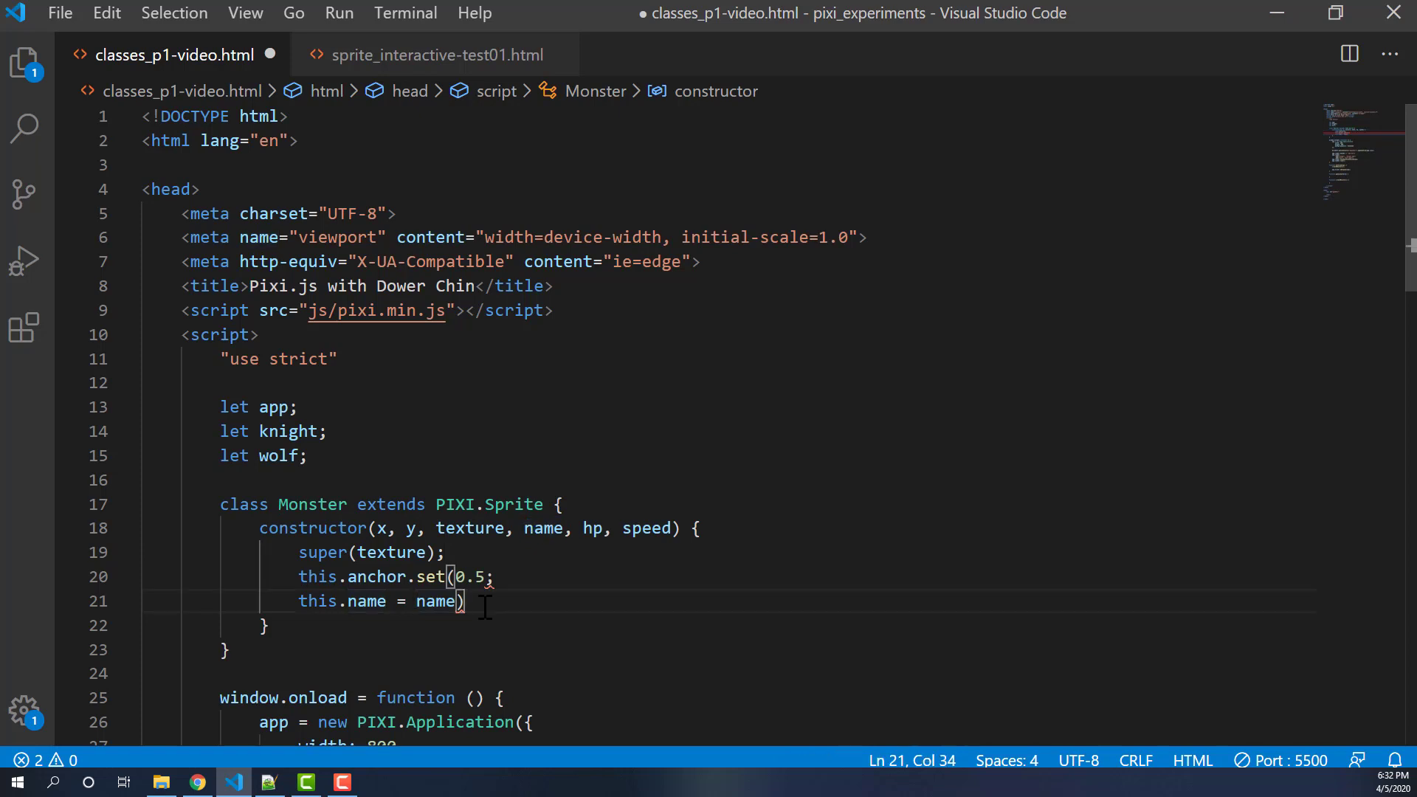
click(484, 577)
text())
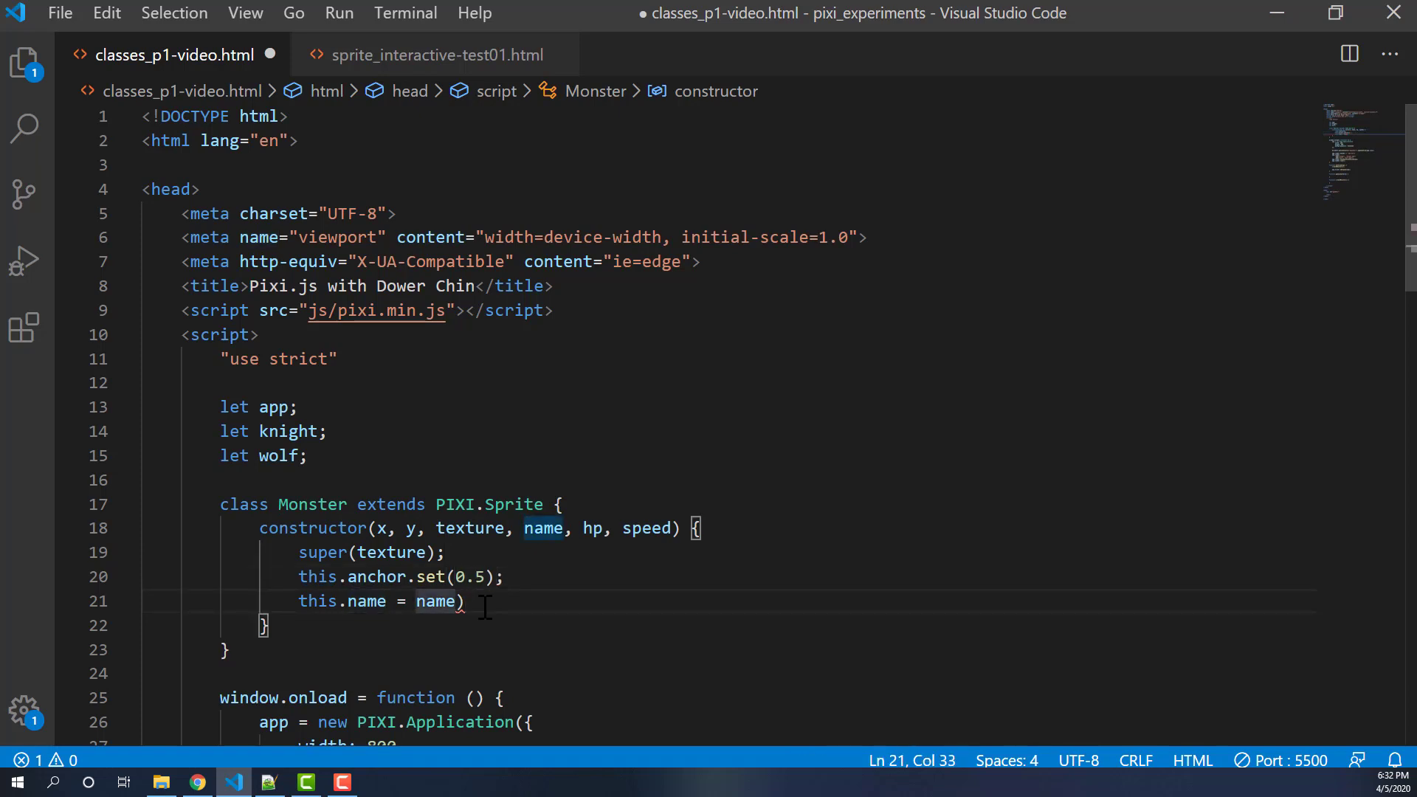
key(Backspace)
text(;)
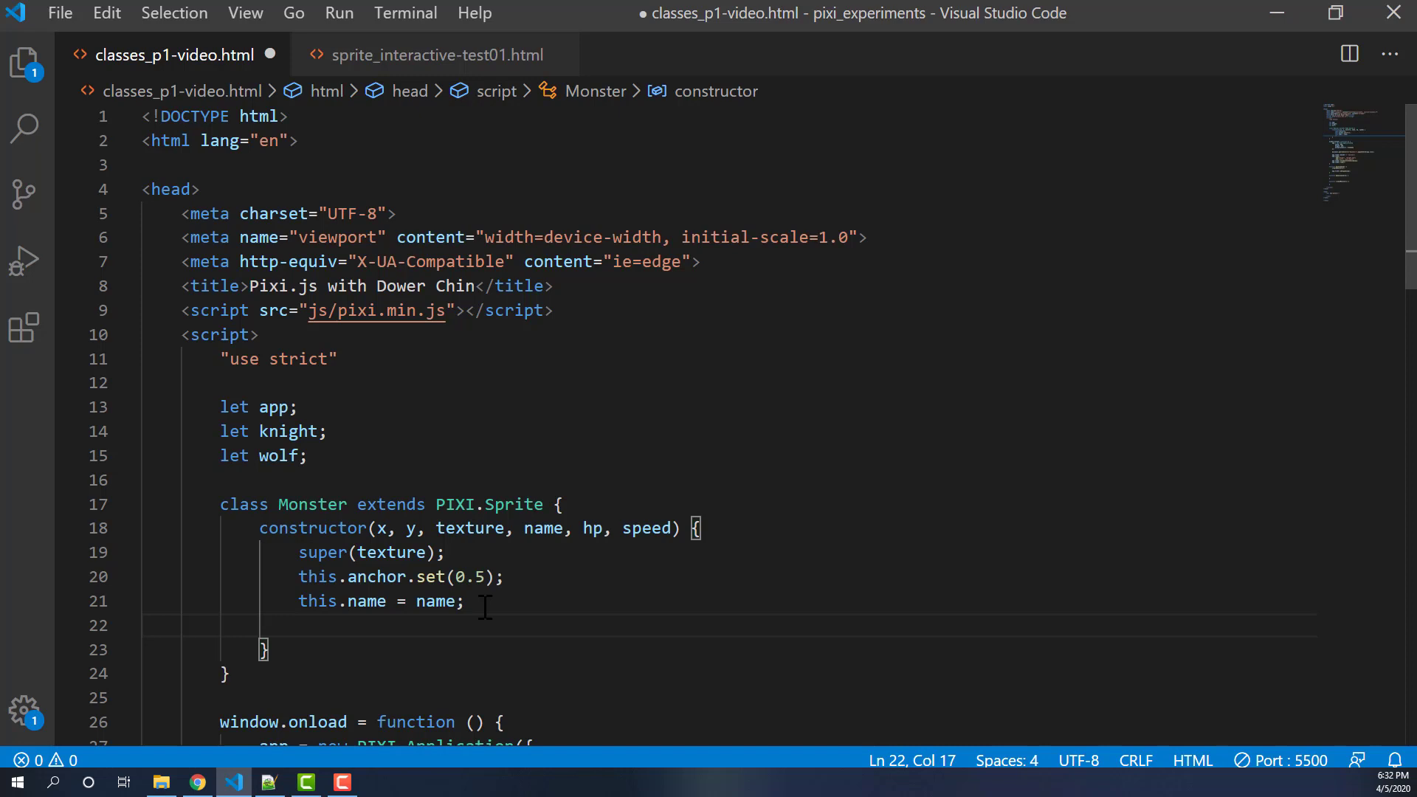
text(this.)
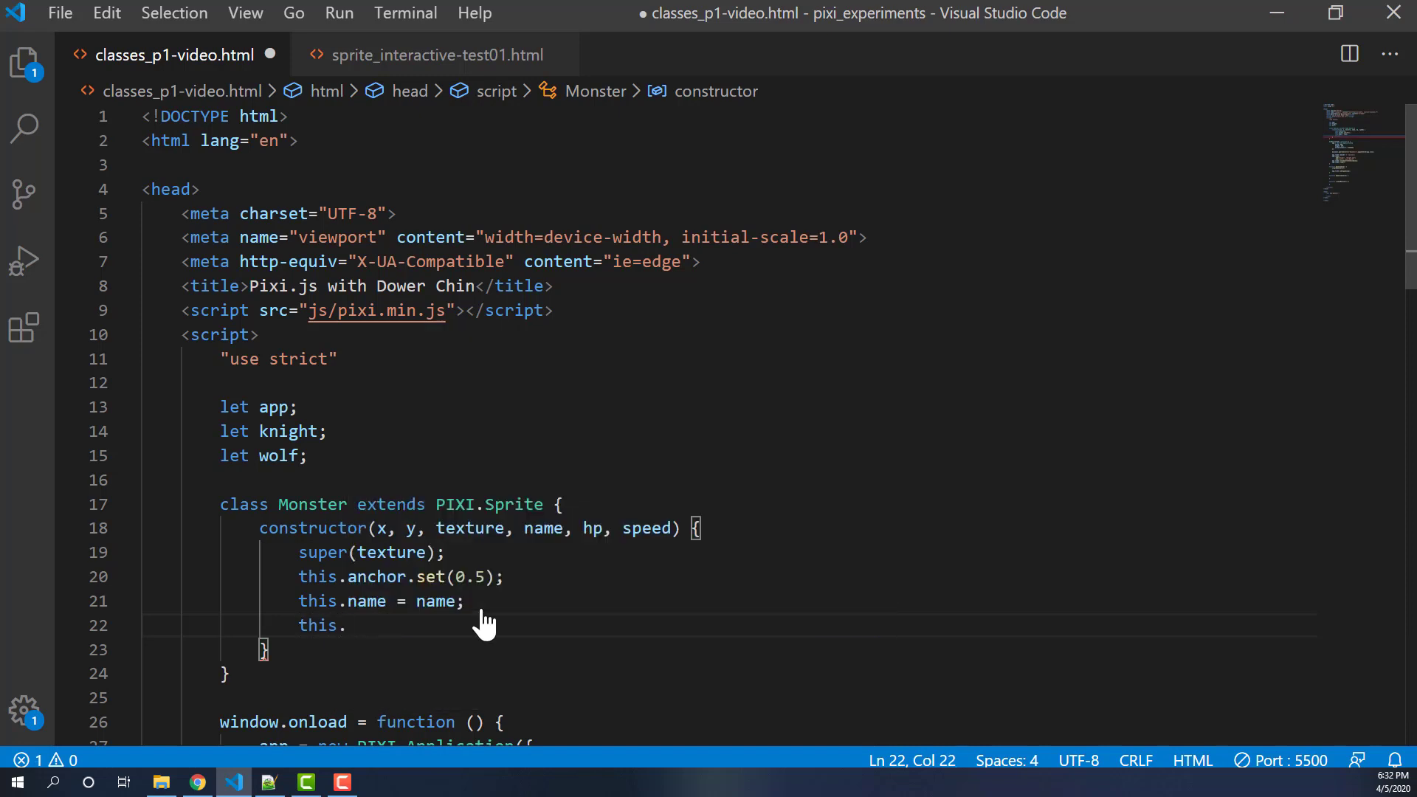
text(hp = ho)
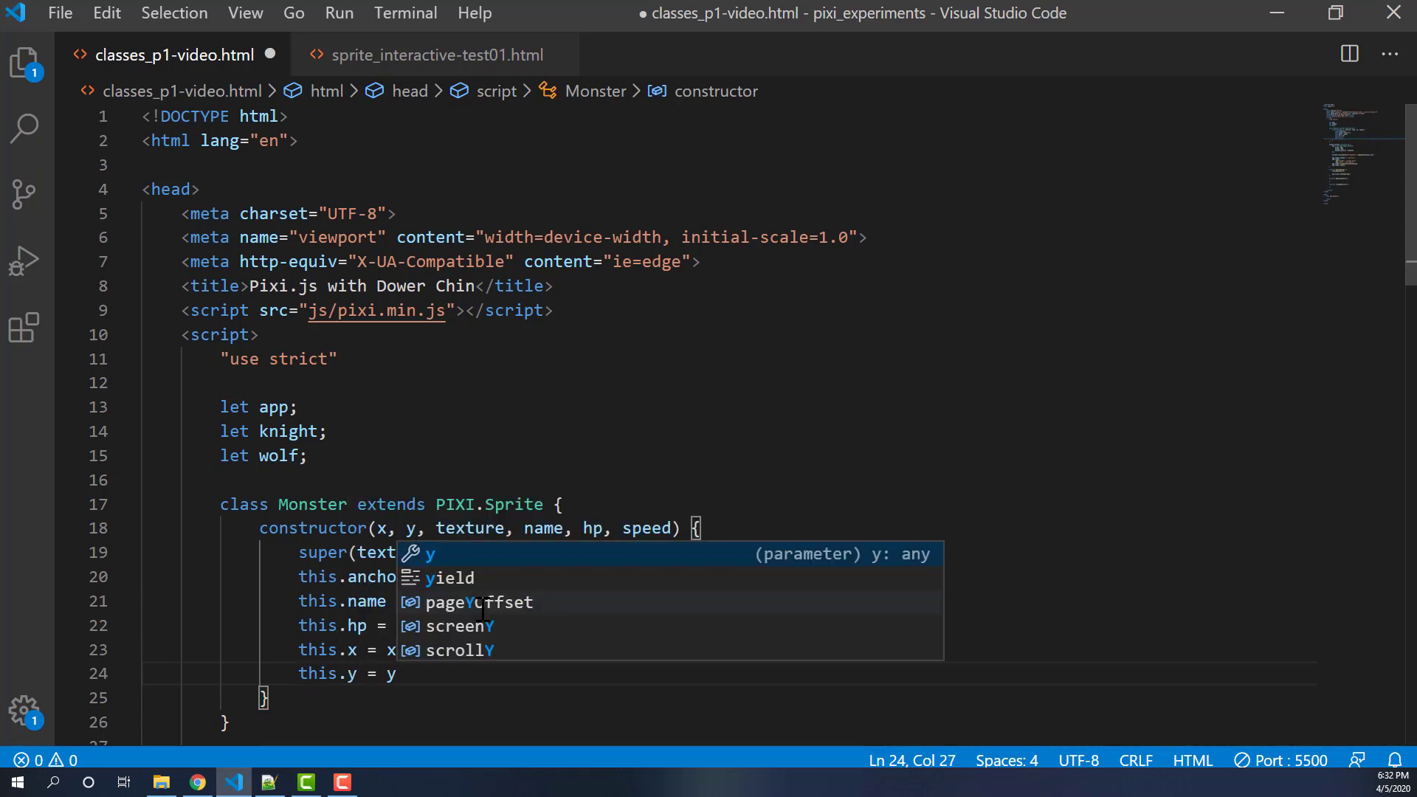
text(this.speed = speed;)
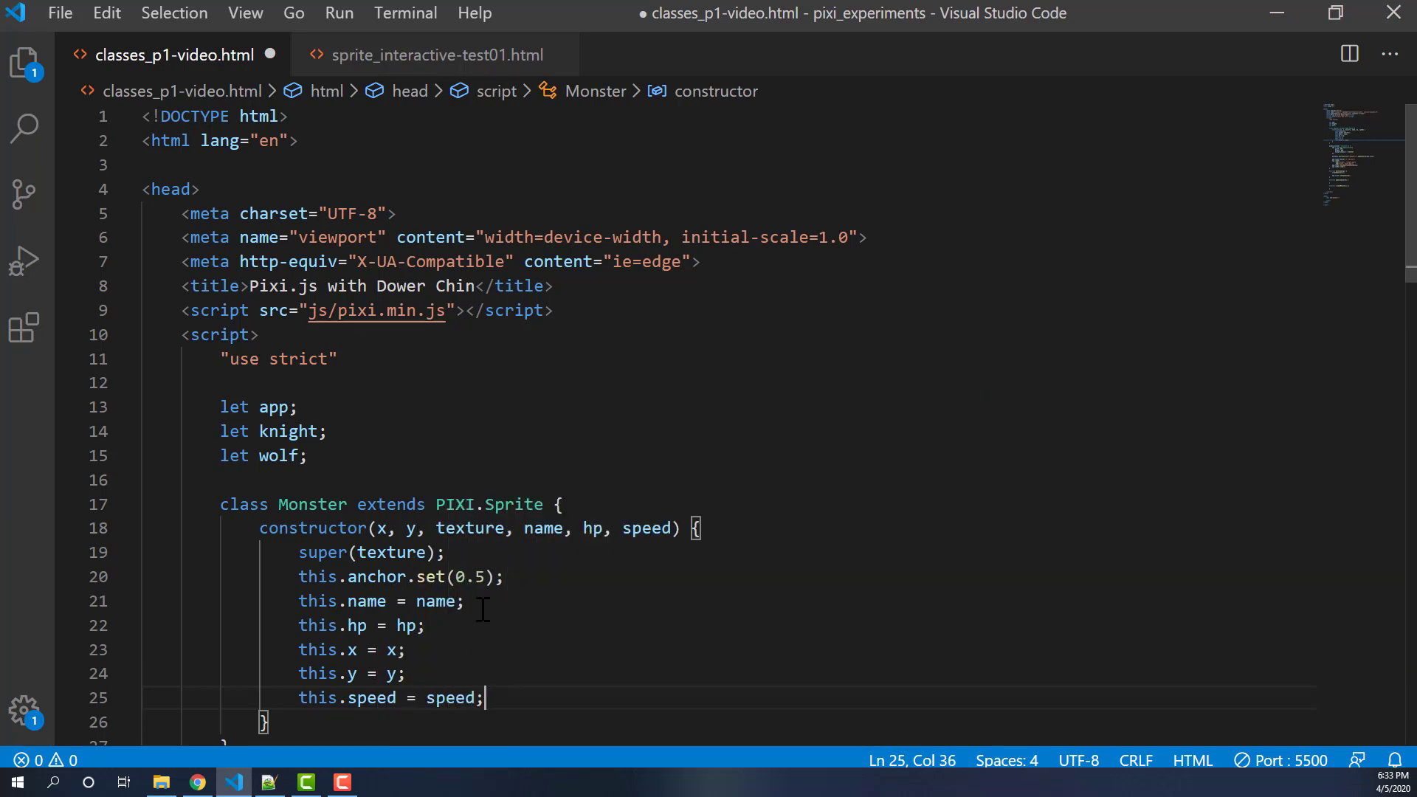
click(409, 673)
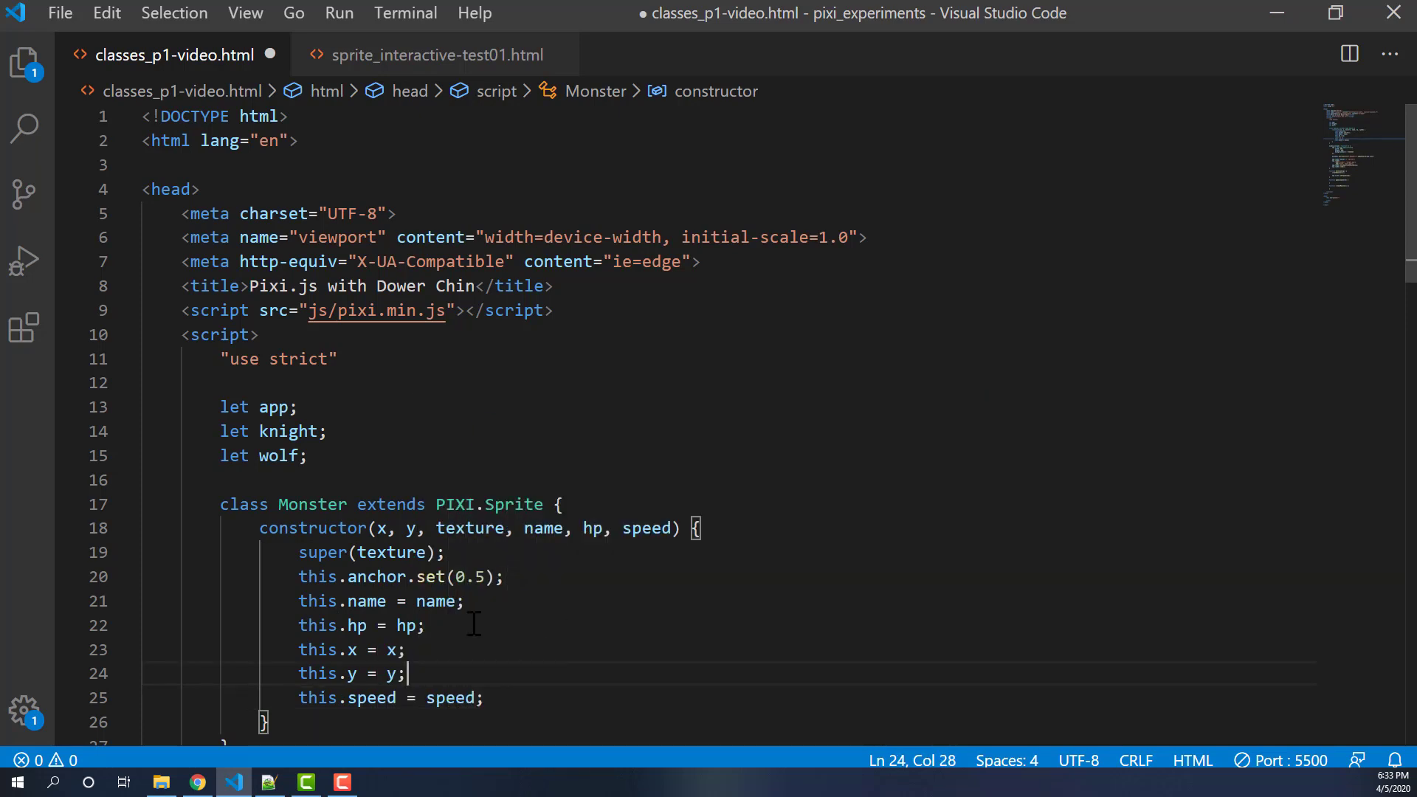
mouse_move(443, 552)
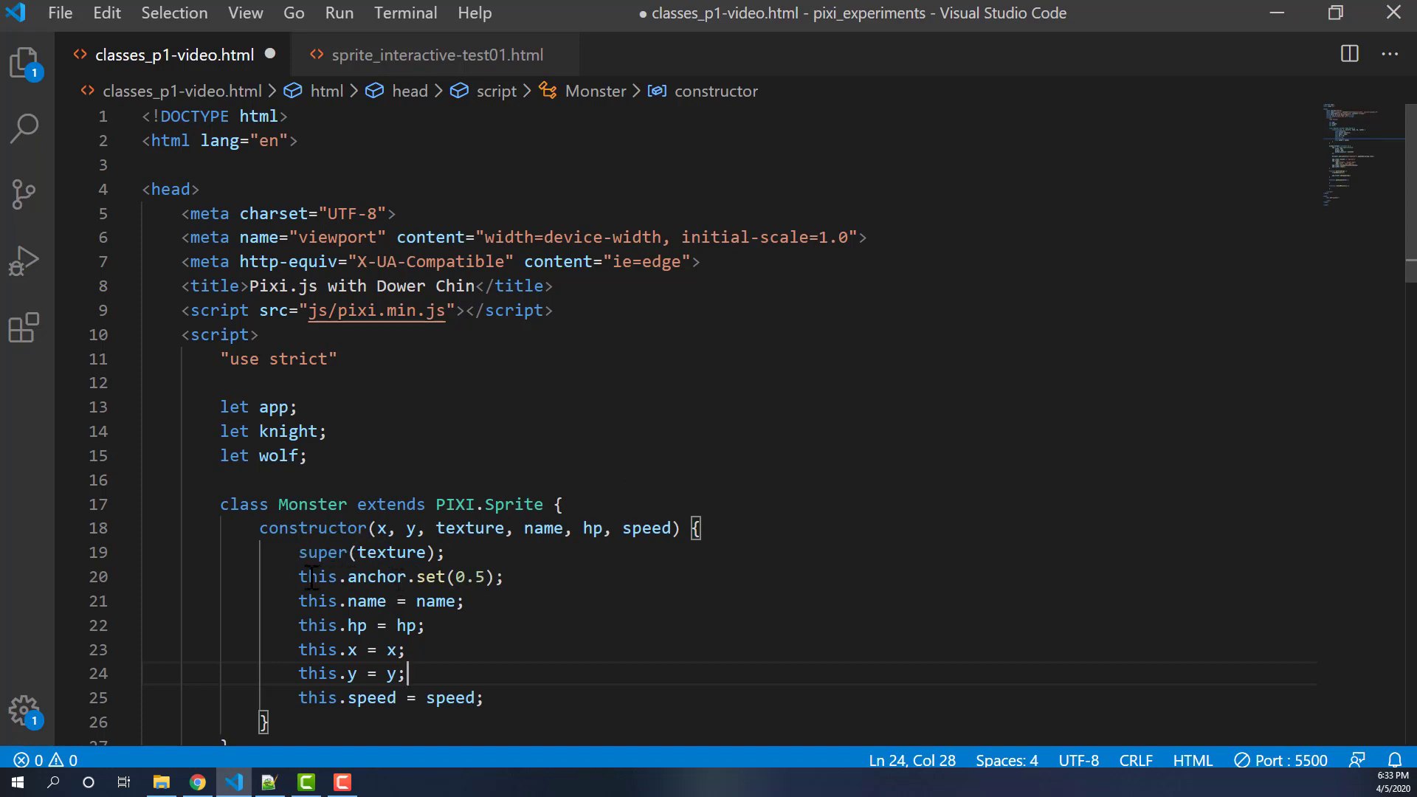
- Write status() returning this.name + " has " + this.hp + " hit points"
click(439, 577)
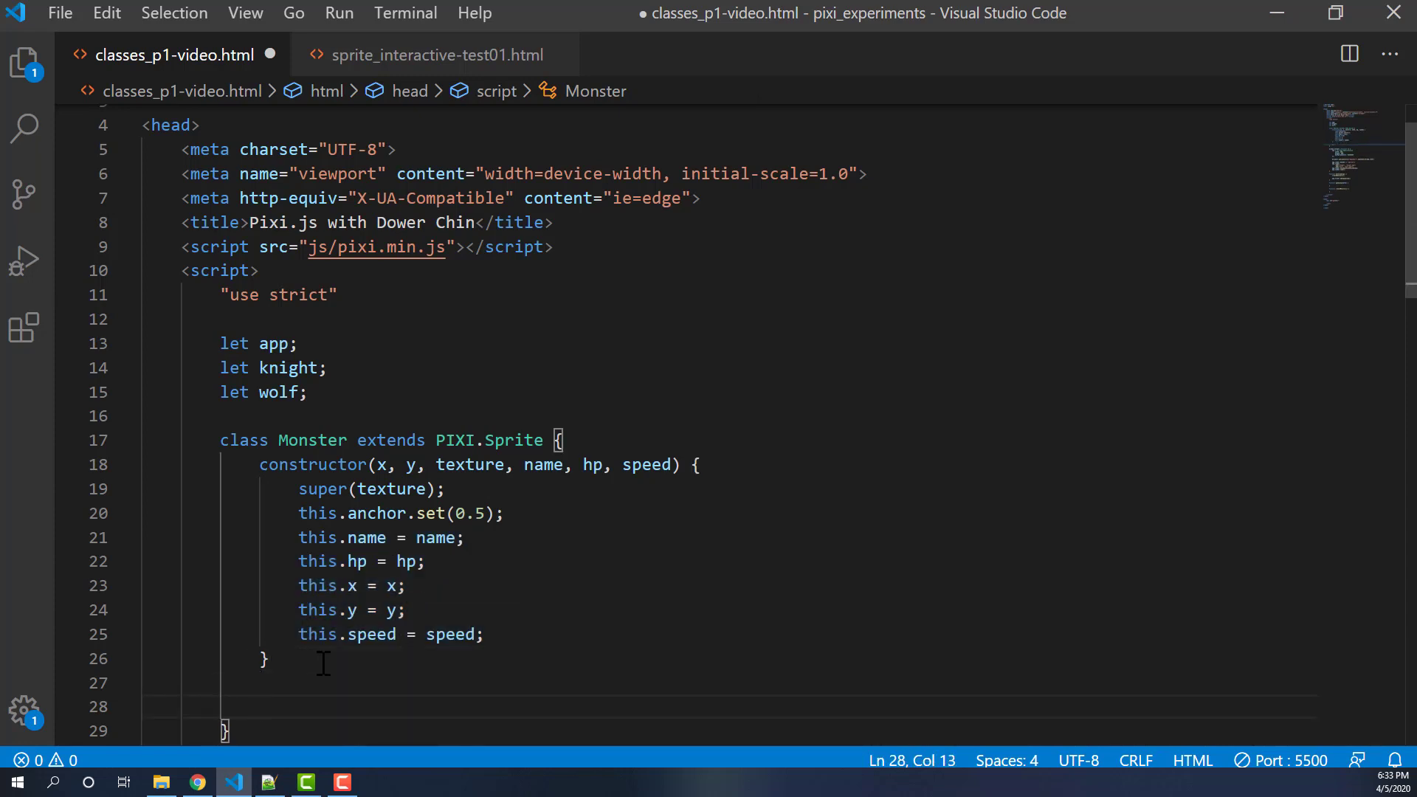
mouse_move(369, 610)
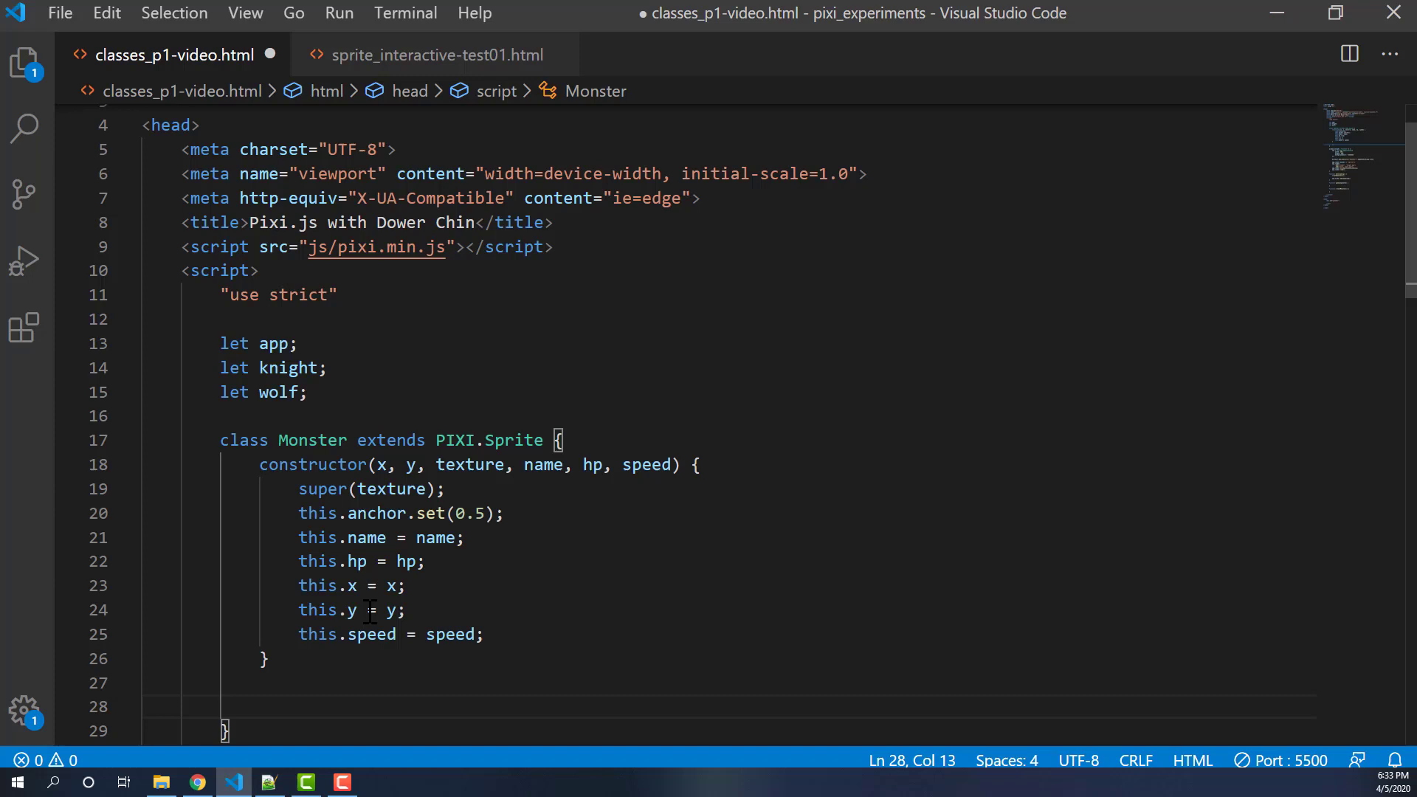
text(rep)
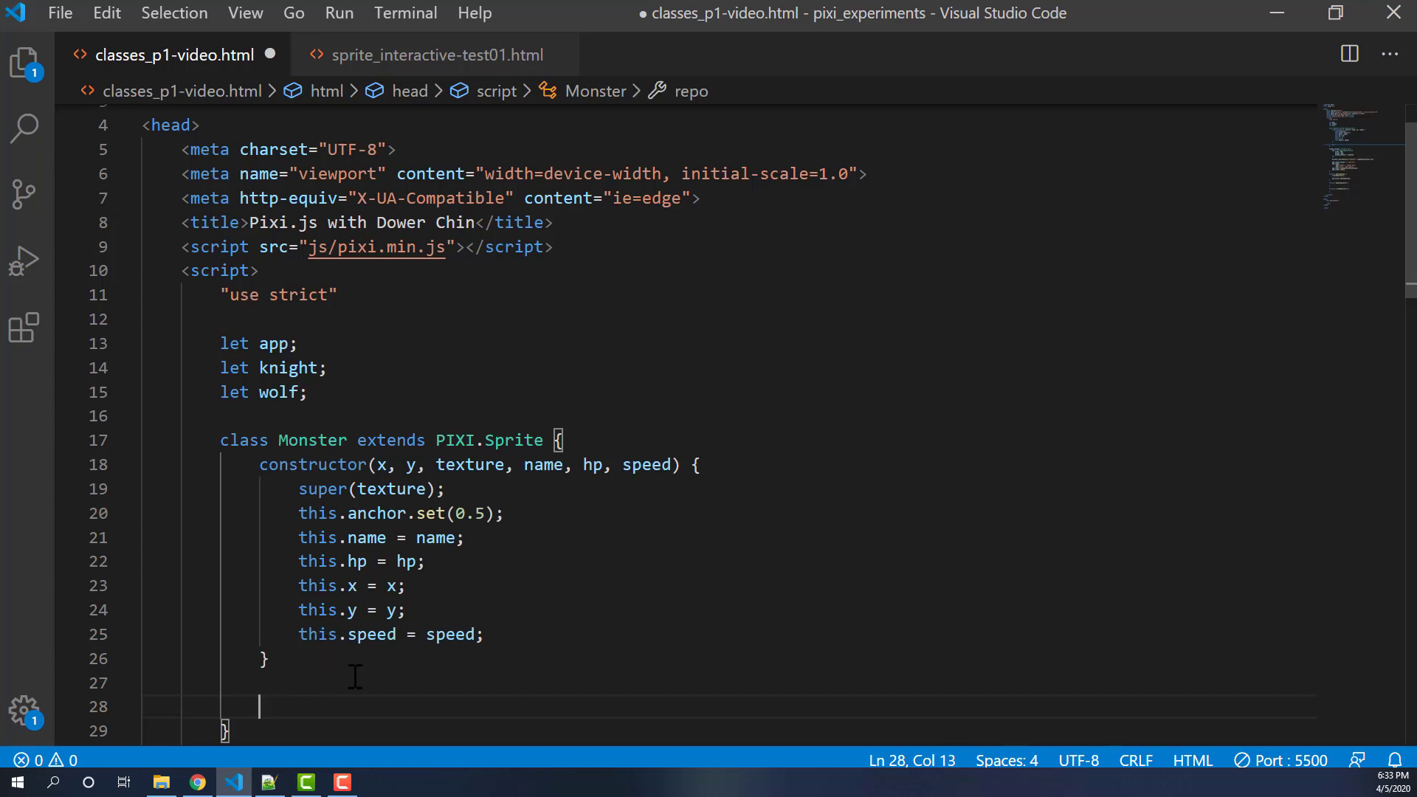
text(status() {)
text(return)
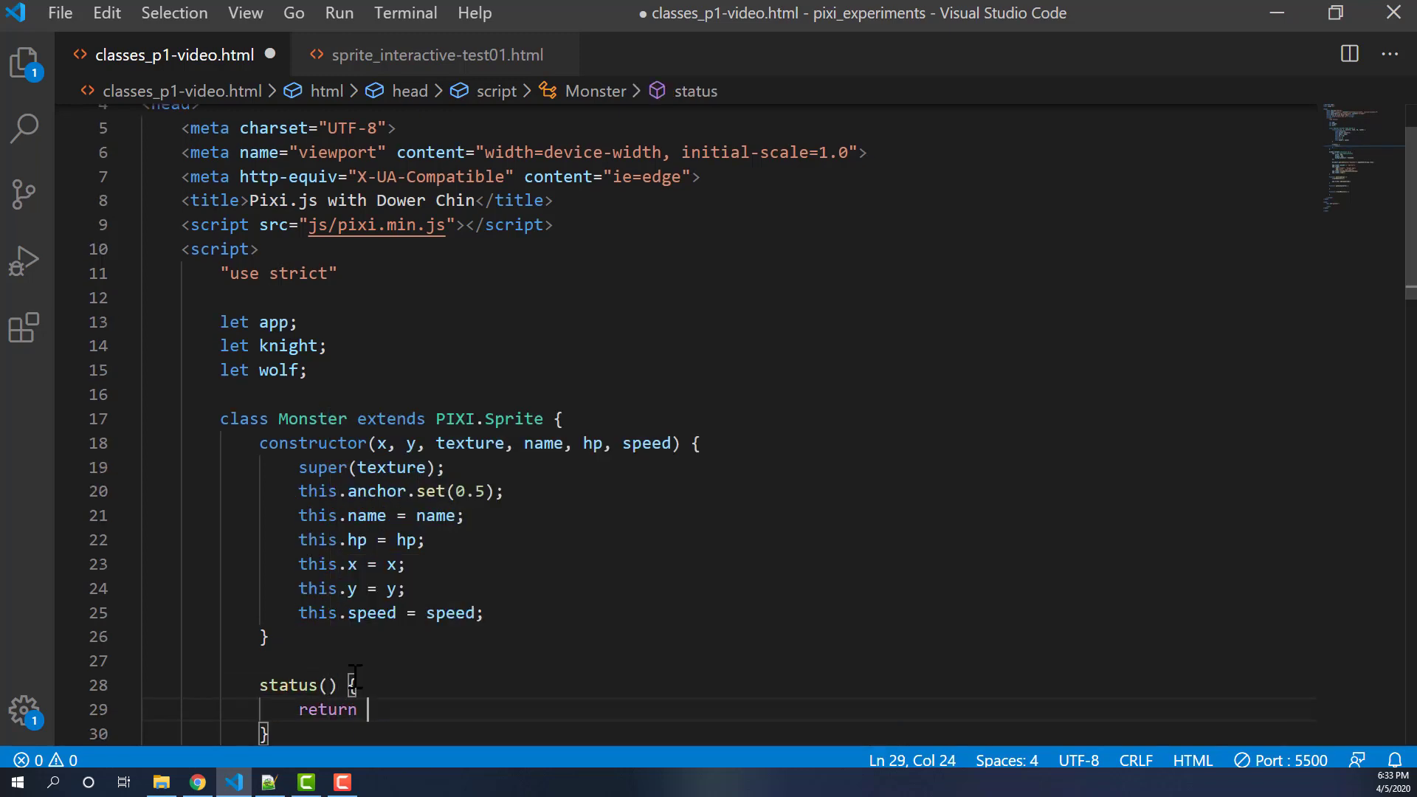
text(this.name + " has)
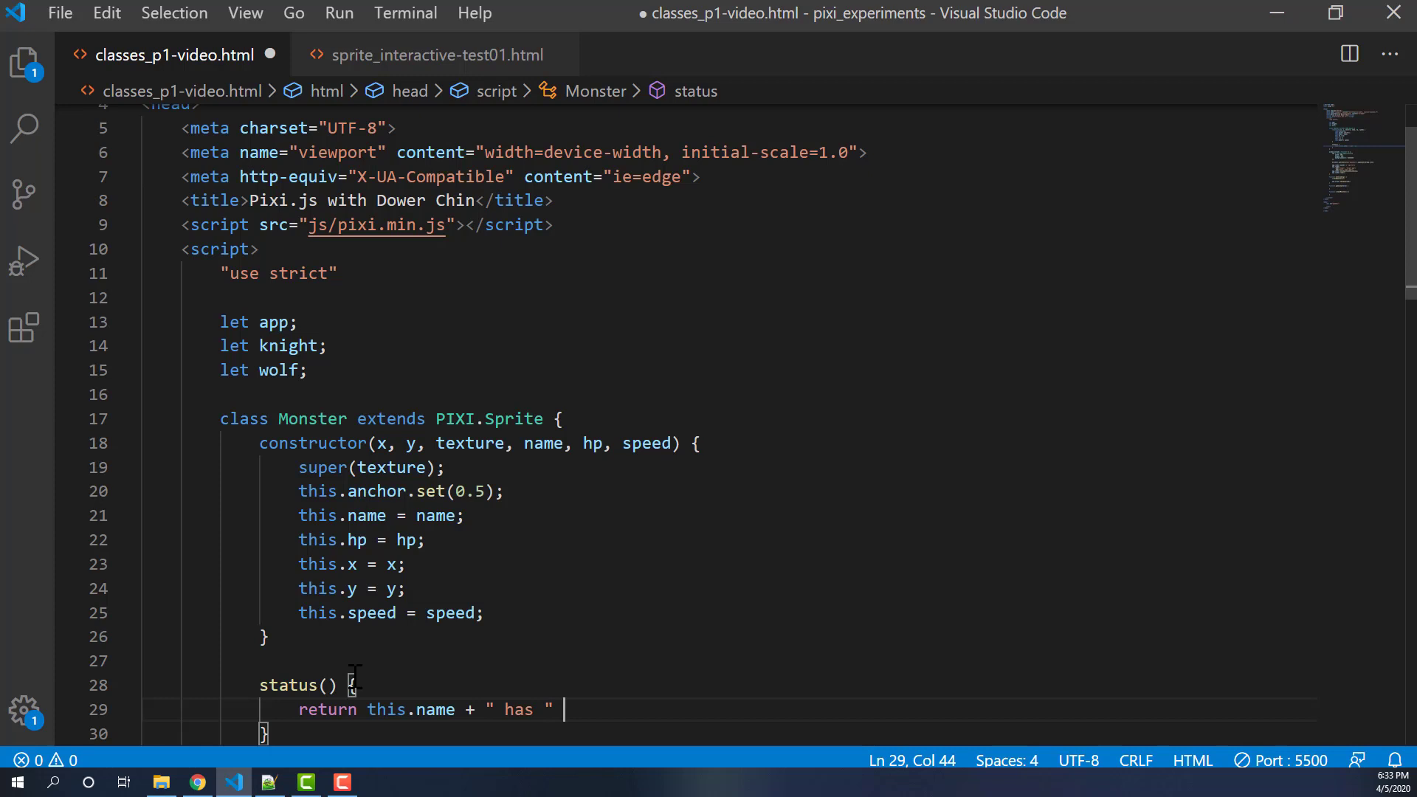
text(+ this.hp)
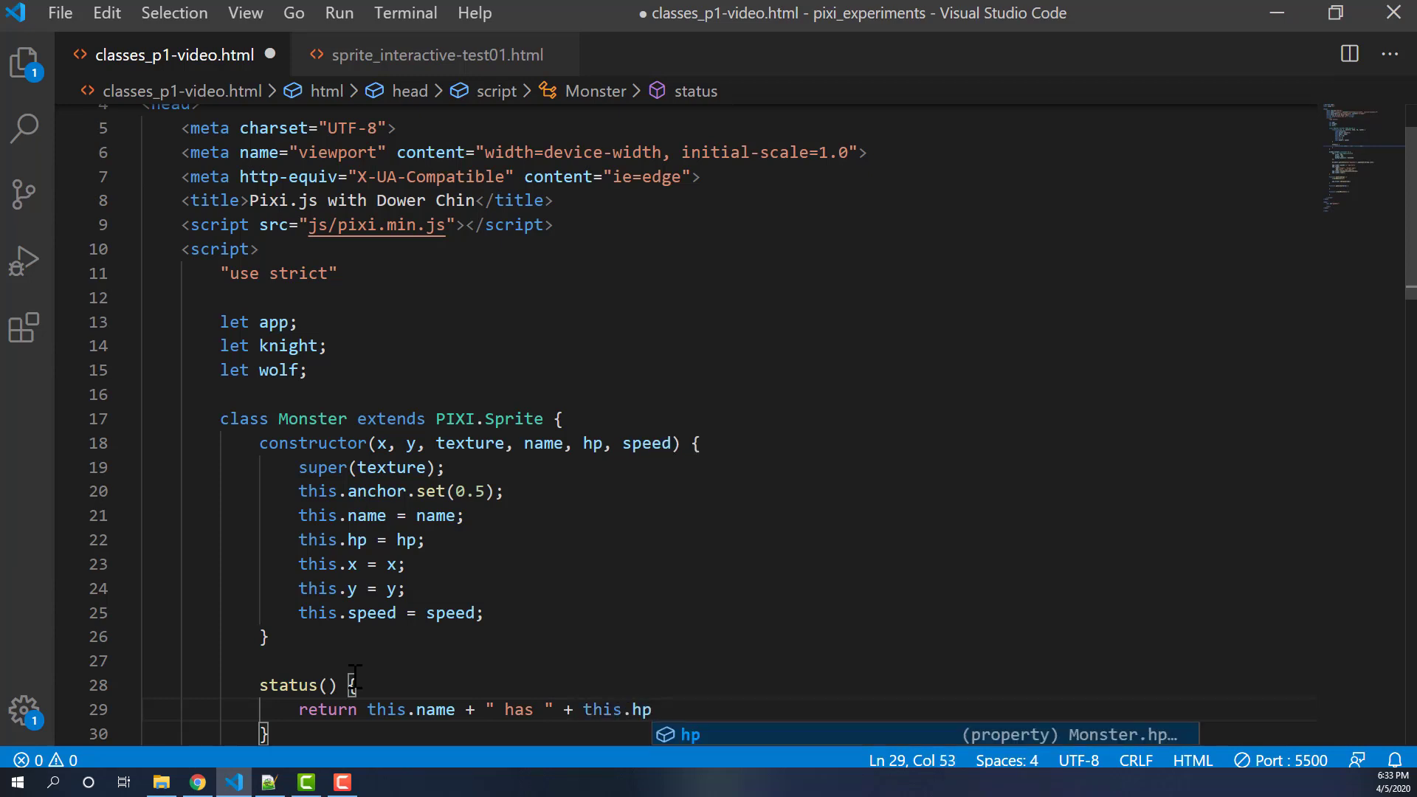
text(+ " hit po)
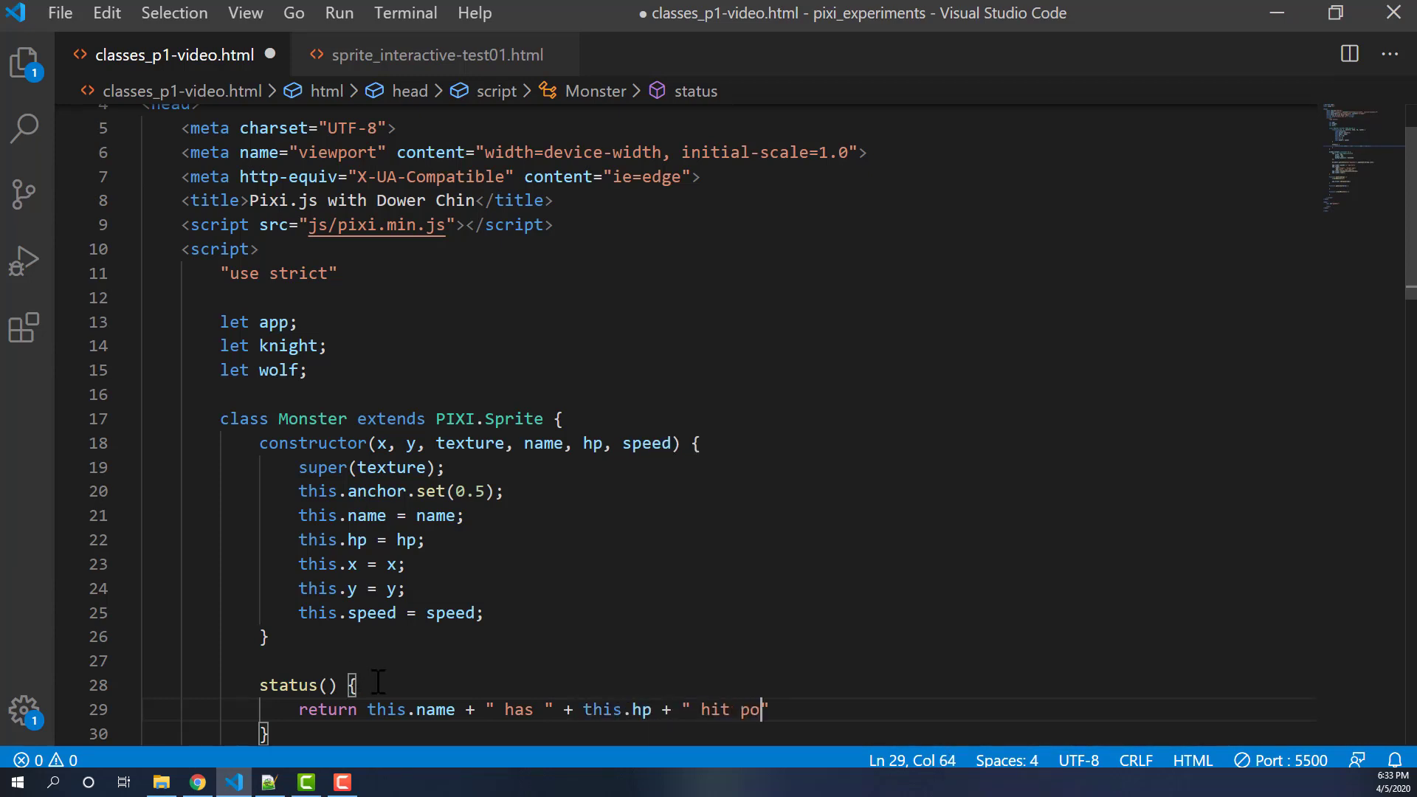
text(ints")
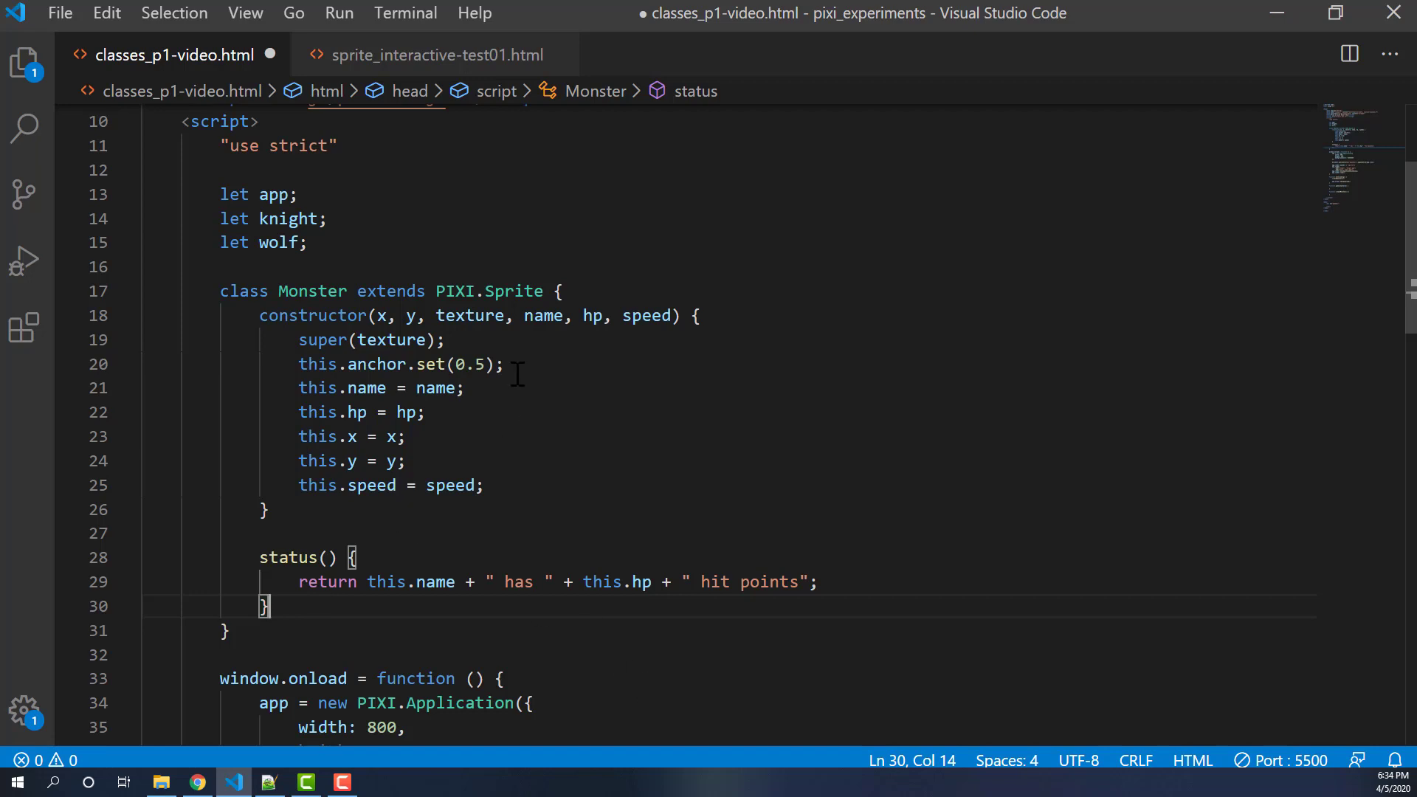
- Default the constructor parameters to x = 0, y = 0, name "none", hp 100, speed 5
scroll(up, 3)
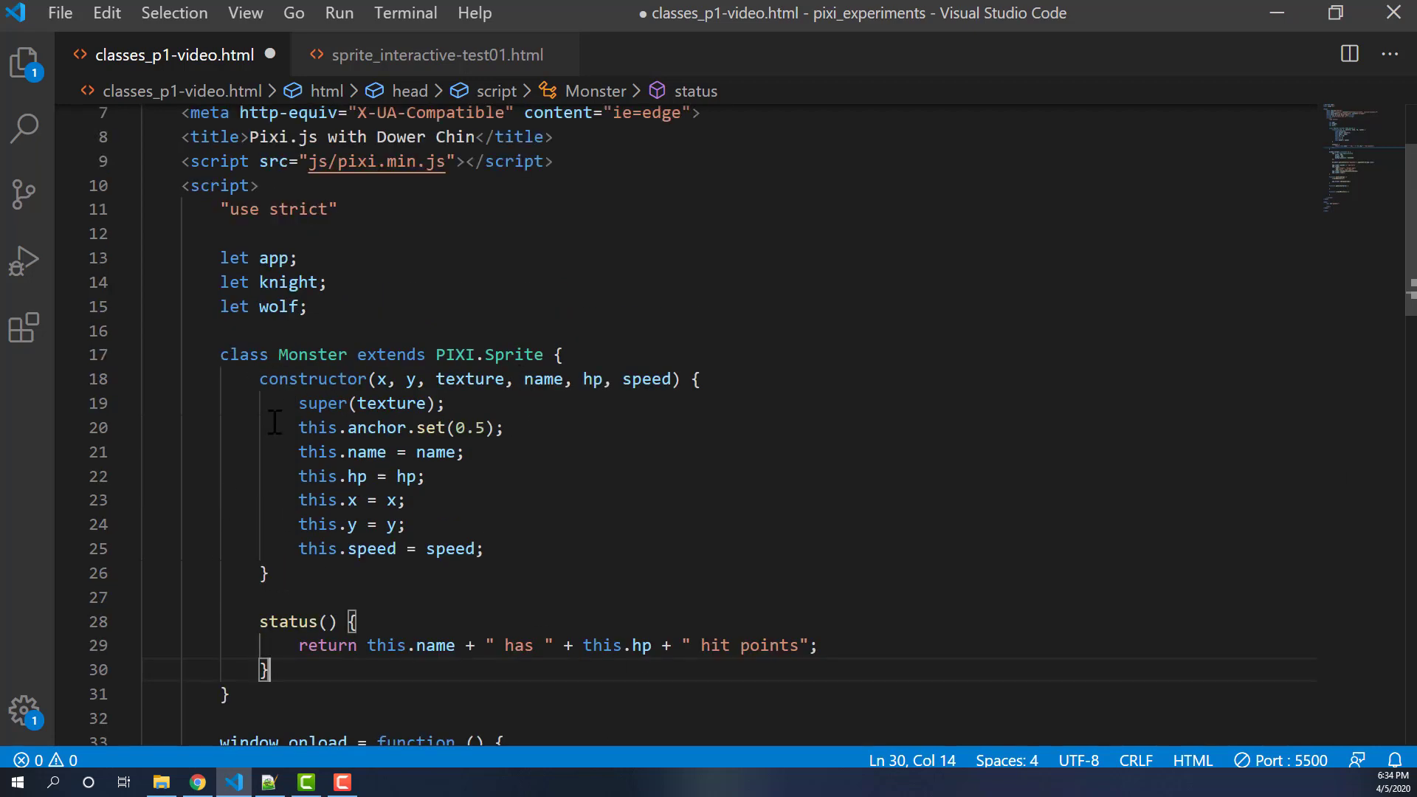
mouse_move(409, 500)
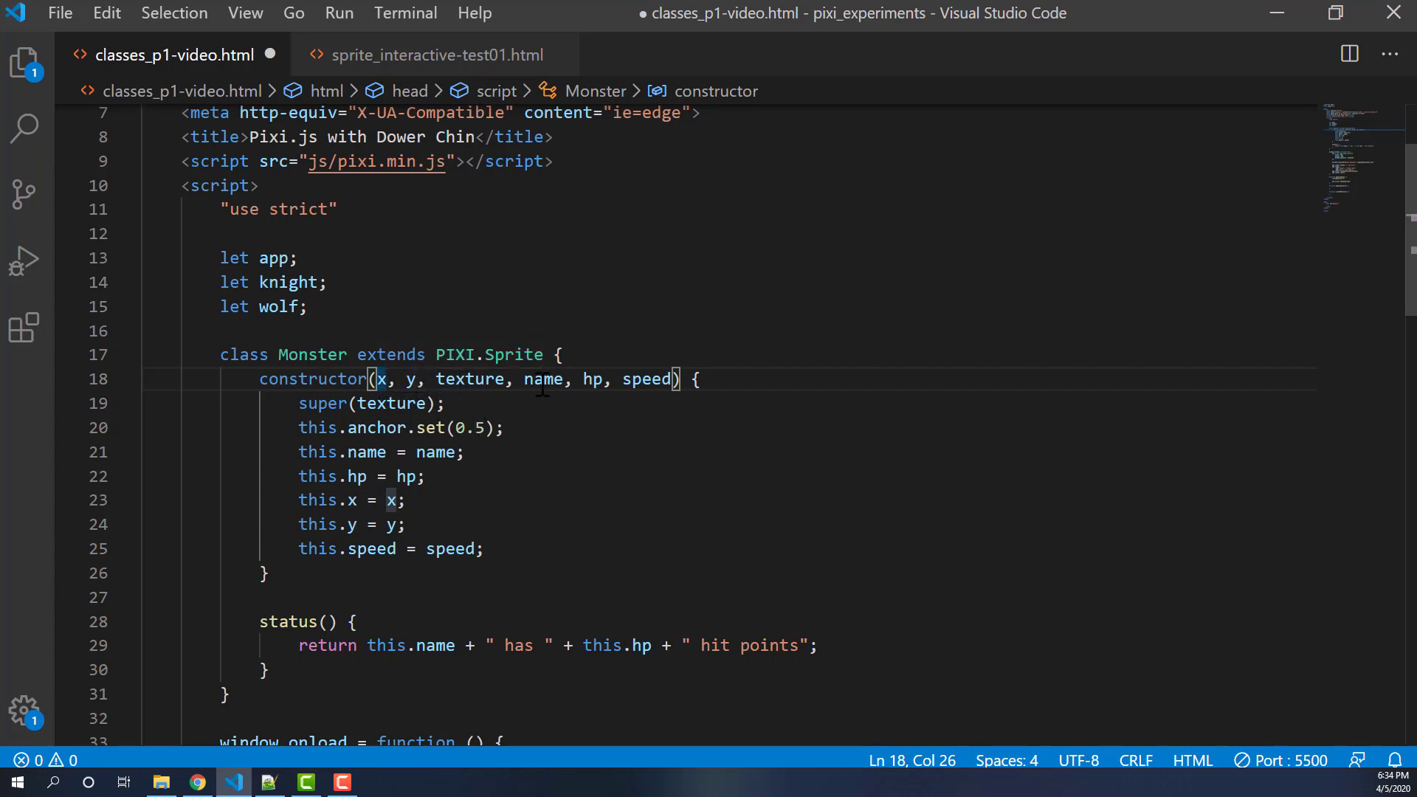
mouse_move(656, 418)
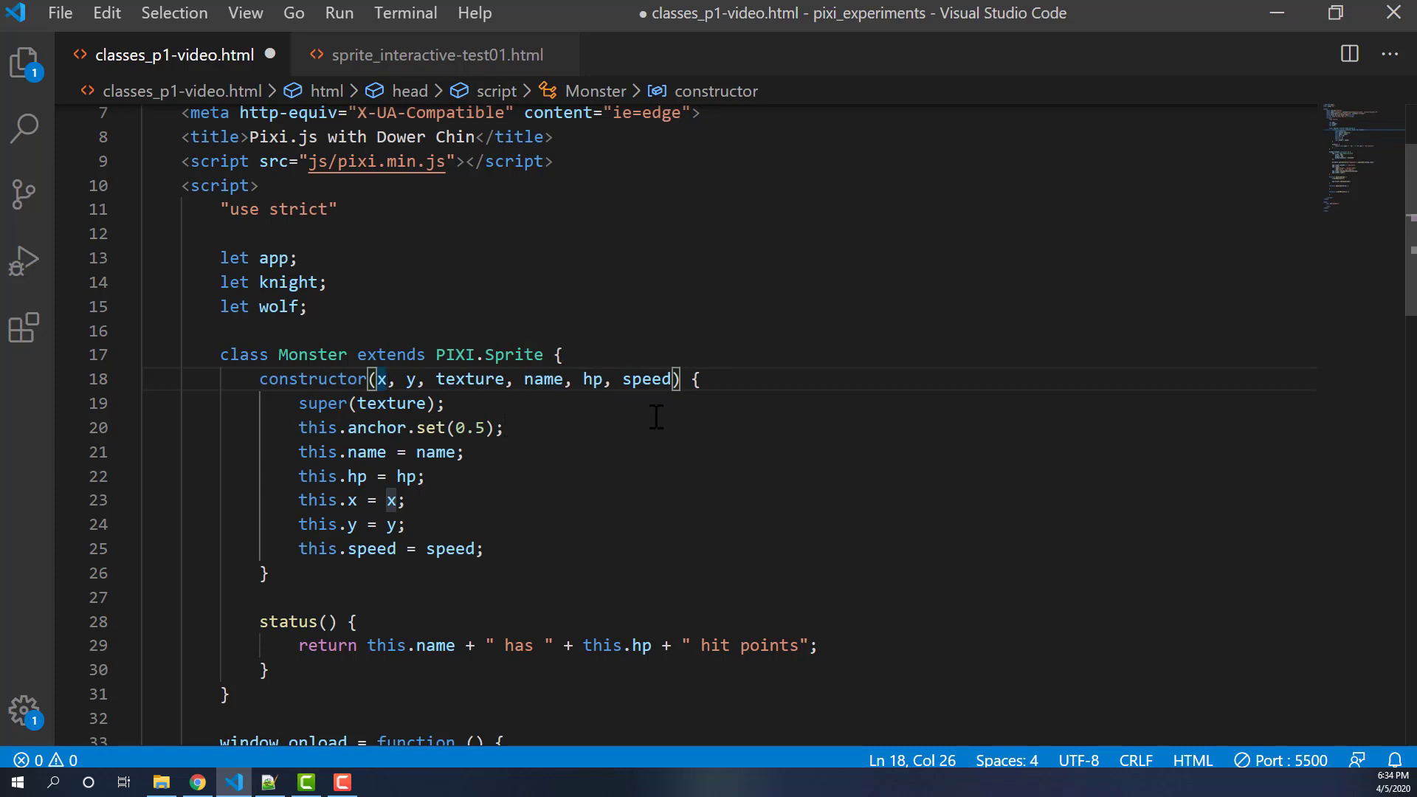
mouse_move(452, 407)
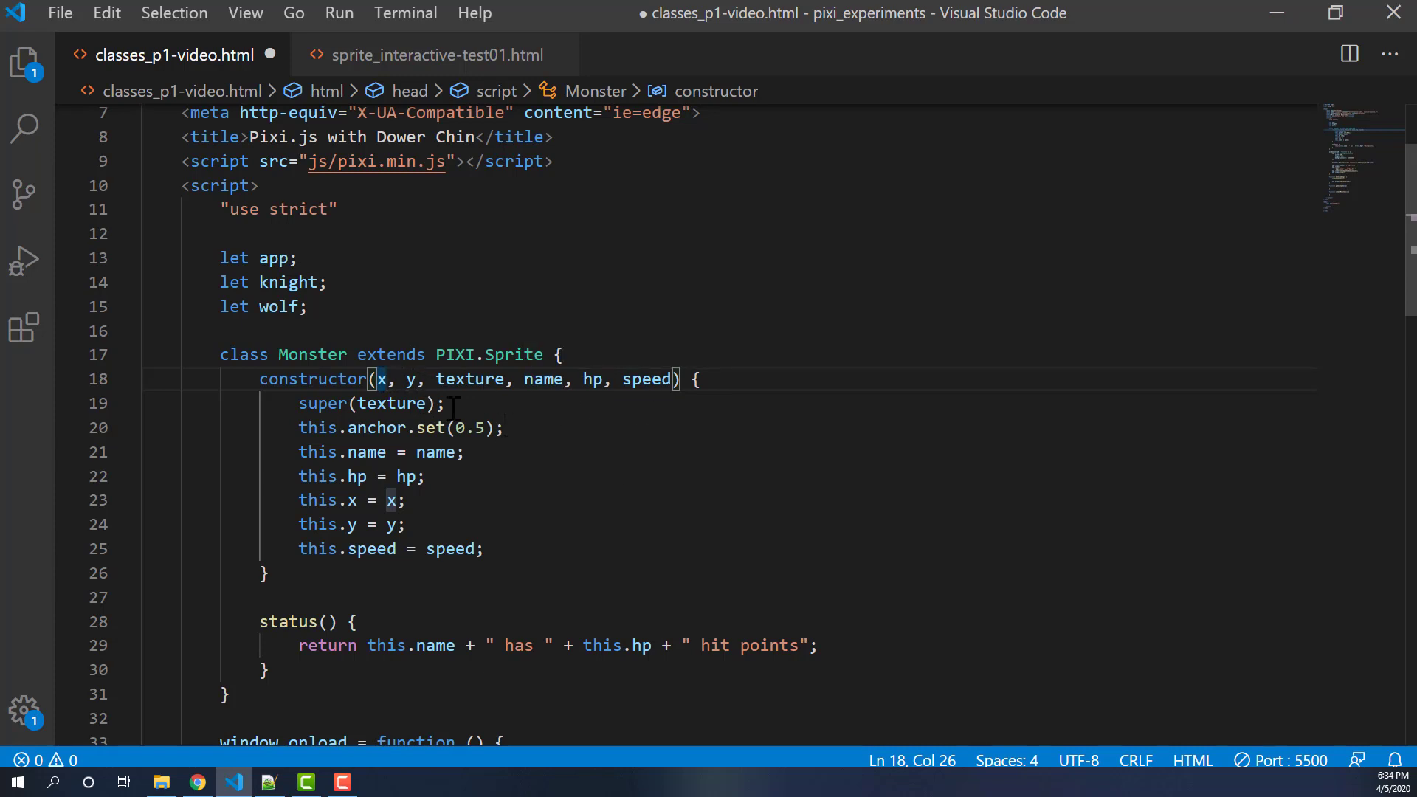
text(= 0)
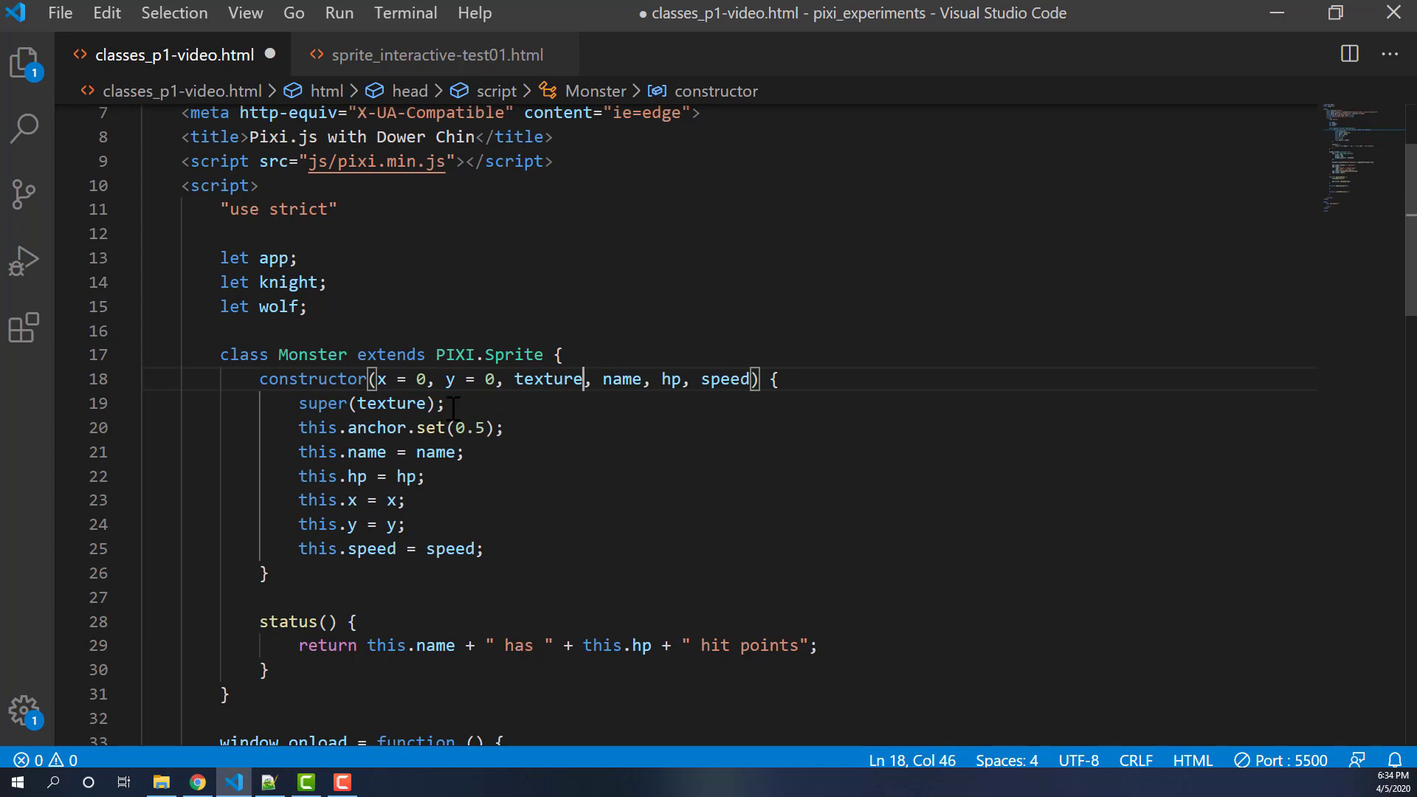
double_click(548, 379)
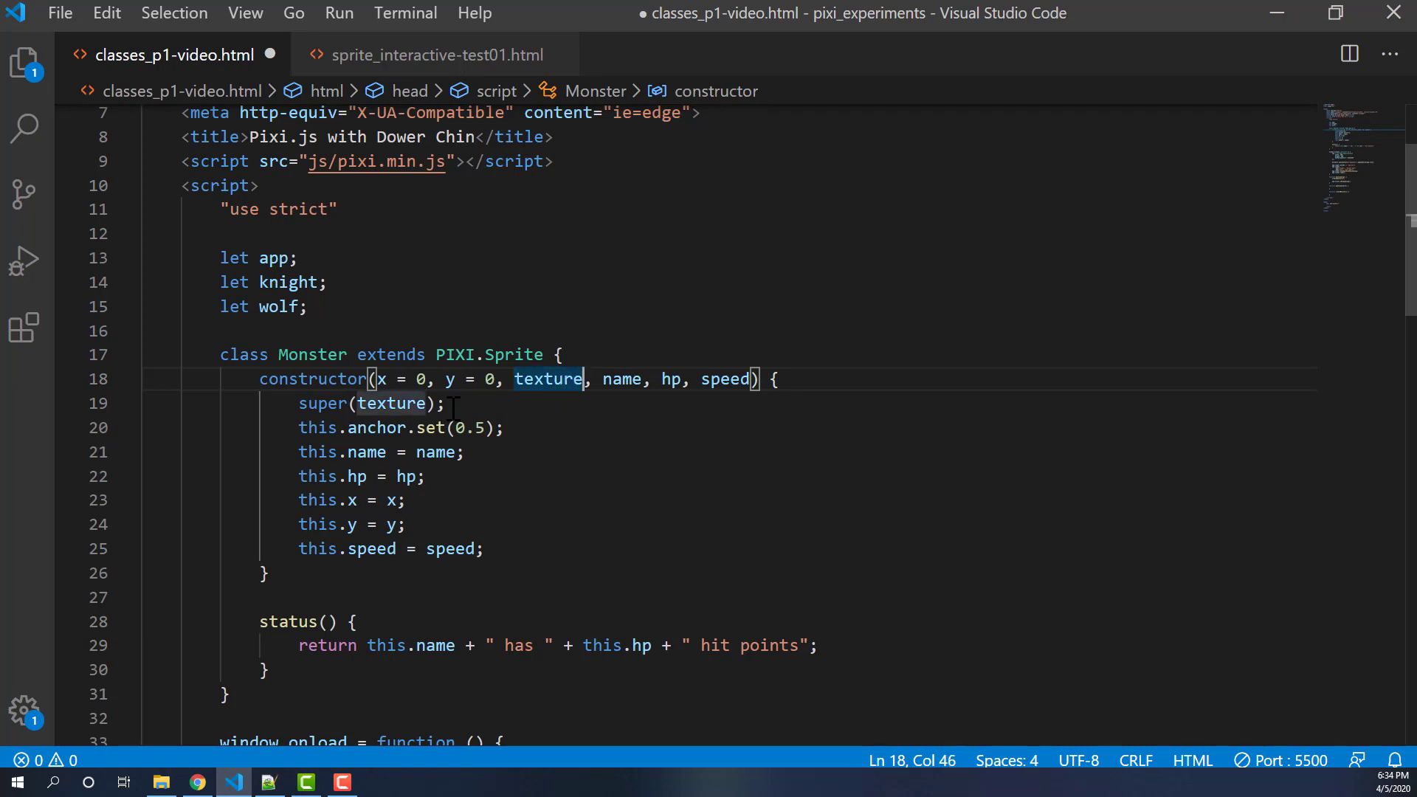
double_click(622, 380)
text( = )
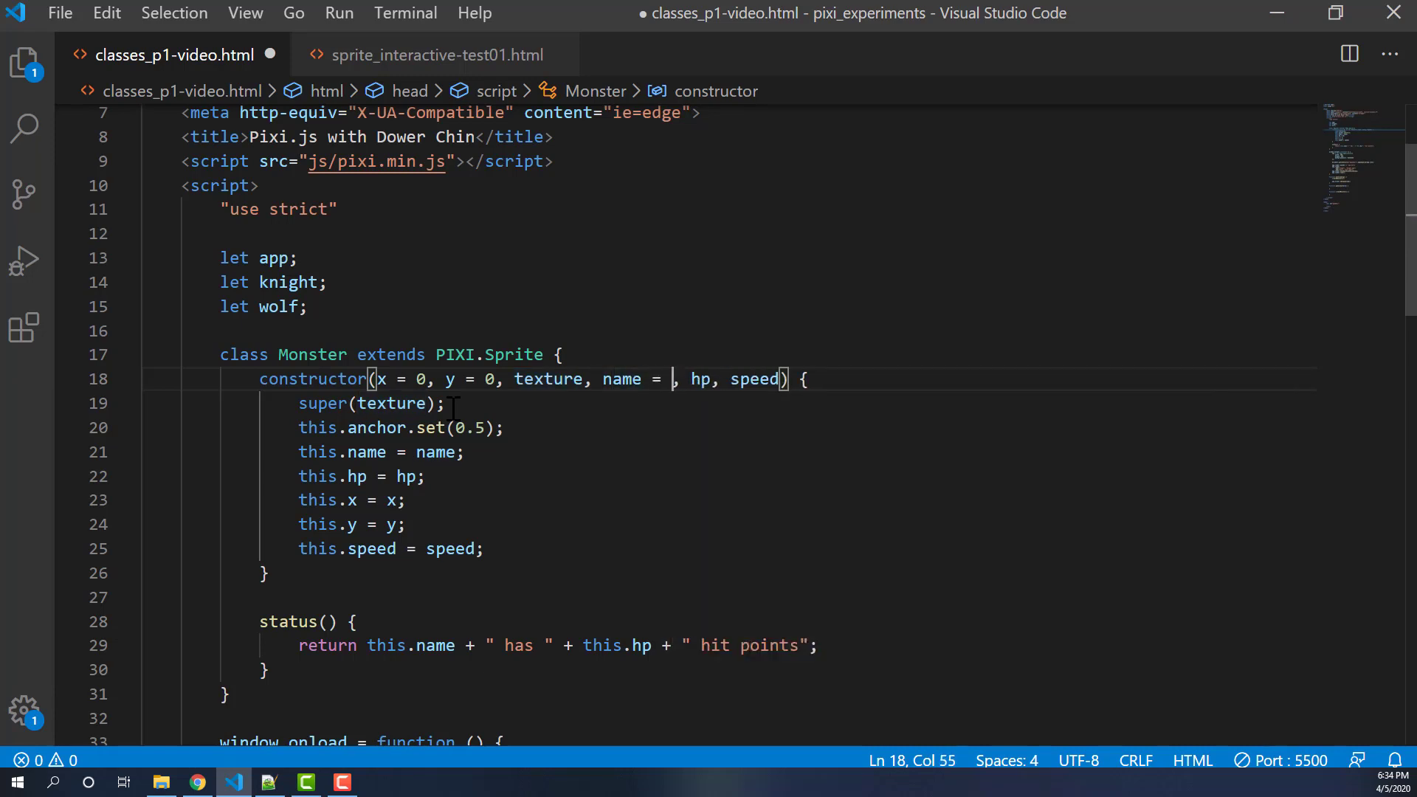
text("none")
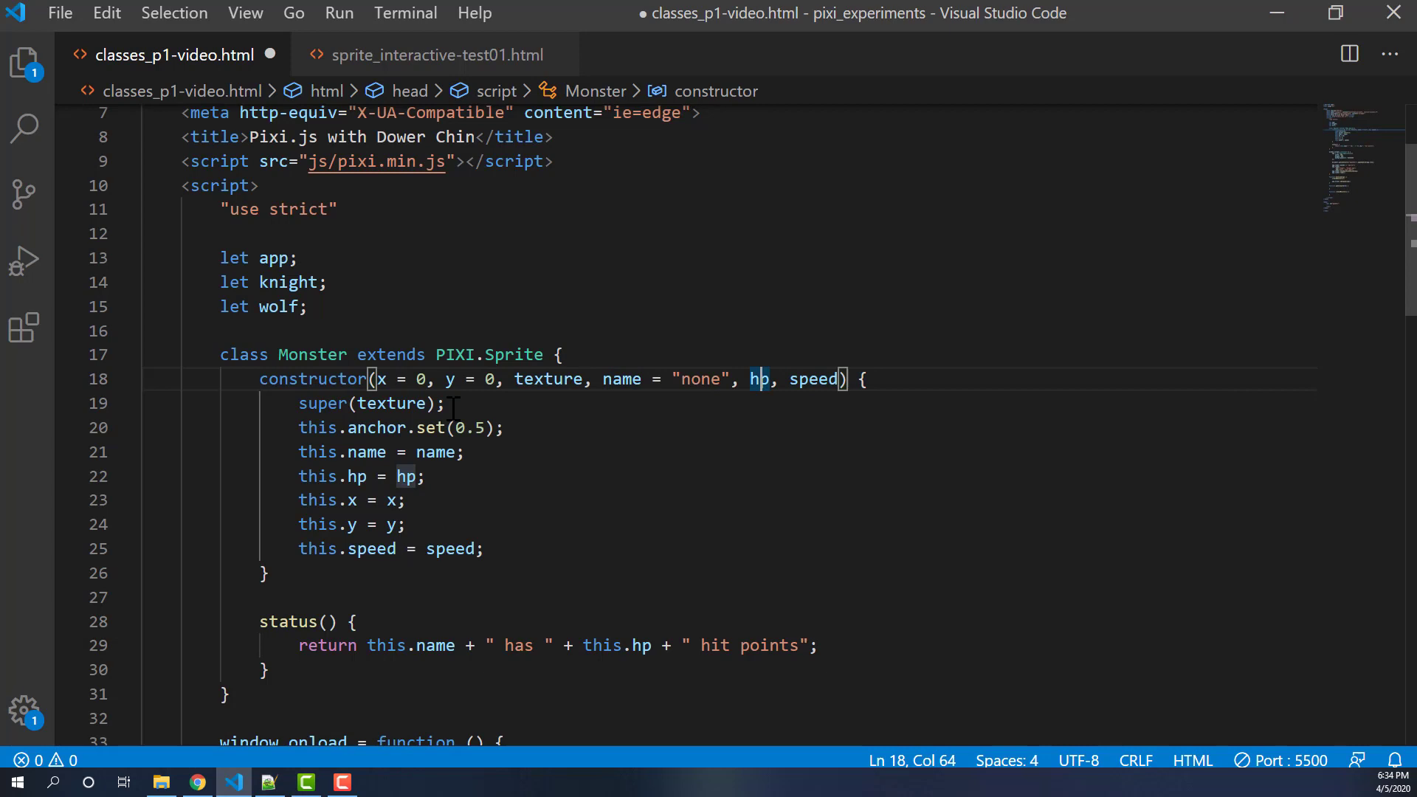
text(=100)
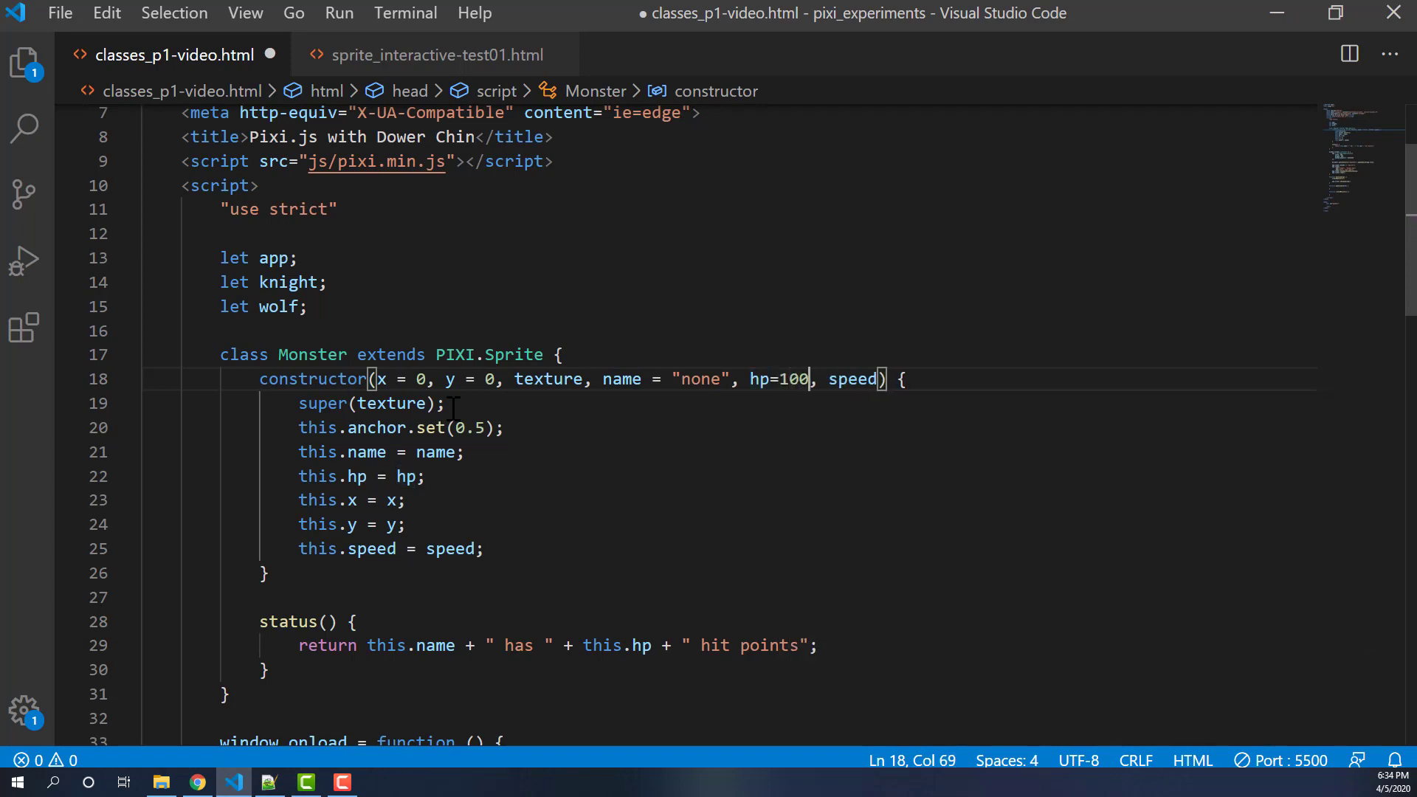
double_click(852, 379)
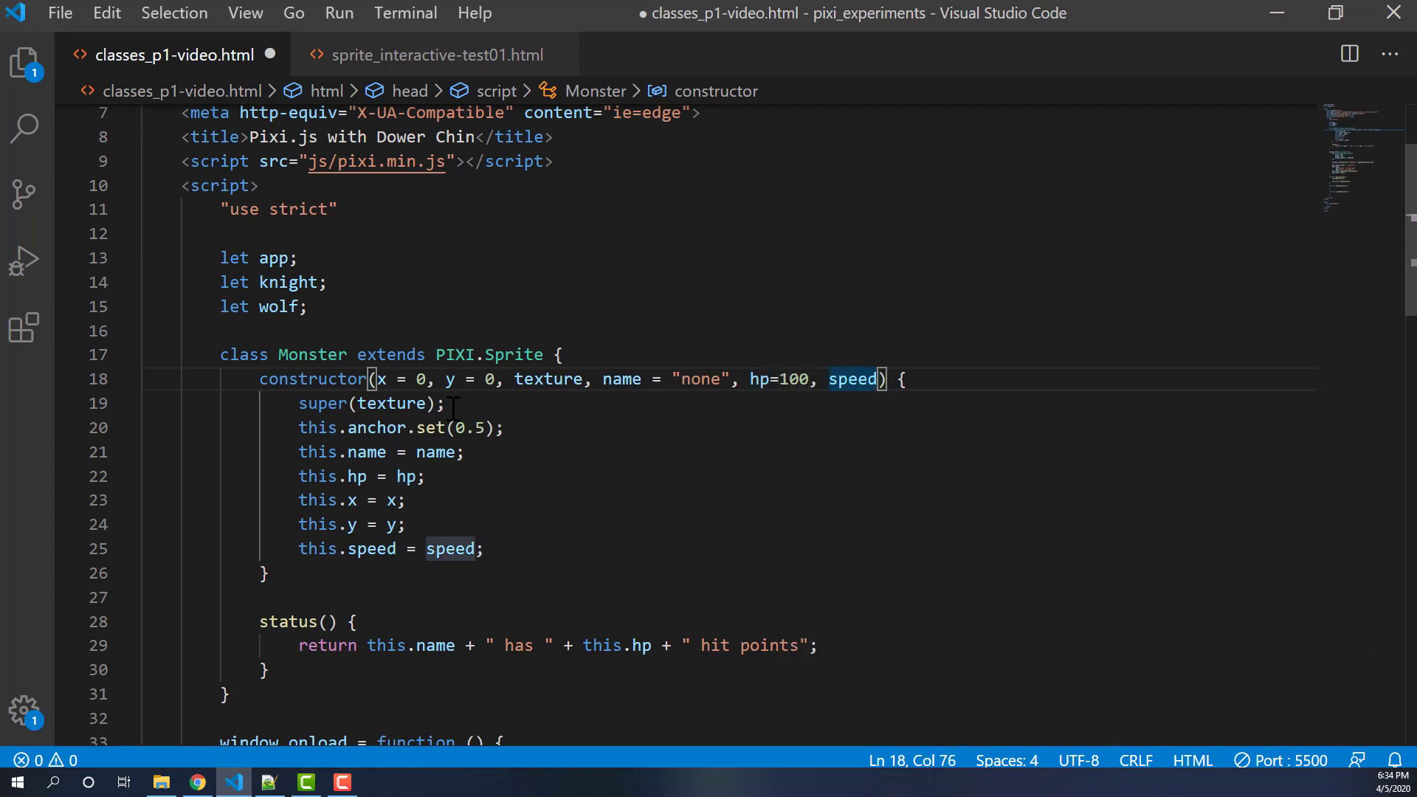
text(=5)
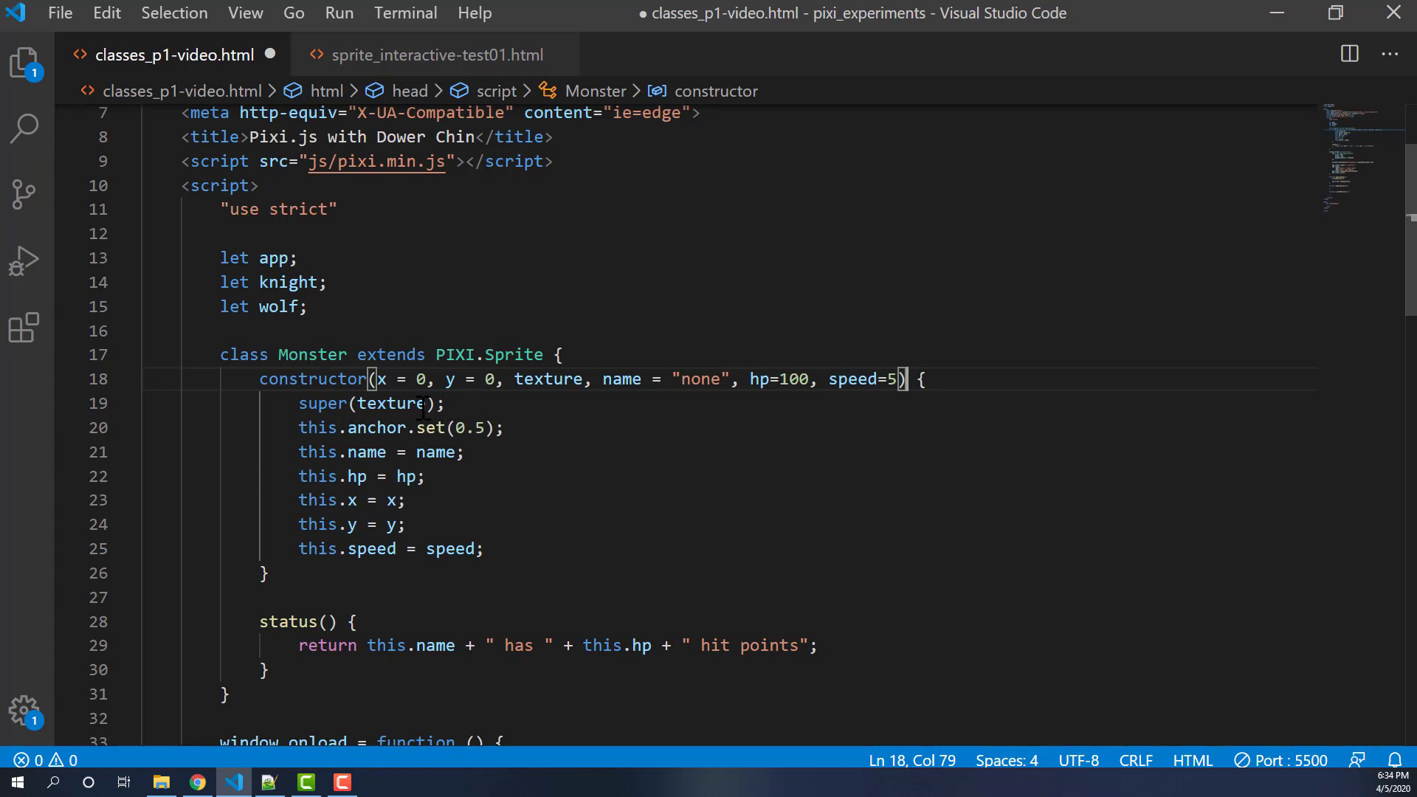
mouse_move(772, 384)
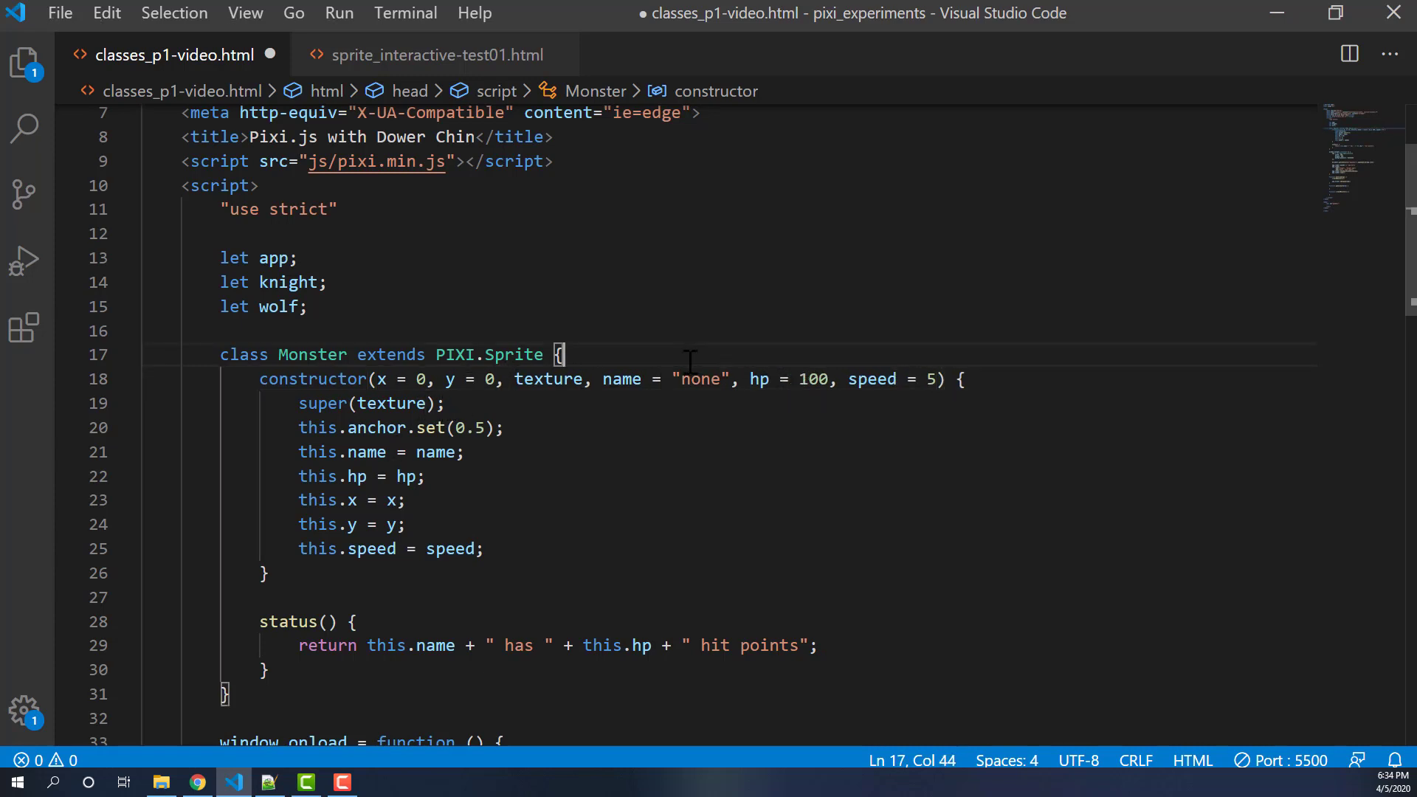
click(432, 379)
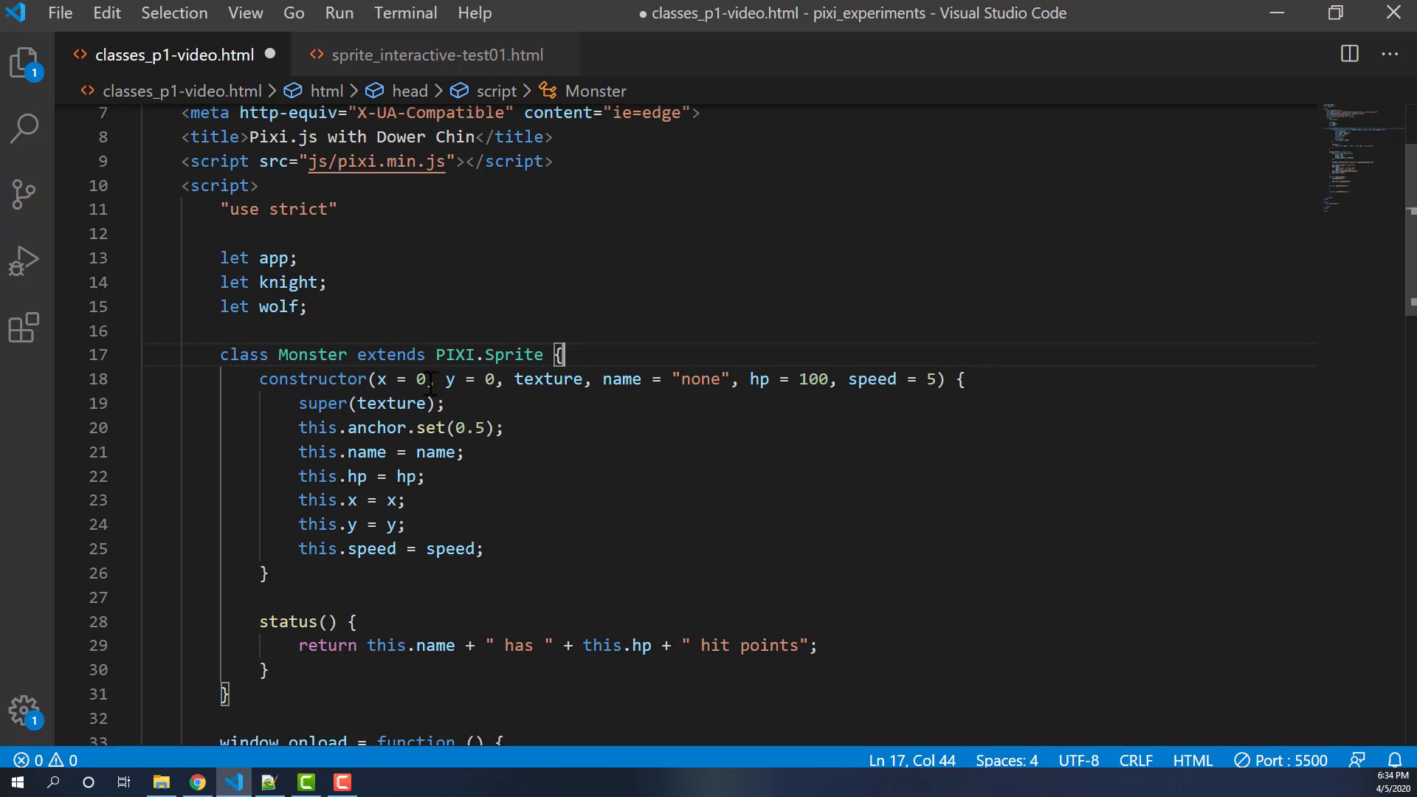
mouse_move(538, 404)
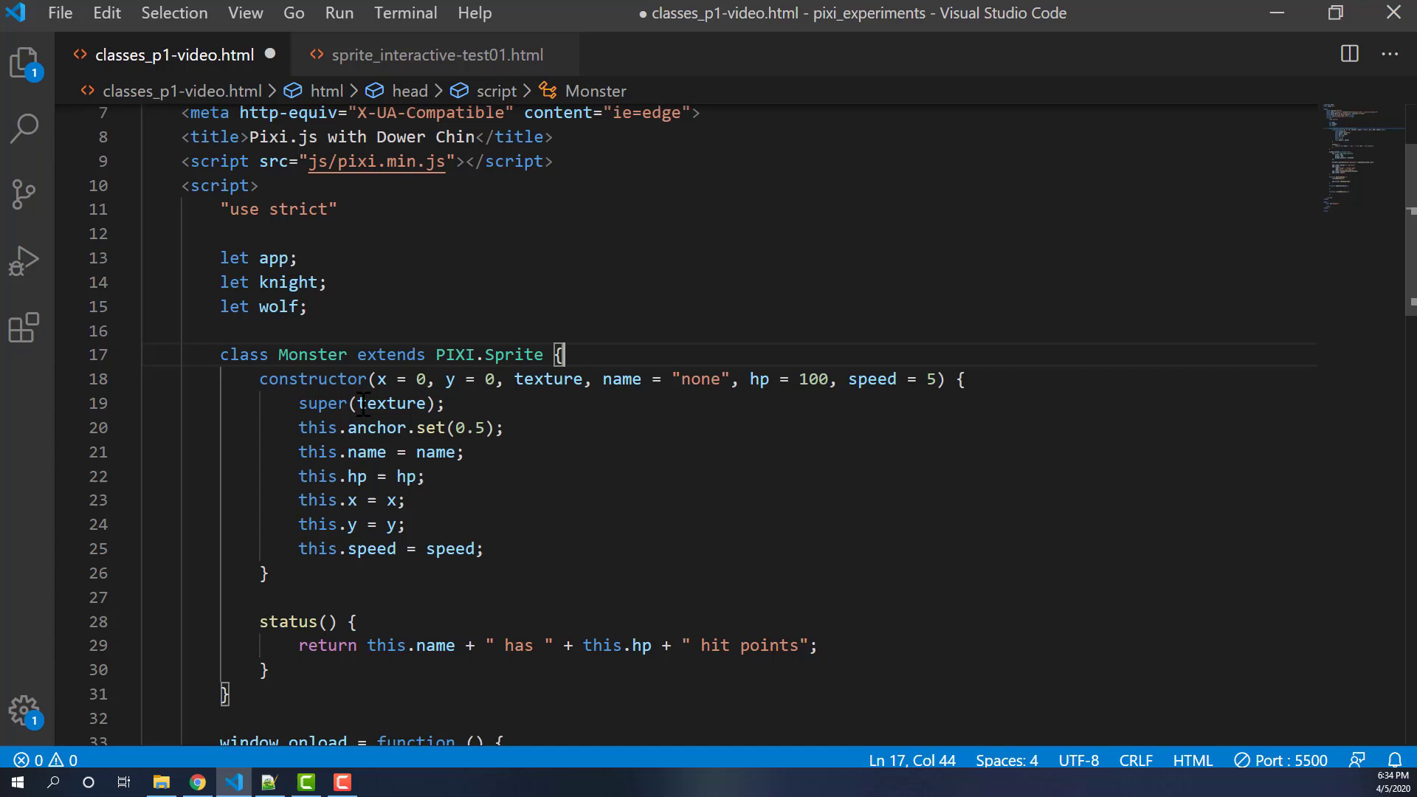
mouse_move(550, 379)
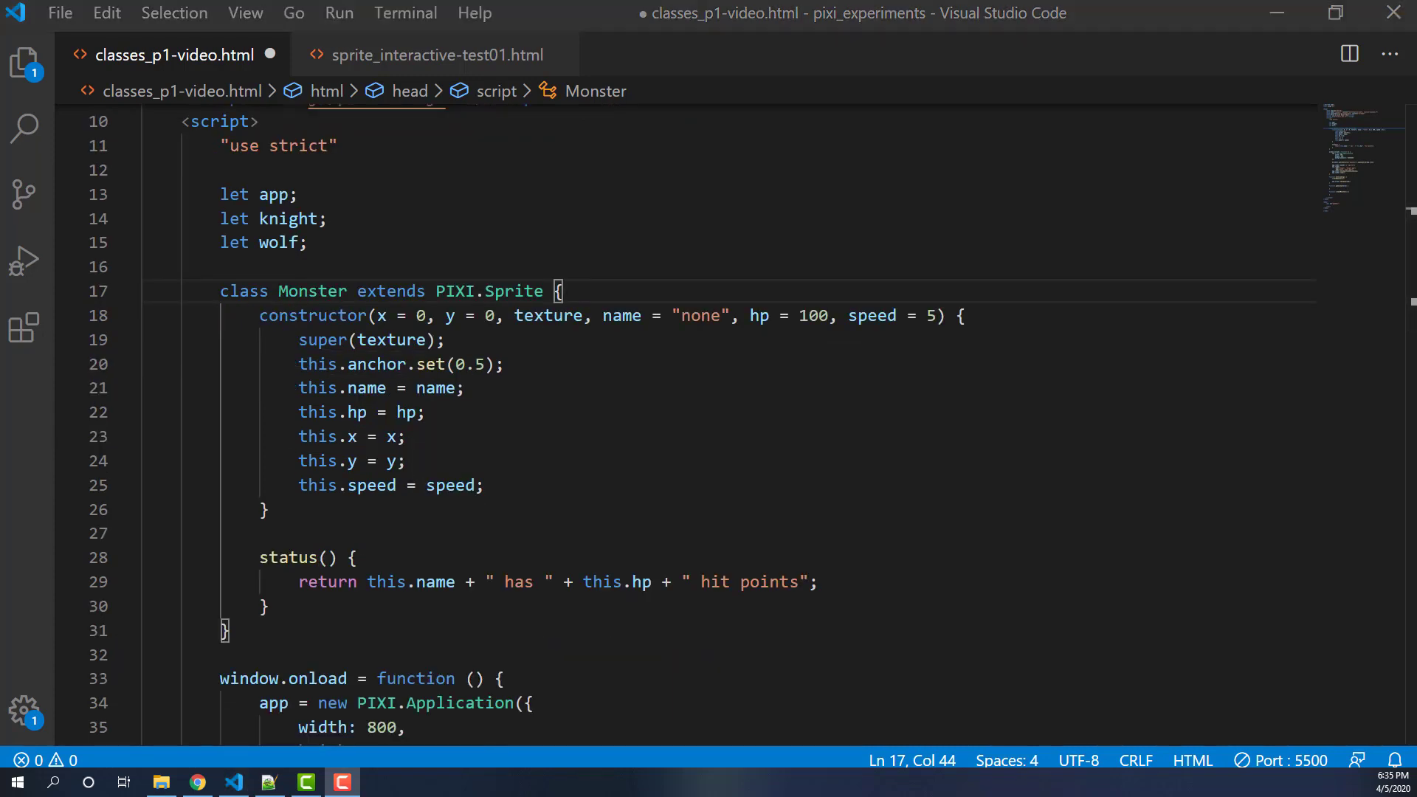
- Start knight = new Monster(100, 100, ...) inside createMonsters
scroll(down, 3)
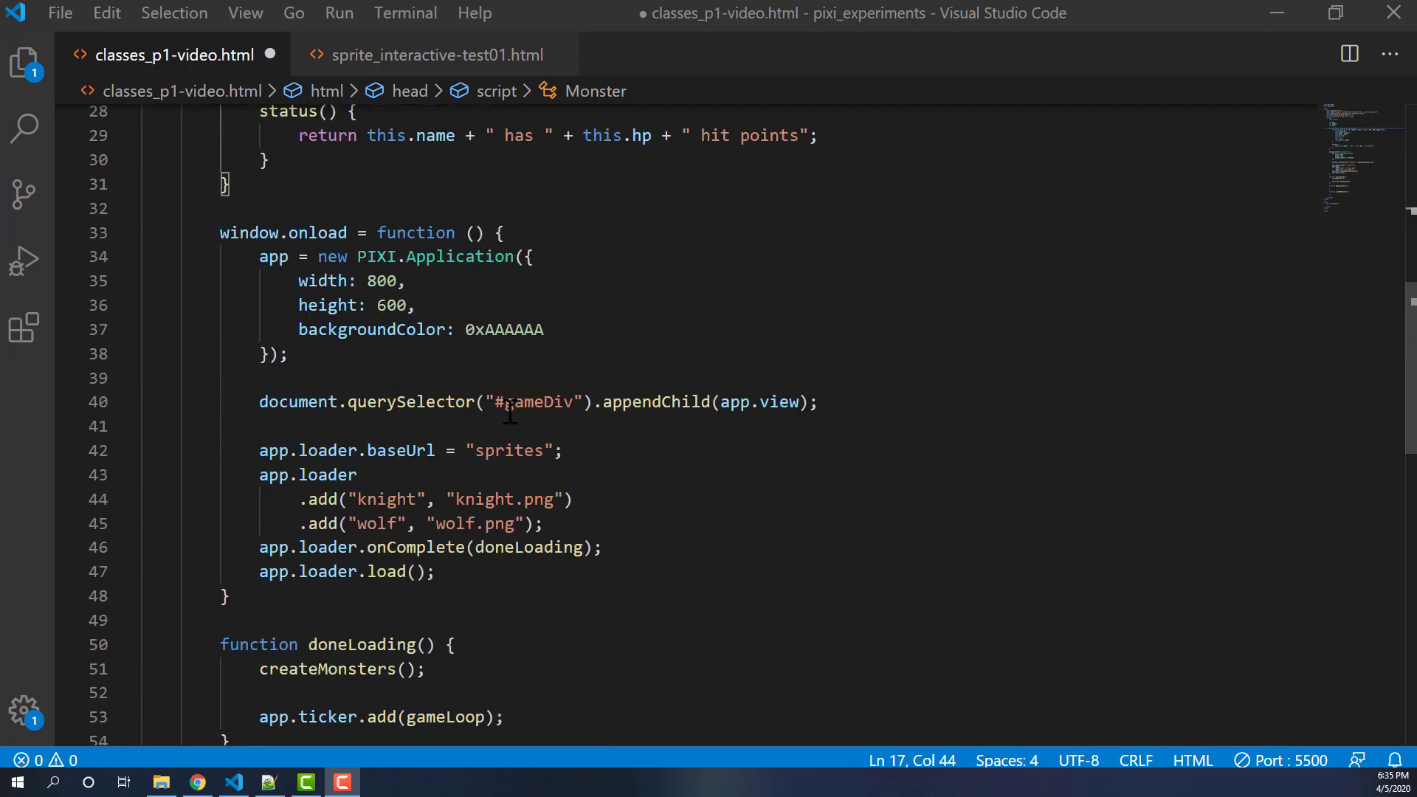
scroll(down, 3)
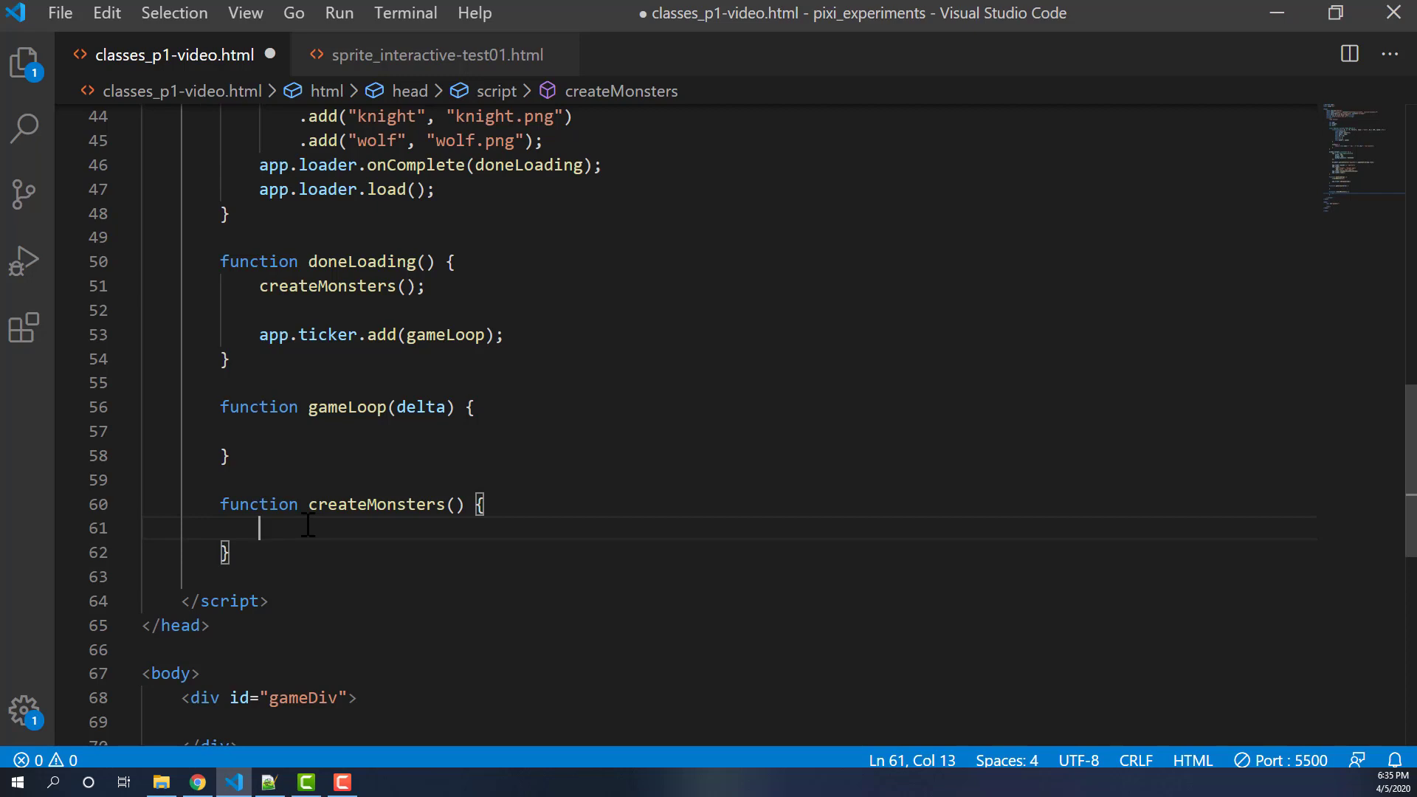
text(kng)
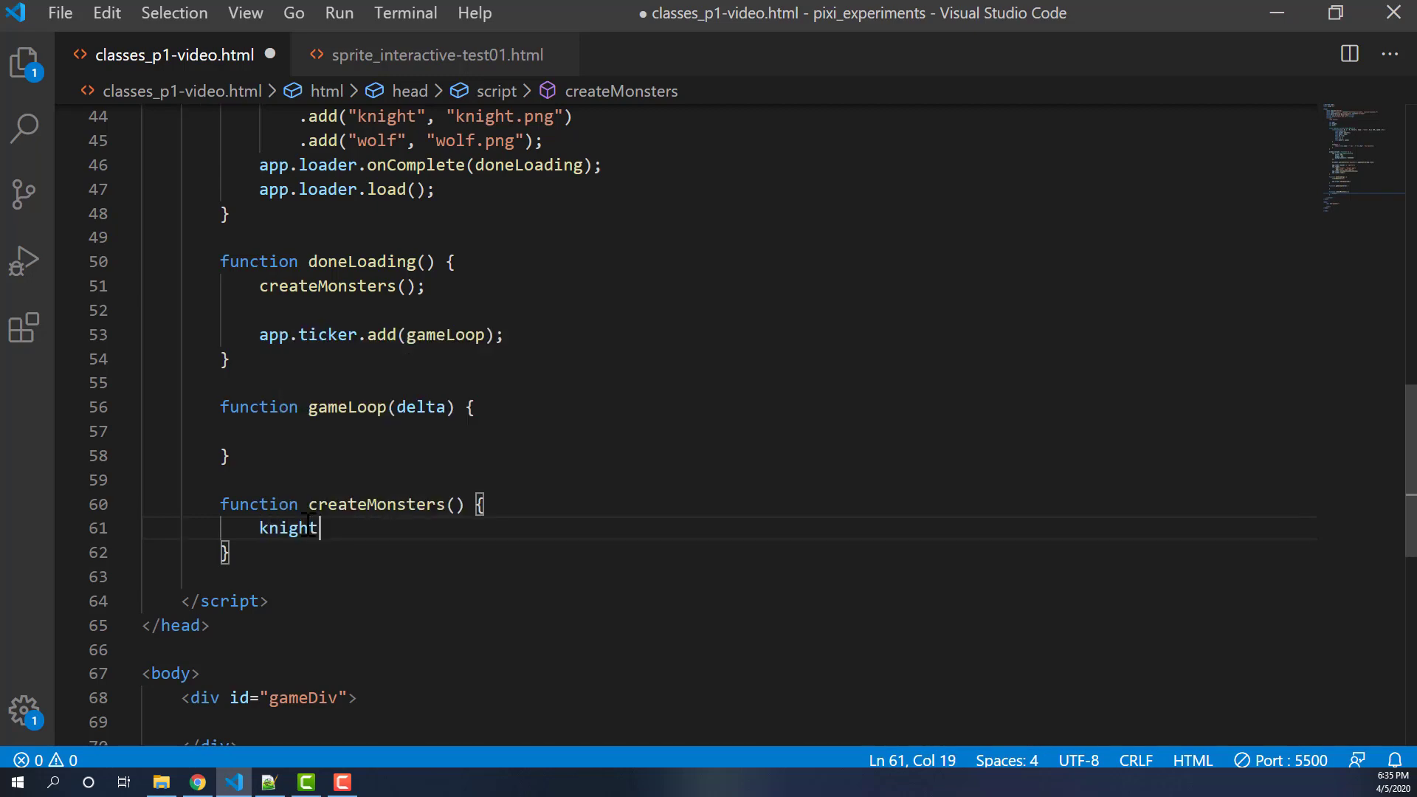
text(= new)
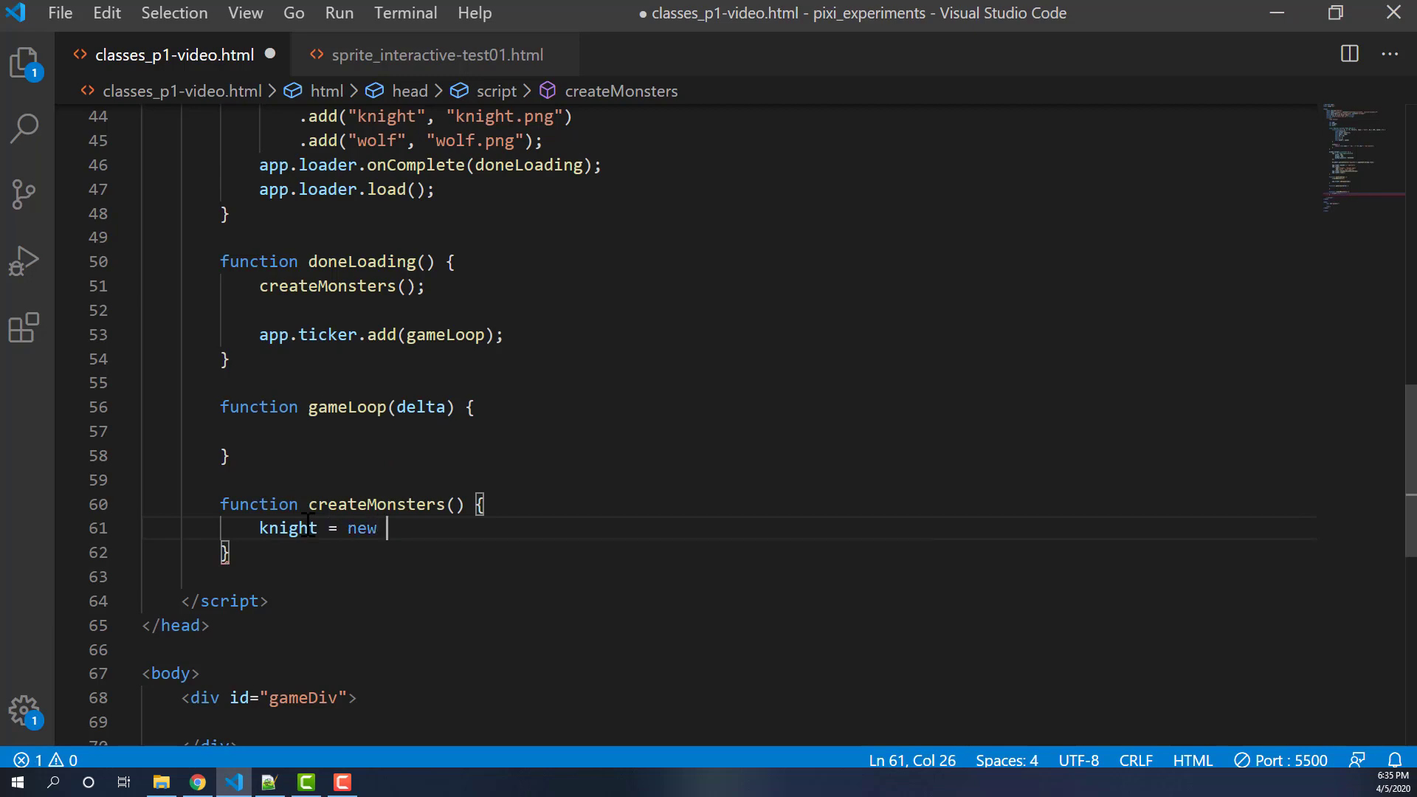
text(Monster())
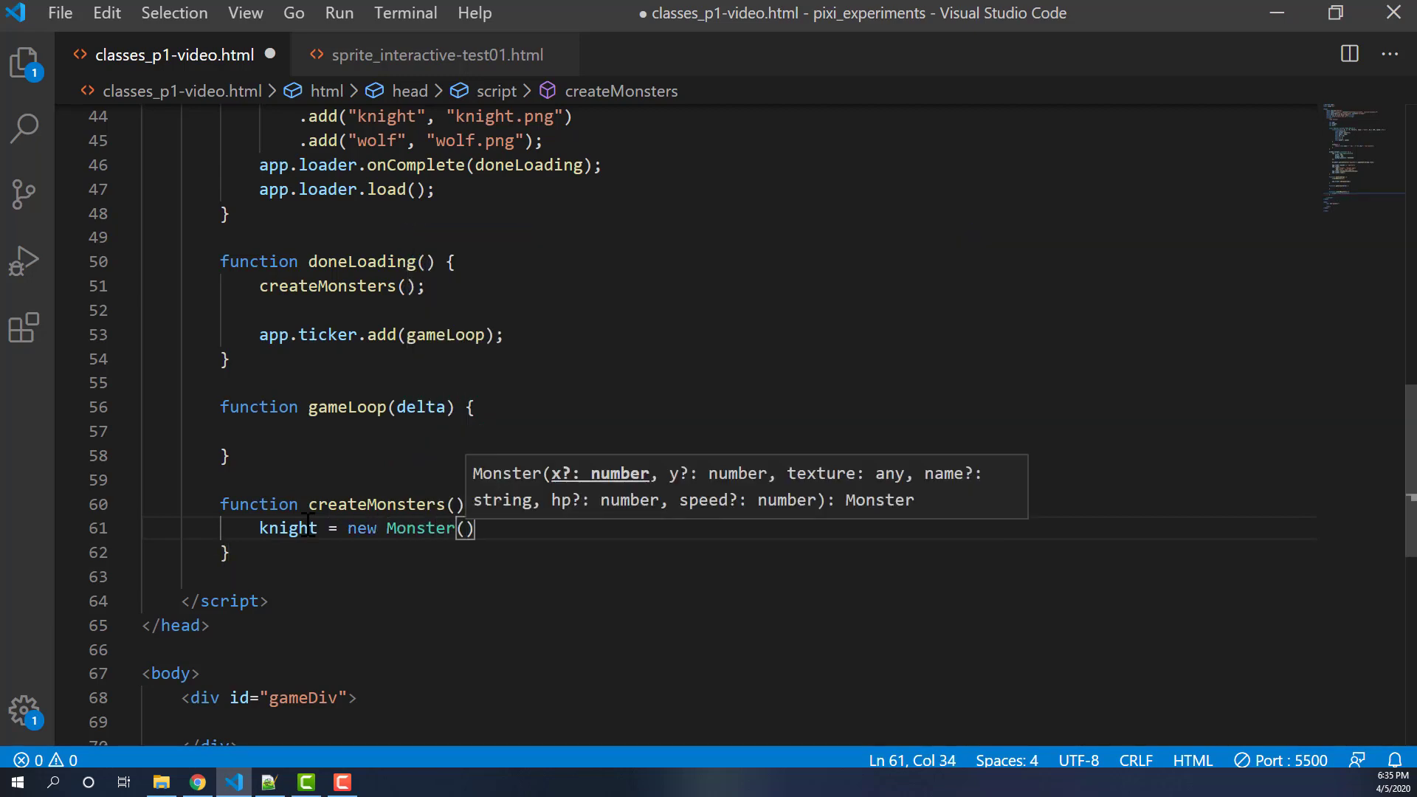
text(10)
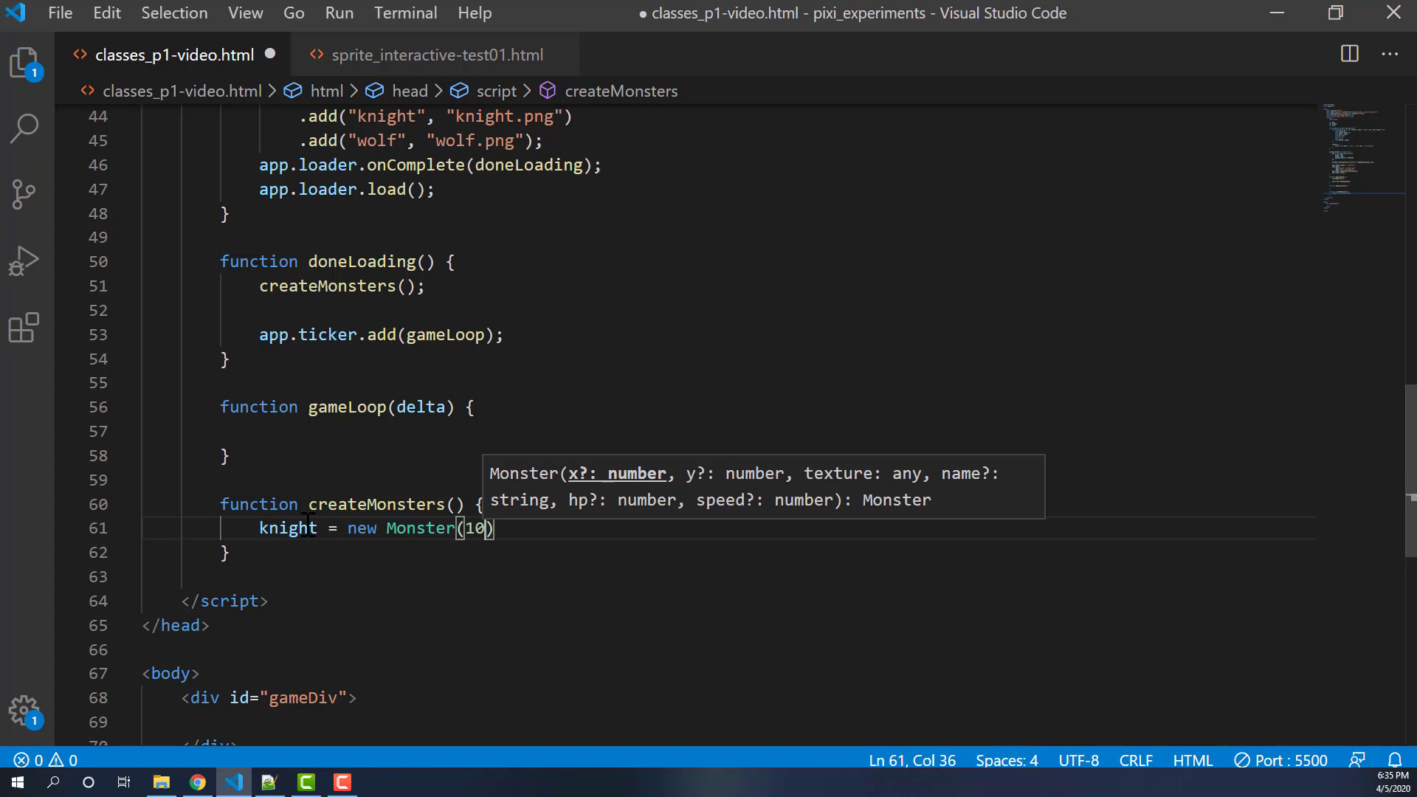
text(0, 100)
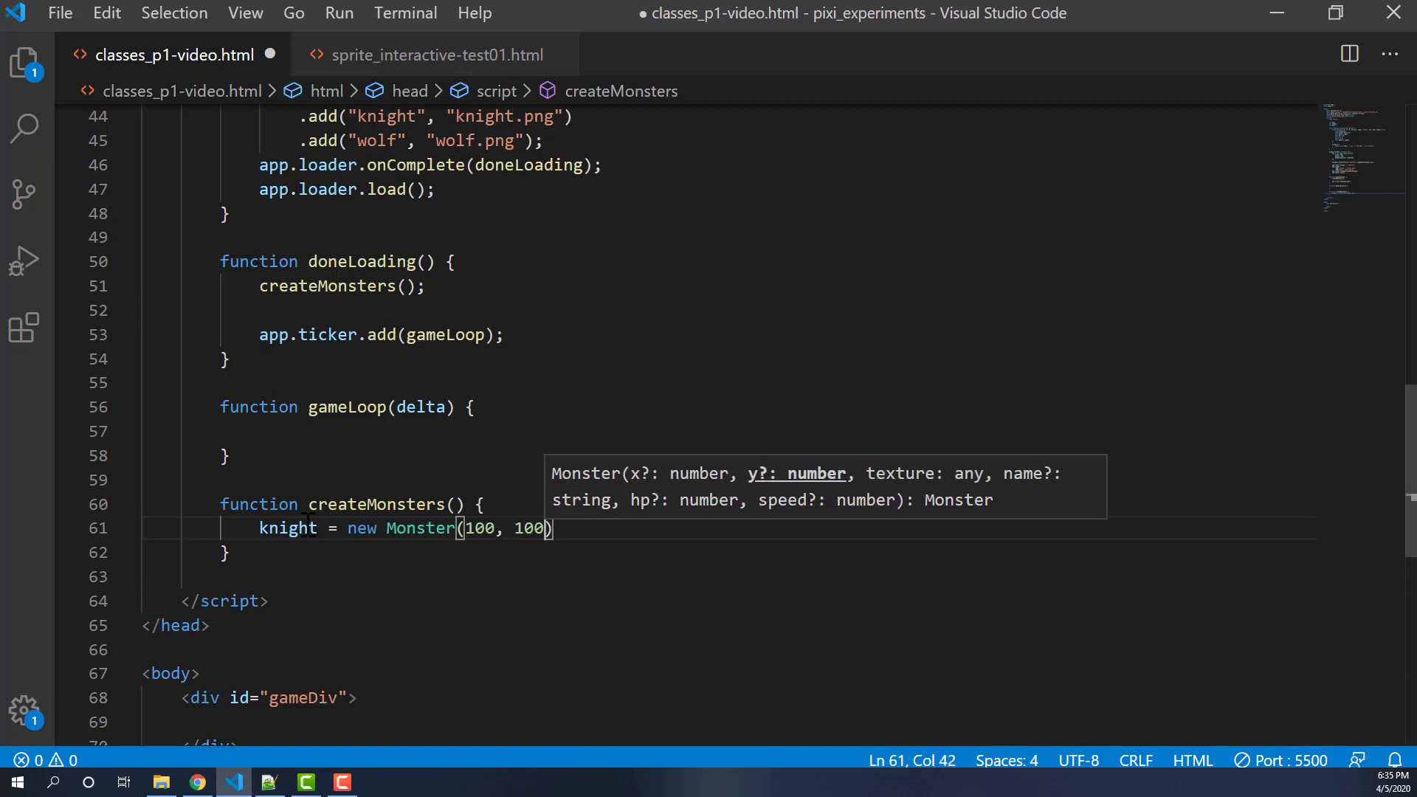
text(,)
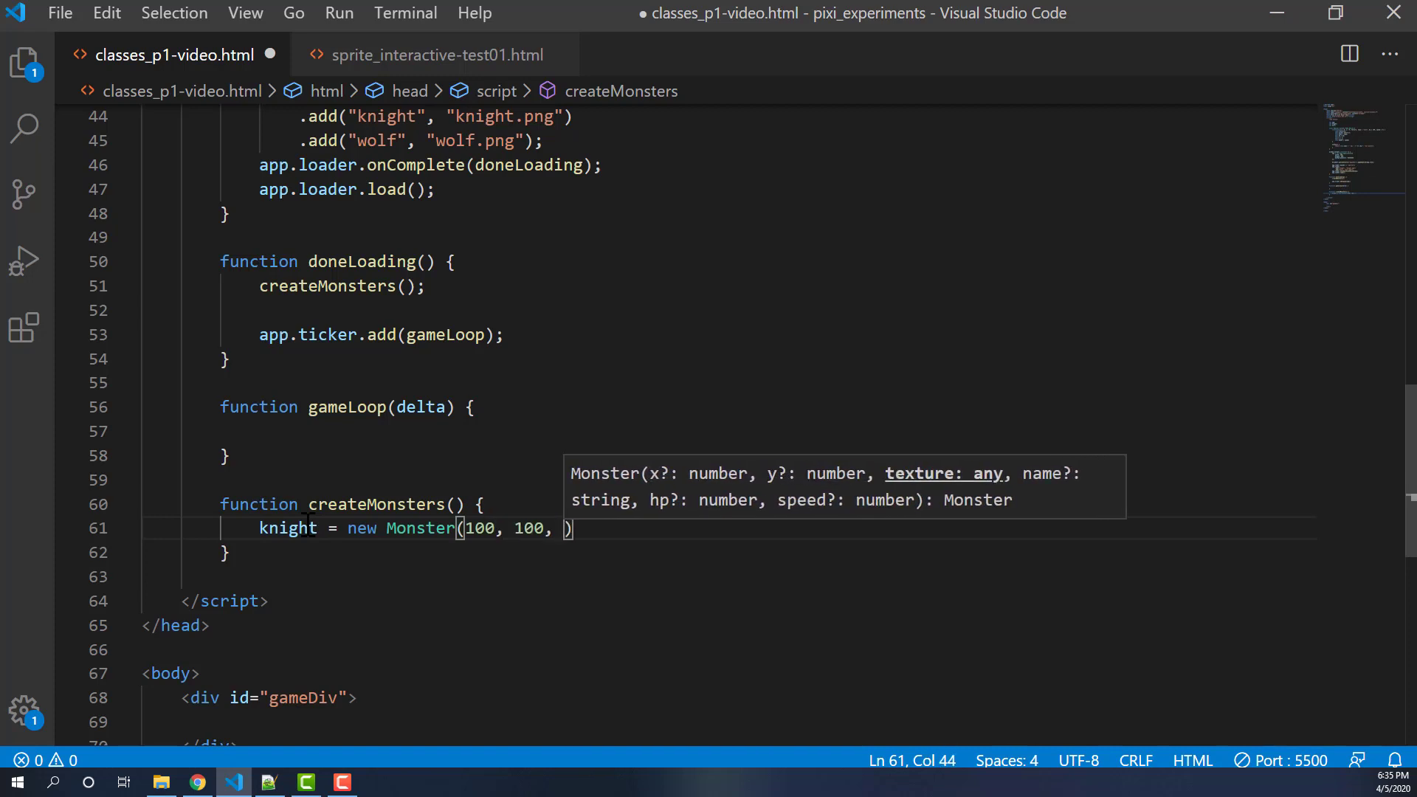
- Complete the call with app.loader.resources["knight"].texture, "Knight", 200, 6
text(app.loader.)
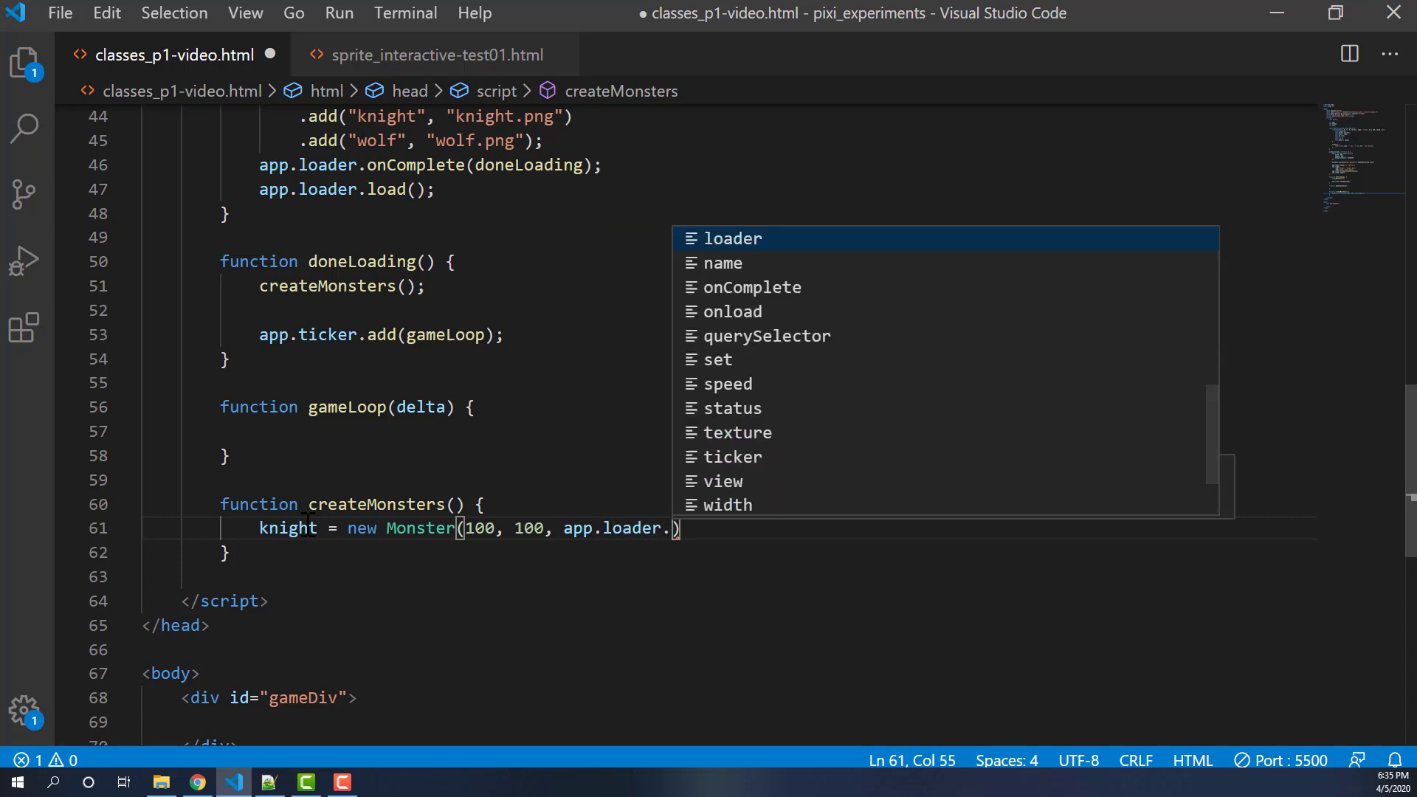
text(resources)
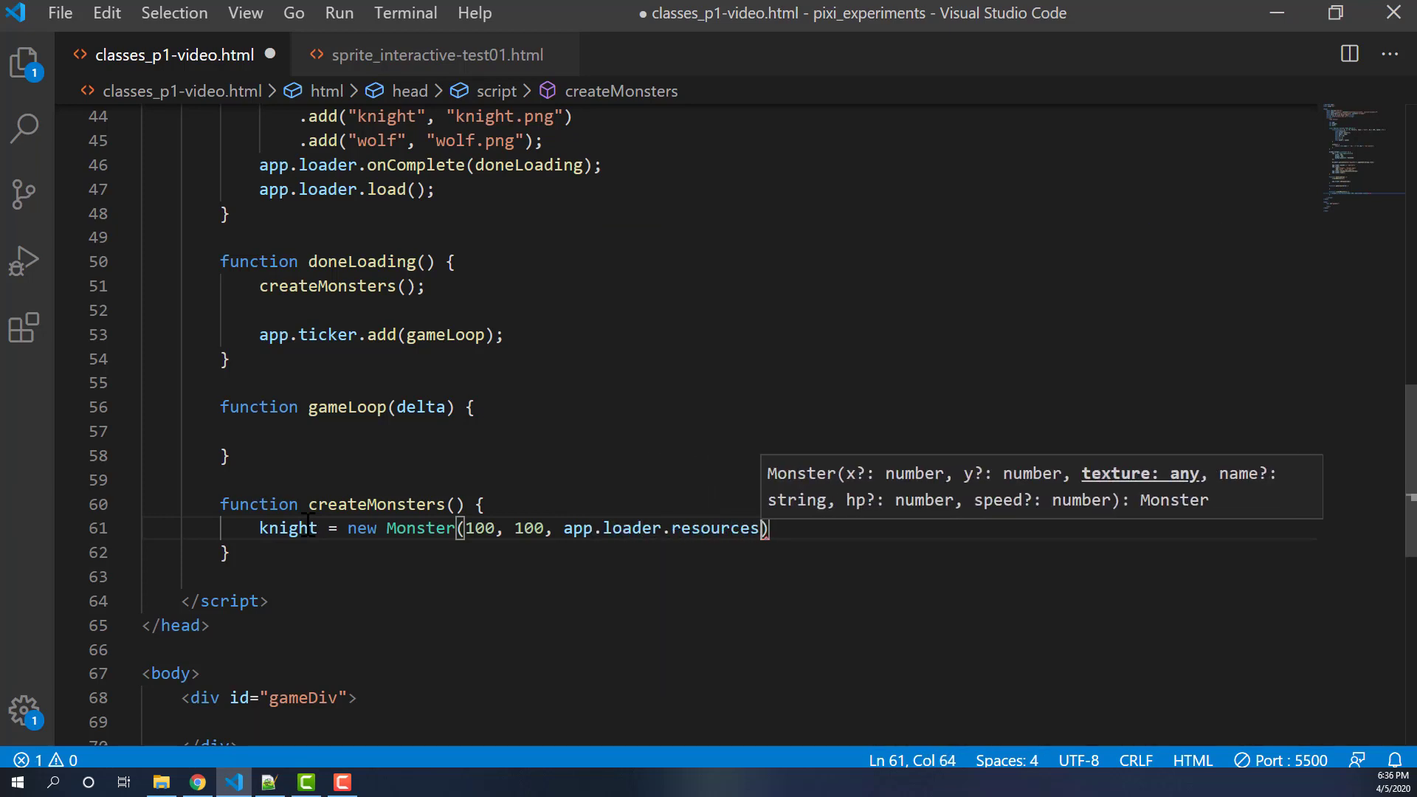
text(["knight"])
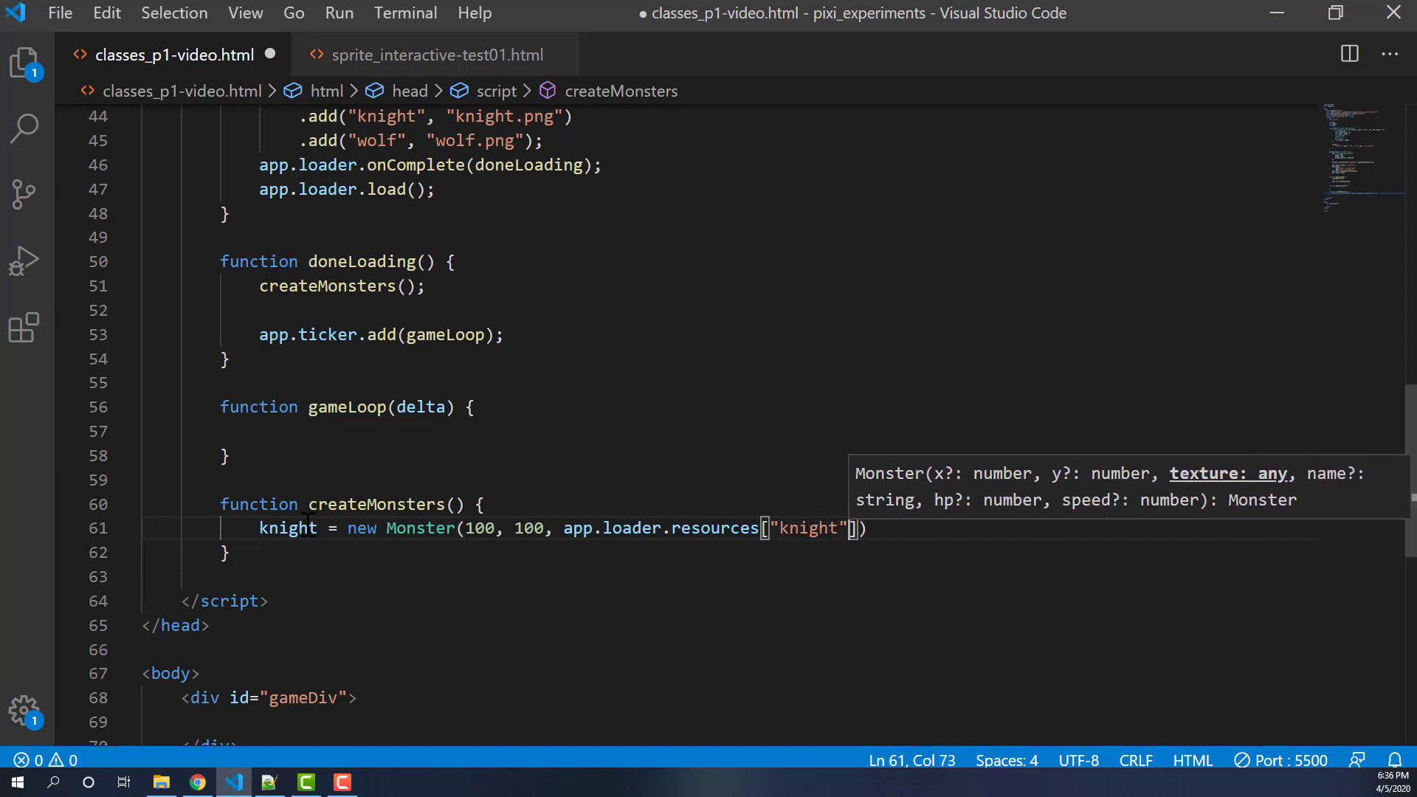
key(ctrl+space)
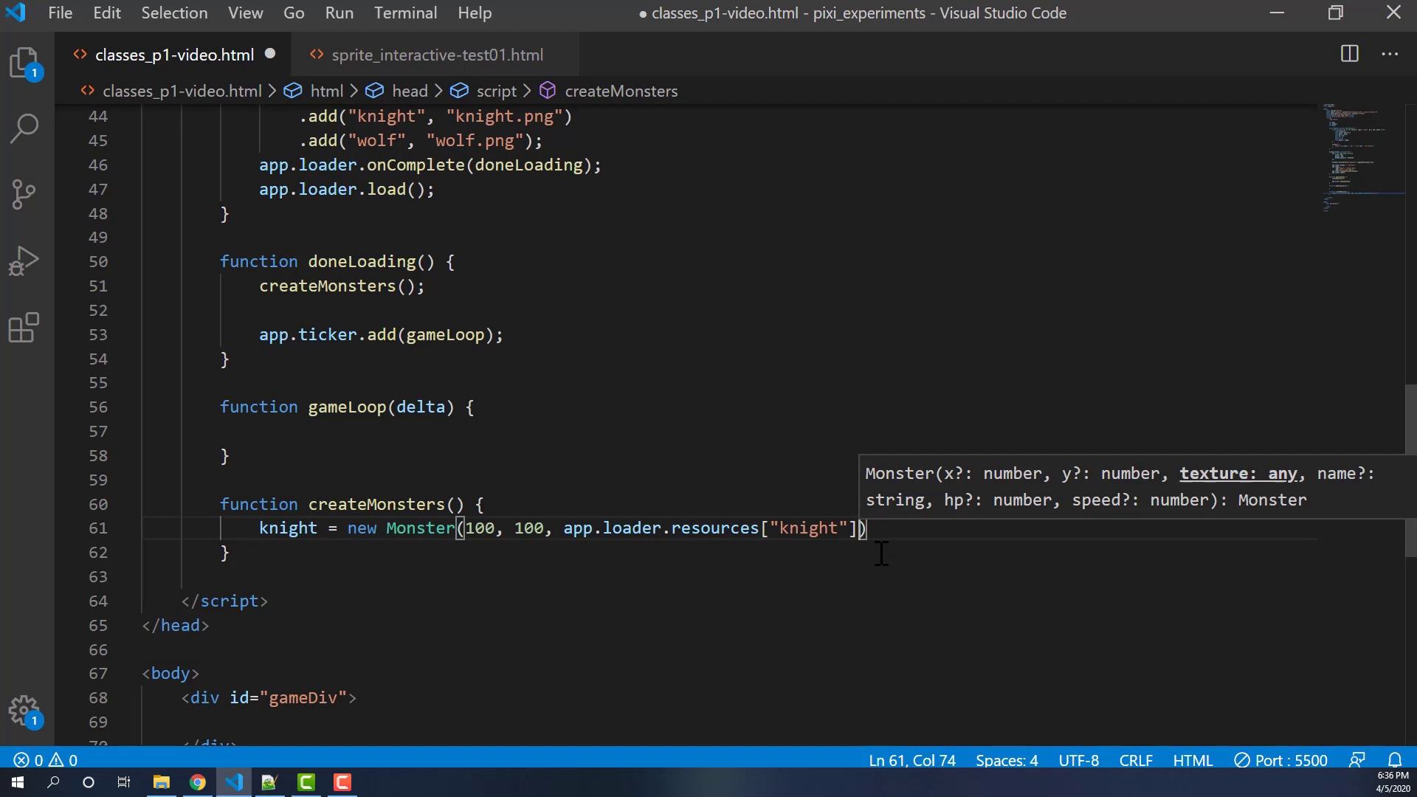
text(.texture)
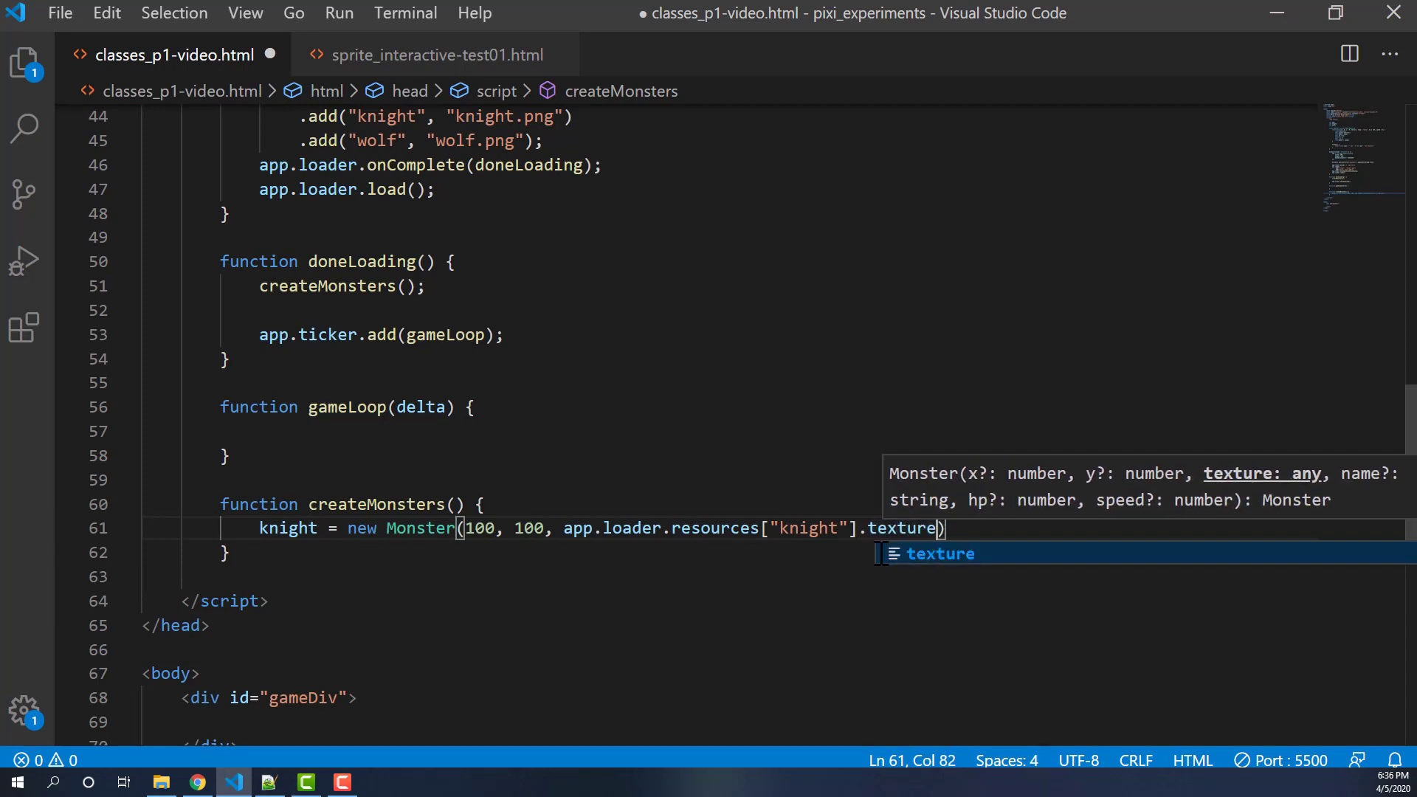
text(,)
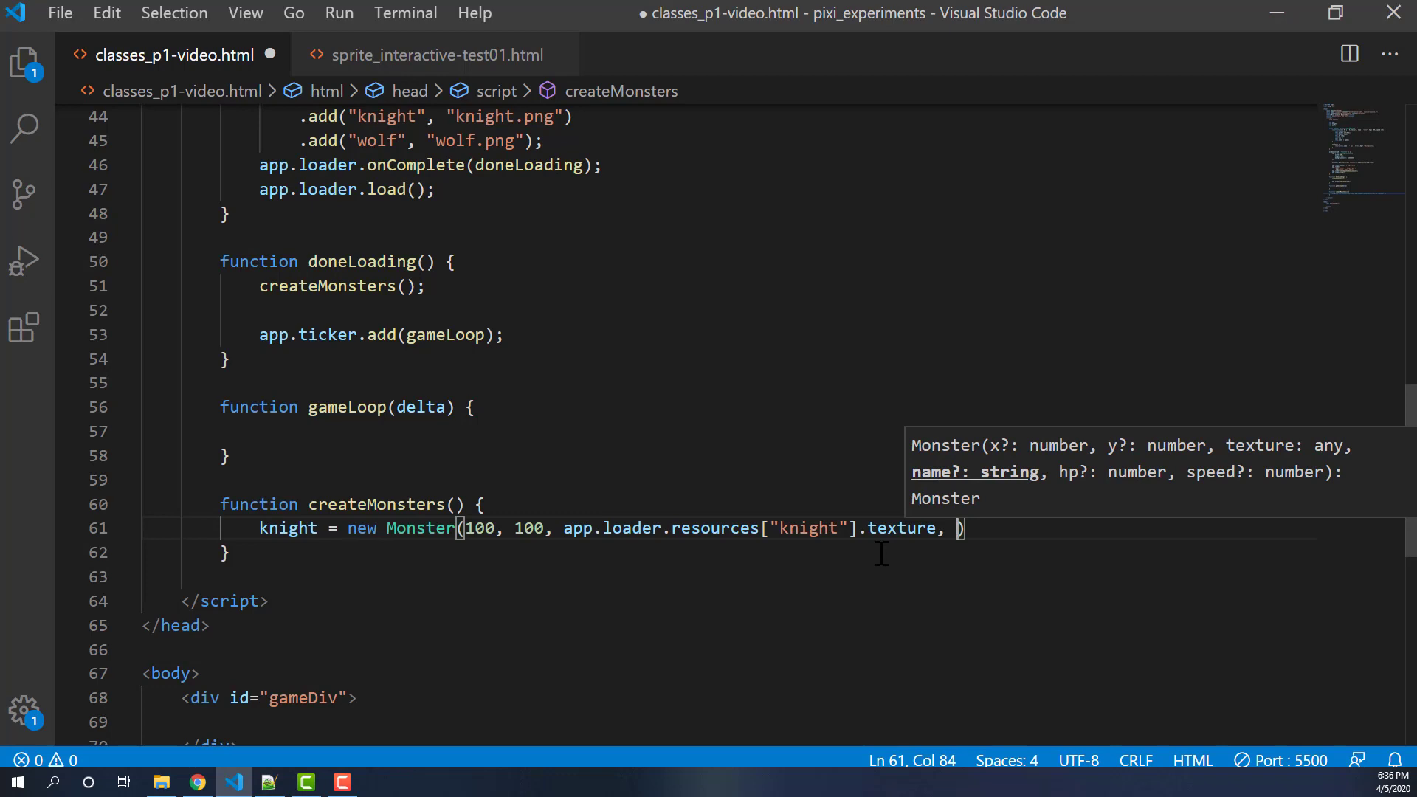
text("Knight")
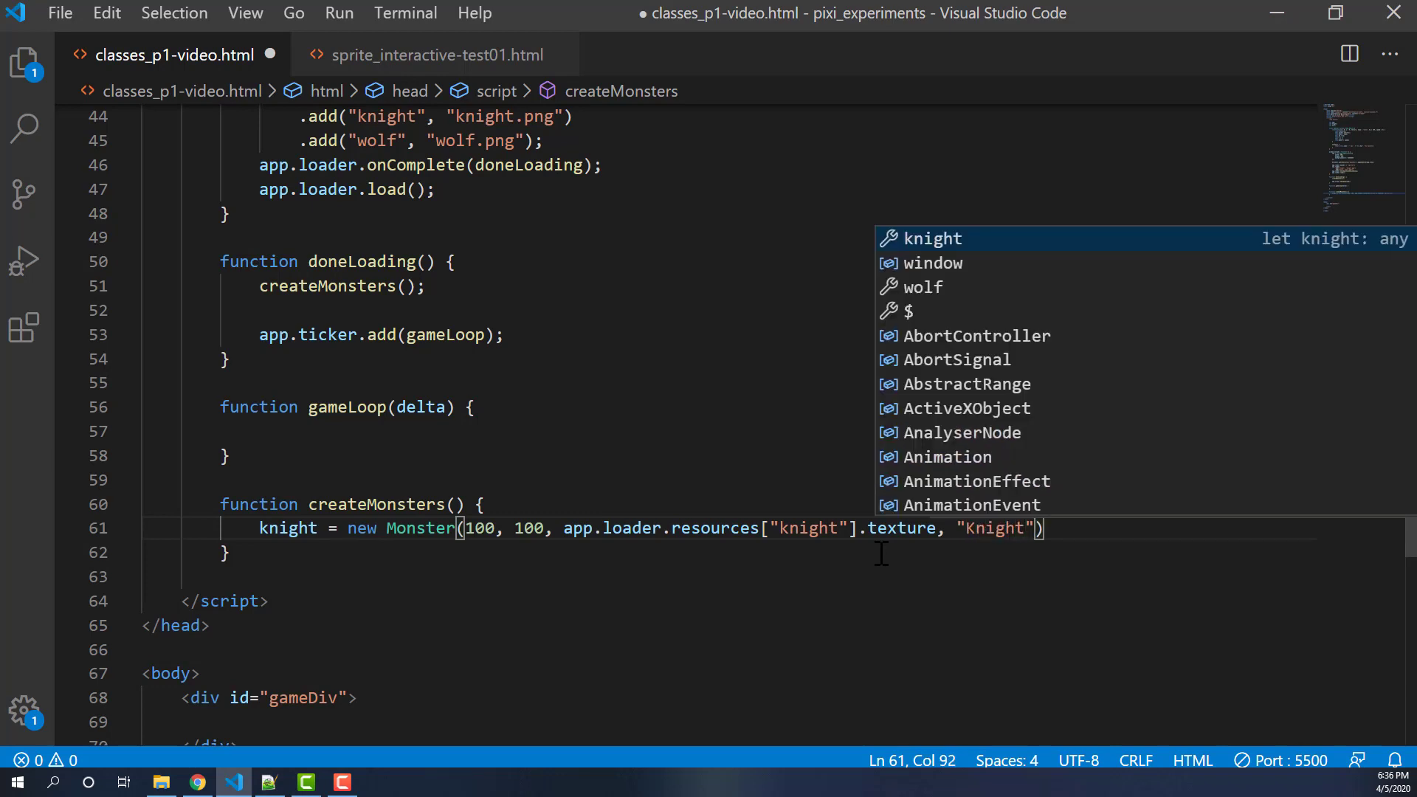
text(,)
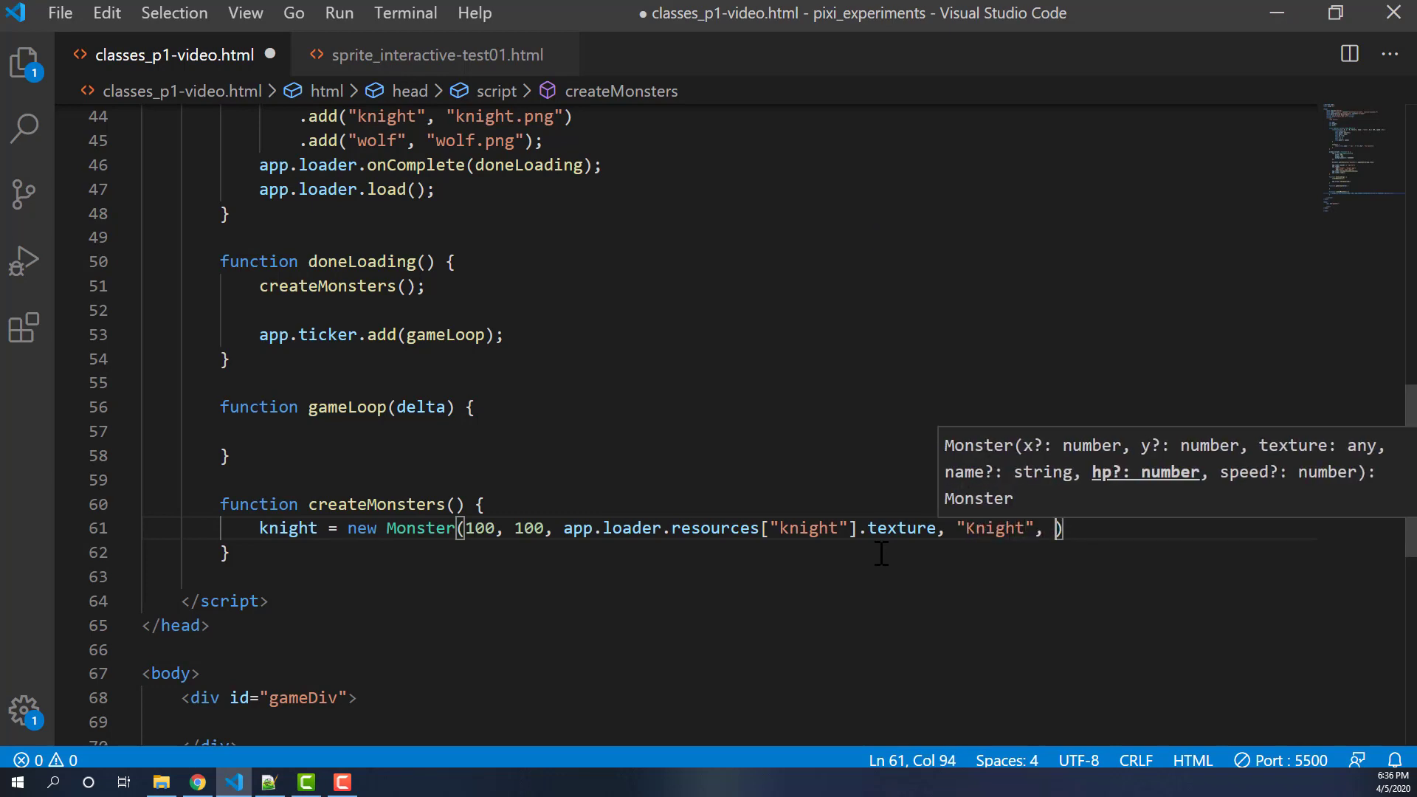
text(200, 6)
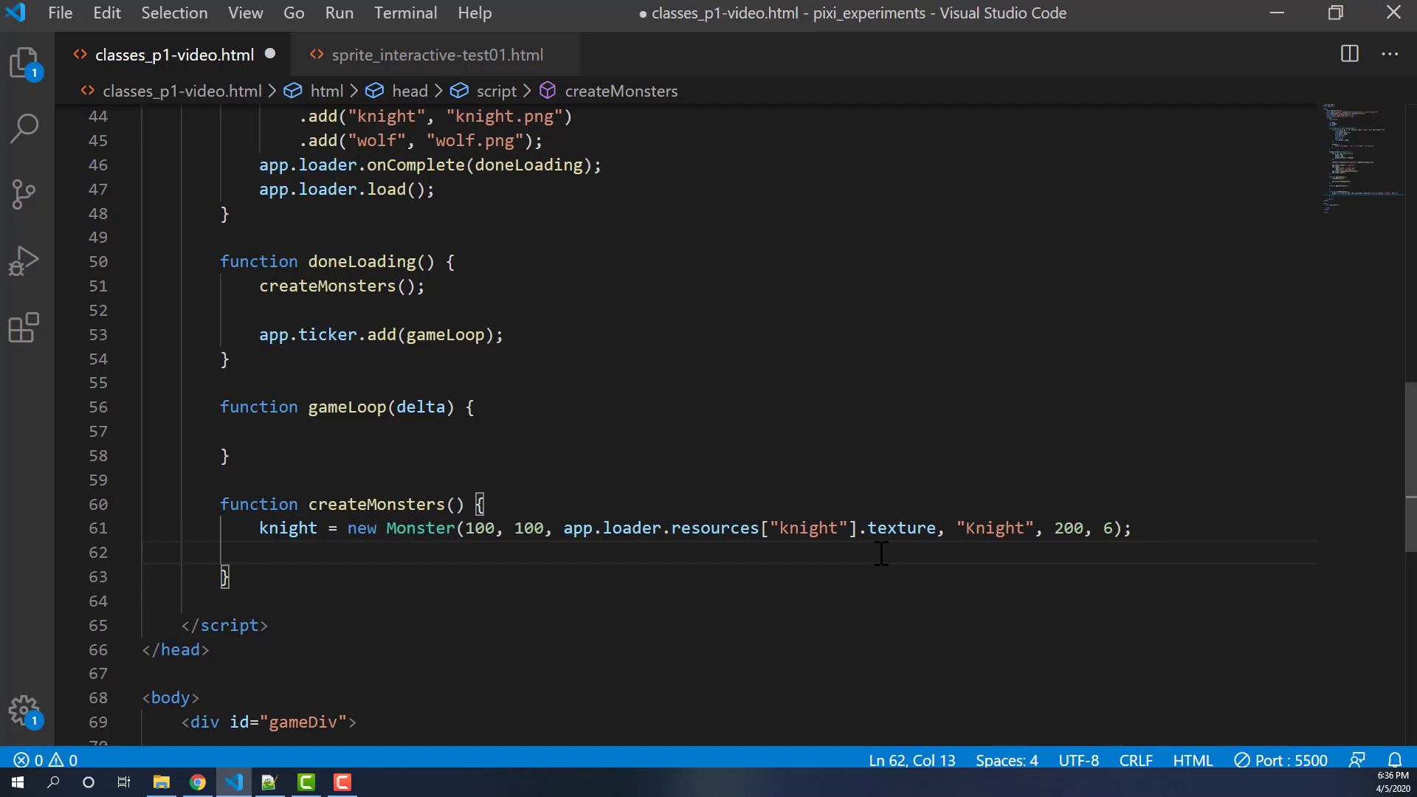
text(w)
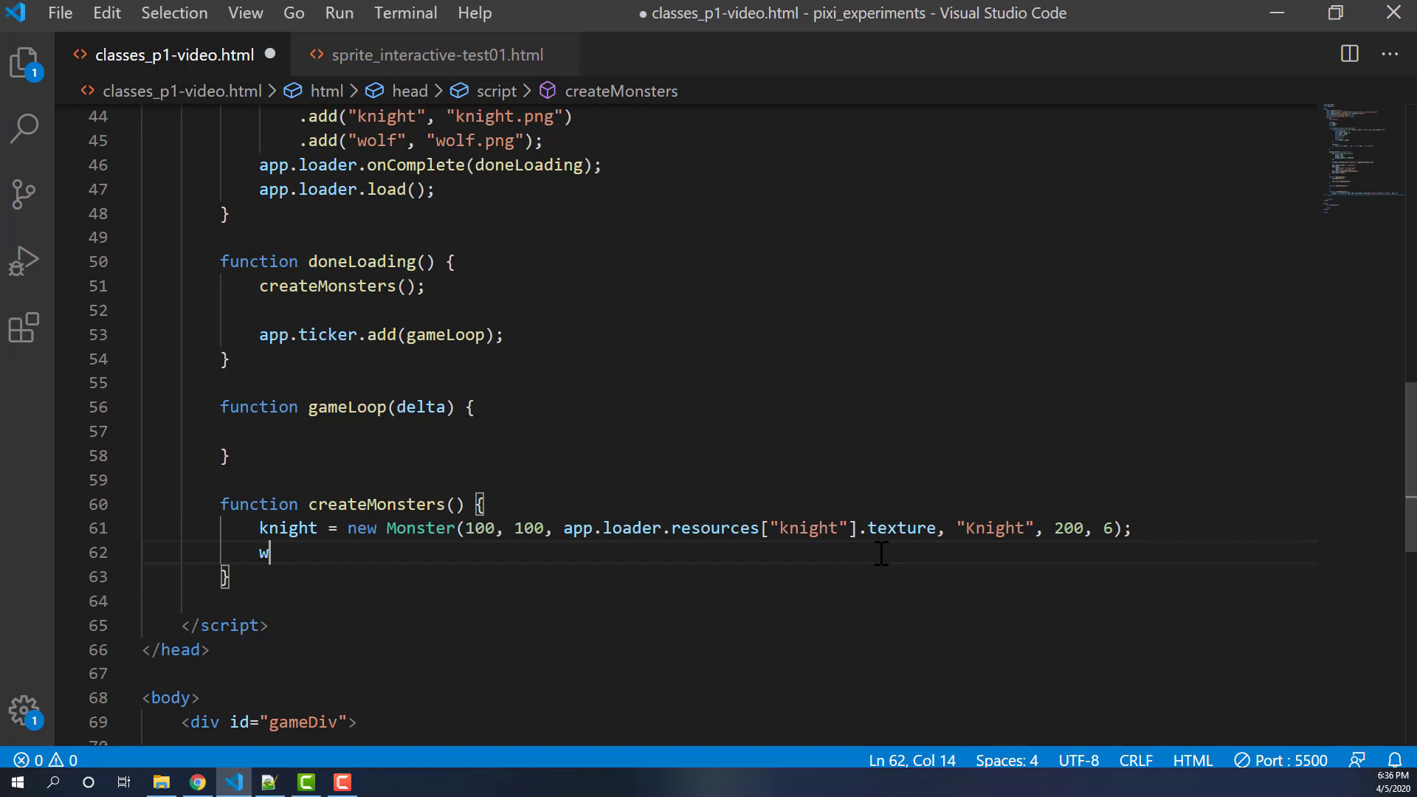
- Write wolf = new Monster(100, 500, app.loader.resources["wolf"].texture, "Wolf", 100, 10)
text(olf = new Monster()
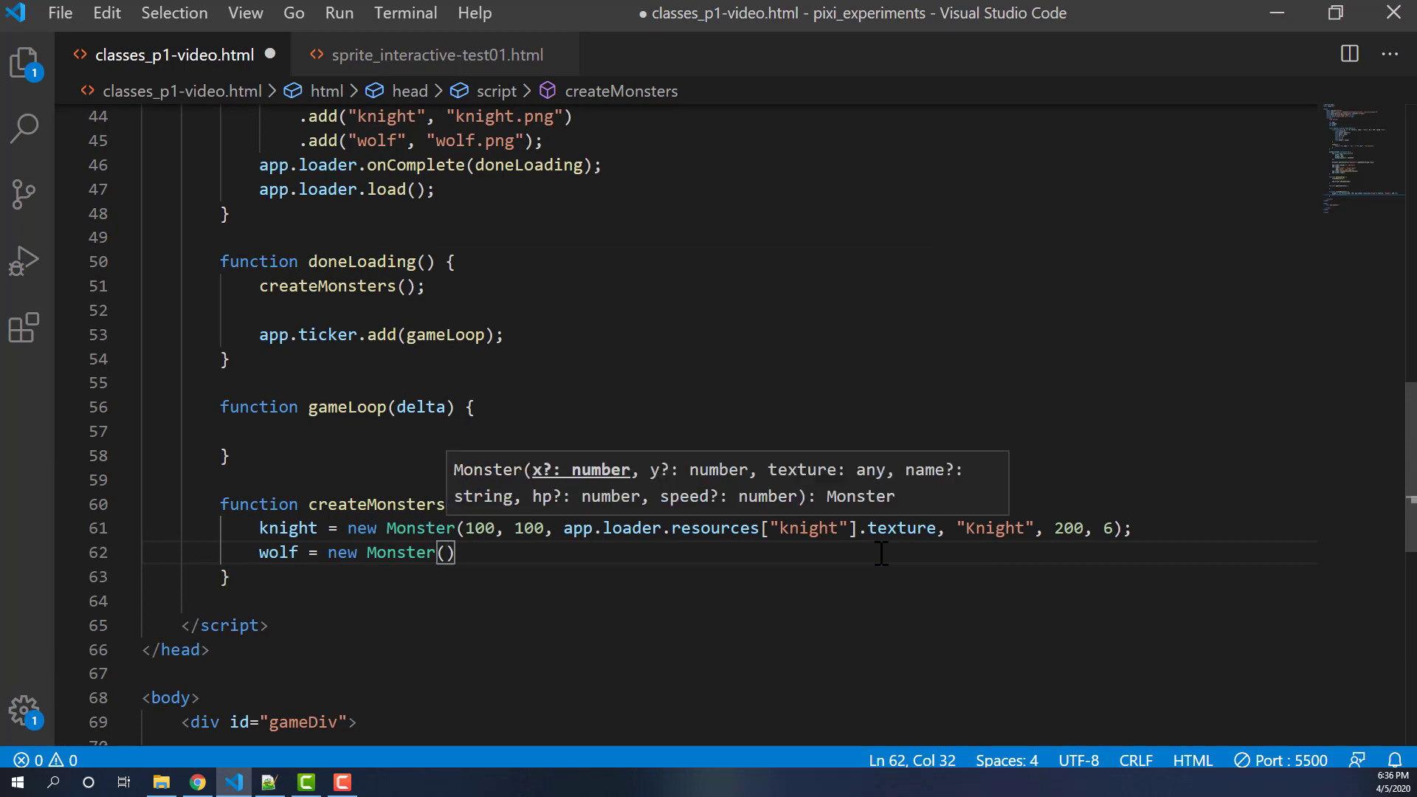
text(100,)
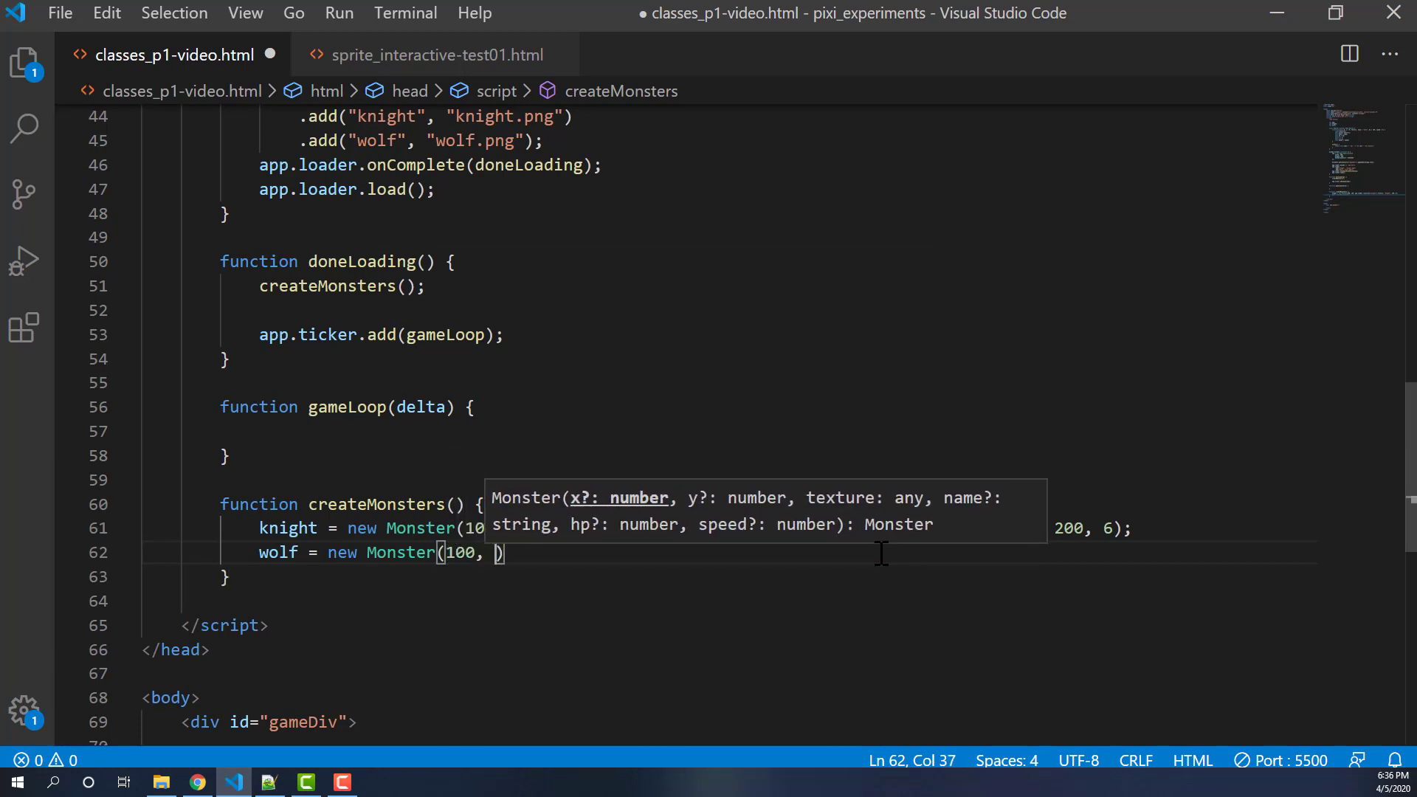
text(500)
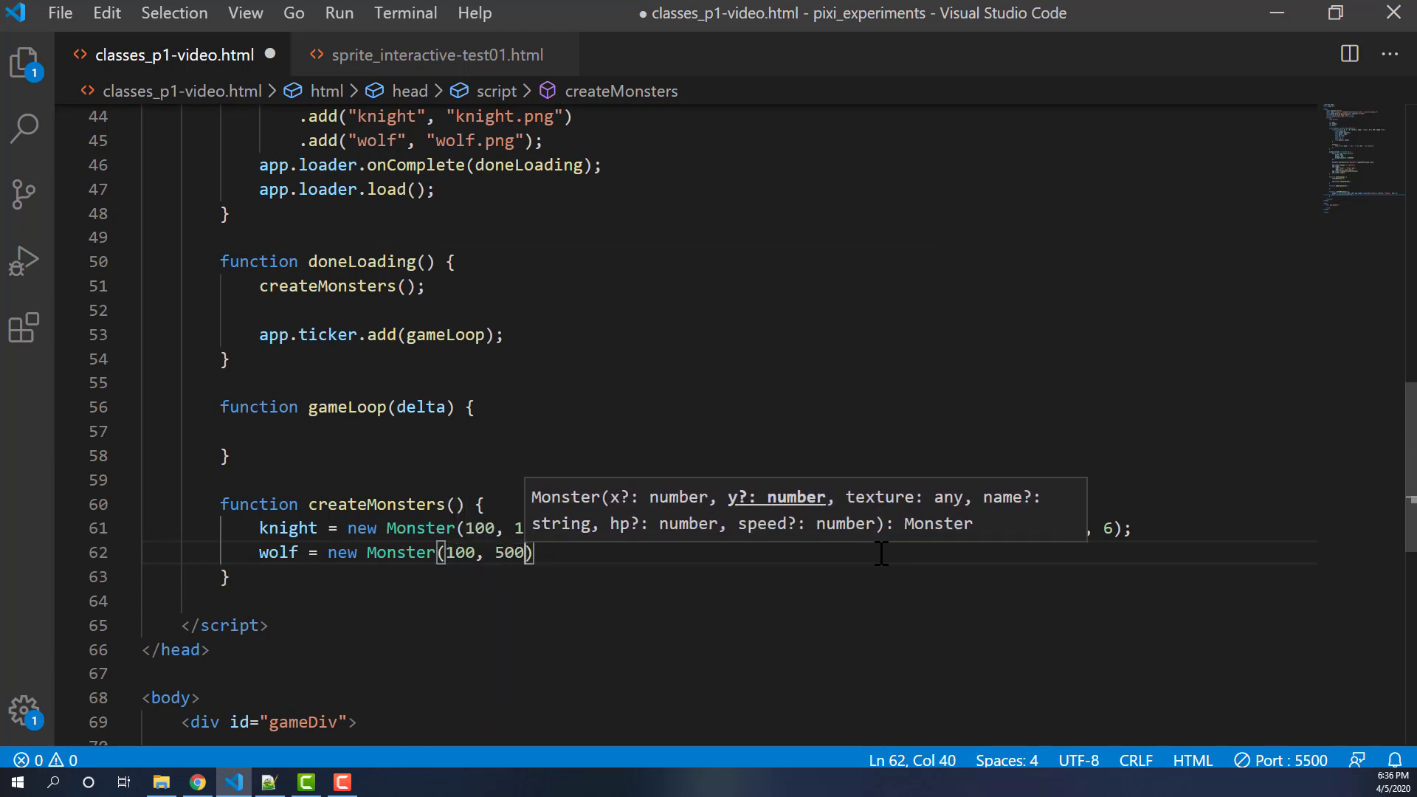
text(, app.loader.resoruce)
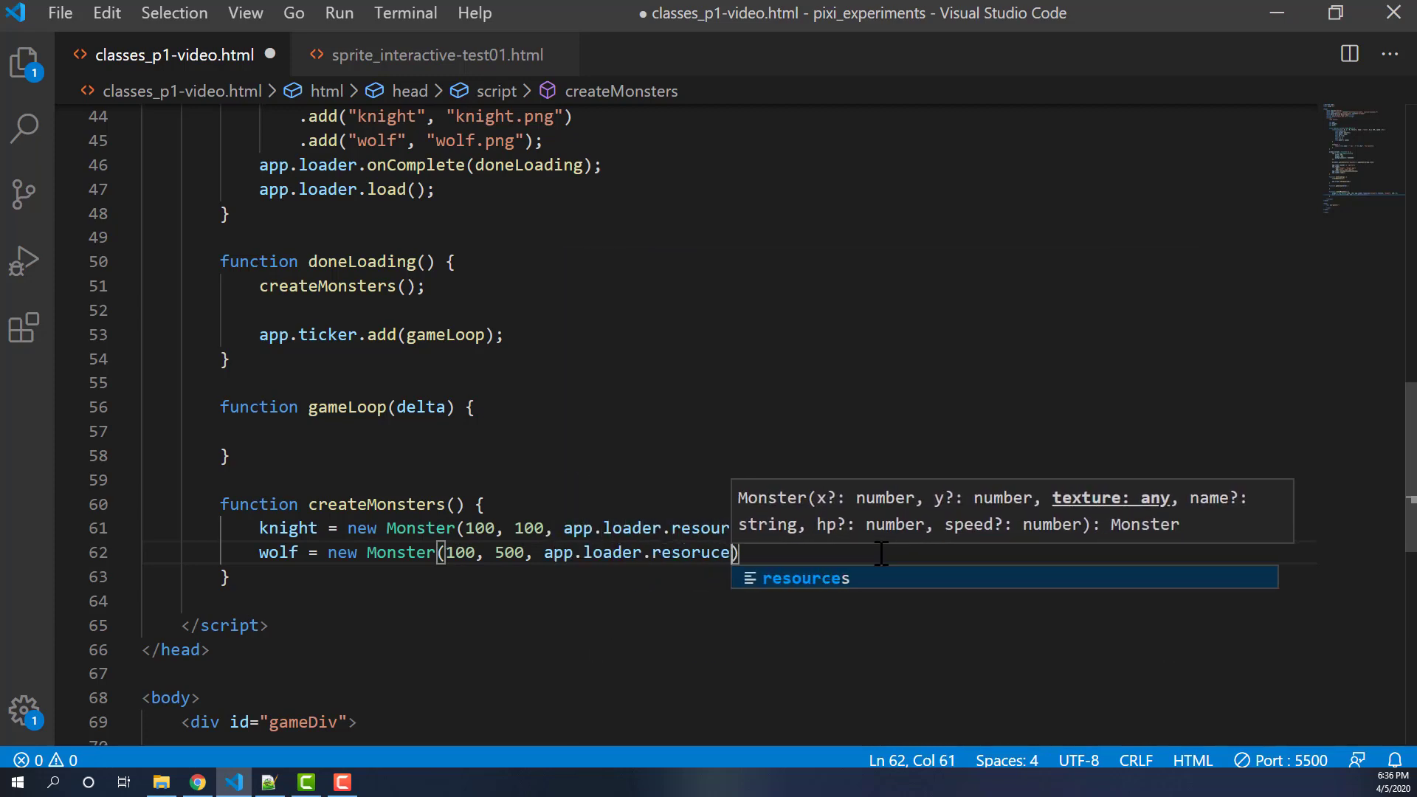
text(f)
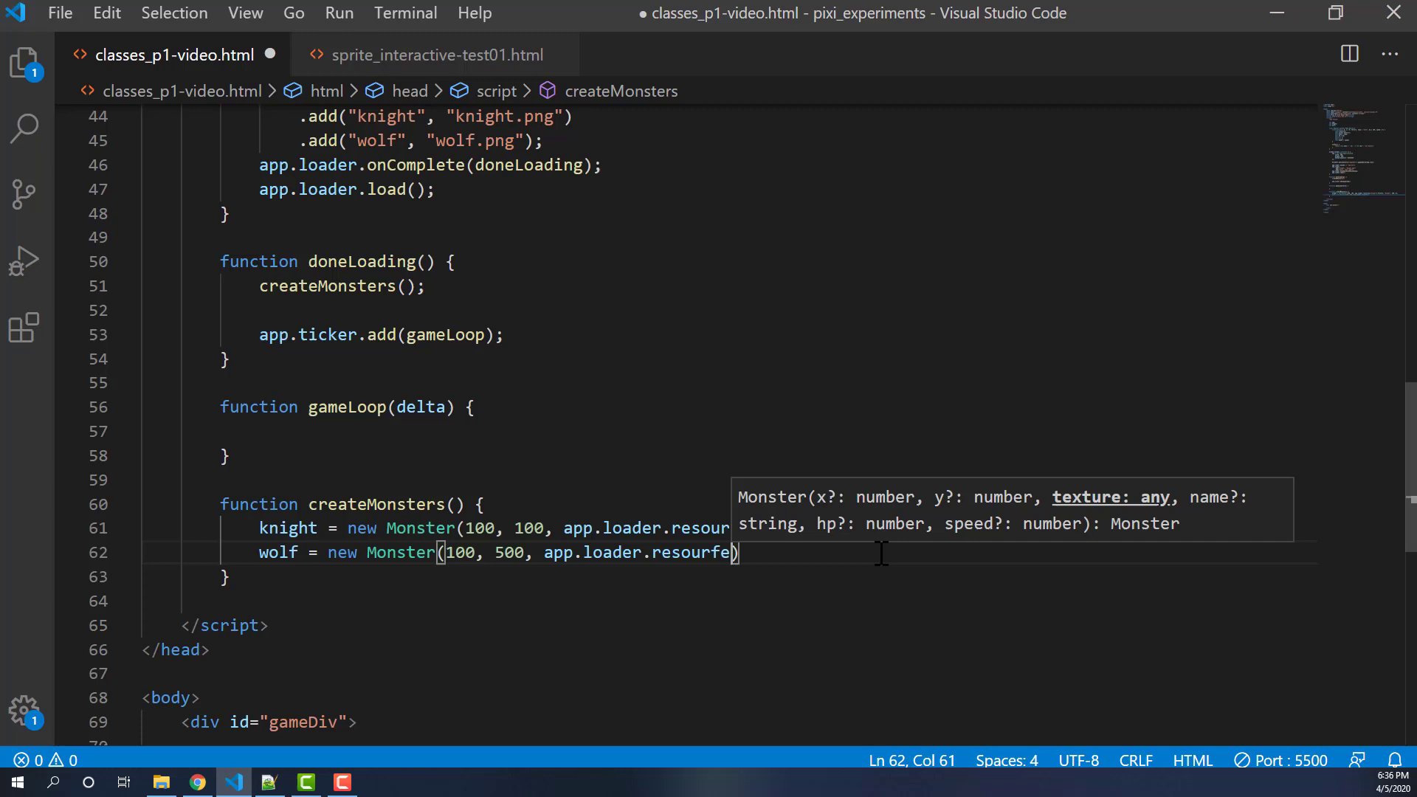
text(s["wol)
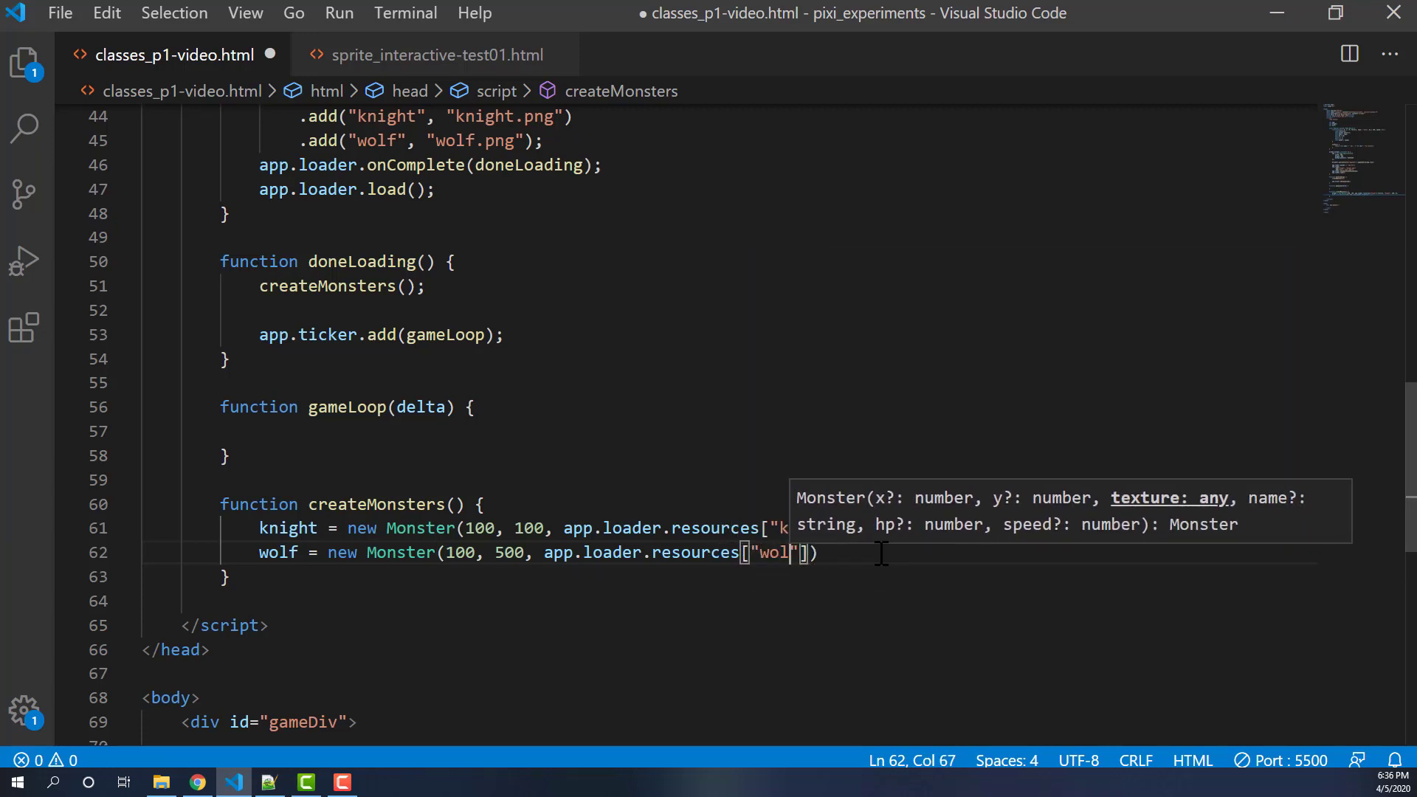
text(.texture,)
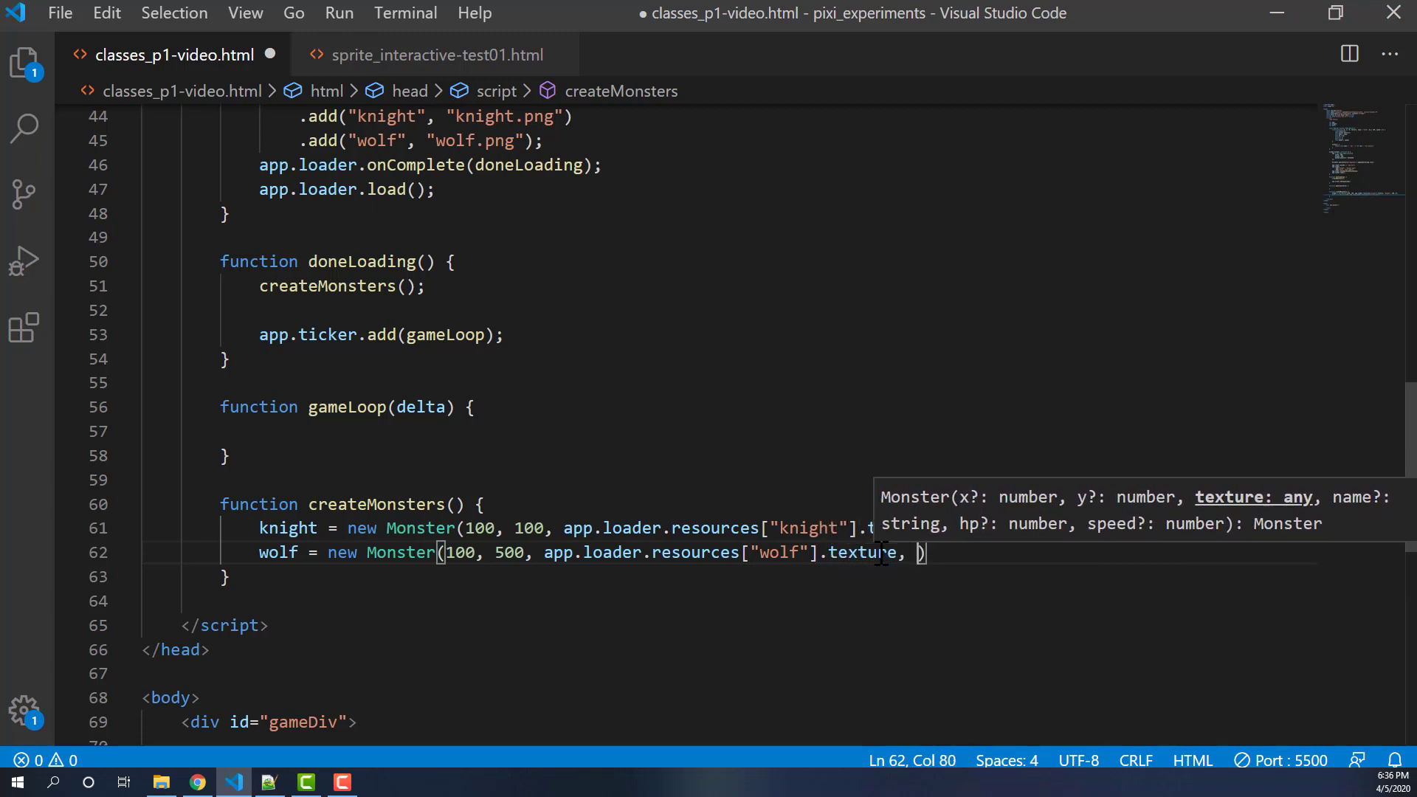
text("Wolf",)
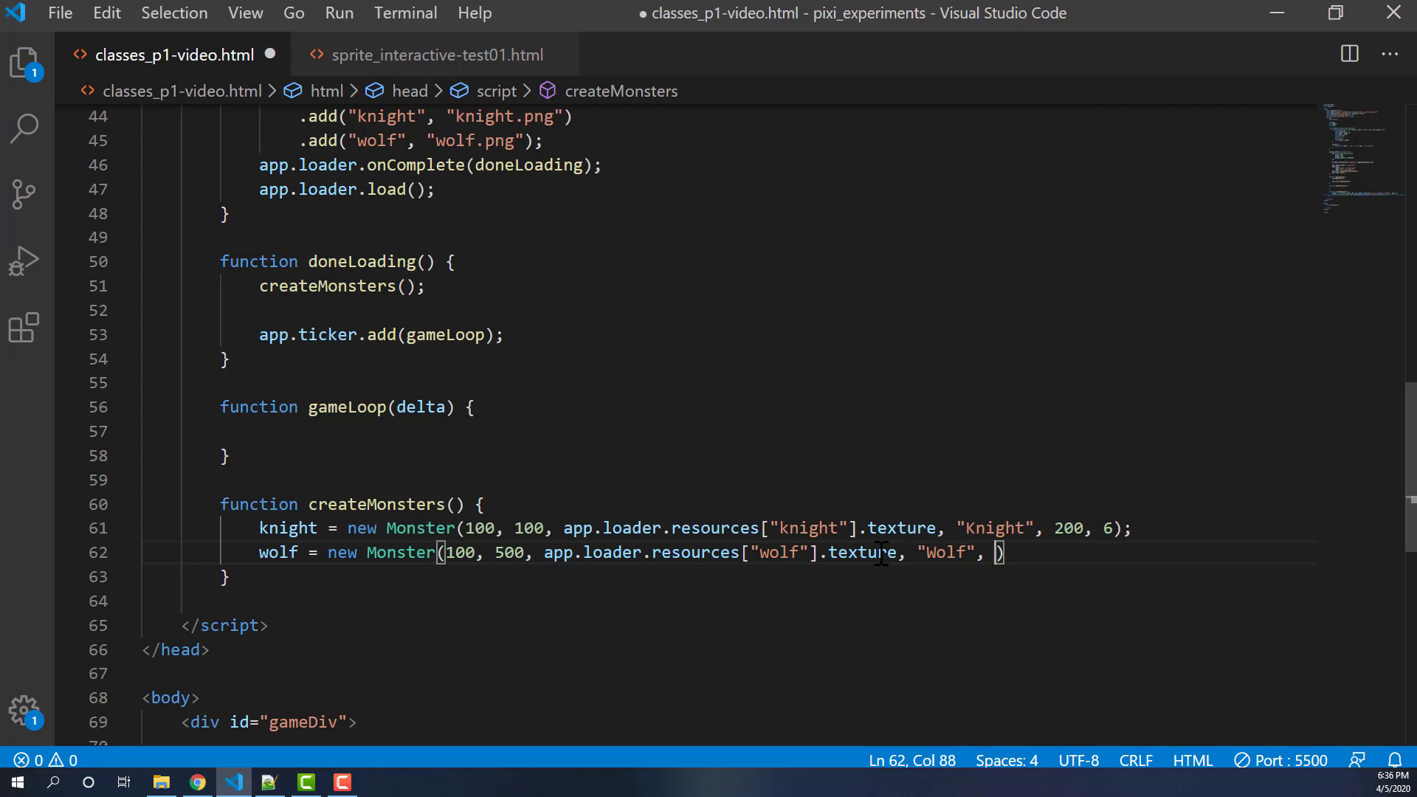
text(100, 10)
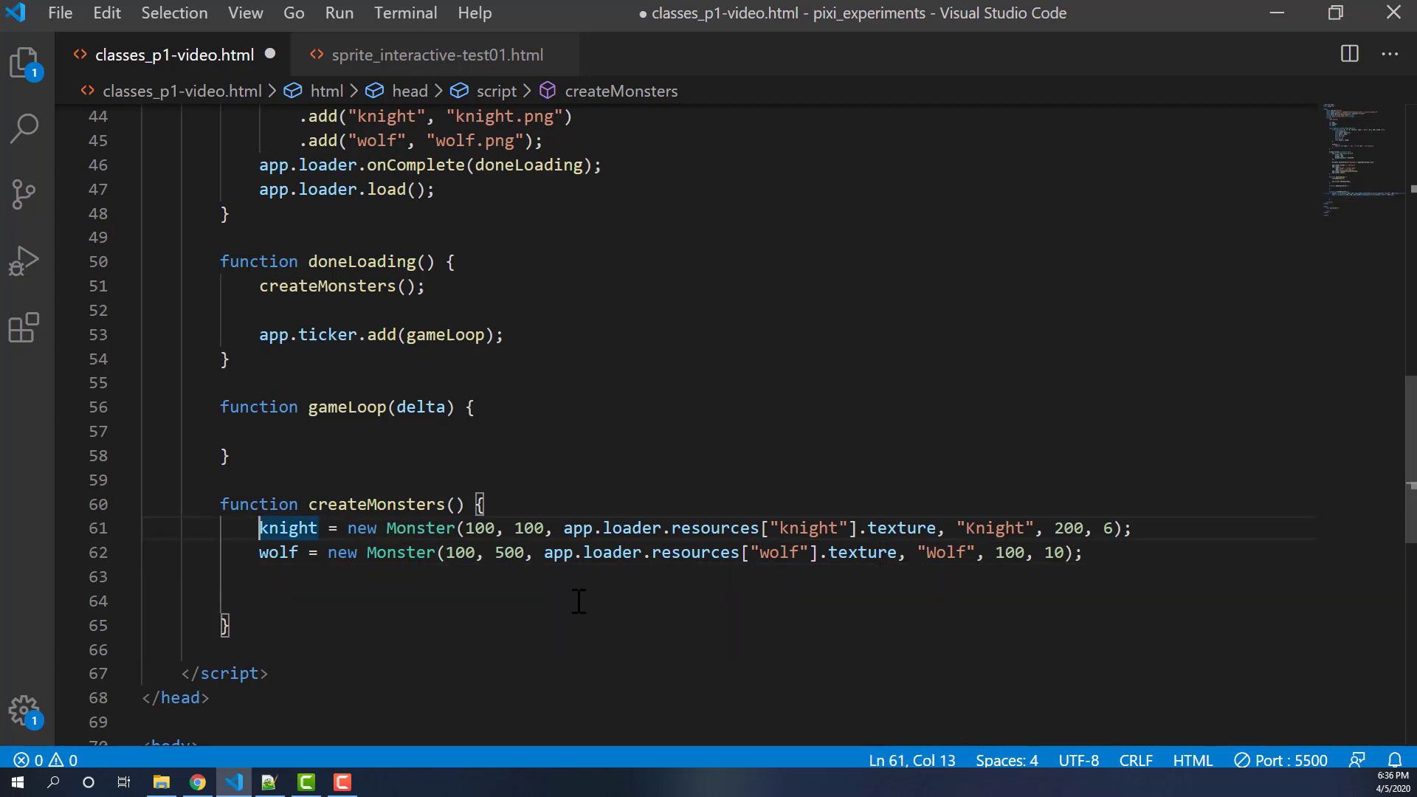
double_click(419, 529)
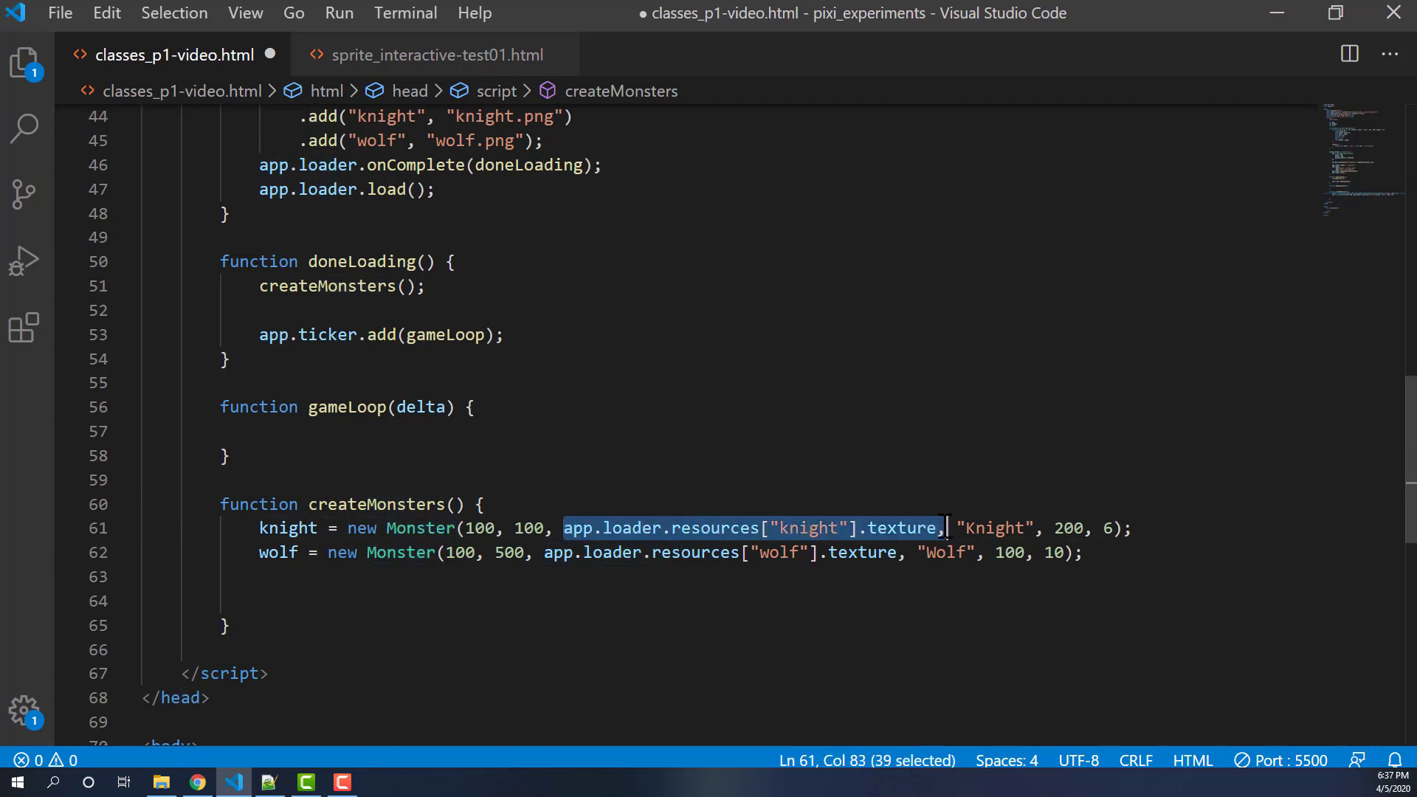
key(shift+Left)
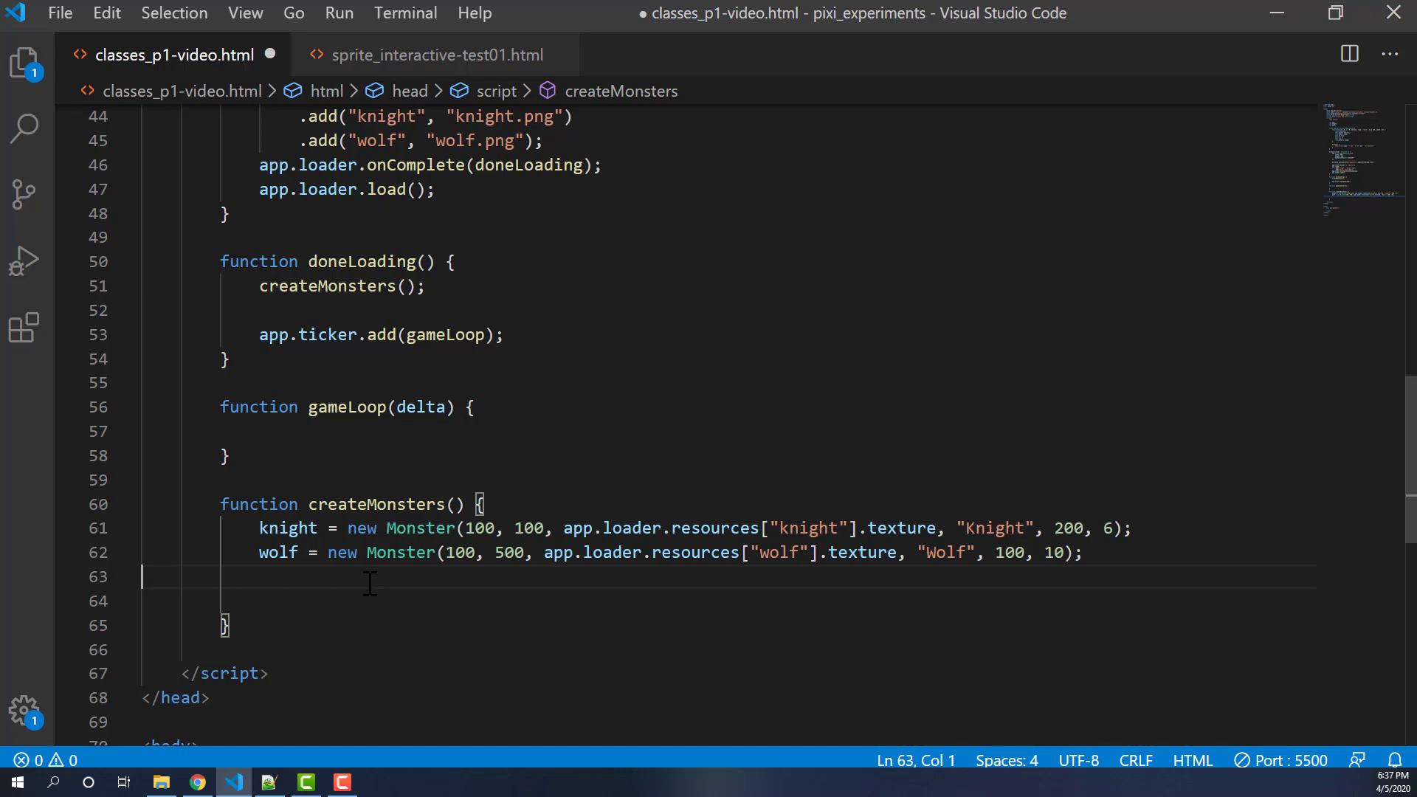
- Add app.stage.addChild(knight) and app.stage.addChild(wolf) below the monsters
text(app.)
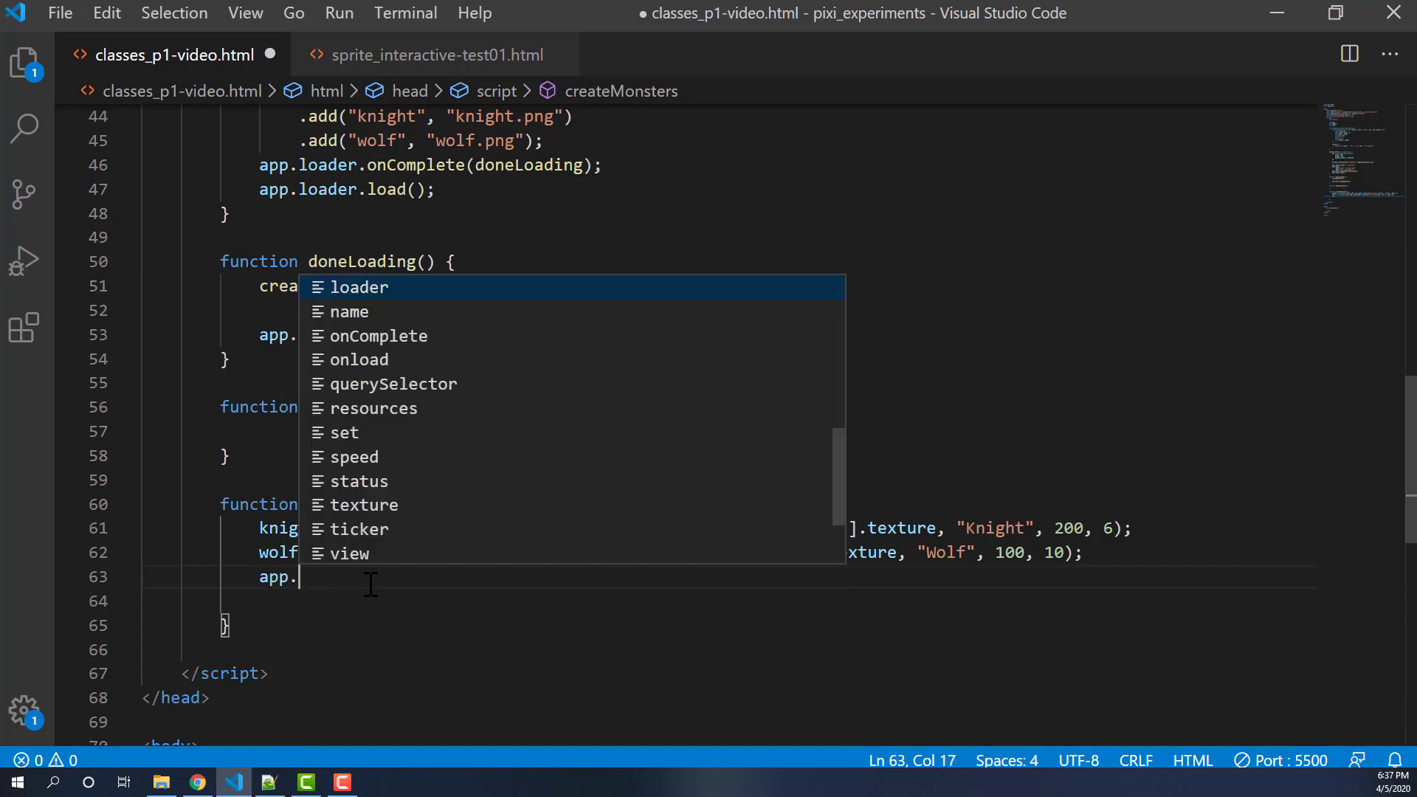
text(stage.)
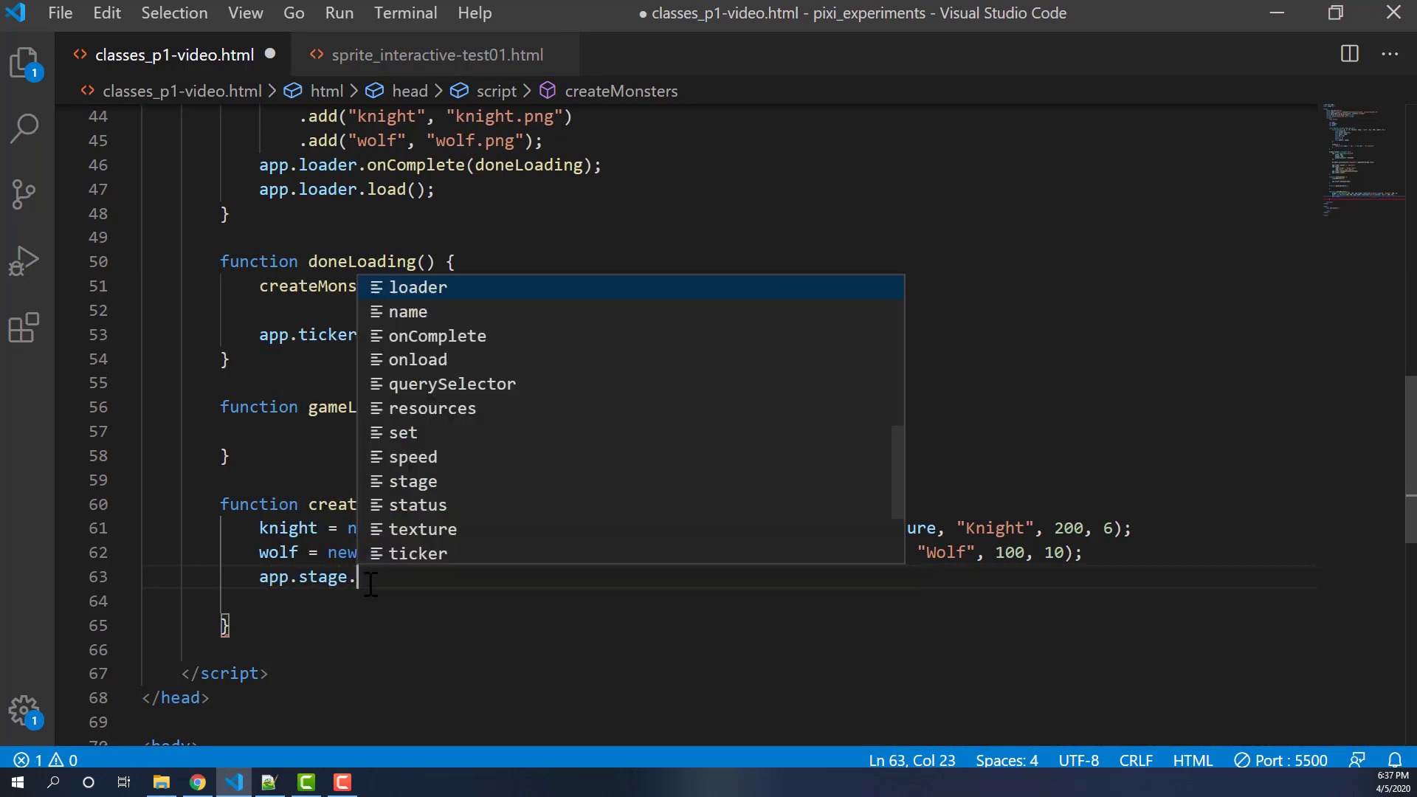
text(aid)
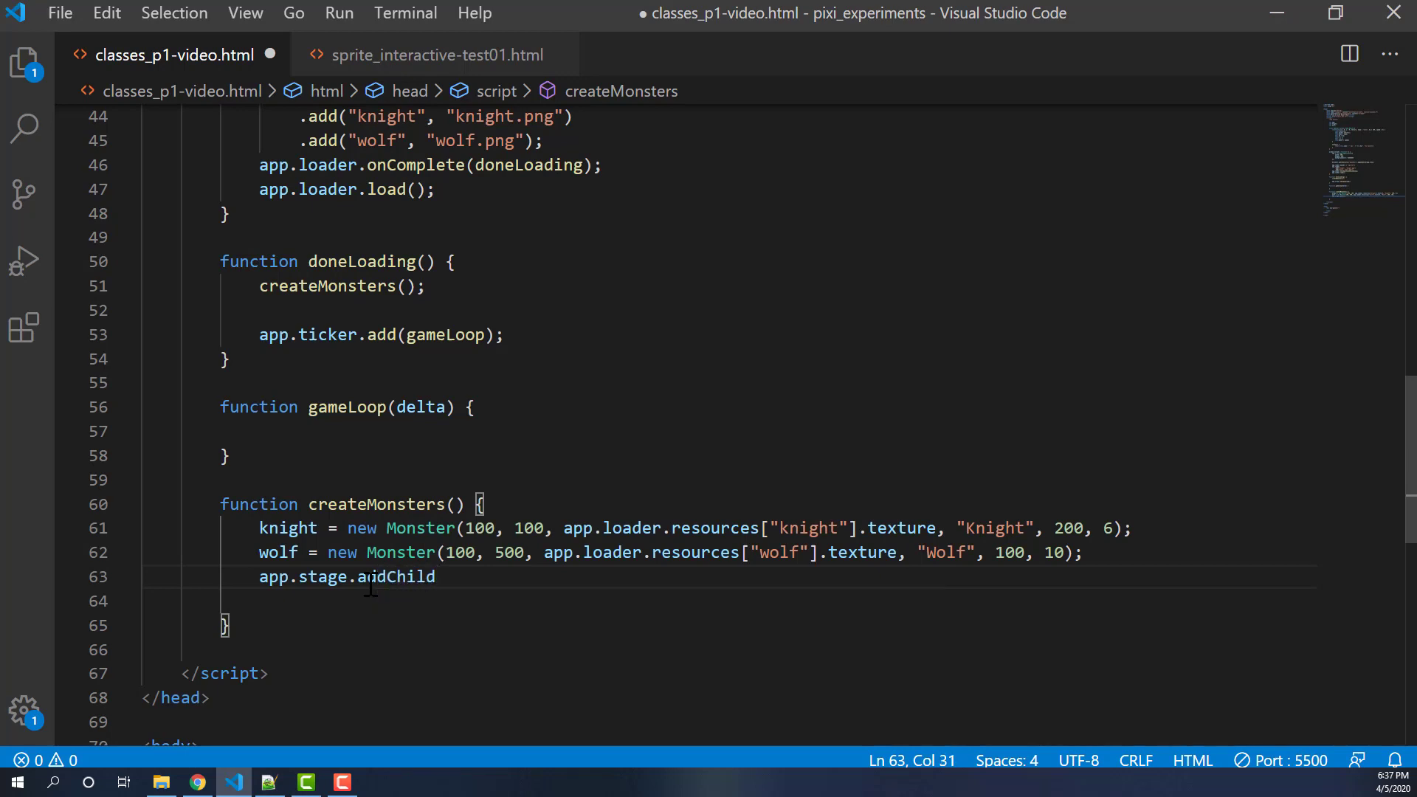
text((knight))
click(730, 601)
text(app.stage.addChild(wolf)
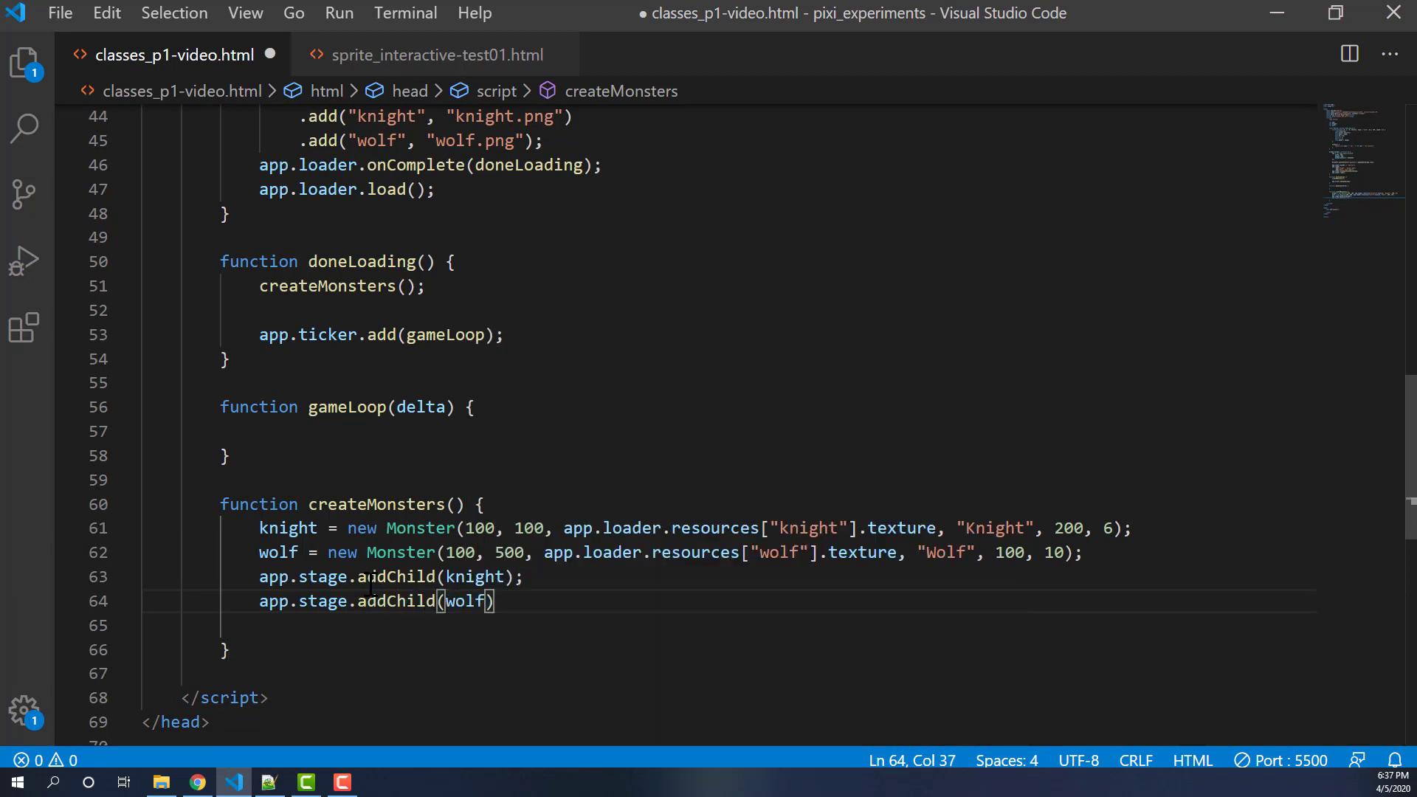
text(;)
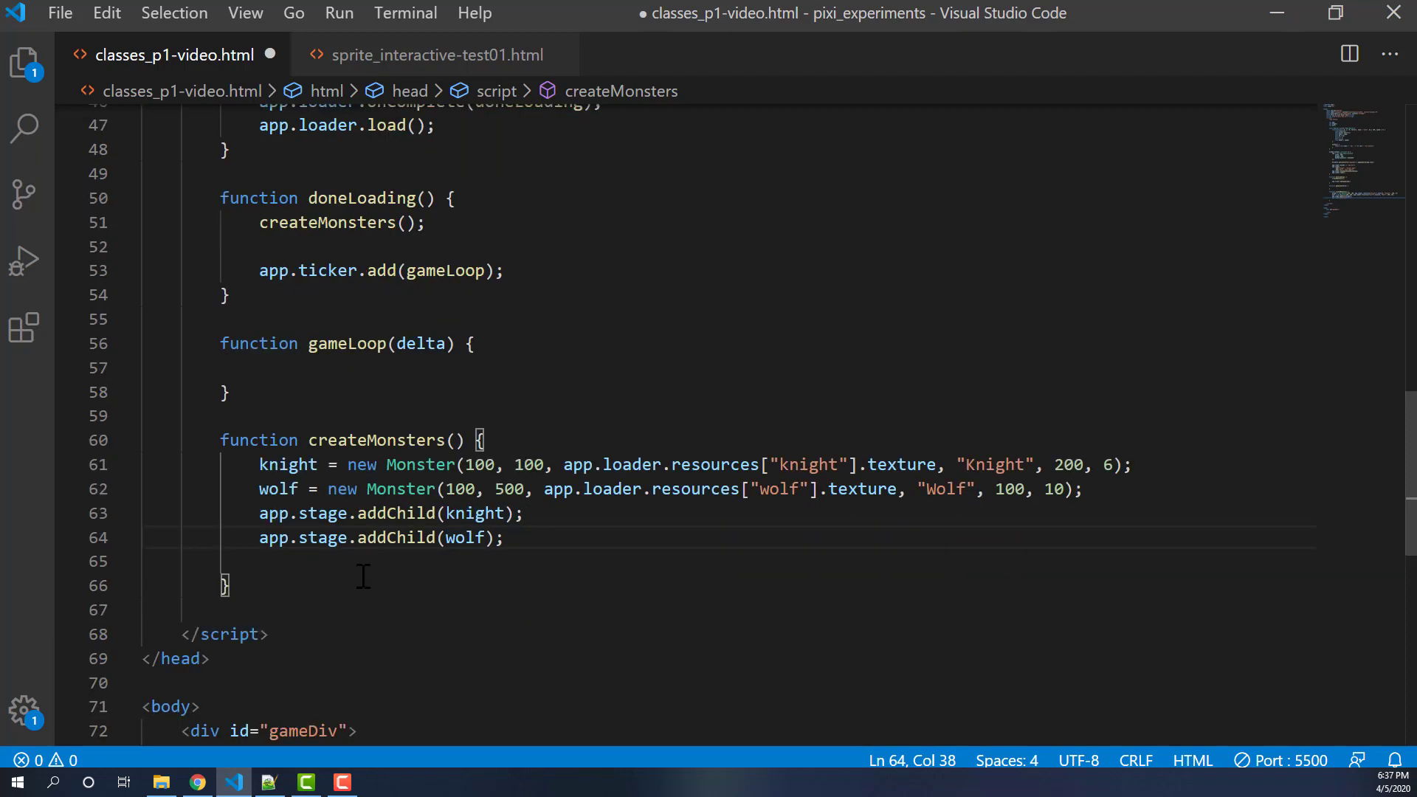
scroll(up, 3)
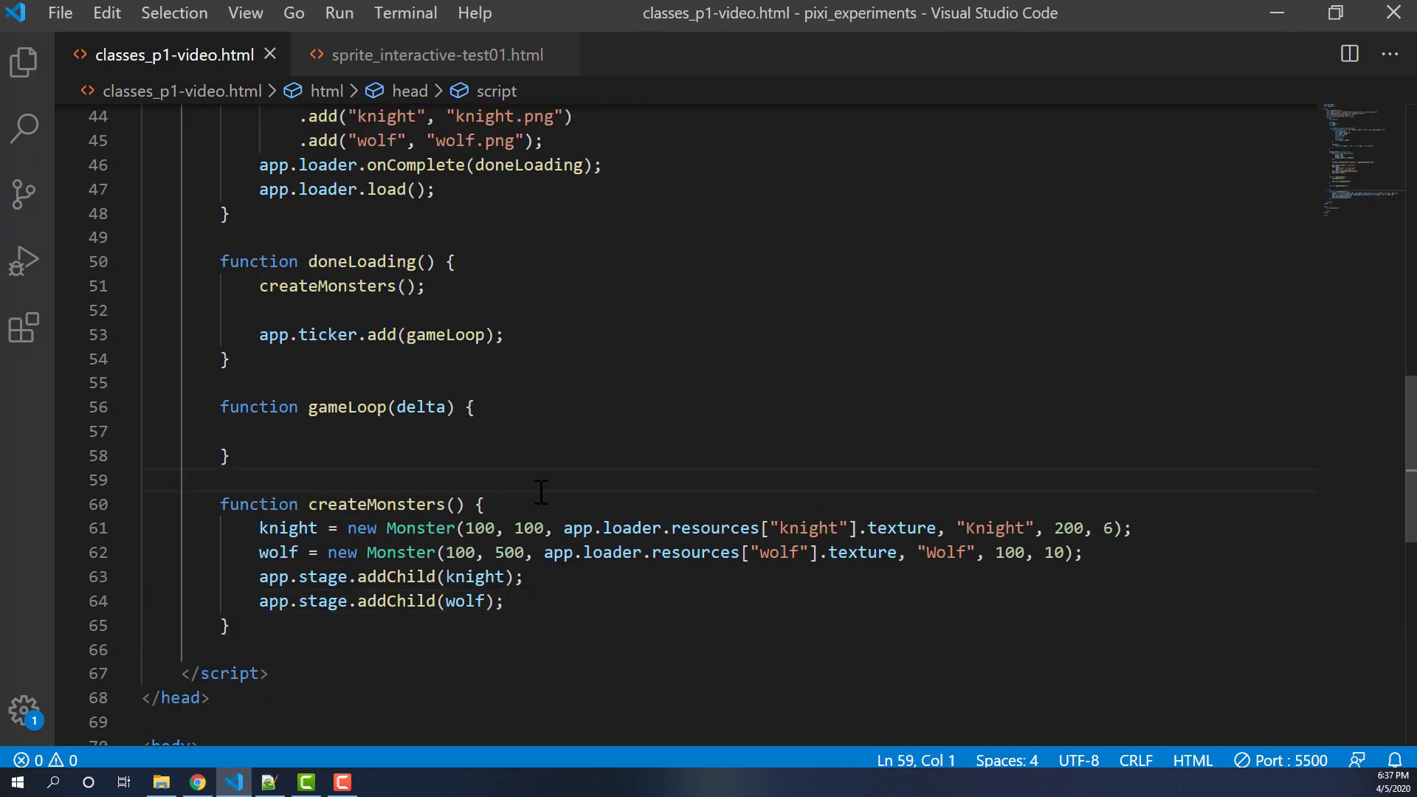
mouse_move(396, 623)
text(.add)
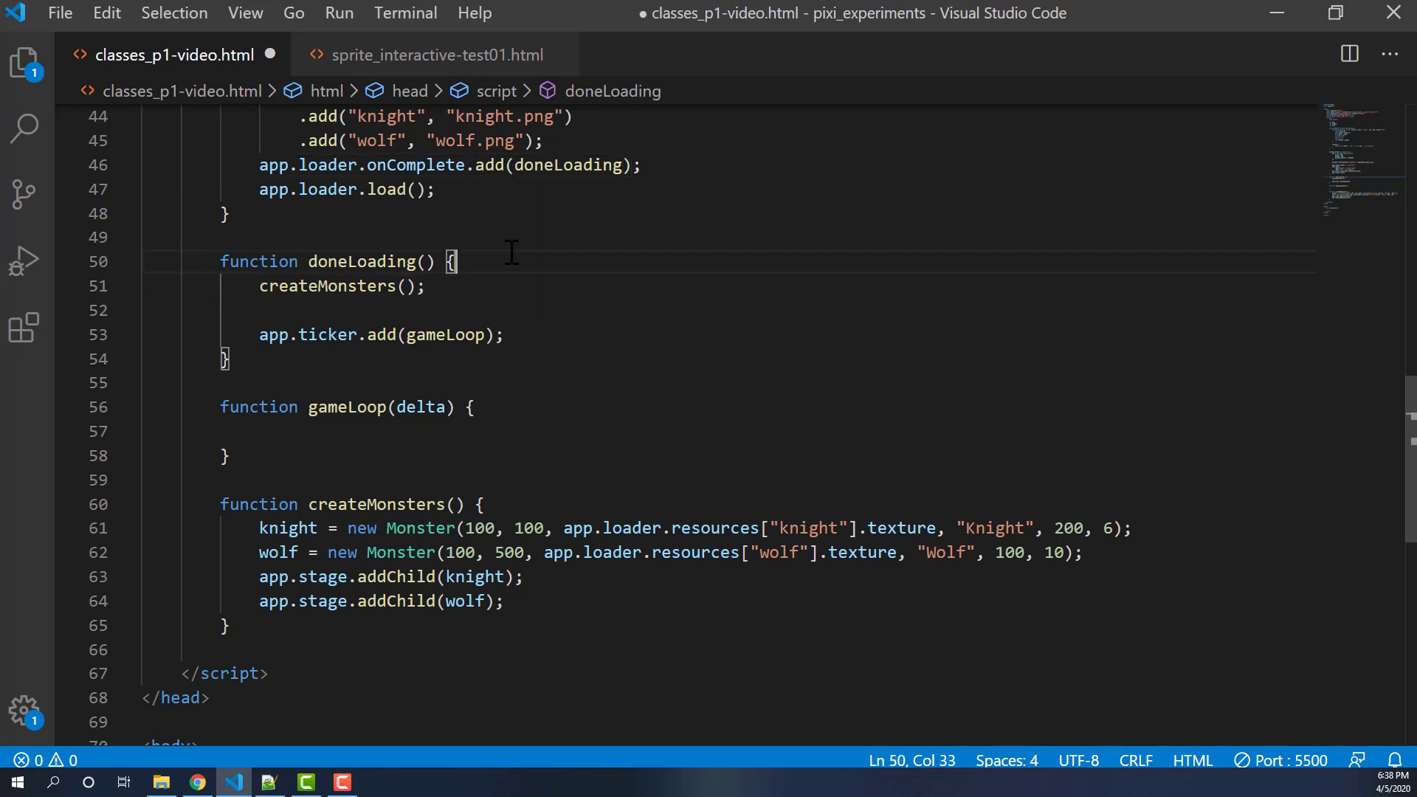
- Save the file after changing onComplete to onComplete.add(doneLoading)
key(ctrl+s)
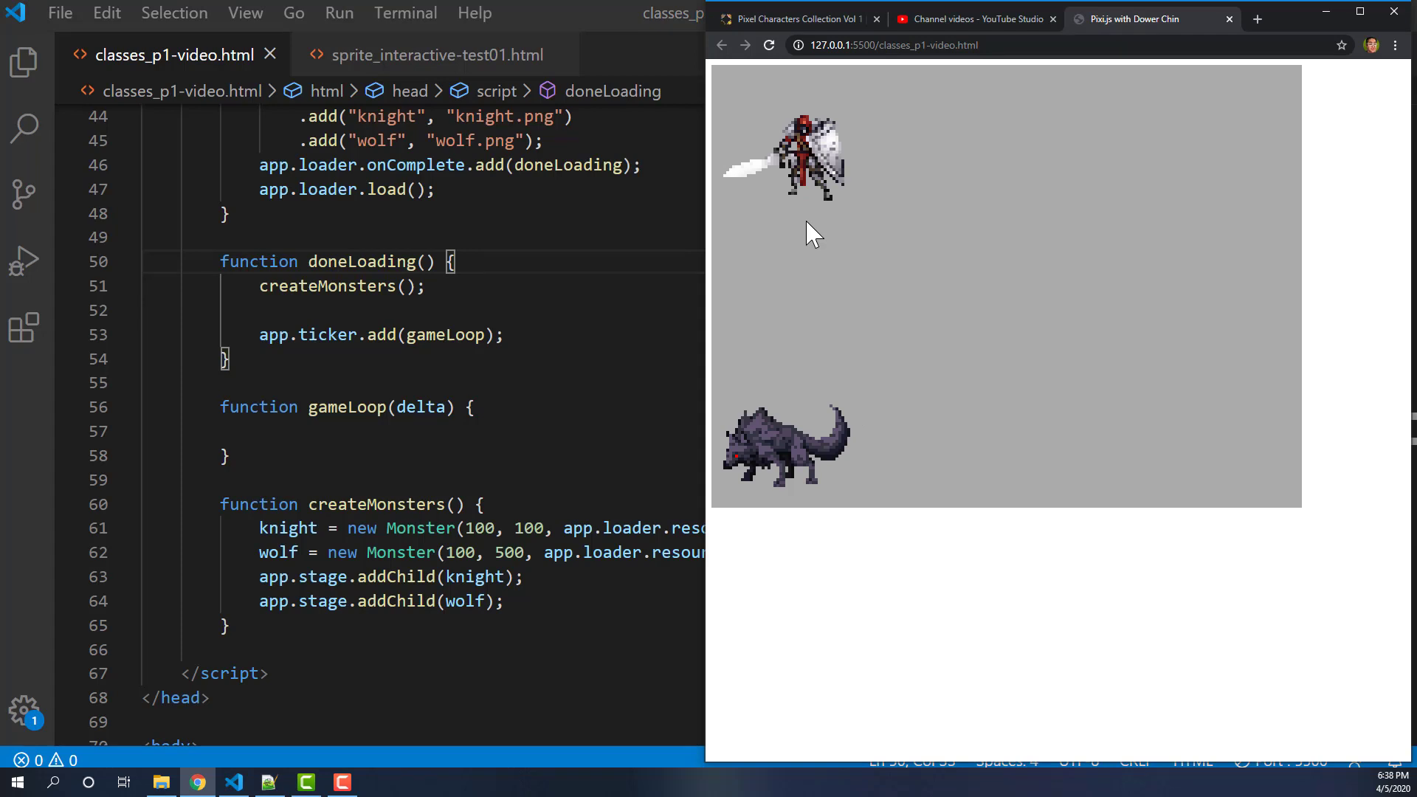
mouse_move(847, 404)
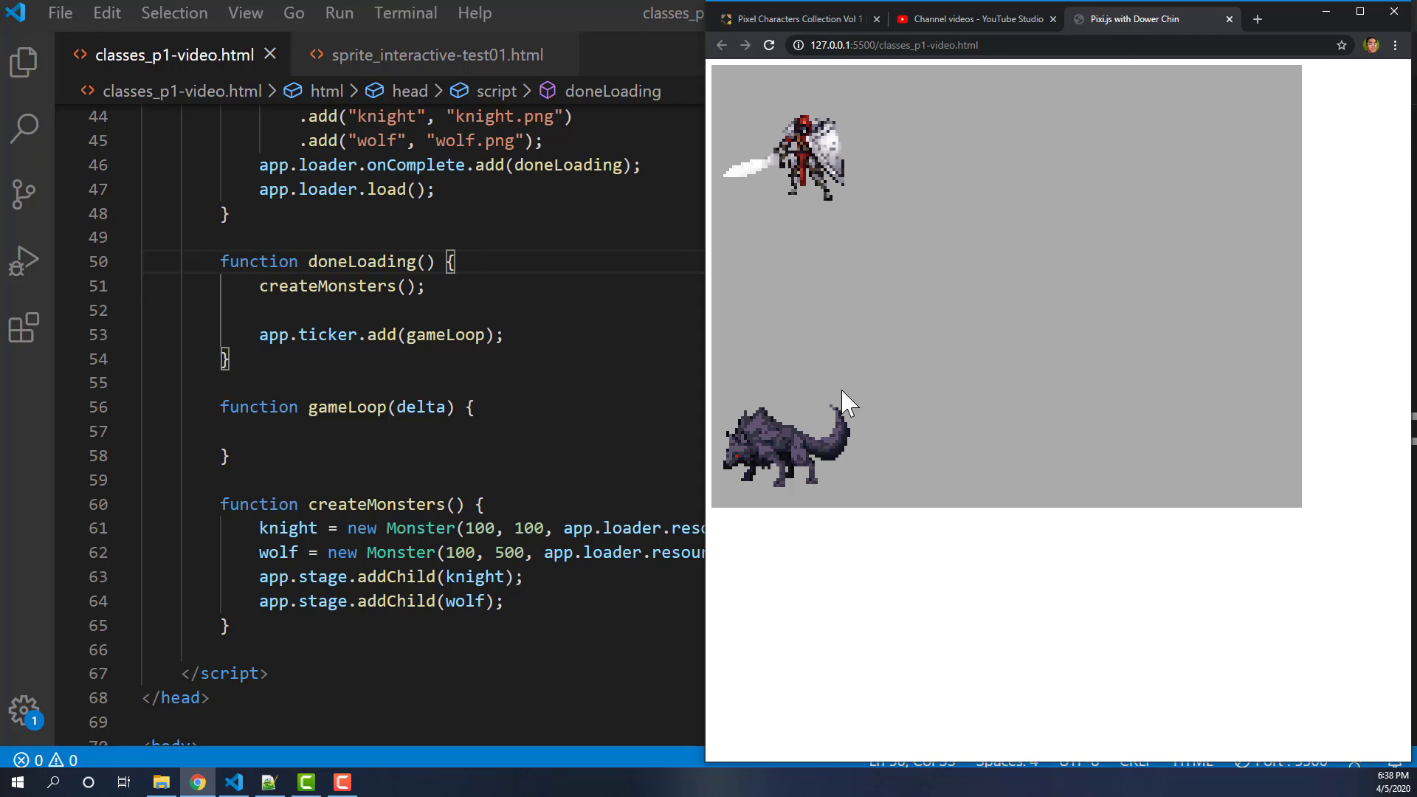
mouse_move(803, 650)
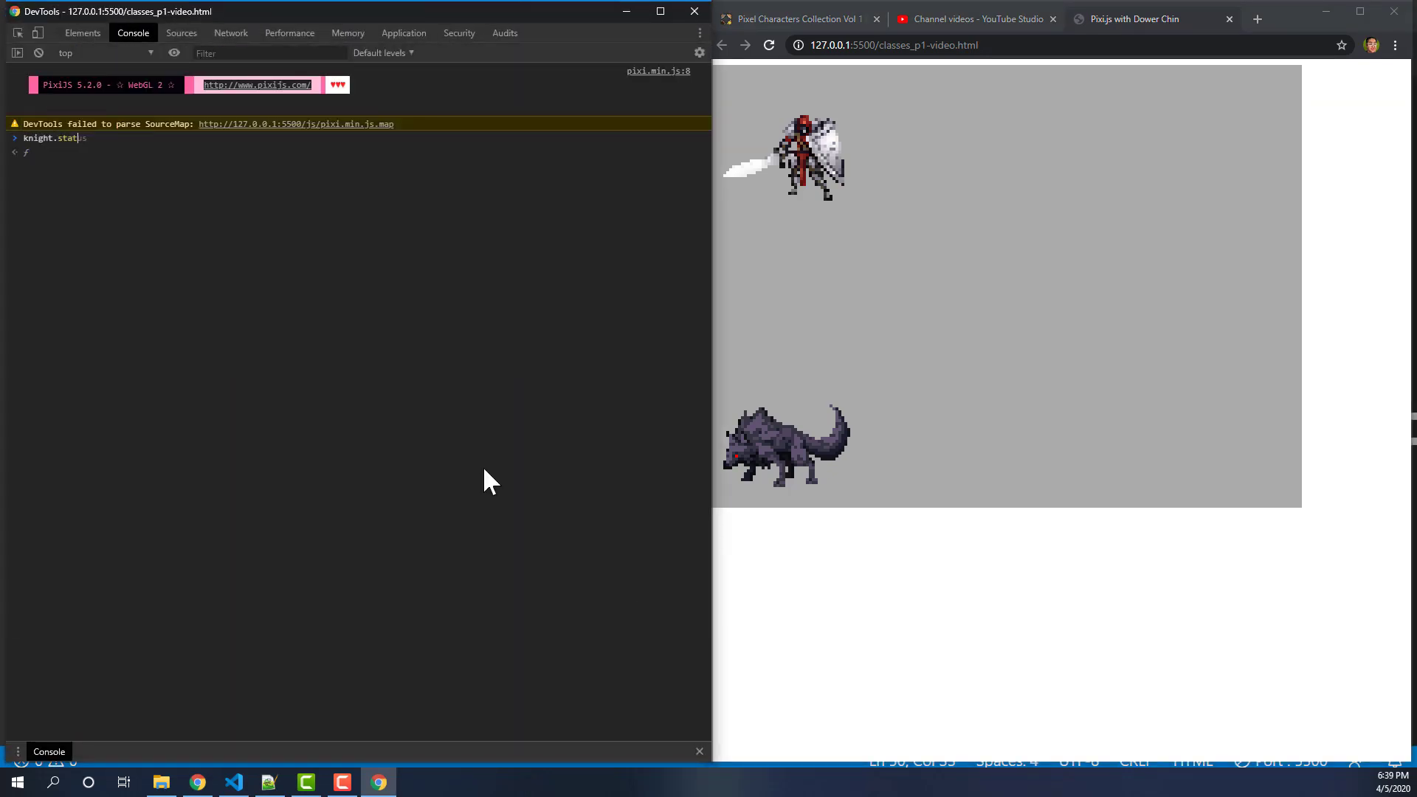
- Run knight.status() in the Console to get "Knight has 200 hit points"
key(Return)
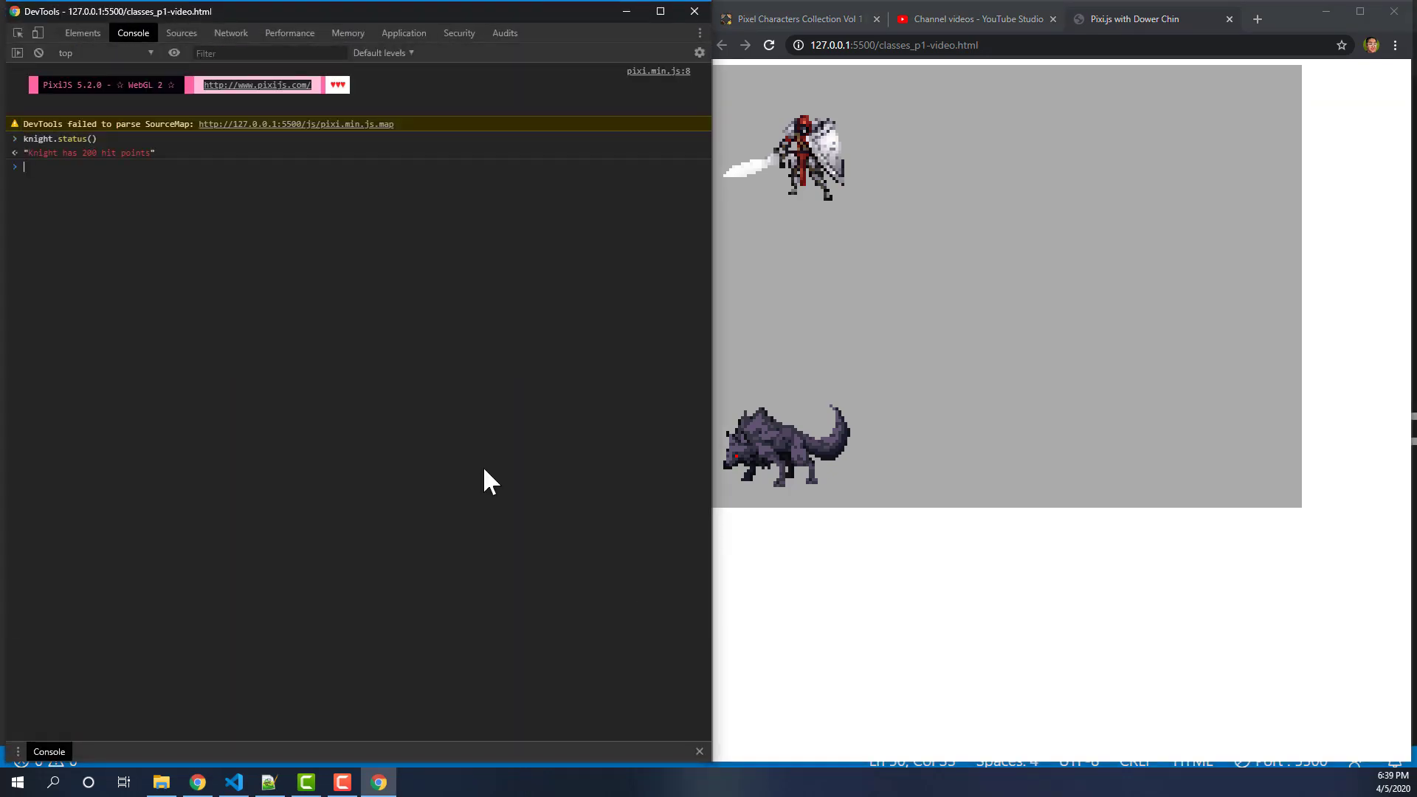
mouse_move(99, 171)
text(knight)
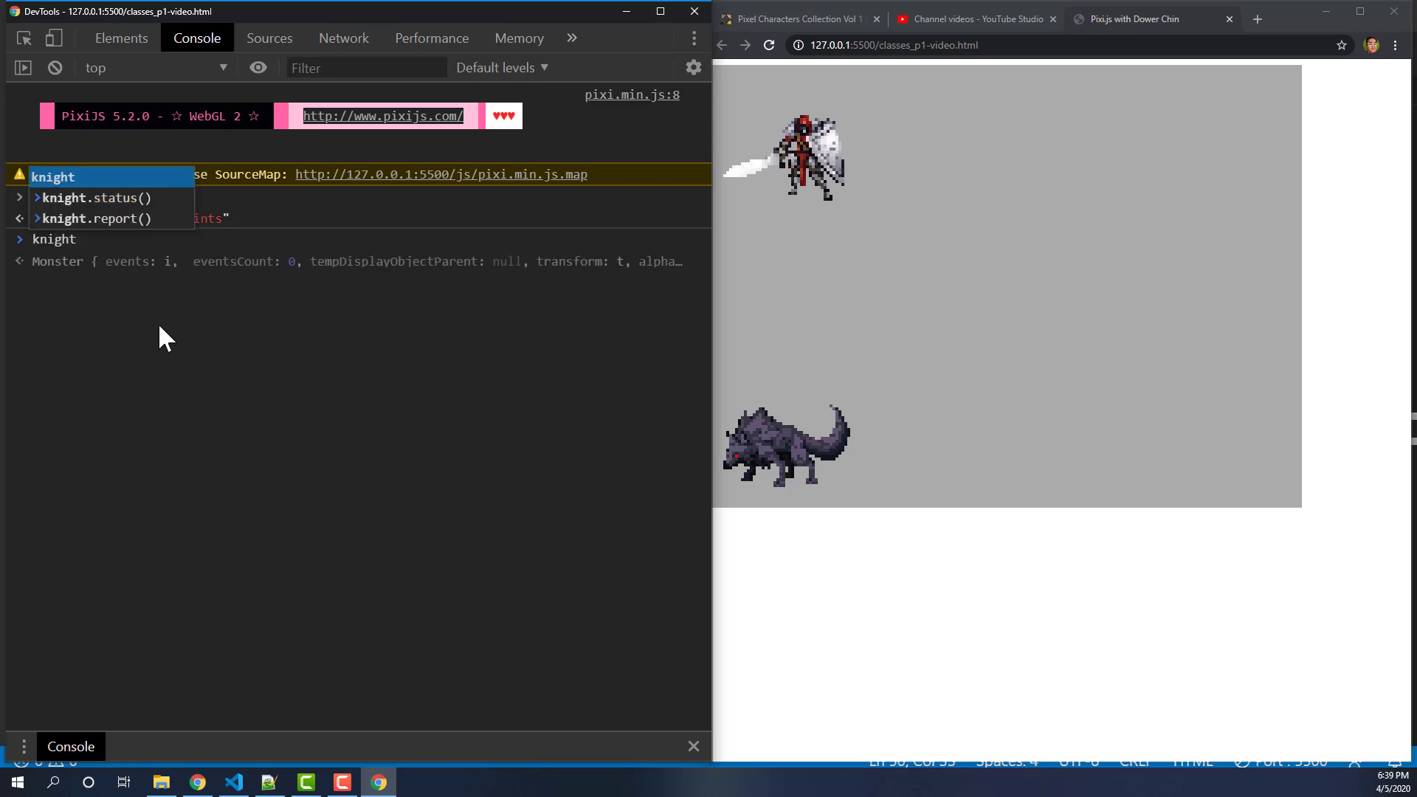
mouse_move(72, 276)
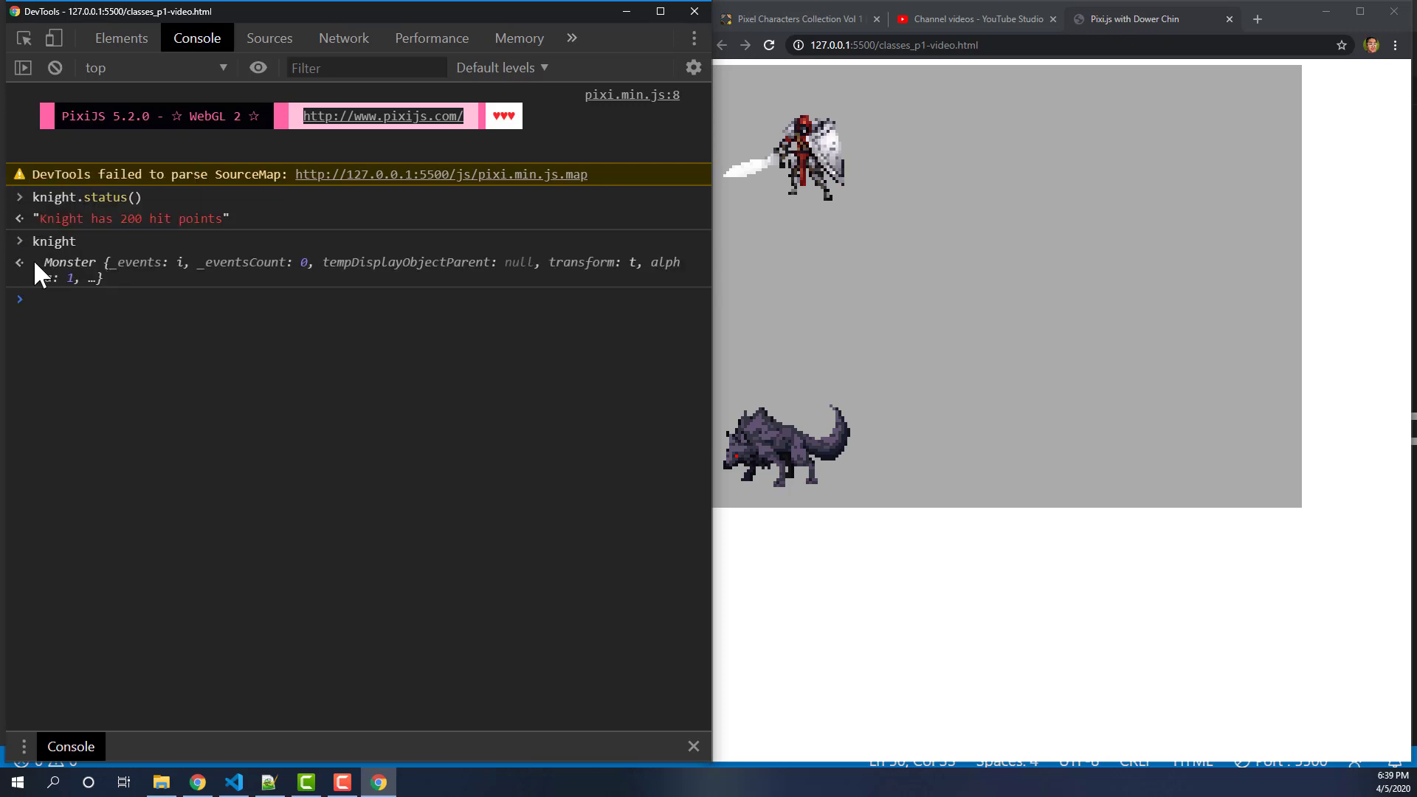
click(17, 263)
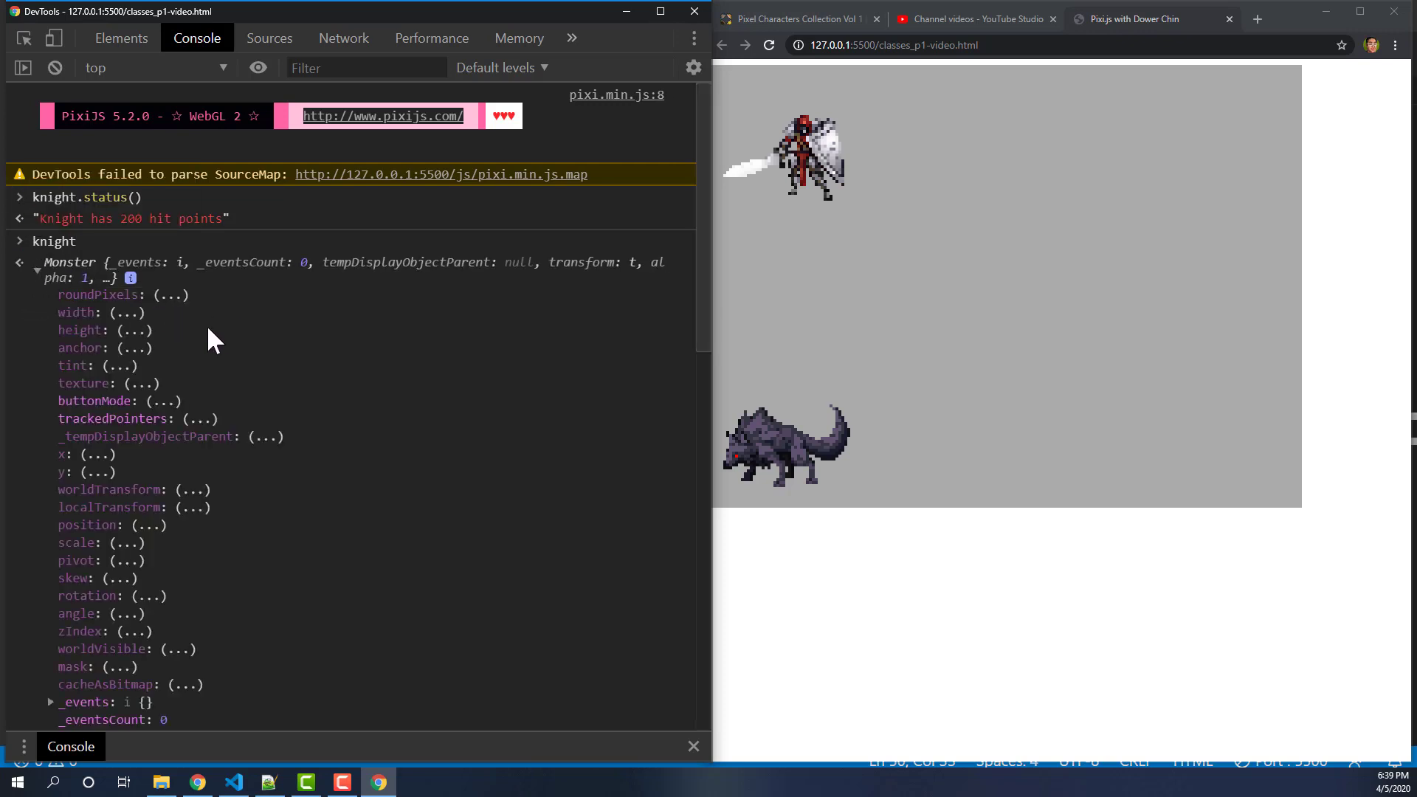
scroll(down, 3)
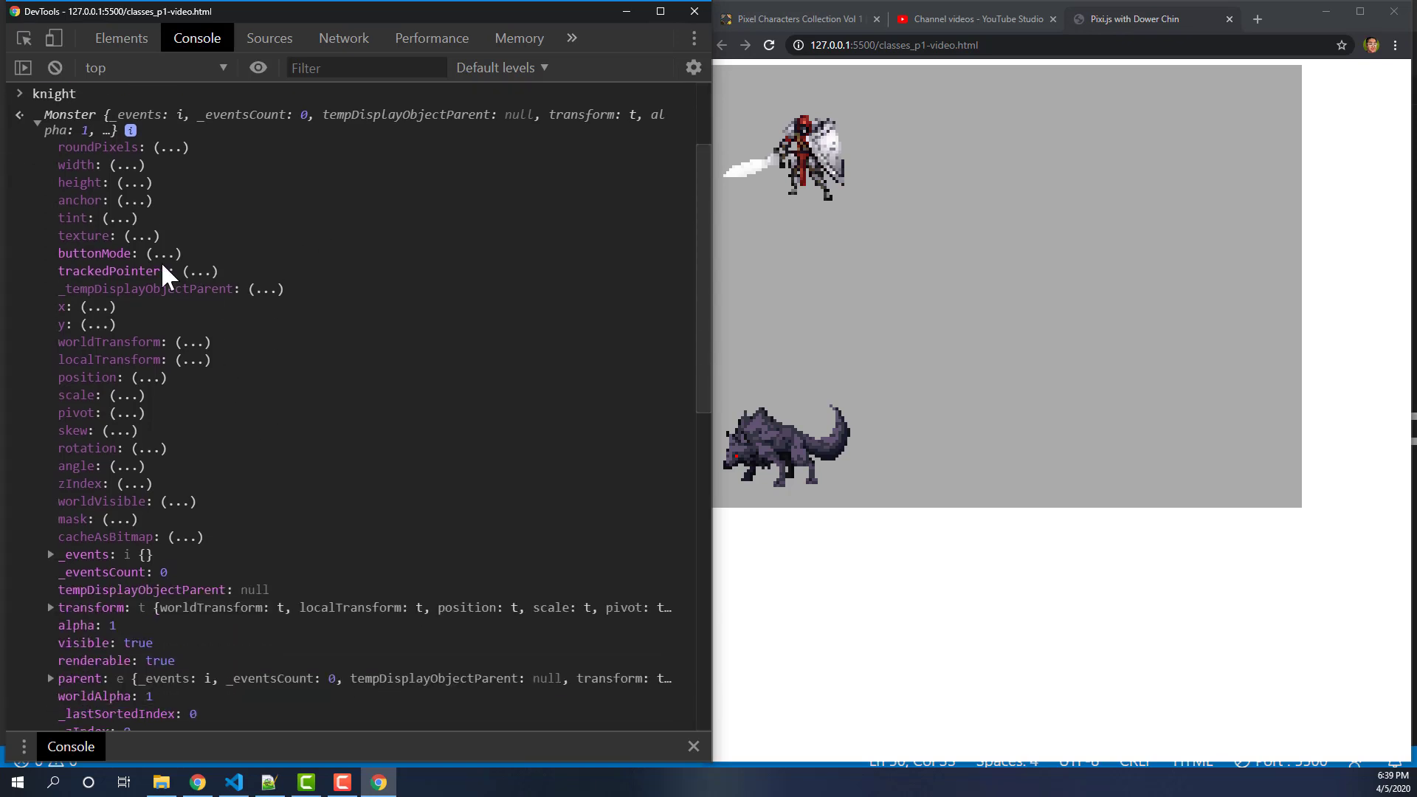
scroll(down, 3)
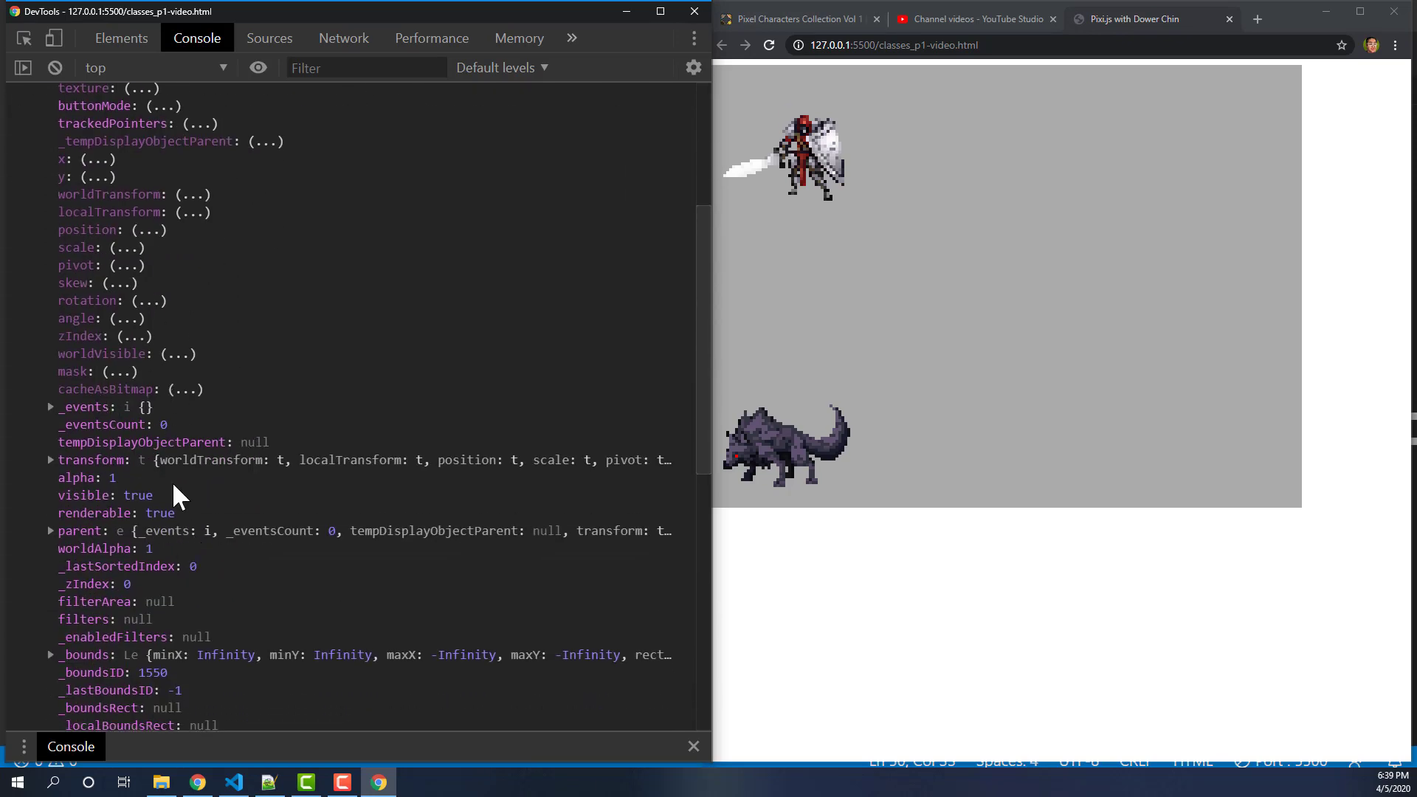
scroll(down, 3)
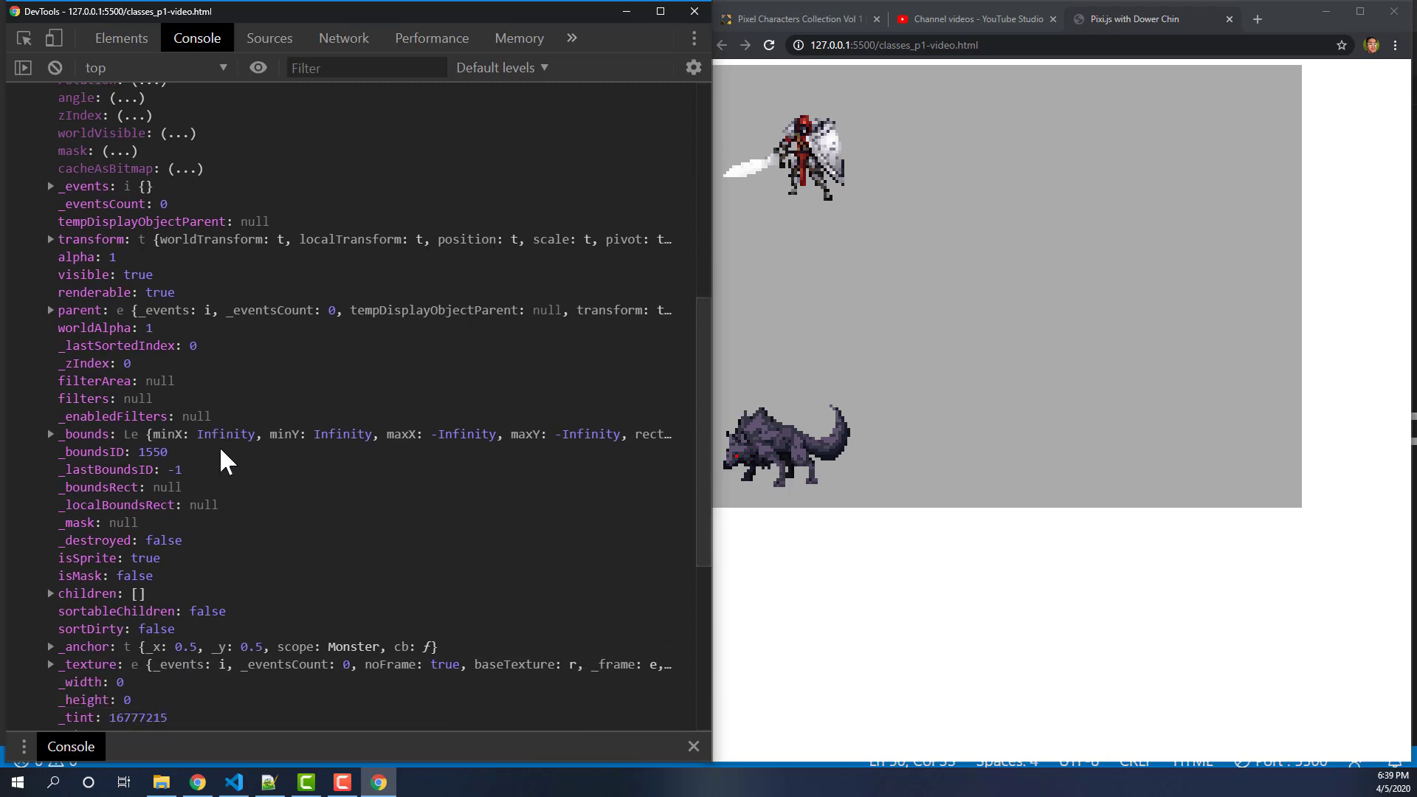
scroll(down, 3)
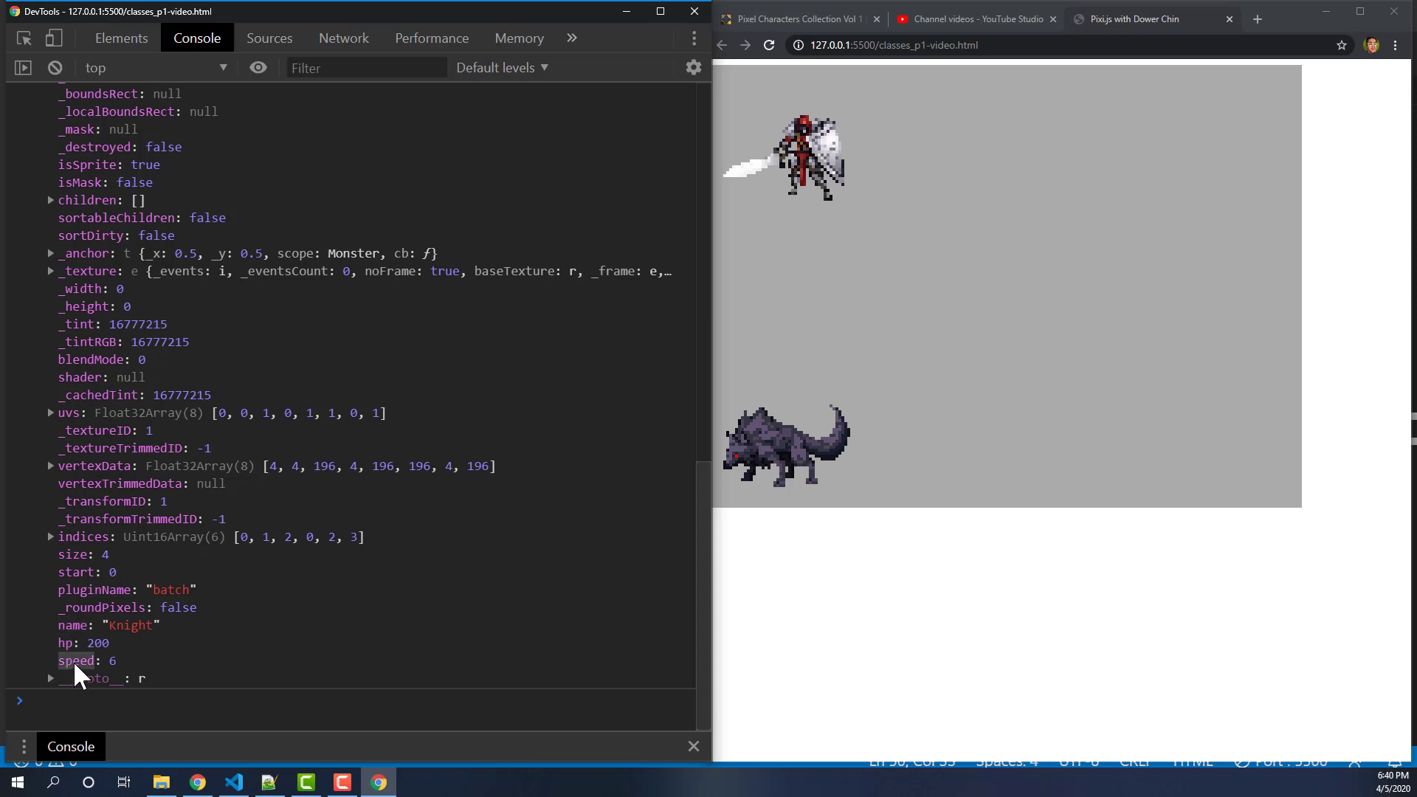
scroll(up, 3)
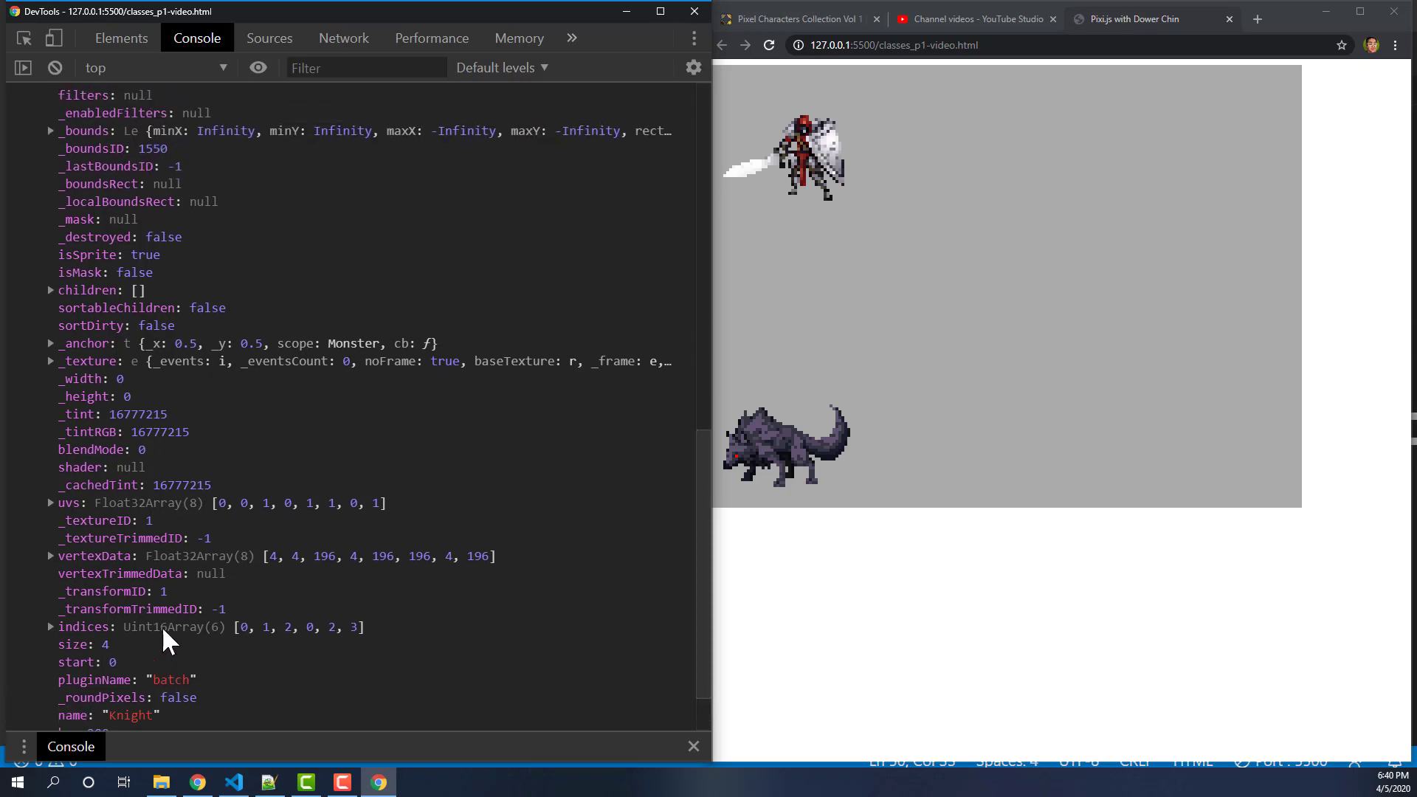
scroll(up, 3)
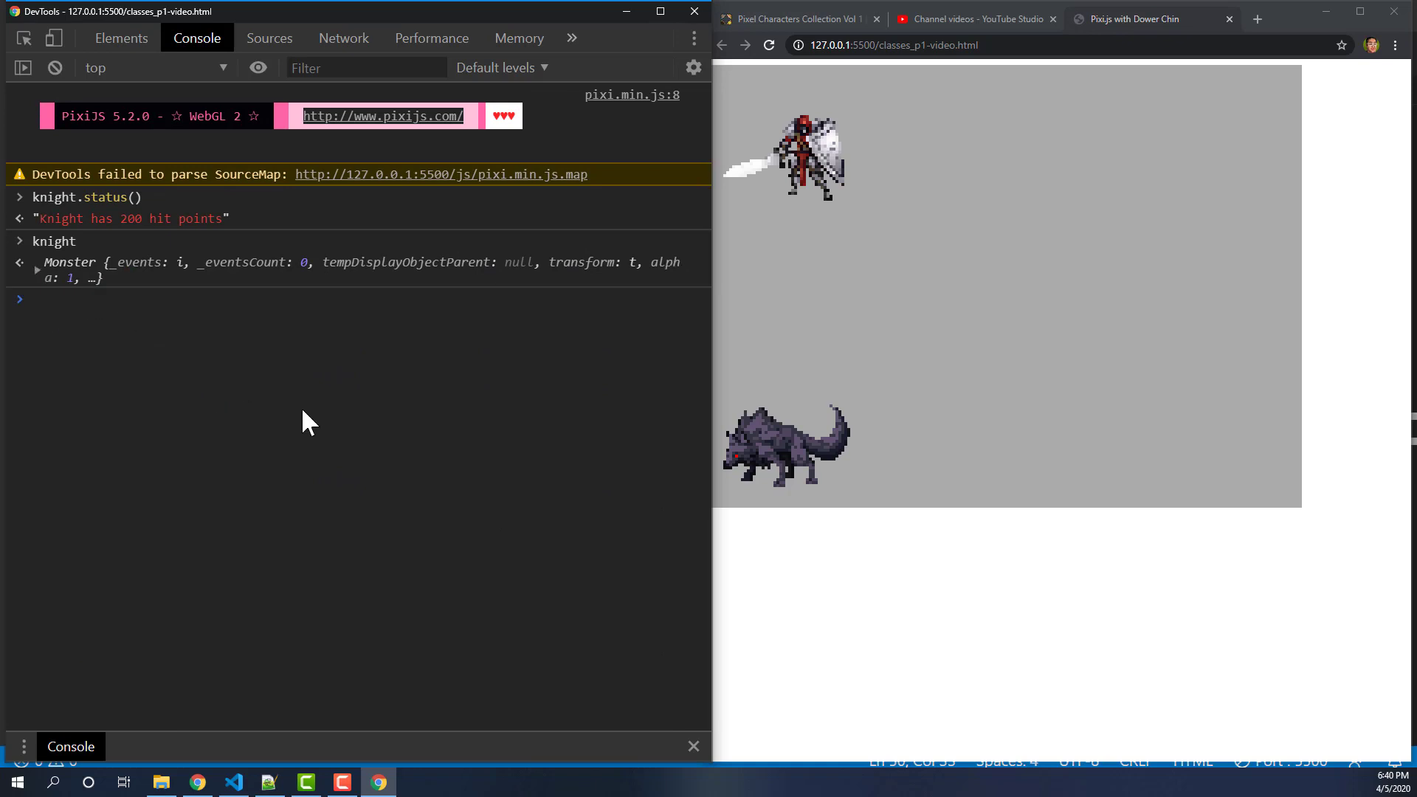
mouse_move(263, 256)
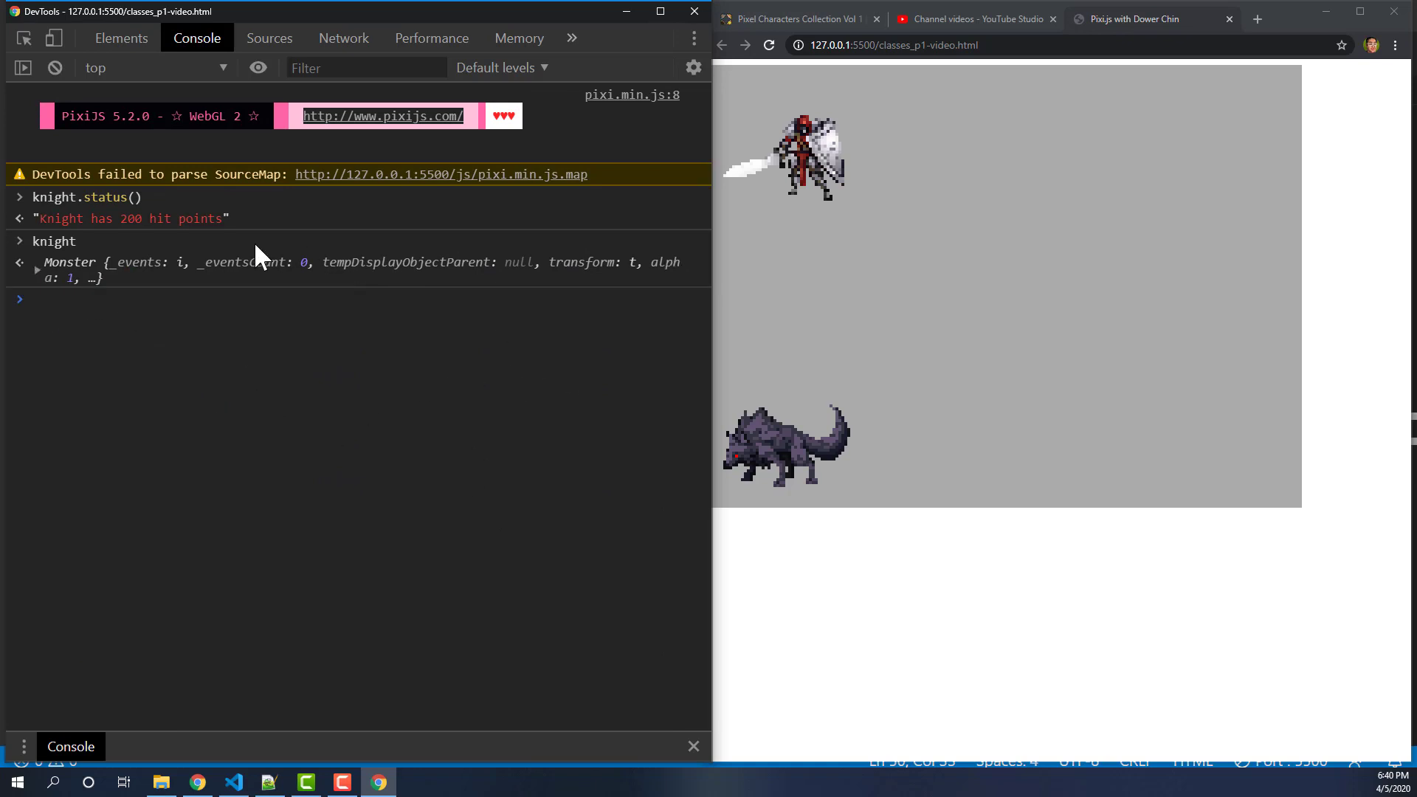
mouse_move(344, 642)
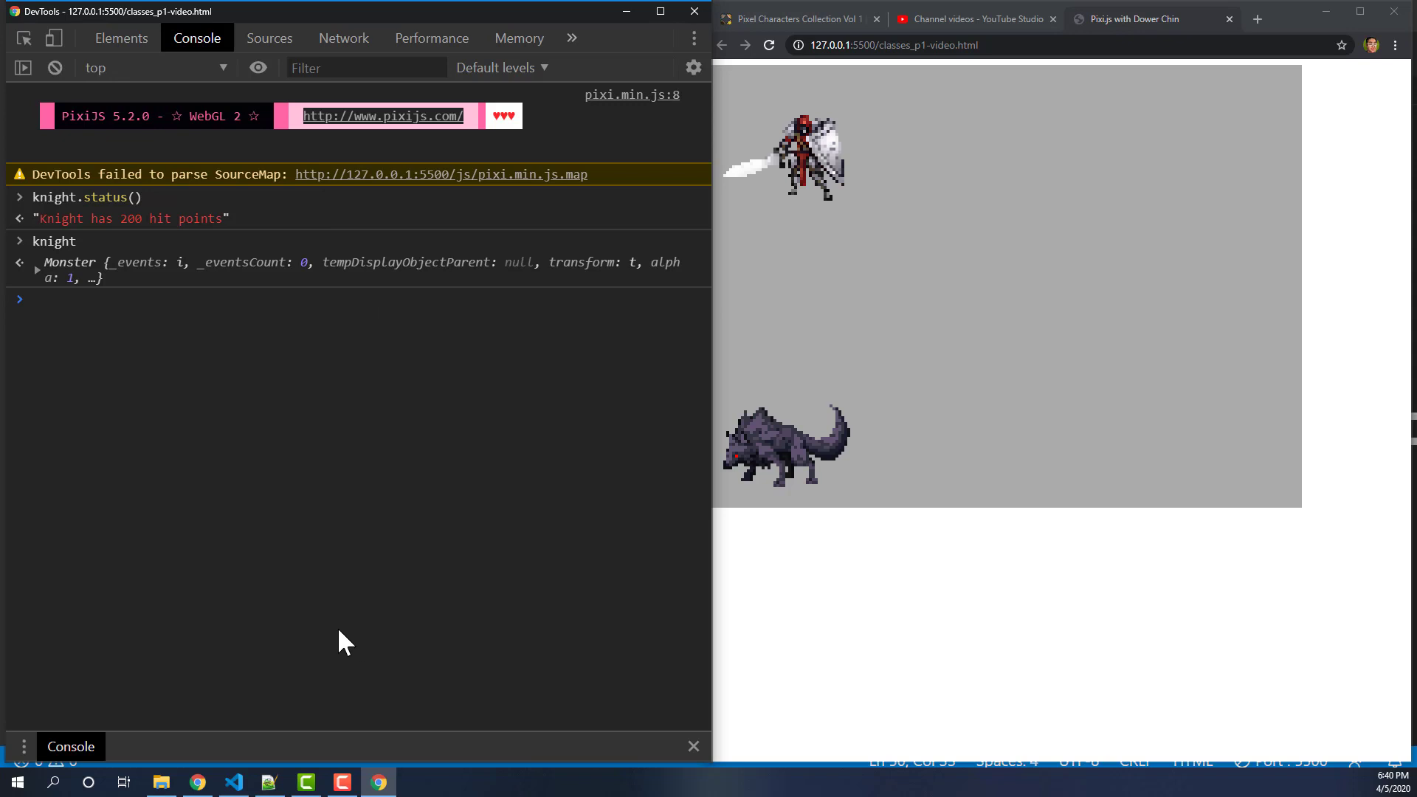
mouse_move(388, 407)
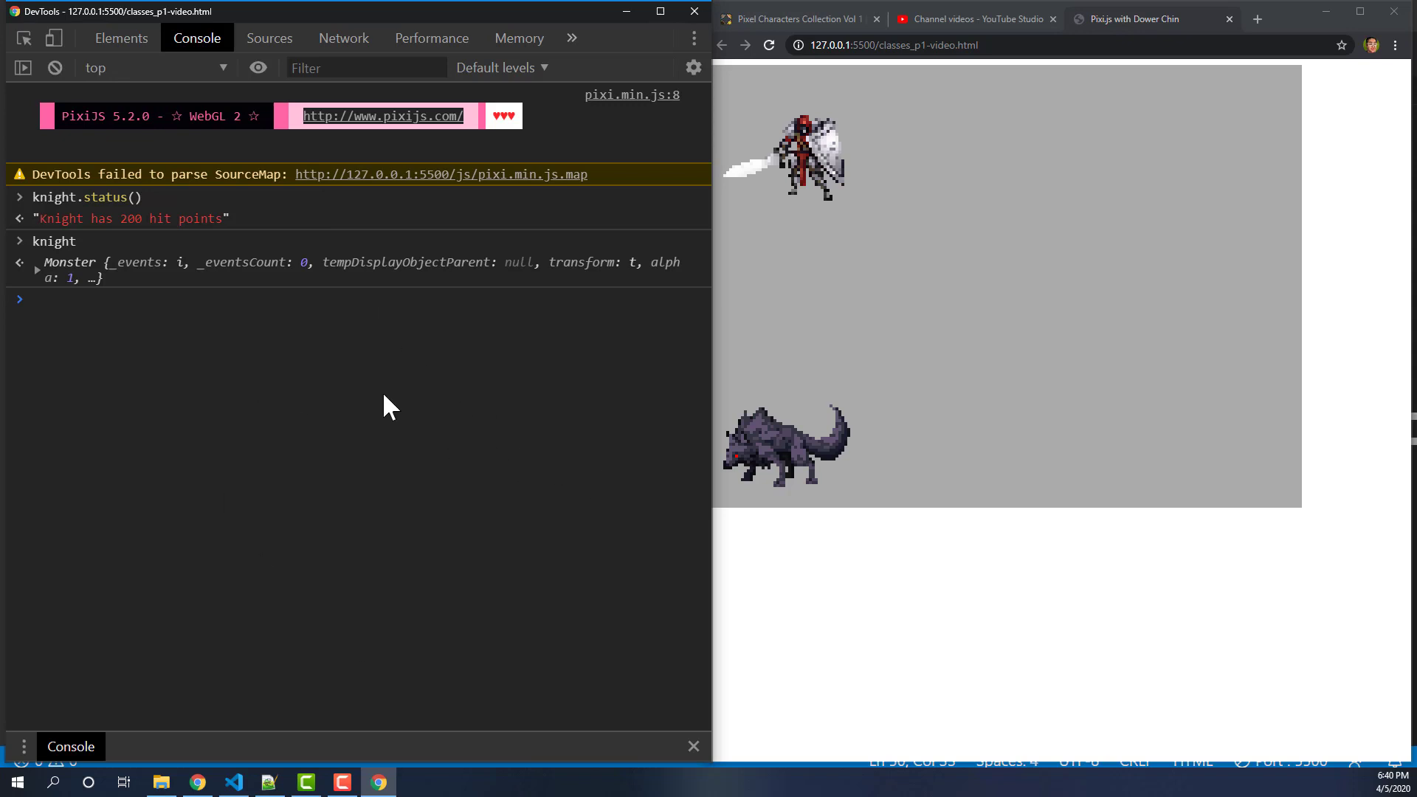
mouse_move(279, 349)
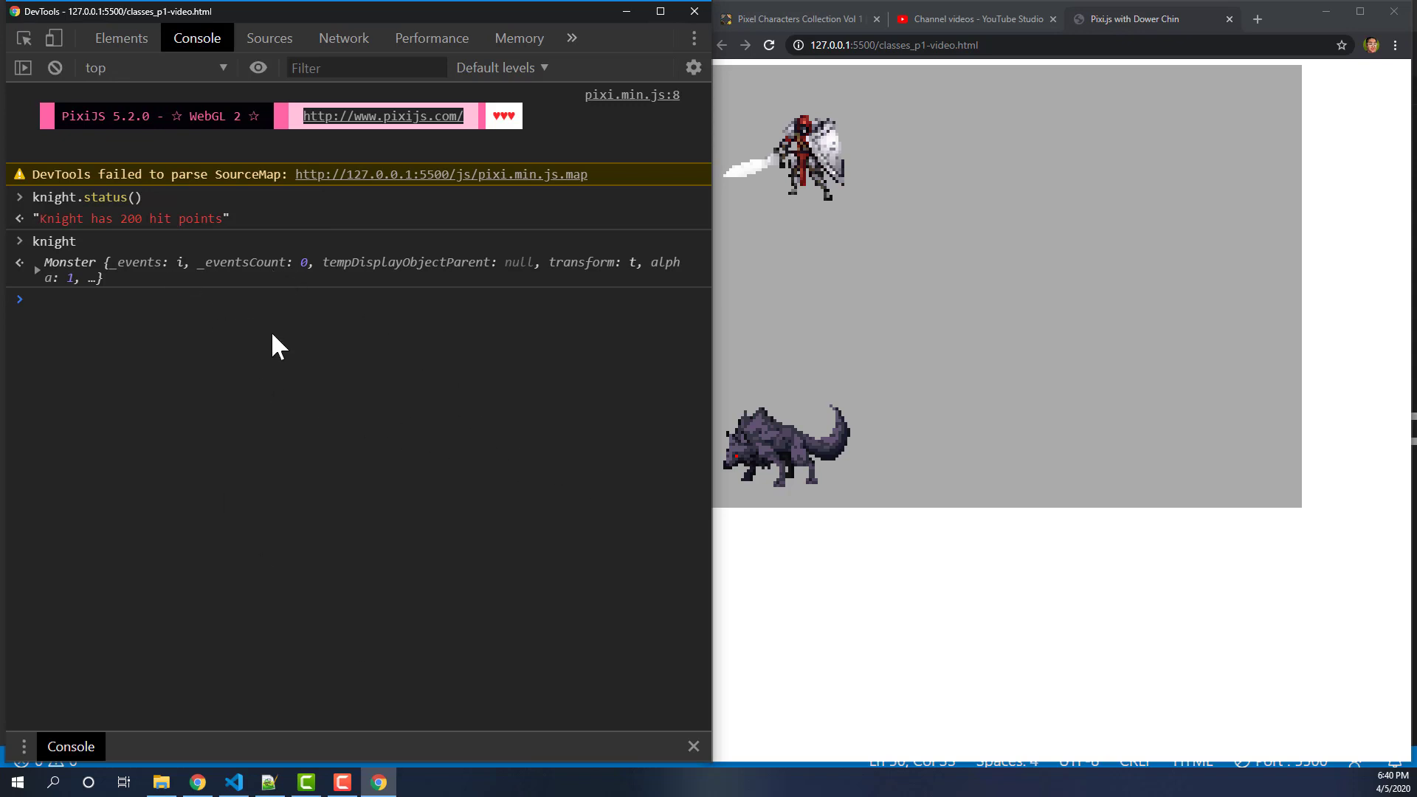
mouse_move(669, 65)
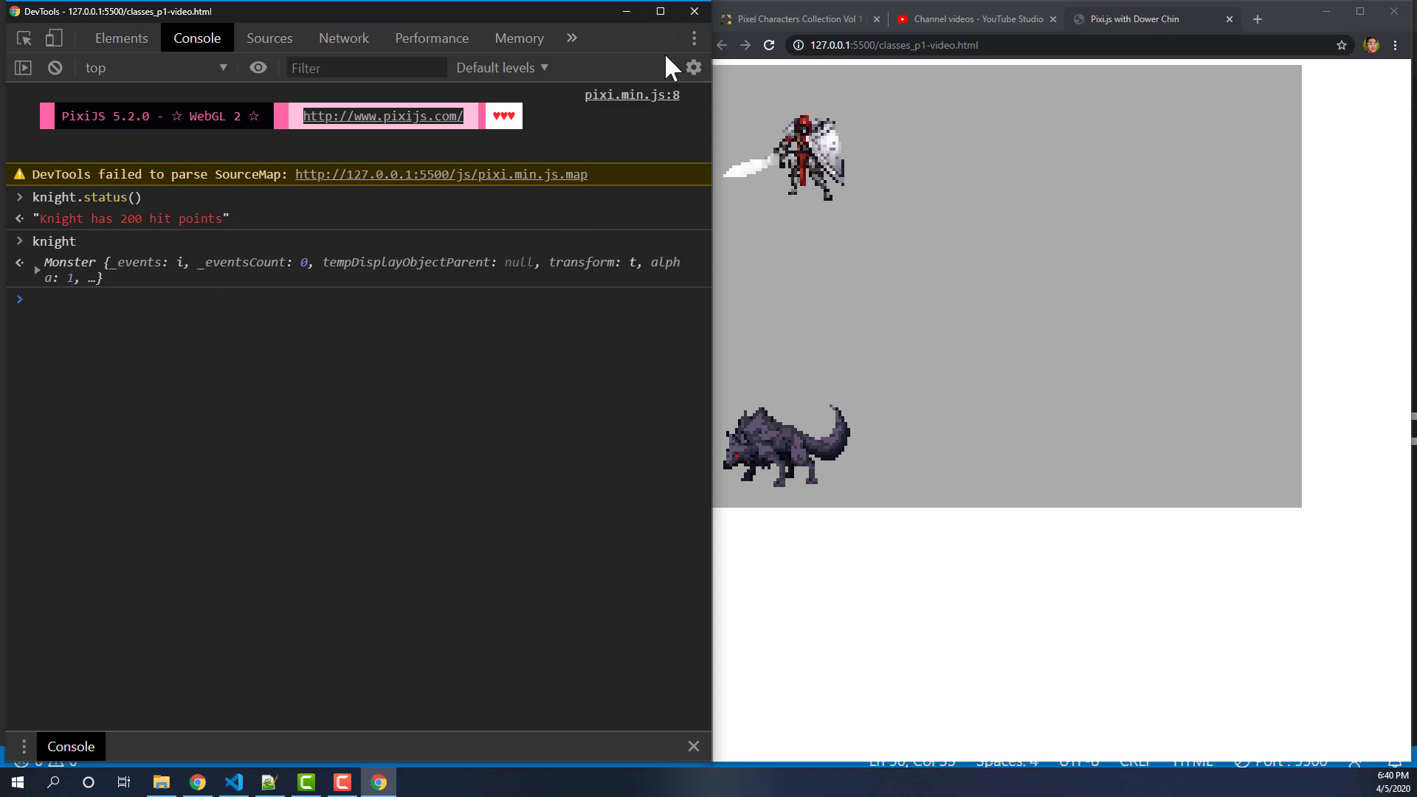
click(233, 782)
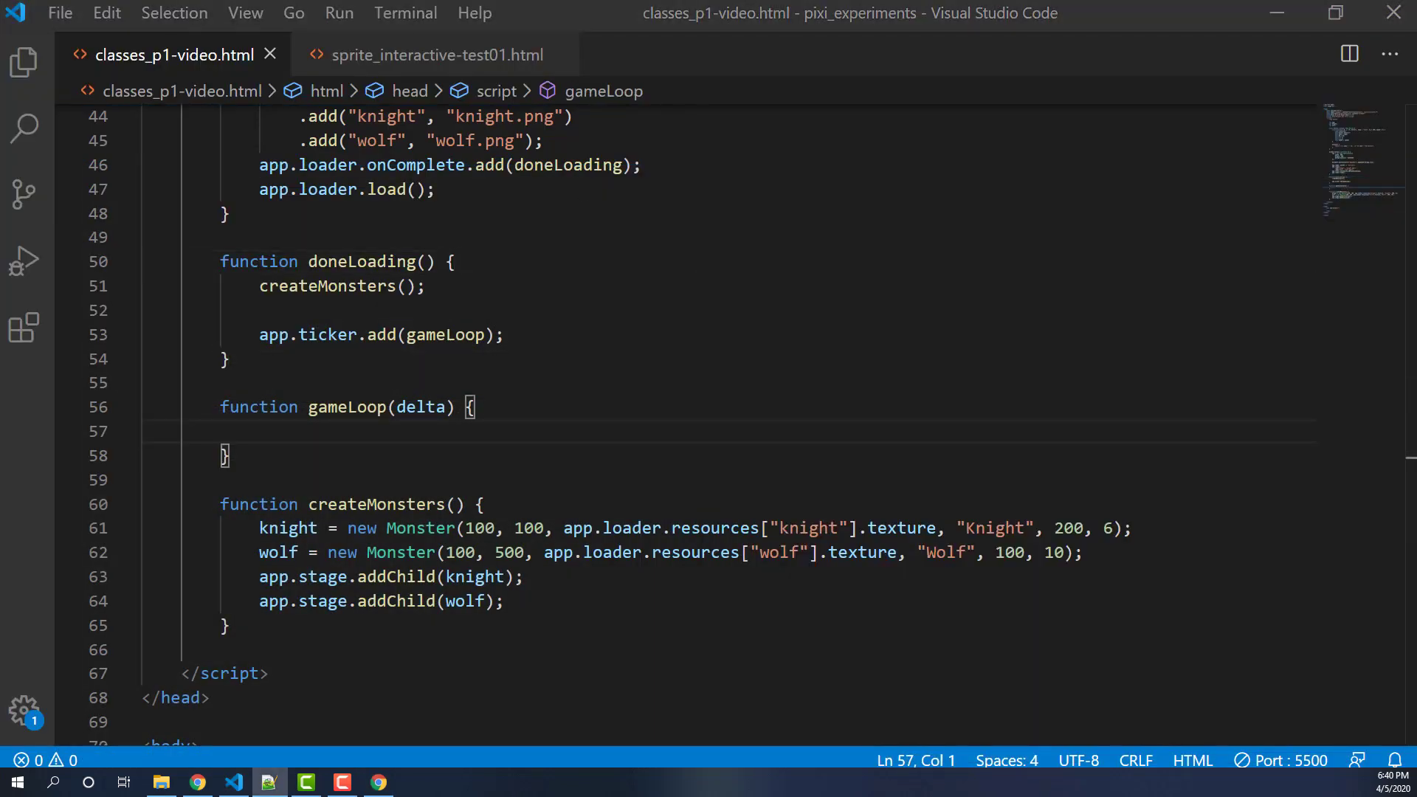
- Write move() { this.x = this.x + this.speed; } after status()
scroll(up, 3)
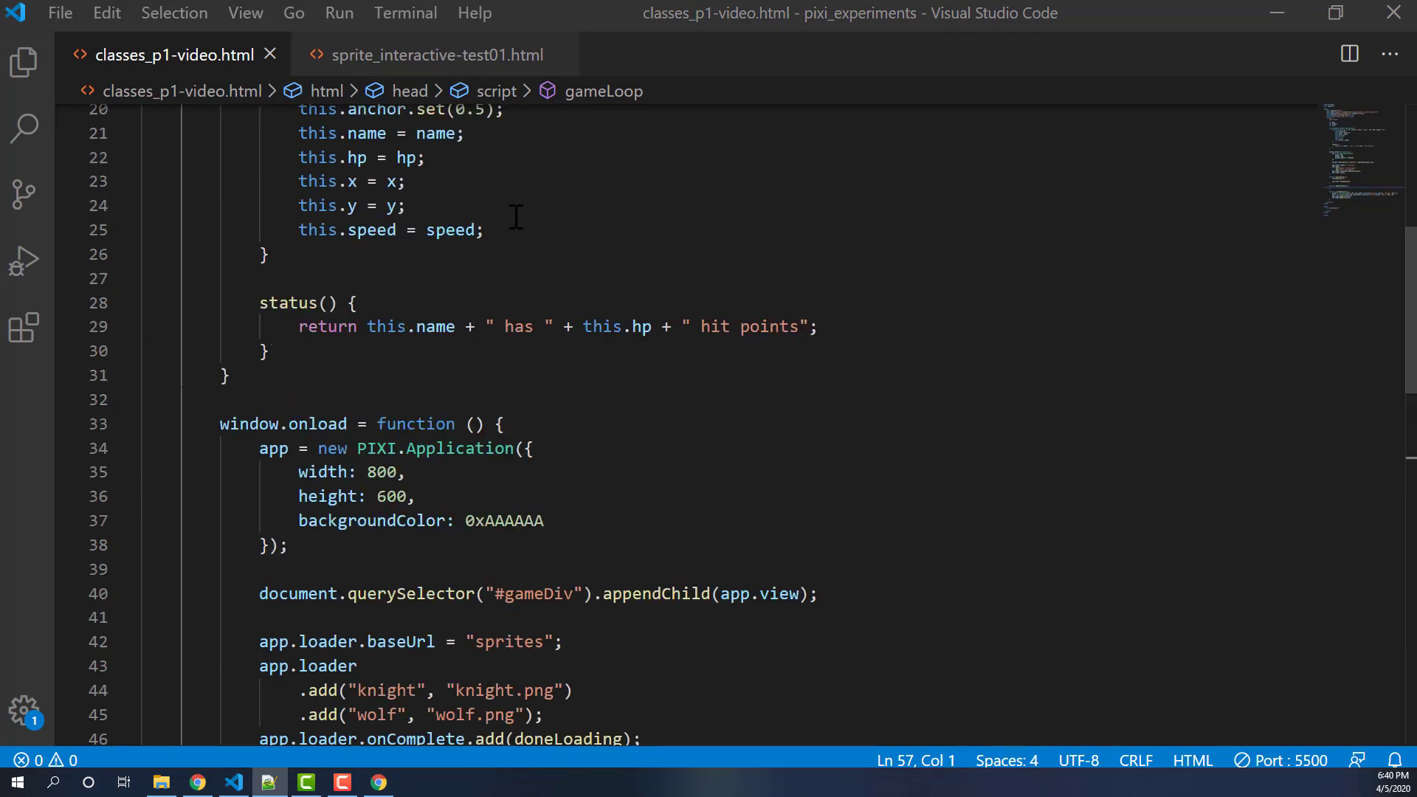
click(267, 351)
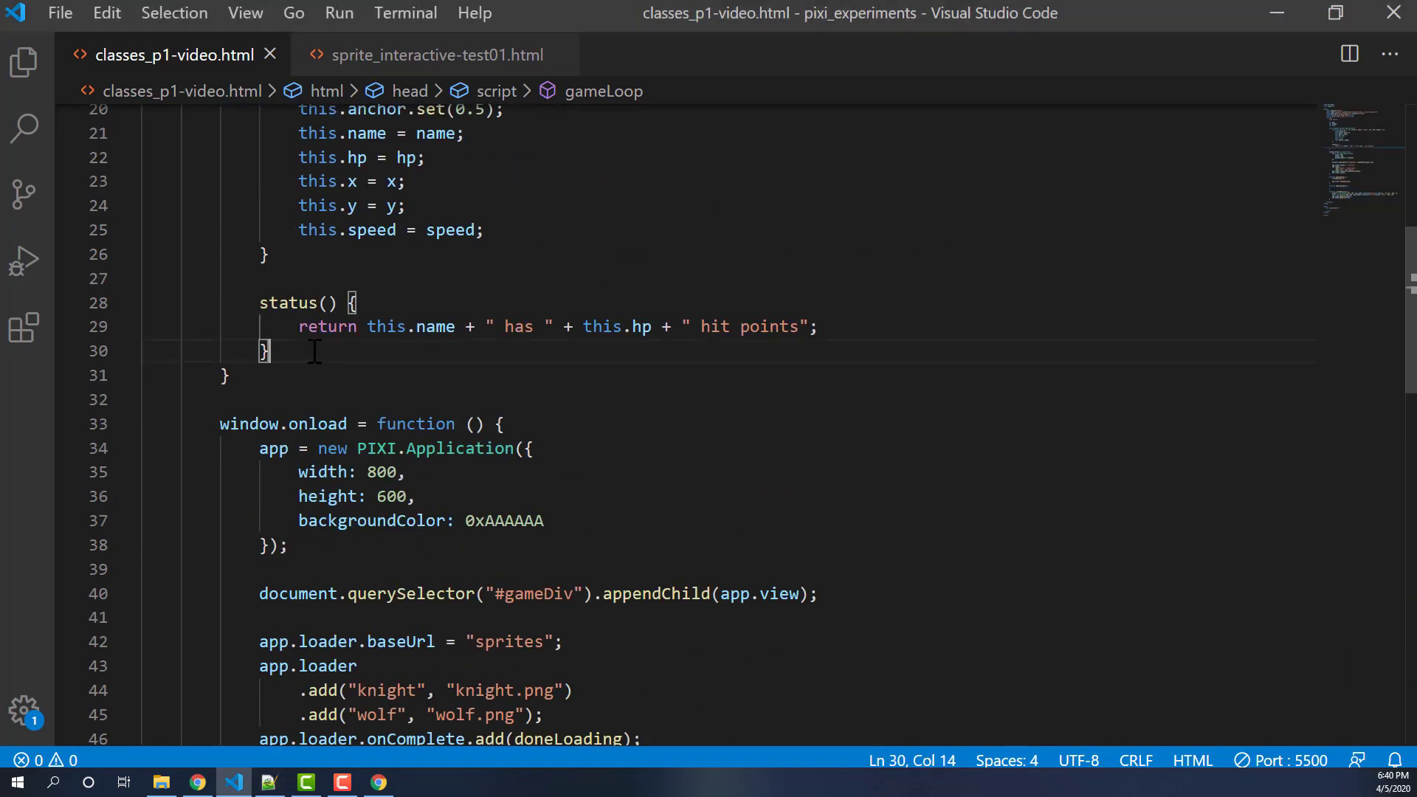
key(Enter)
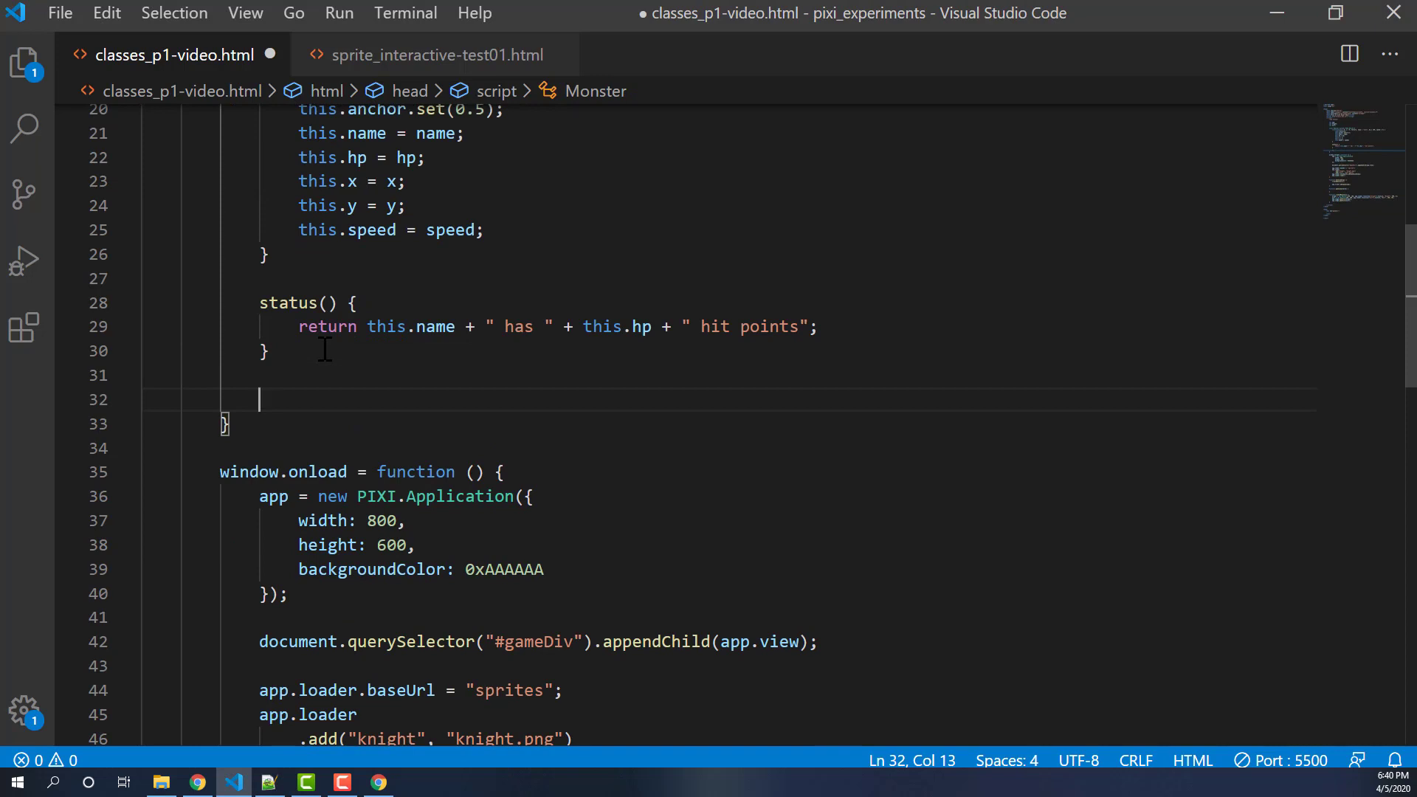
text(move() {)
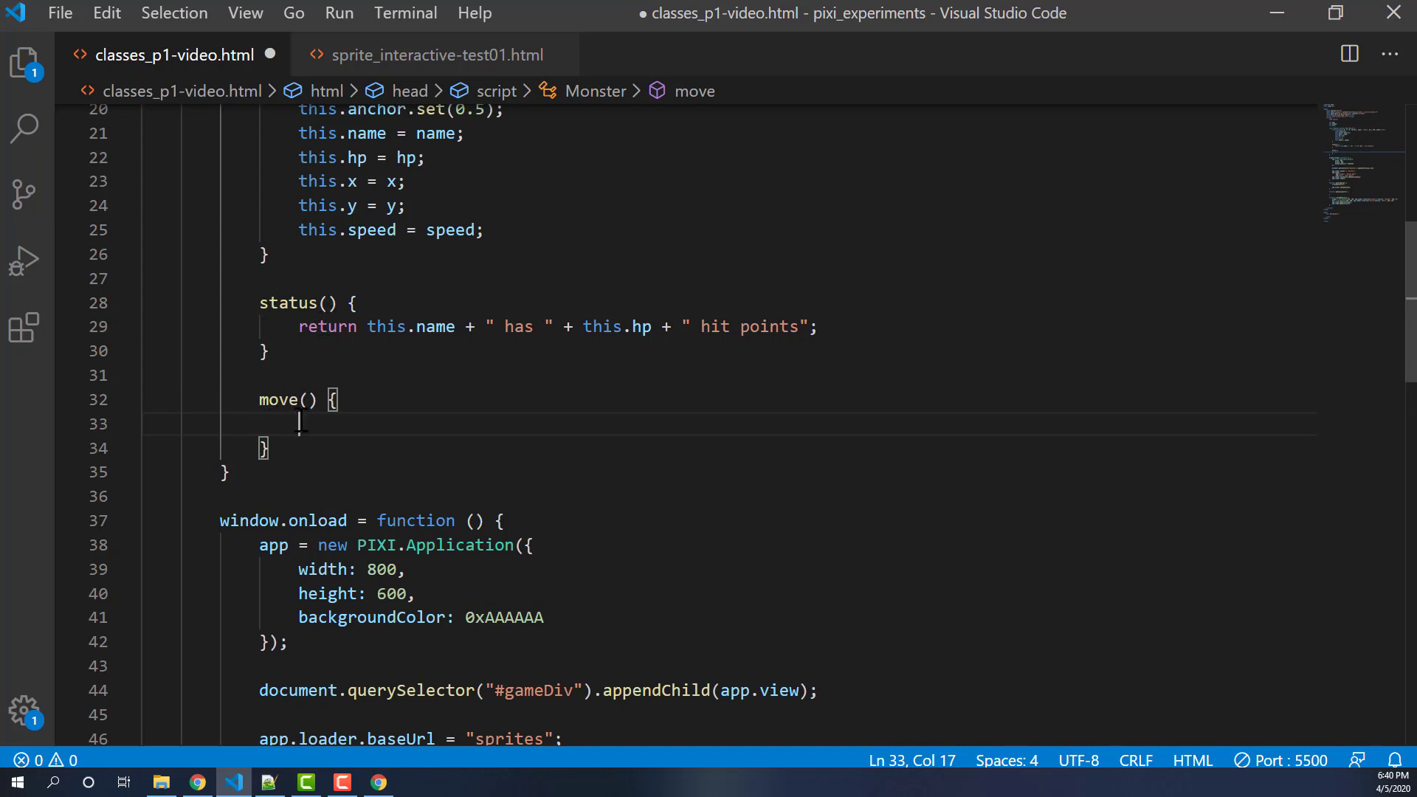
mouse_move(340, 457)
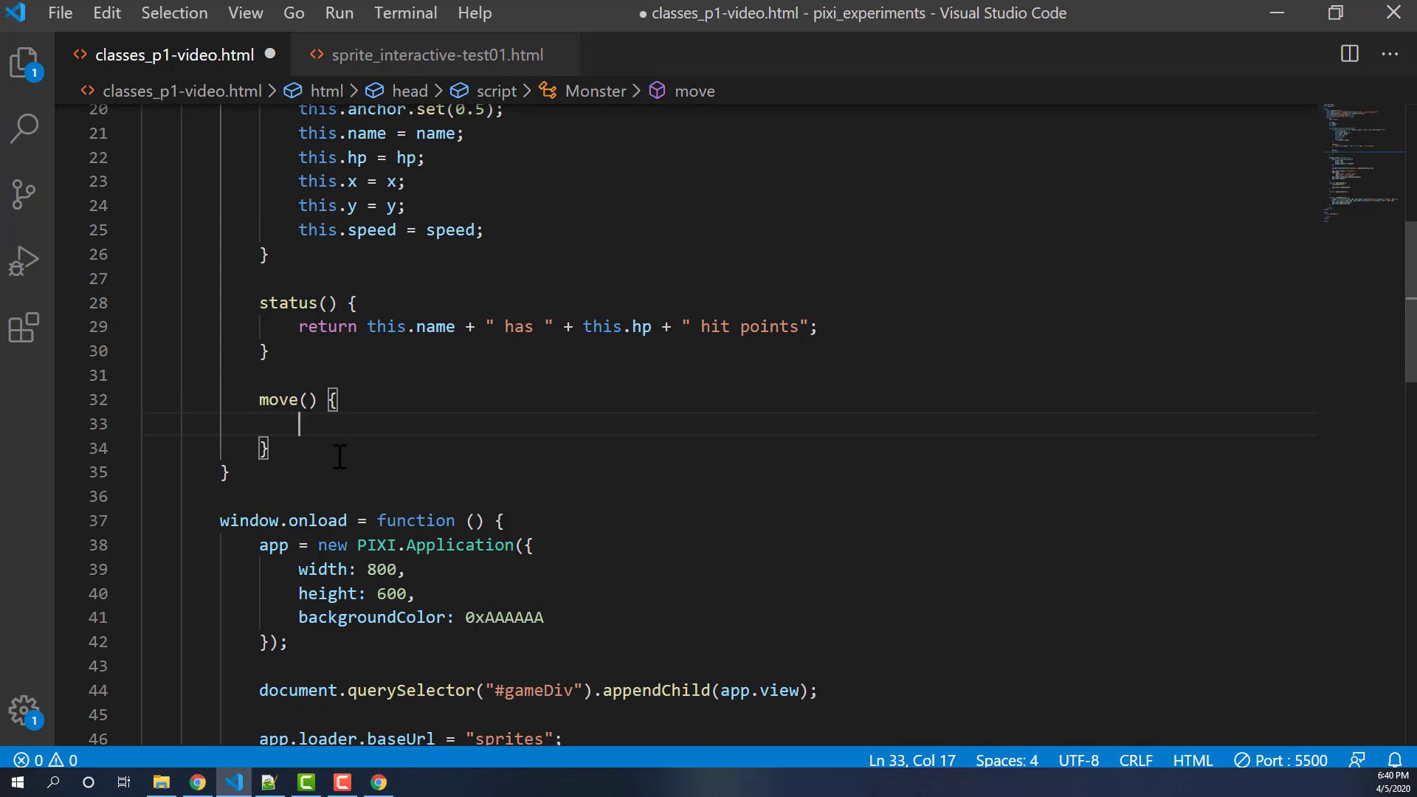
text(this.x =)
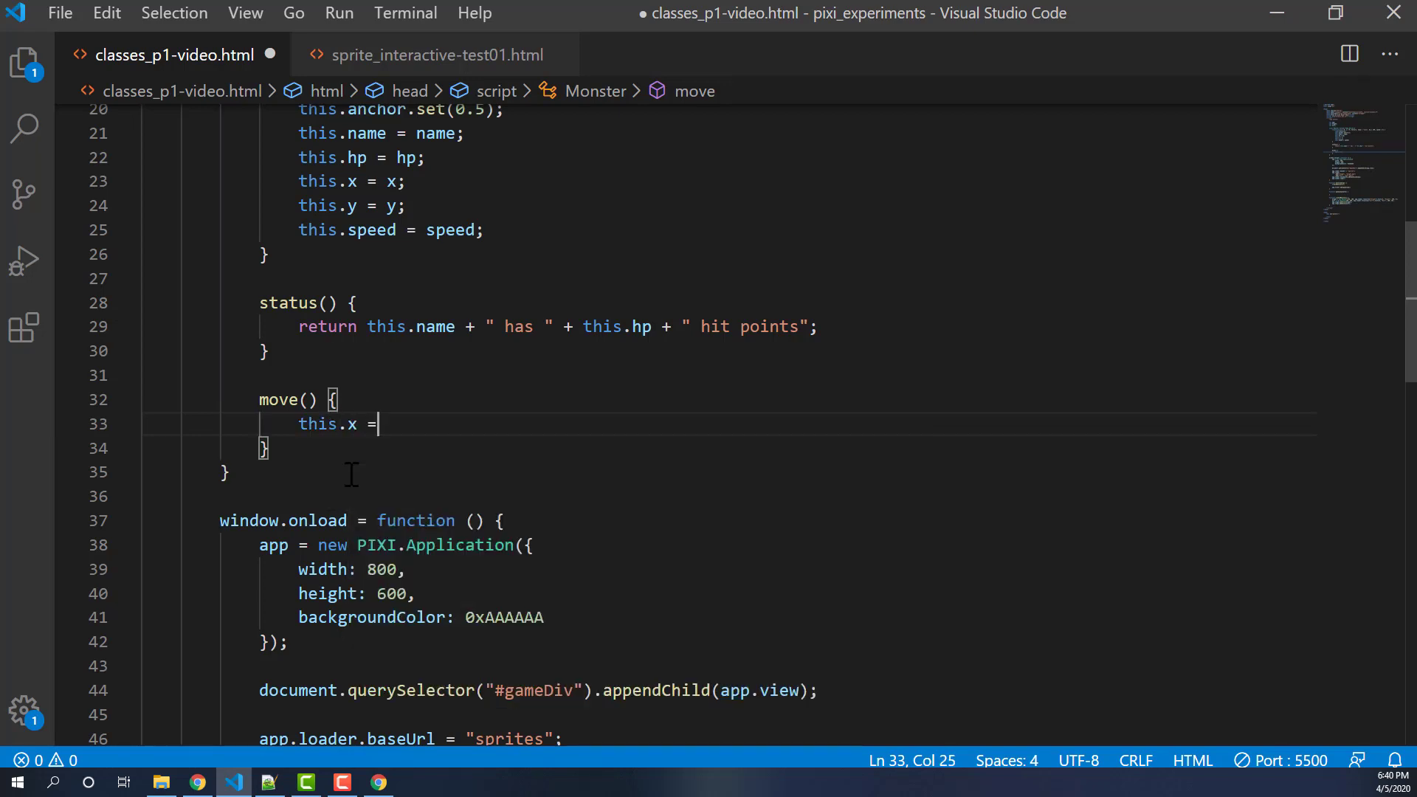
text(this.x +)
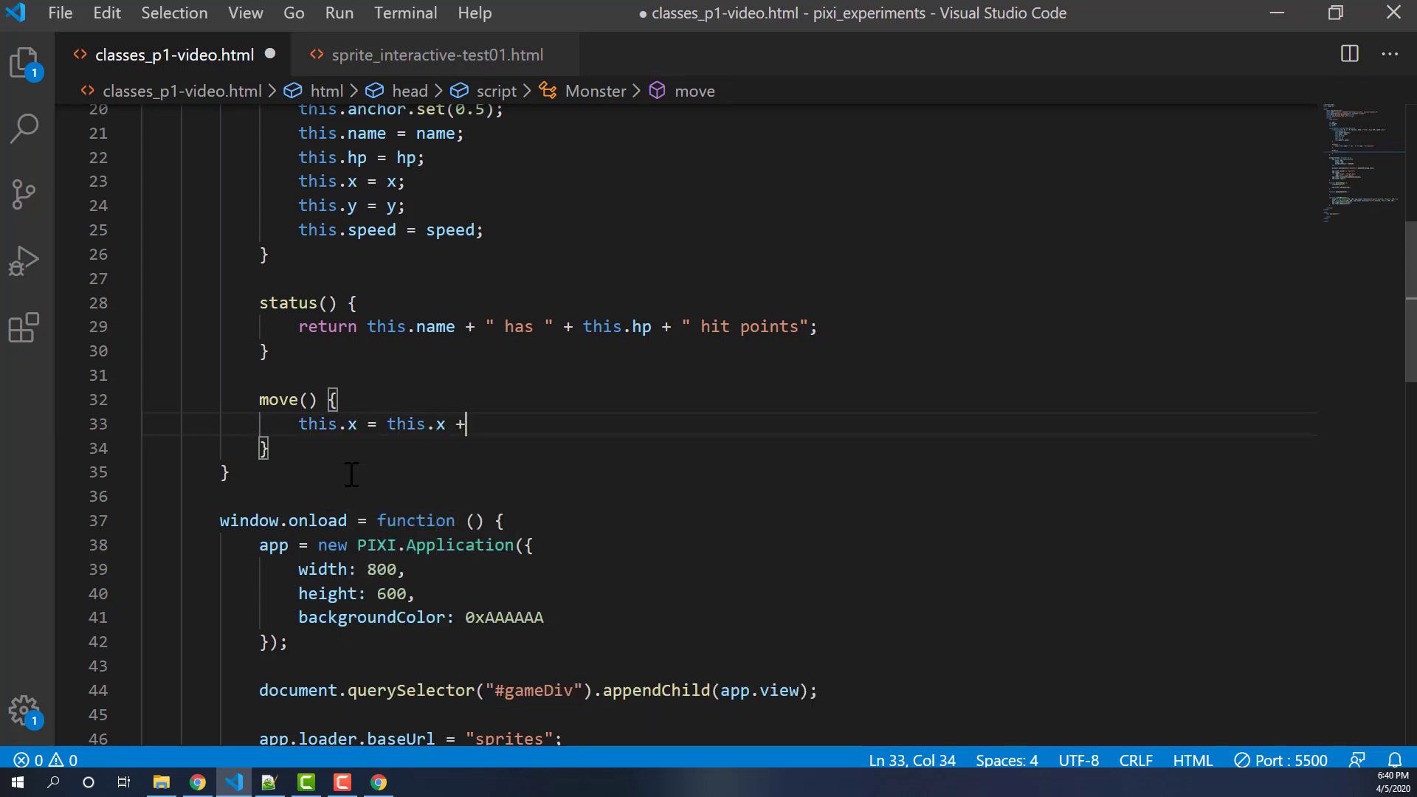
text(this.speed;)
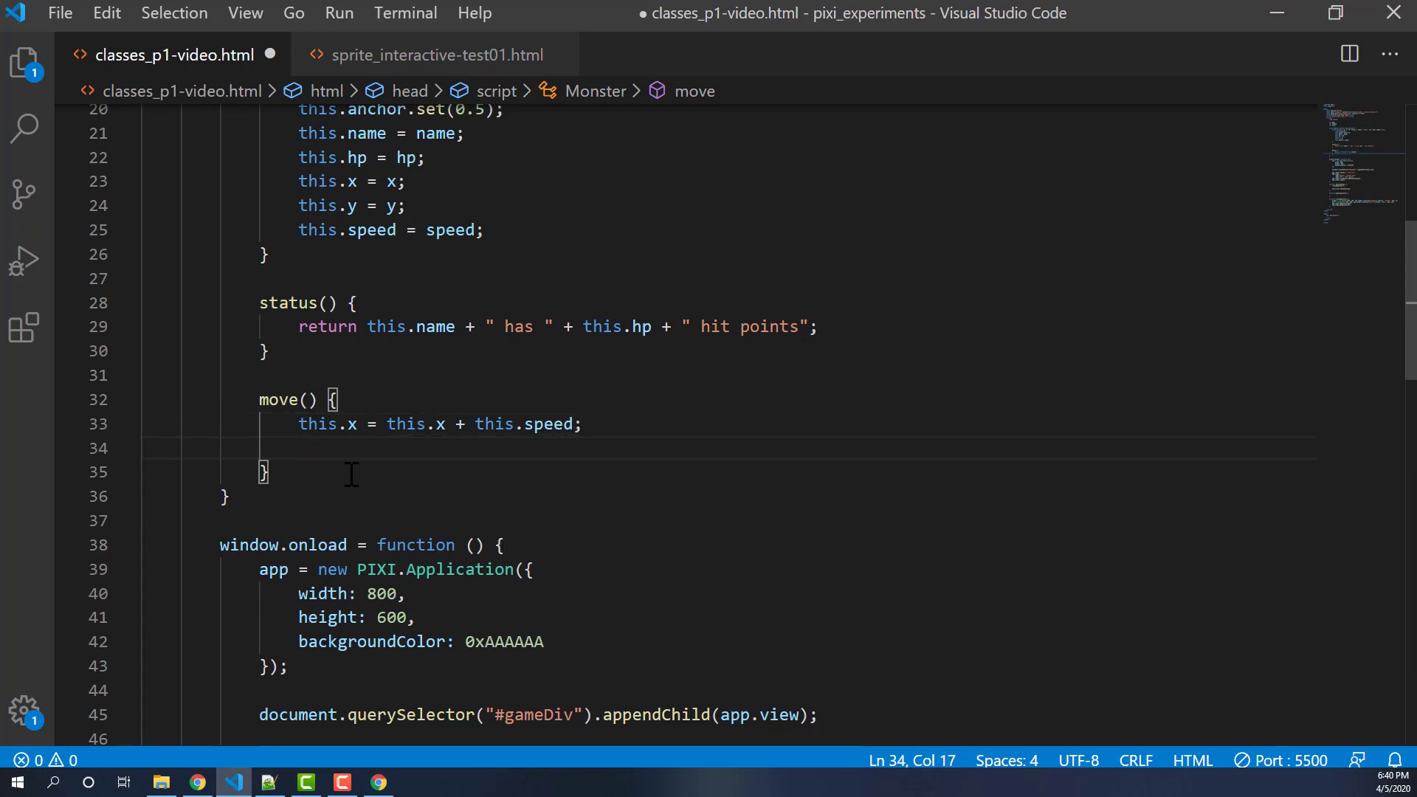
mouse_move(520, 425)
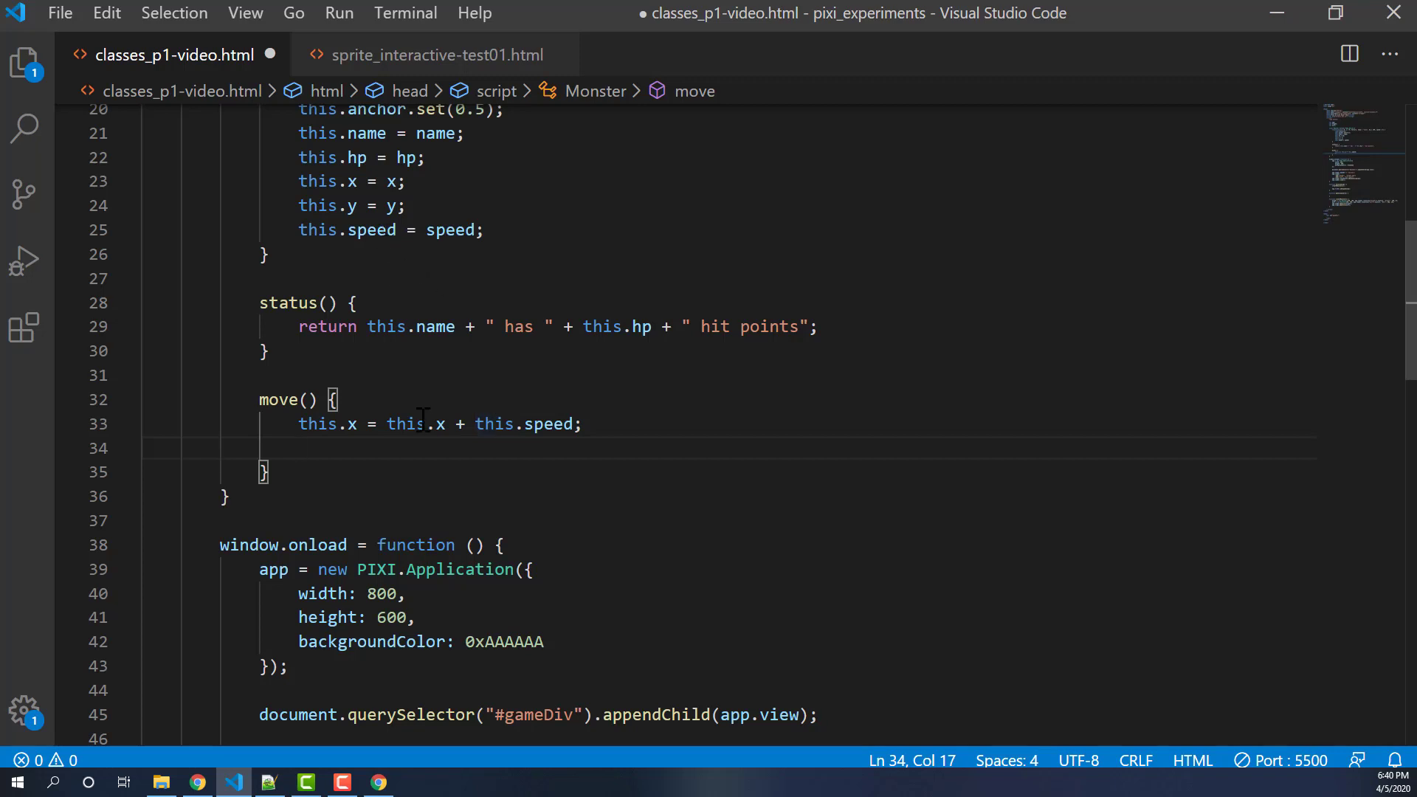
mouse_move(346, 449)
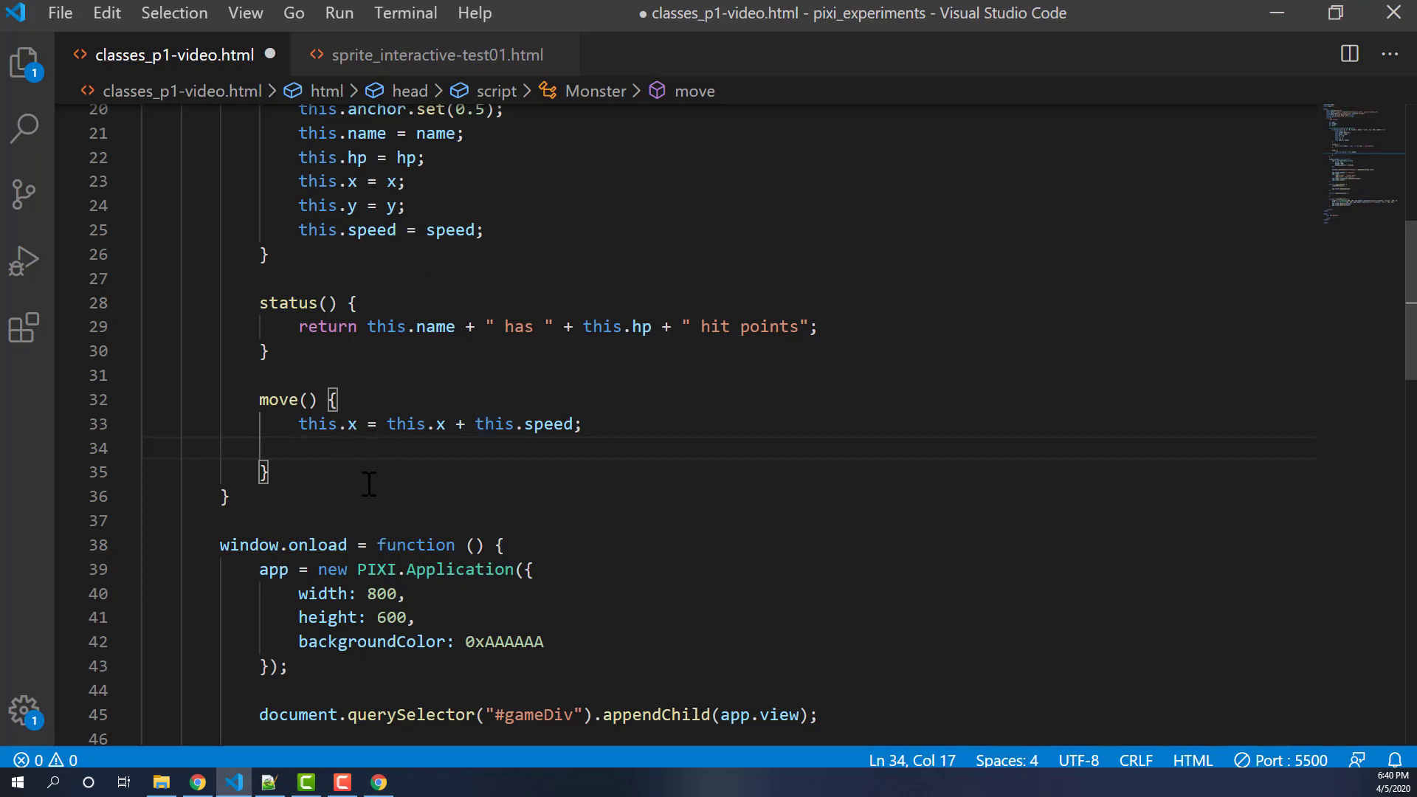
scroll(down, 3)
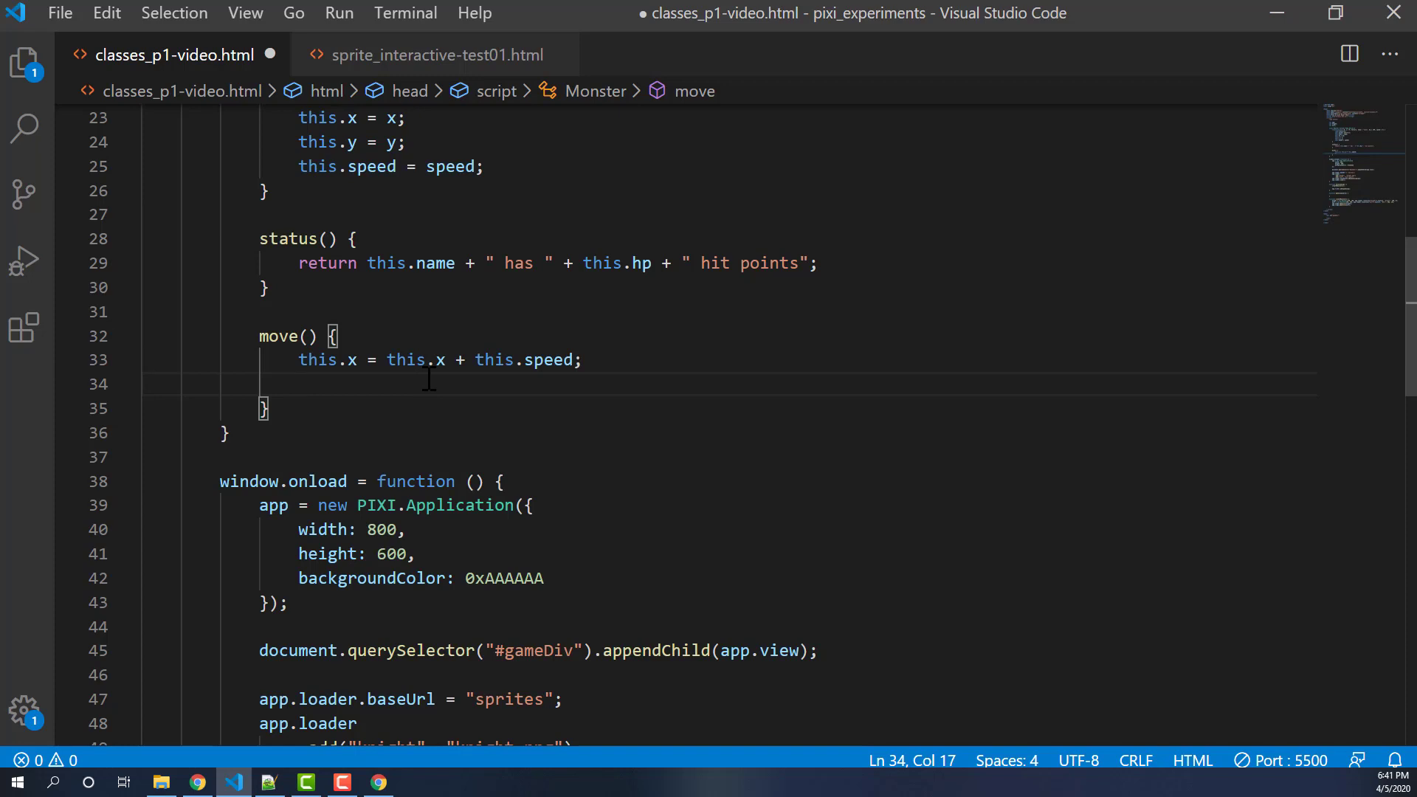
- Write the condition this.x > app.view.width - this.width/2 followed by ||
text(if ()
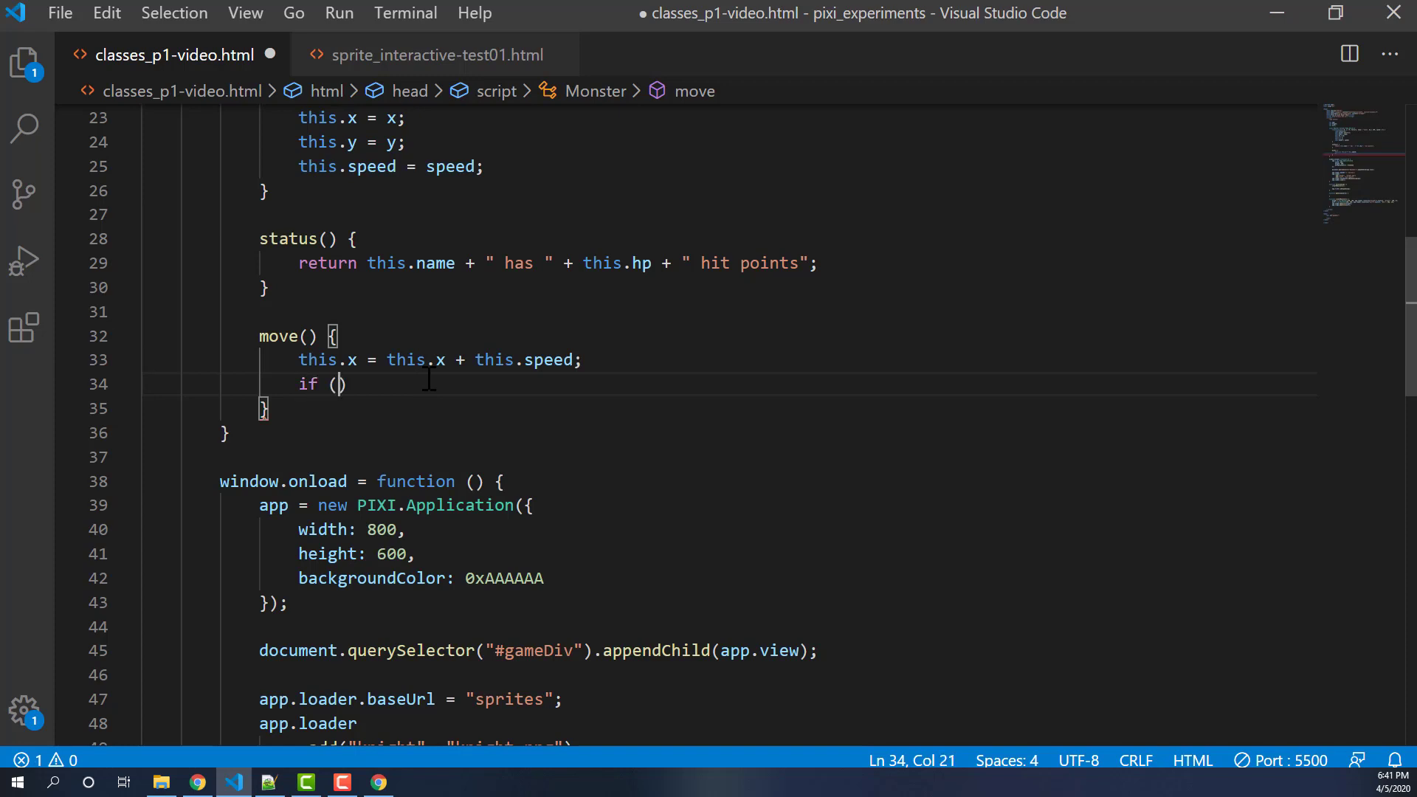
text(this.x)
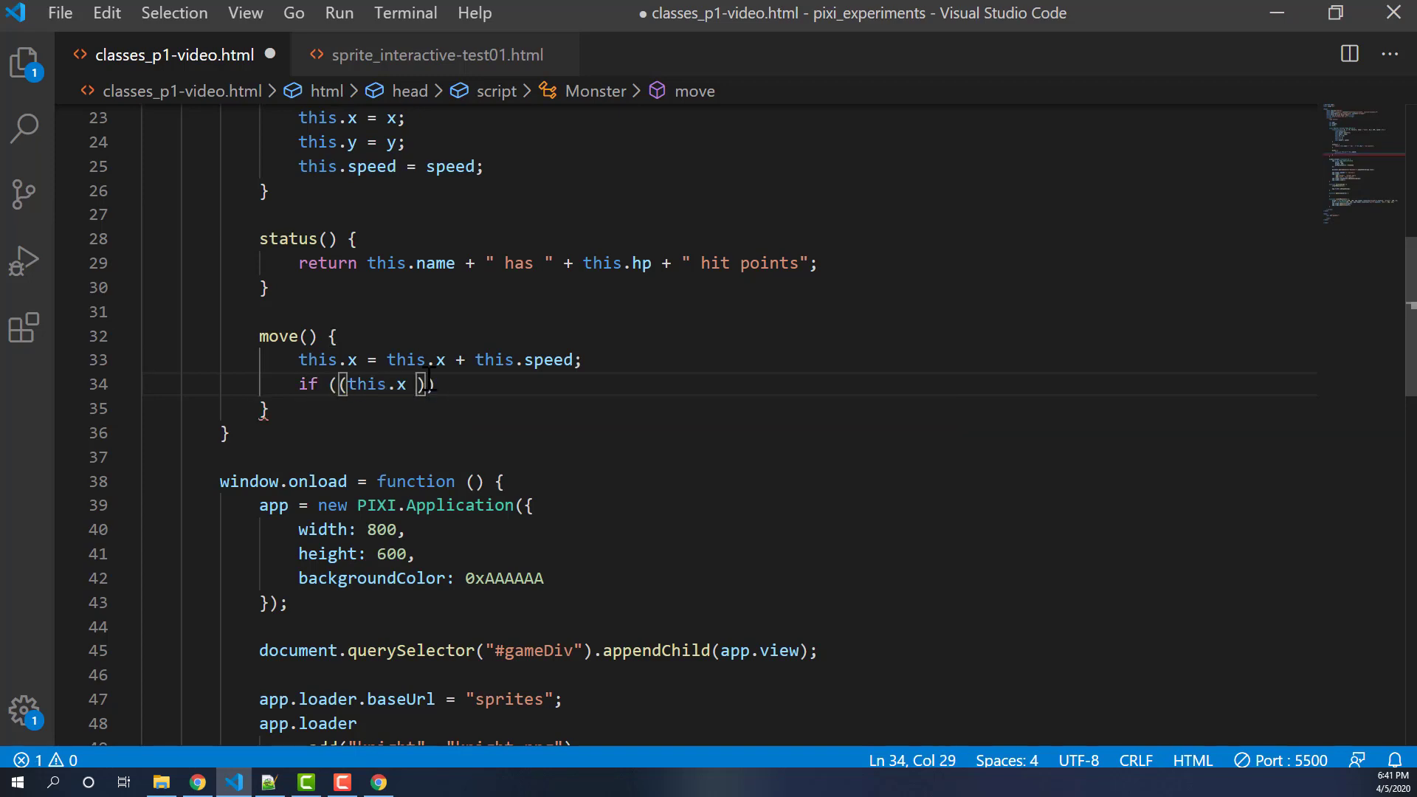
text(> app)
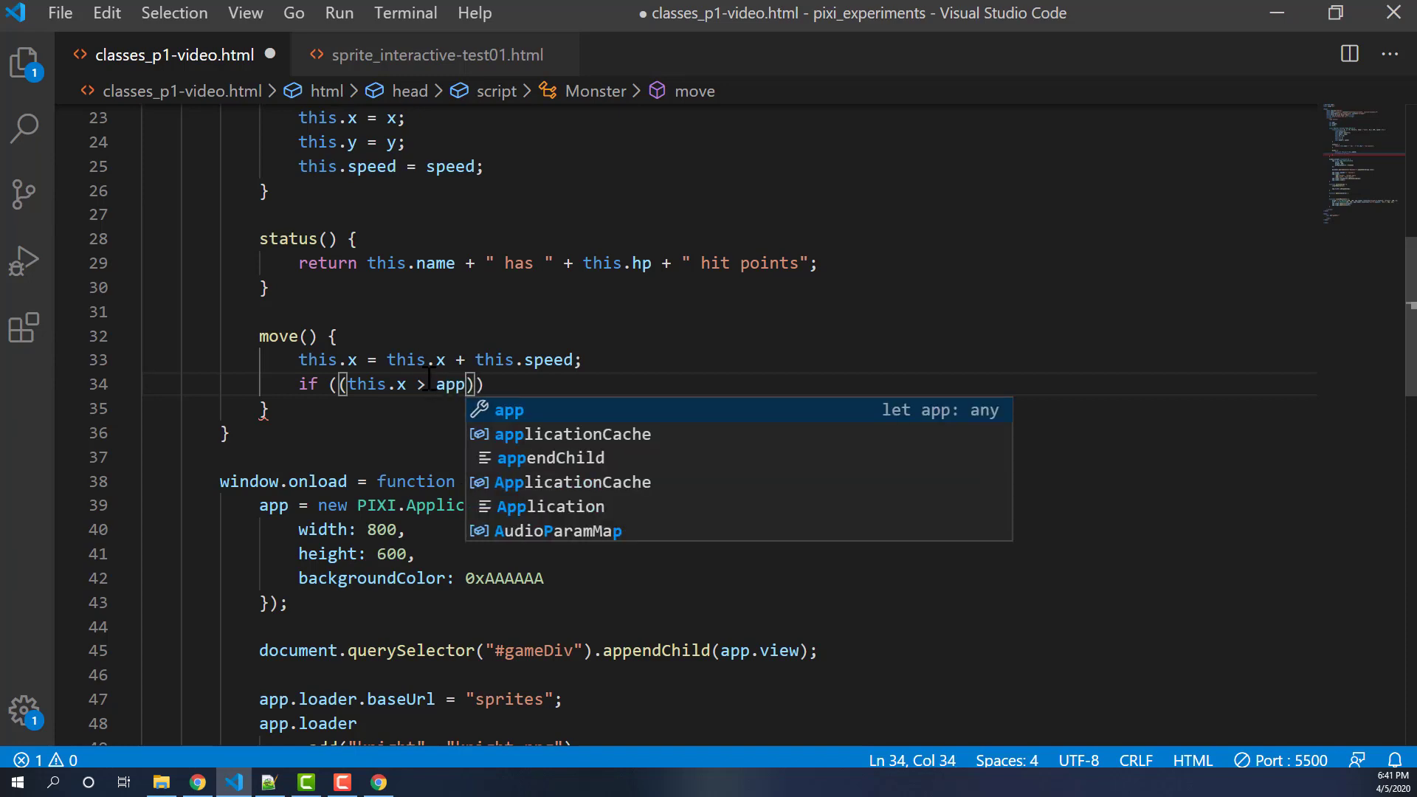
text(.view.widt)
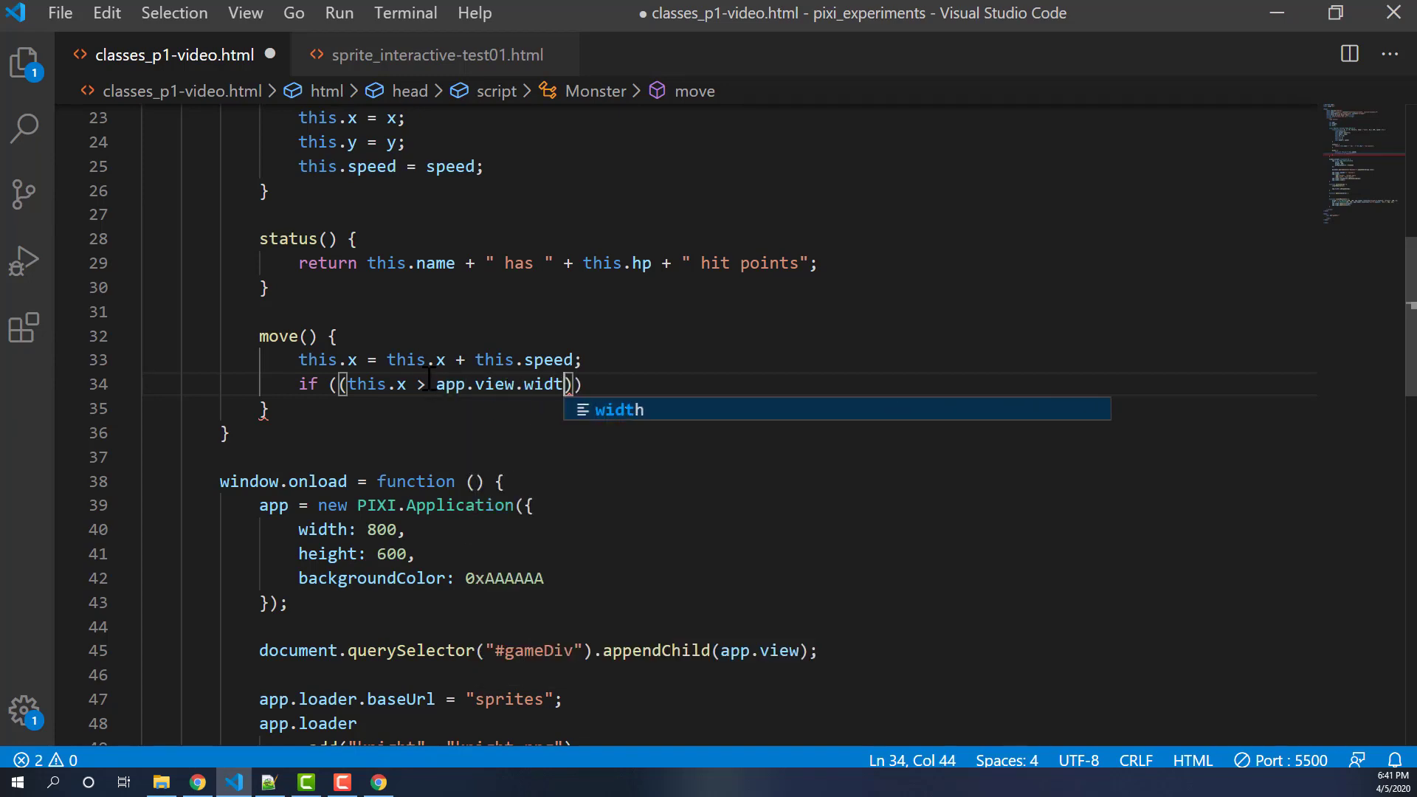
text(h -)
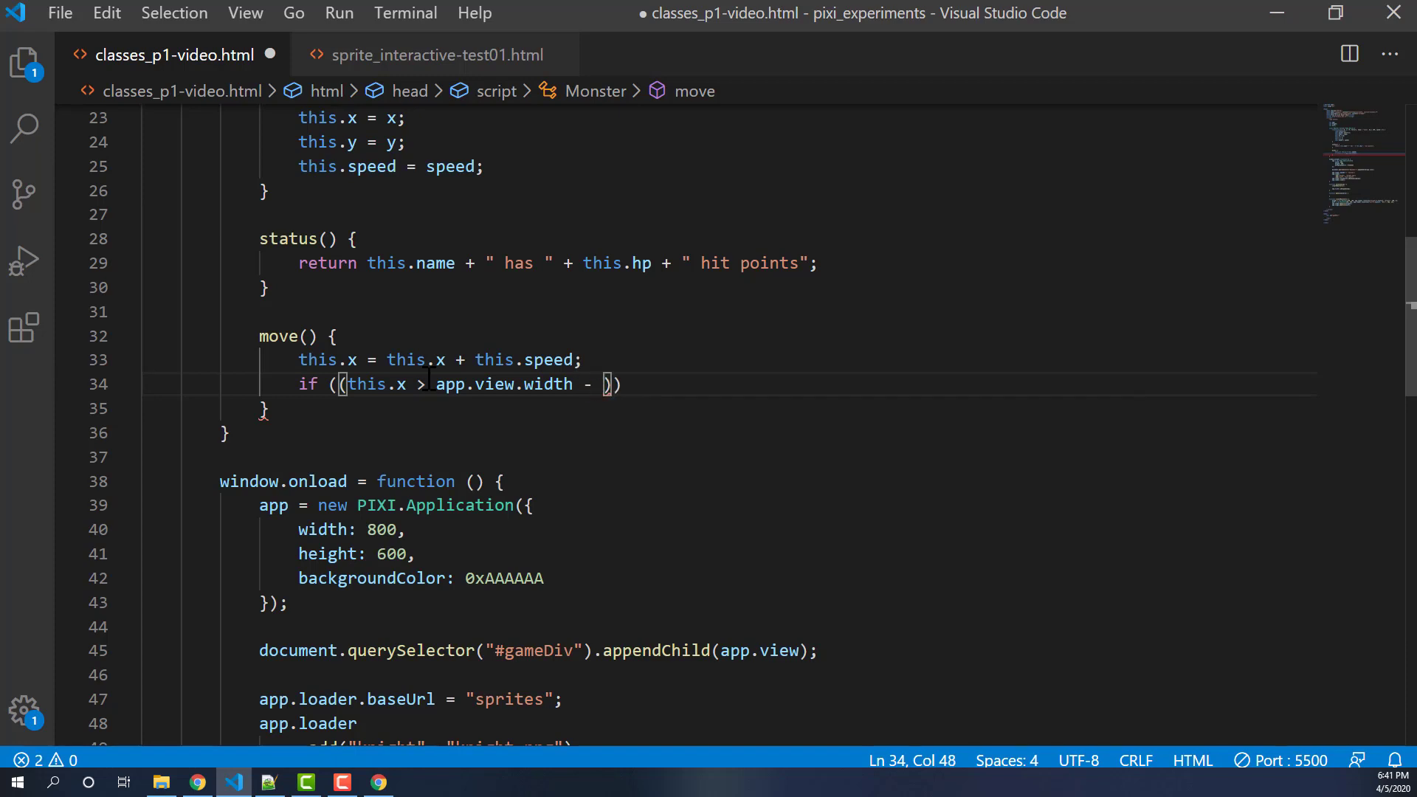
text(this.width/2)
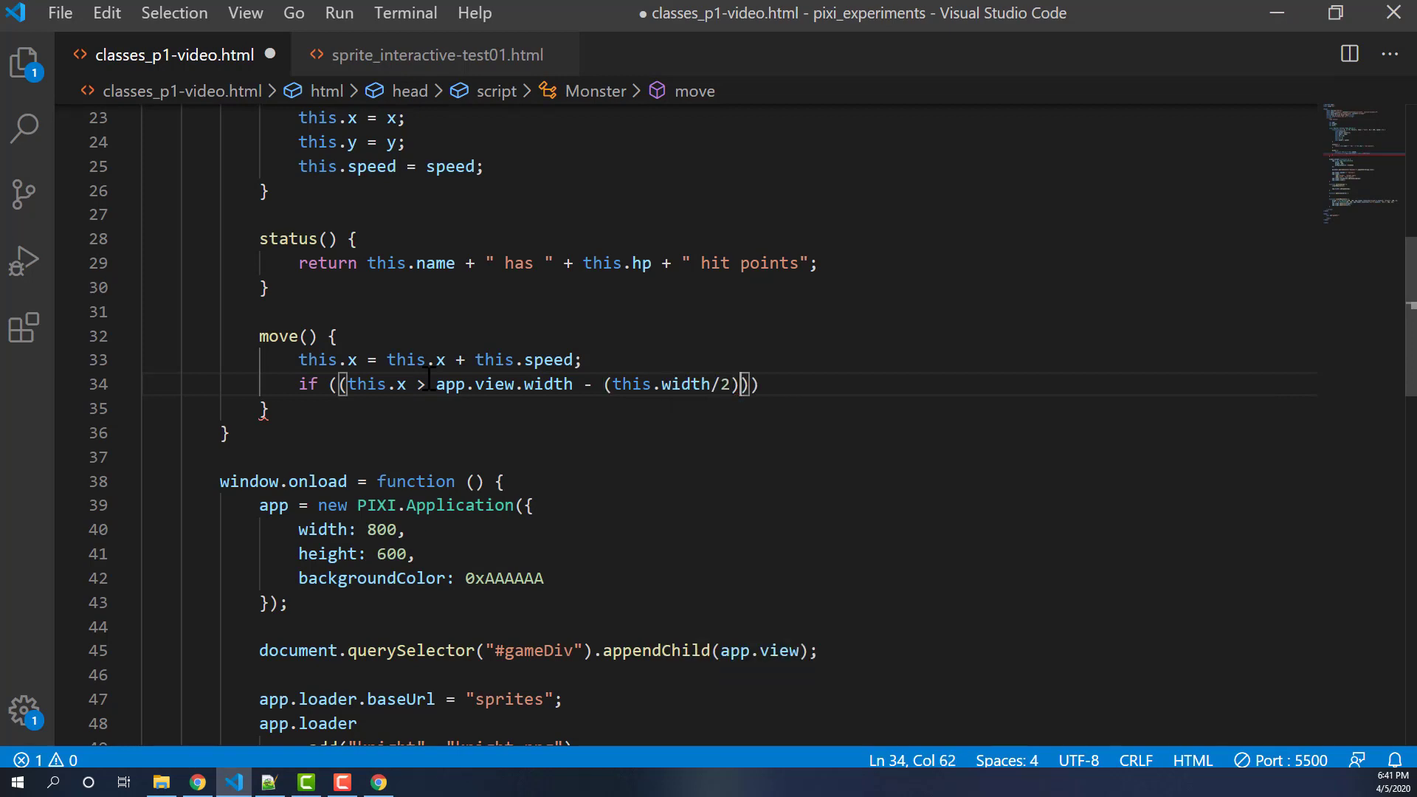
double_click(450, 384)
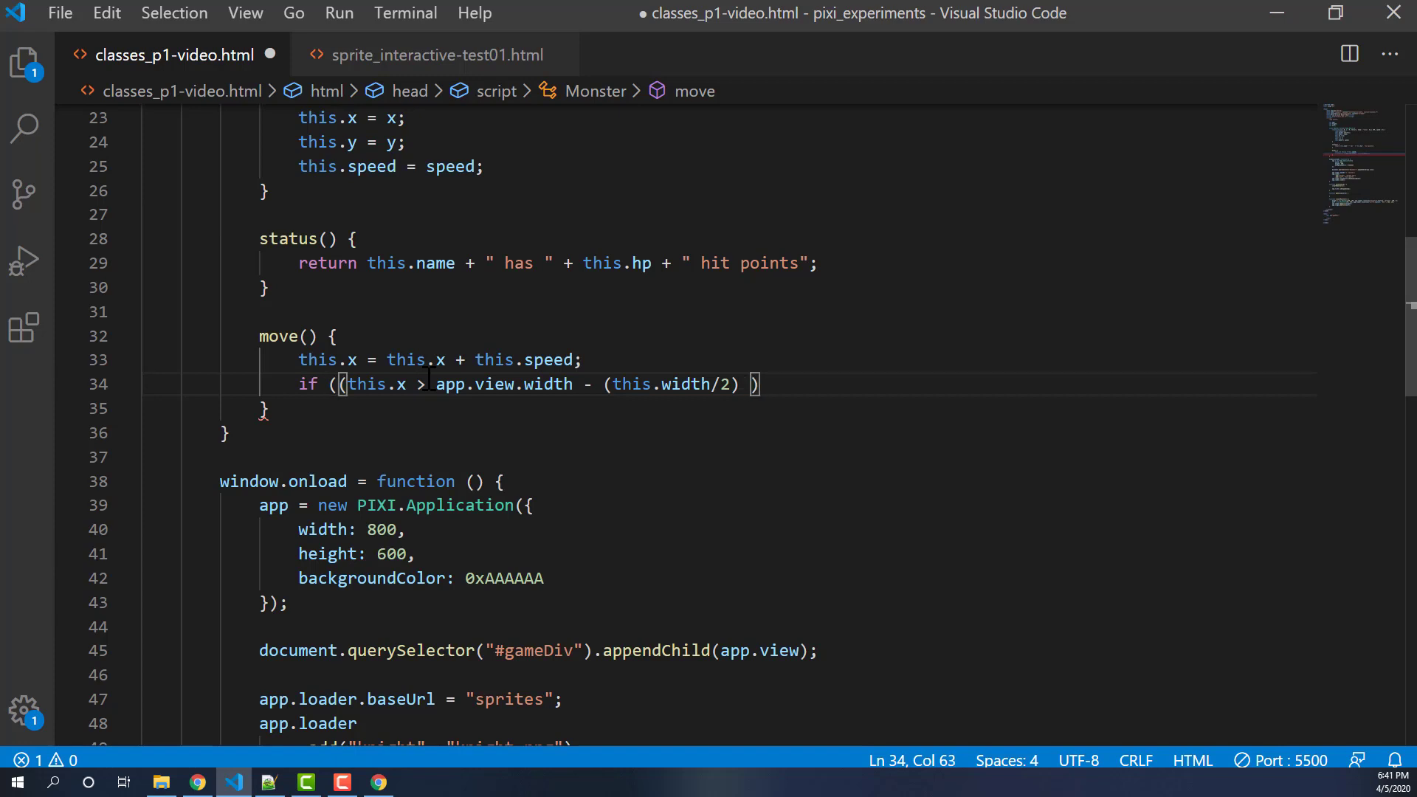
text())
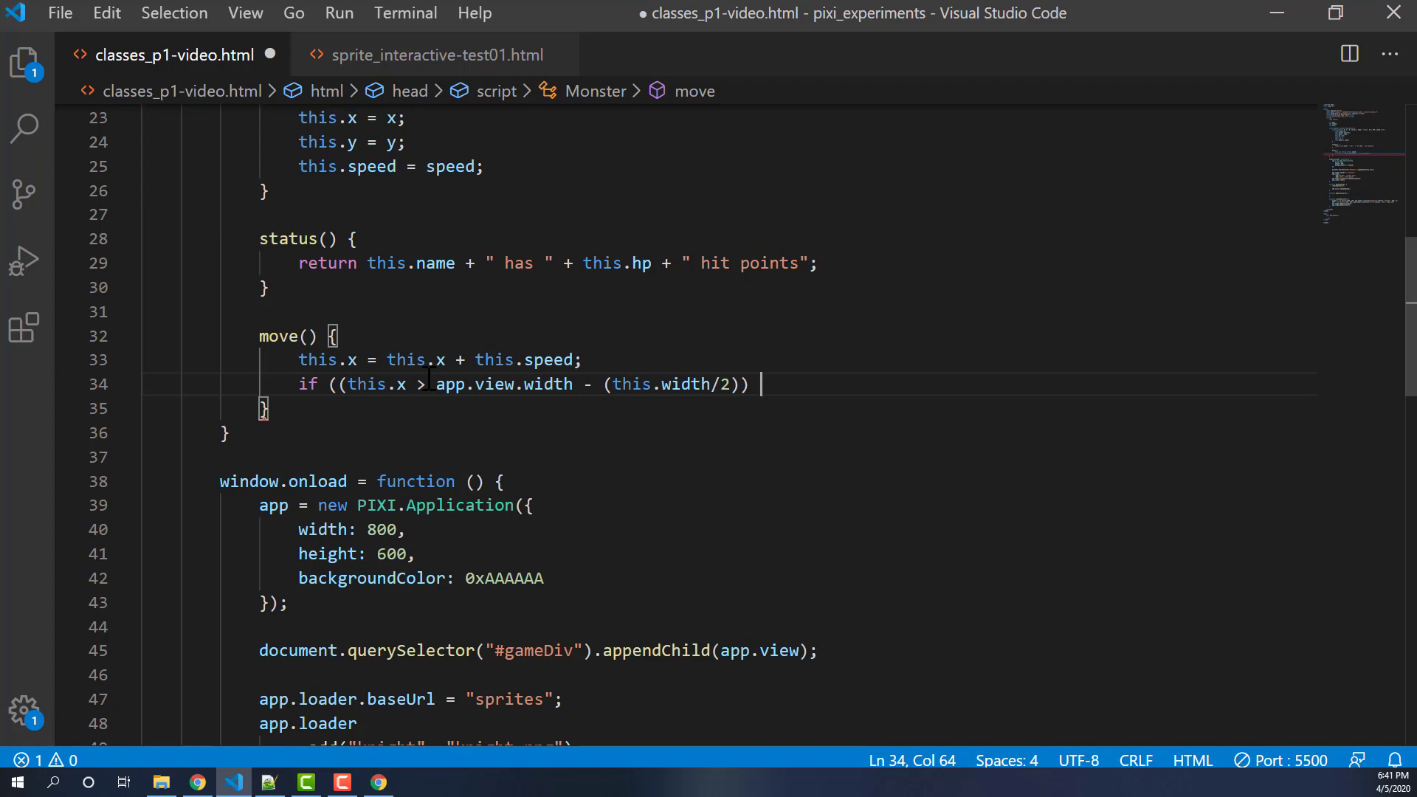
text(||)
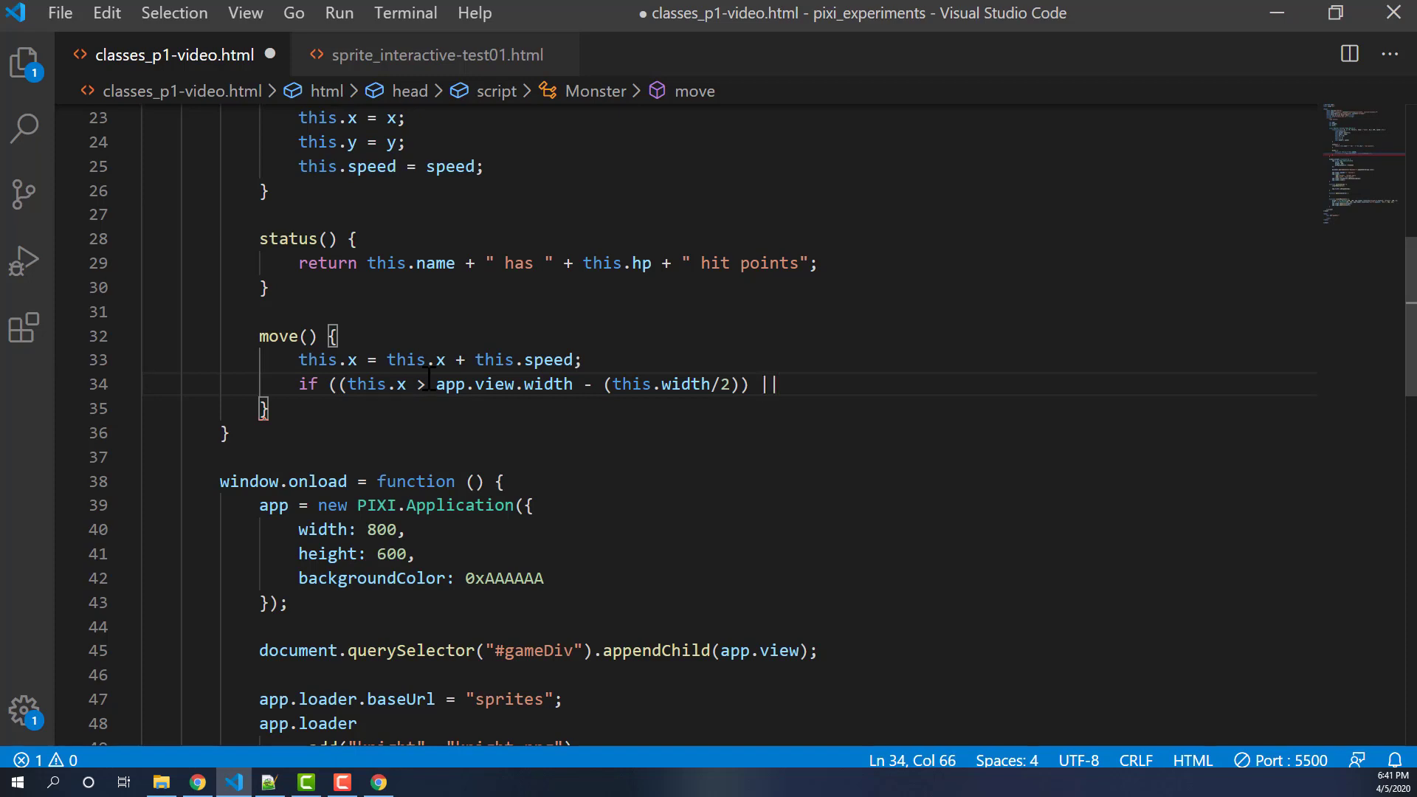
key(Enter)
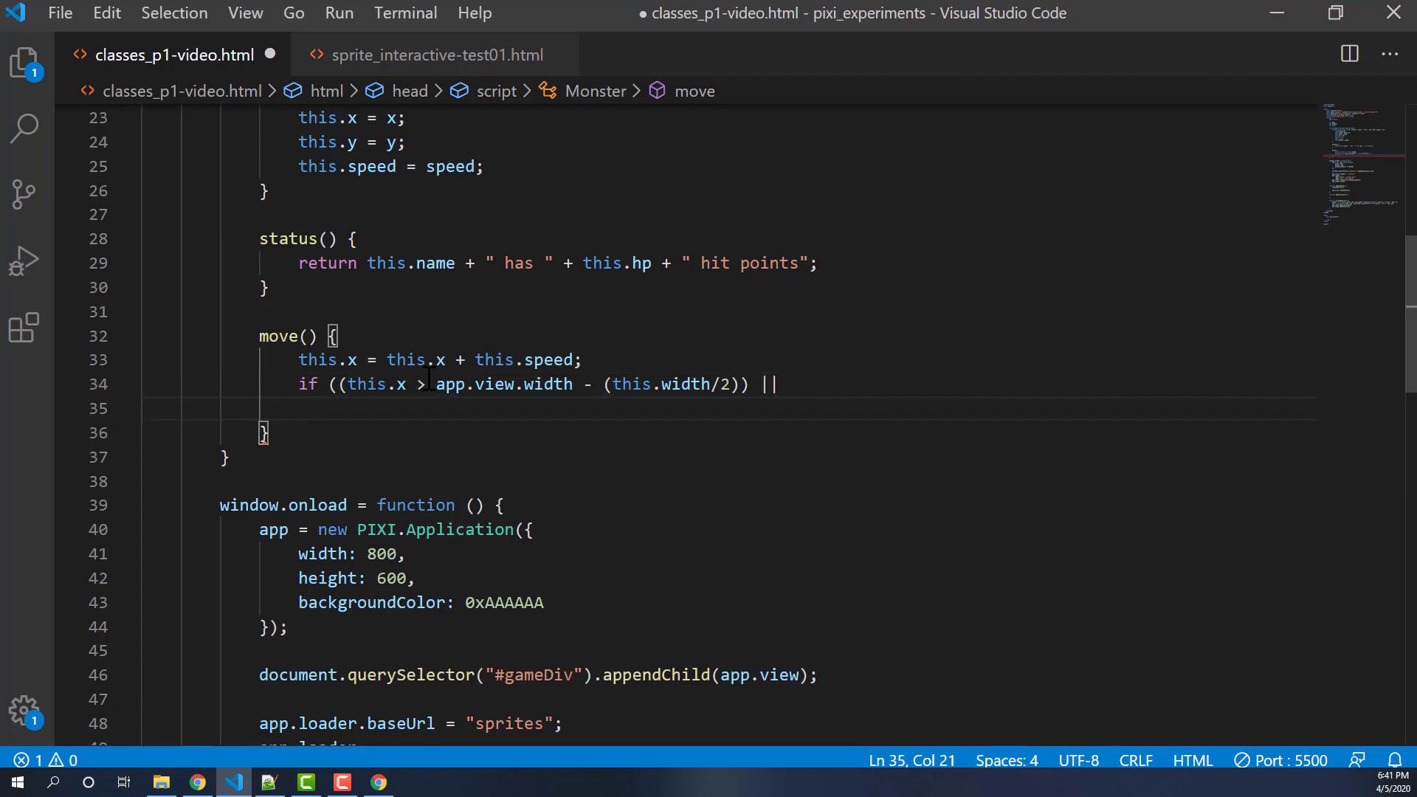
- Add the this.x < this.width/2 check and set this.speed = -this.speed
text(()
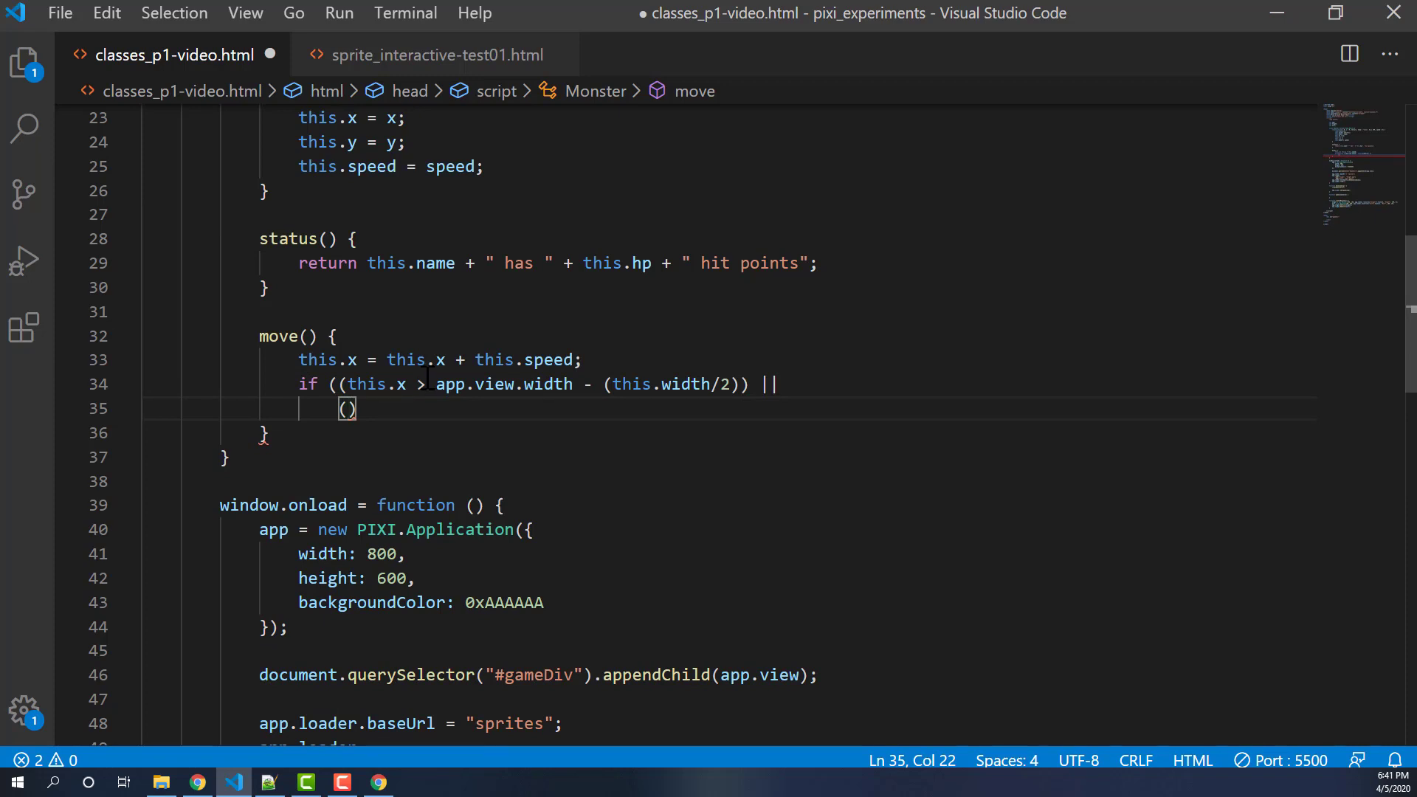
text(this.x)
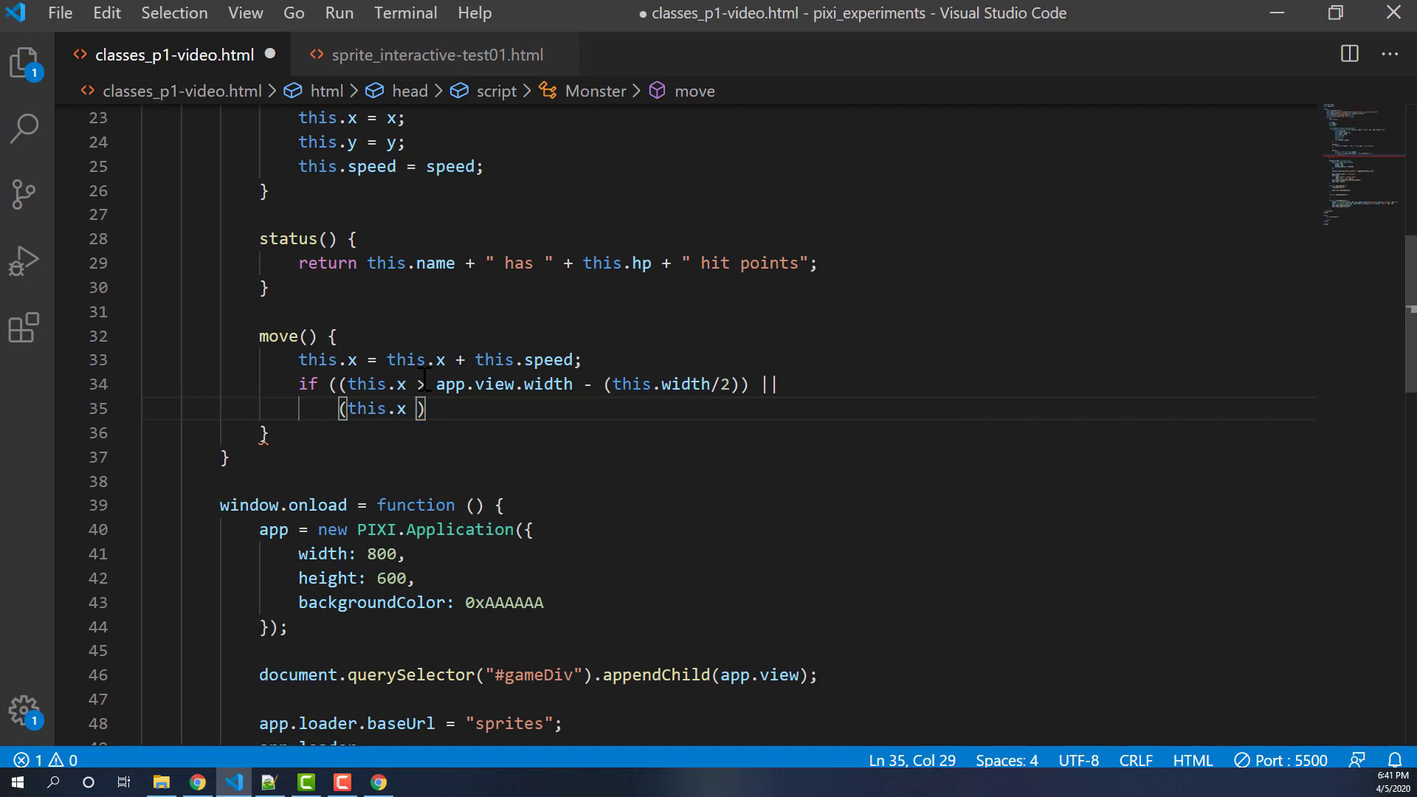
text(< (this.)
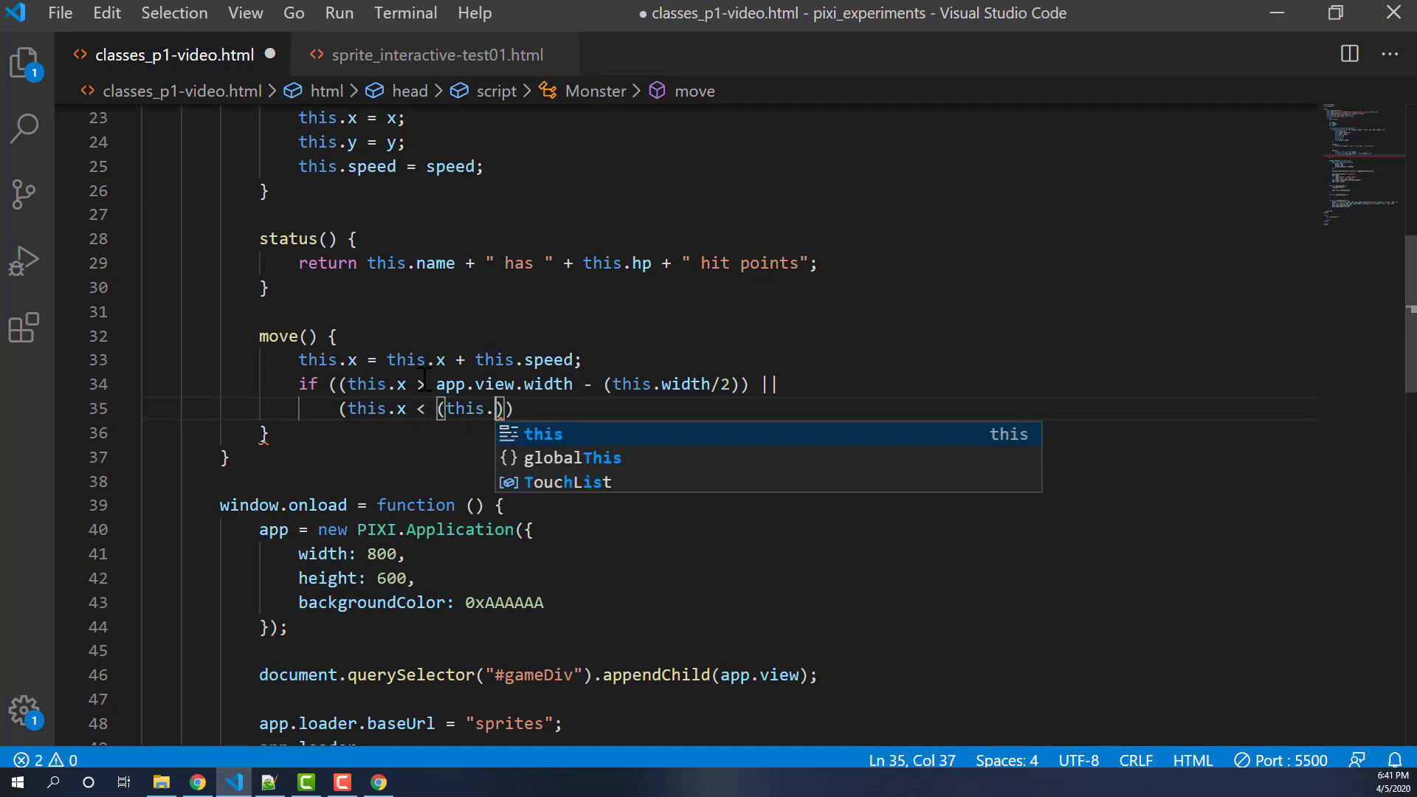
text(width/2)
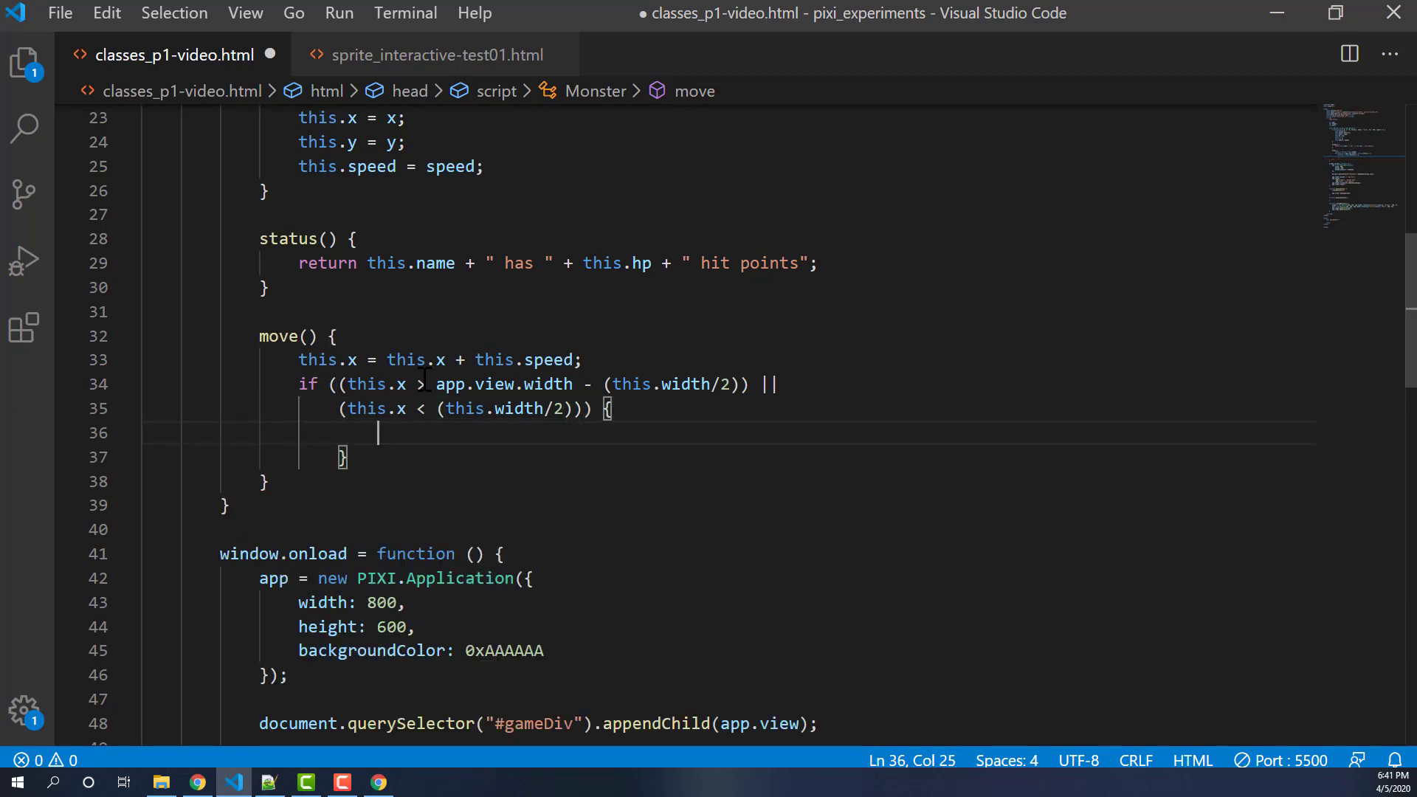
text(this.speed =)
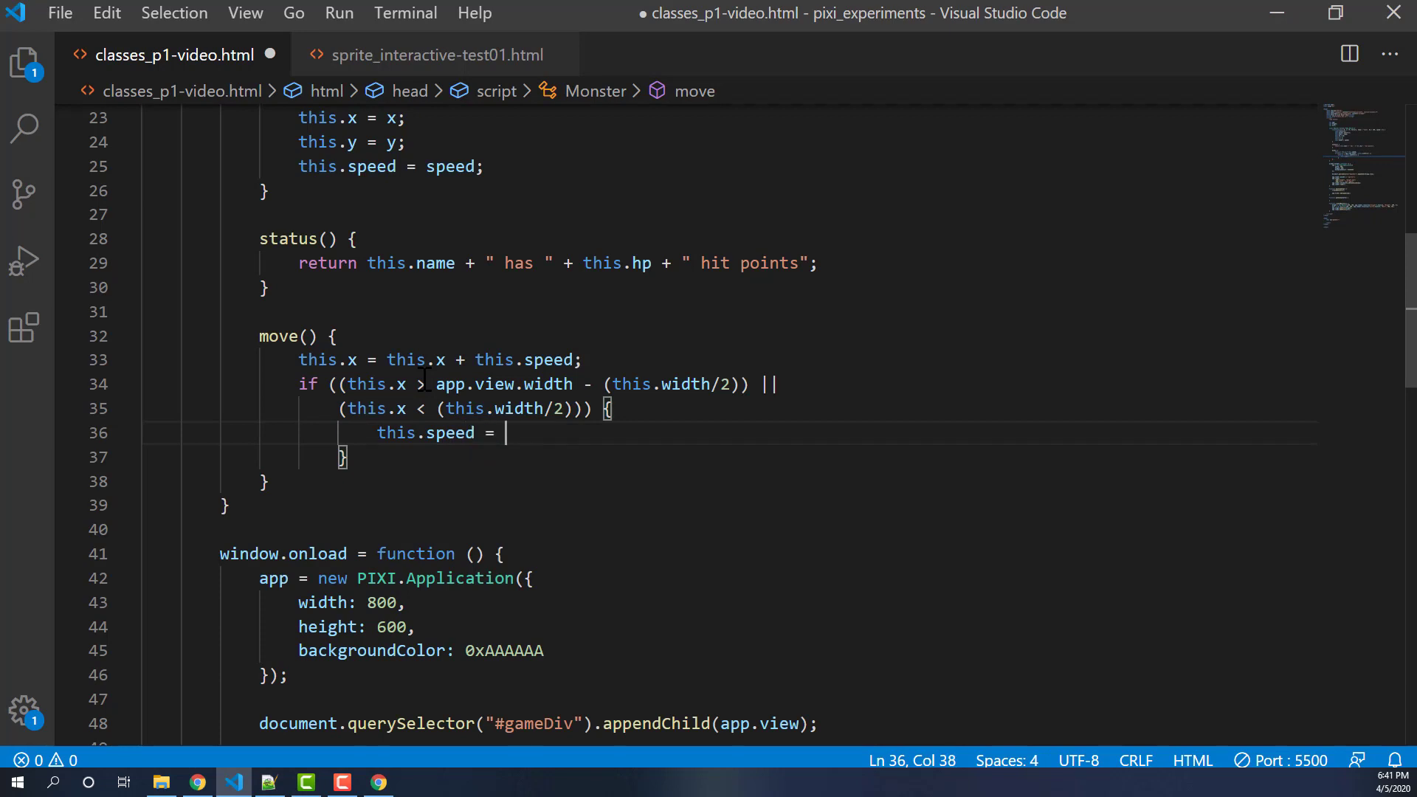
text(-this.)
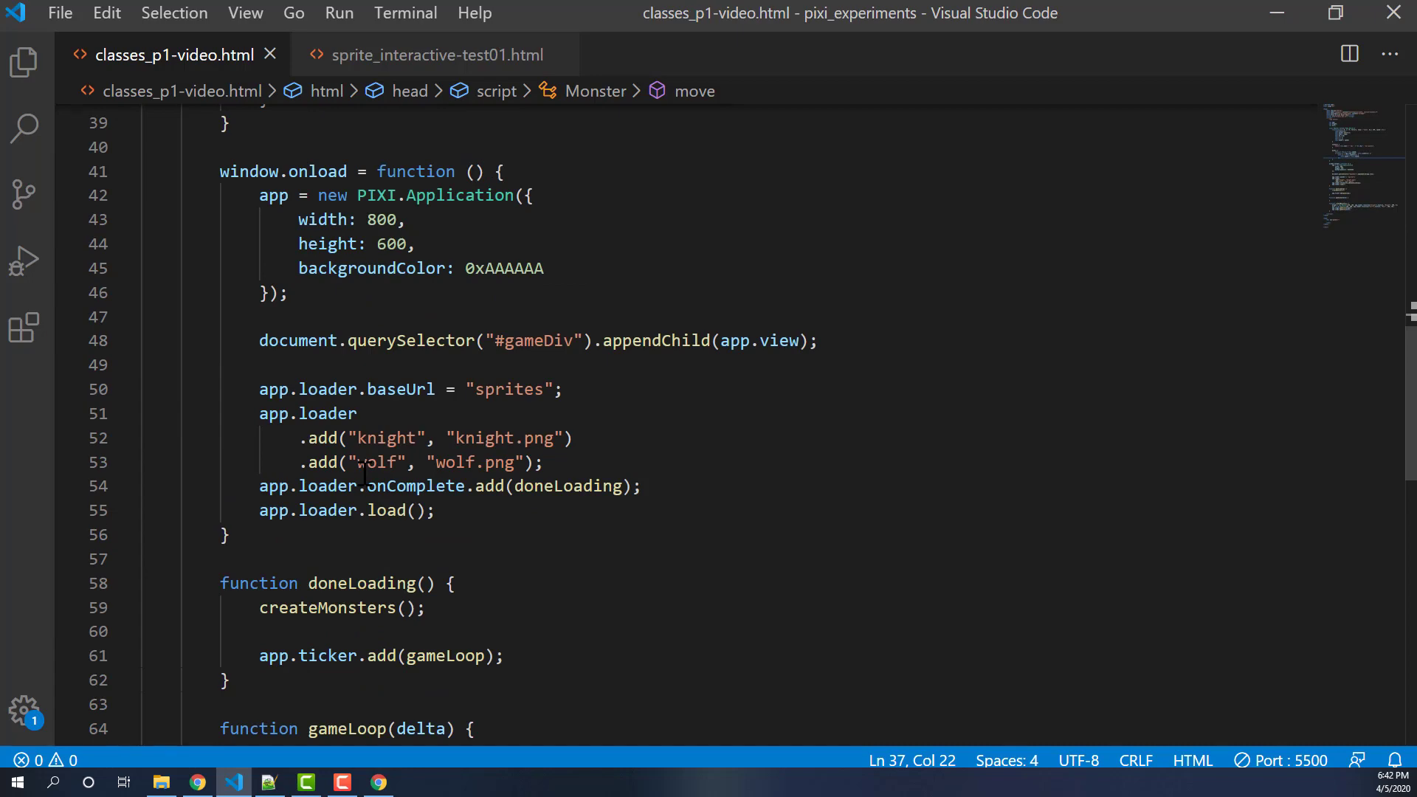
- Add knight.move(); and wolf.move(); calls inside gameLoop(delta)
scroll(down, 3)
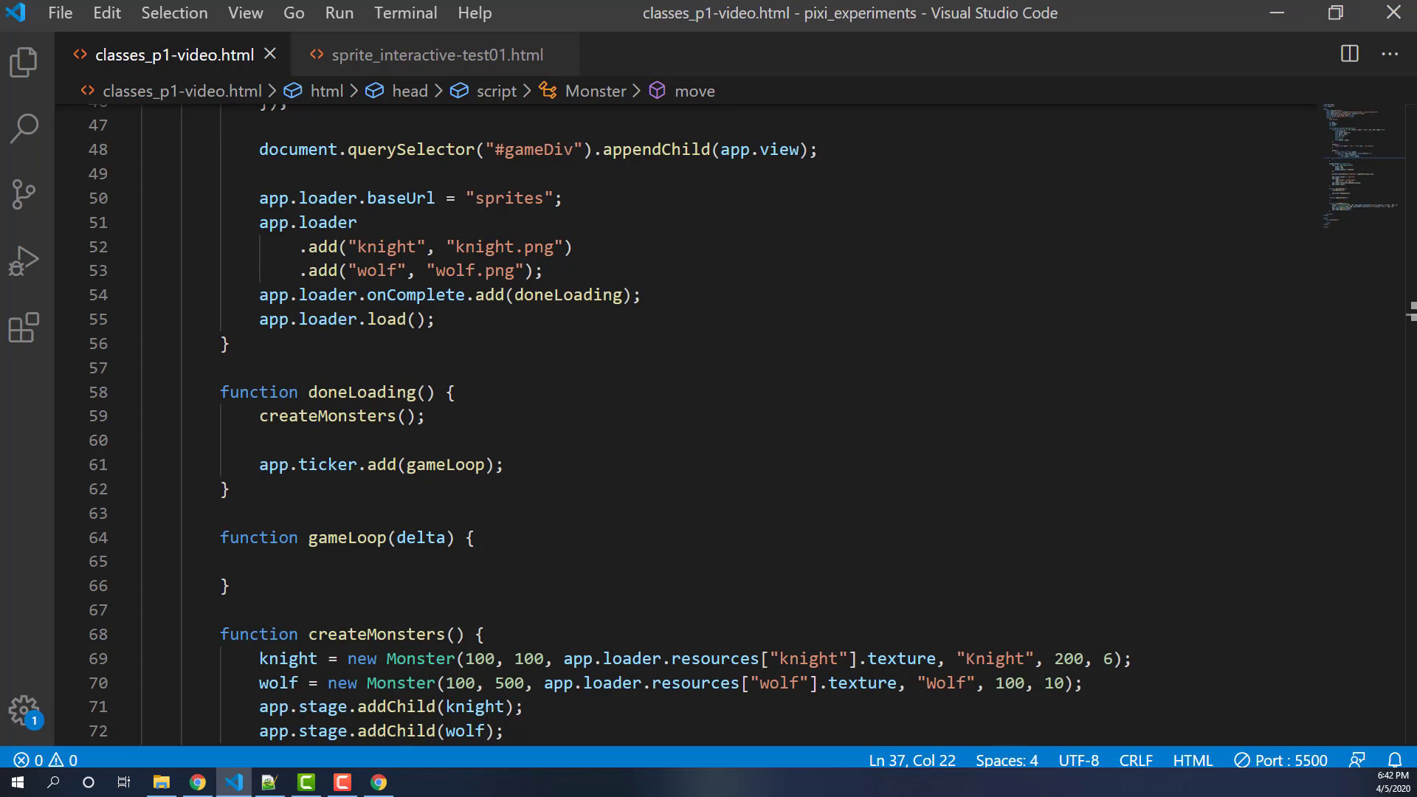
click(303, 561)
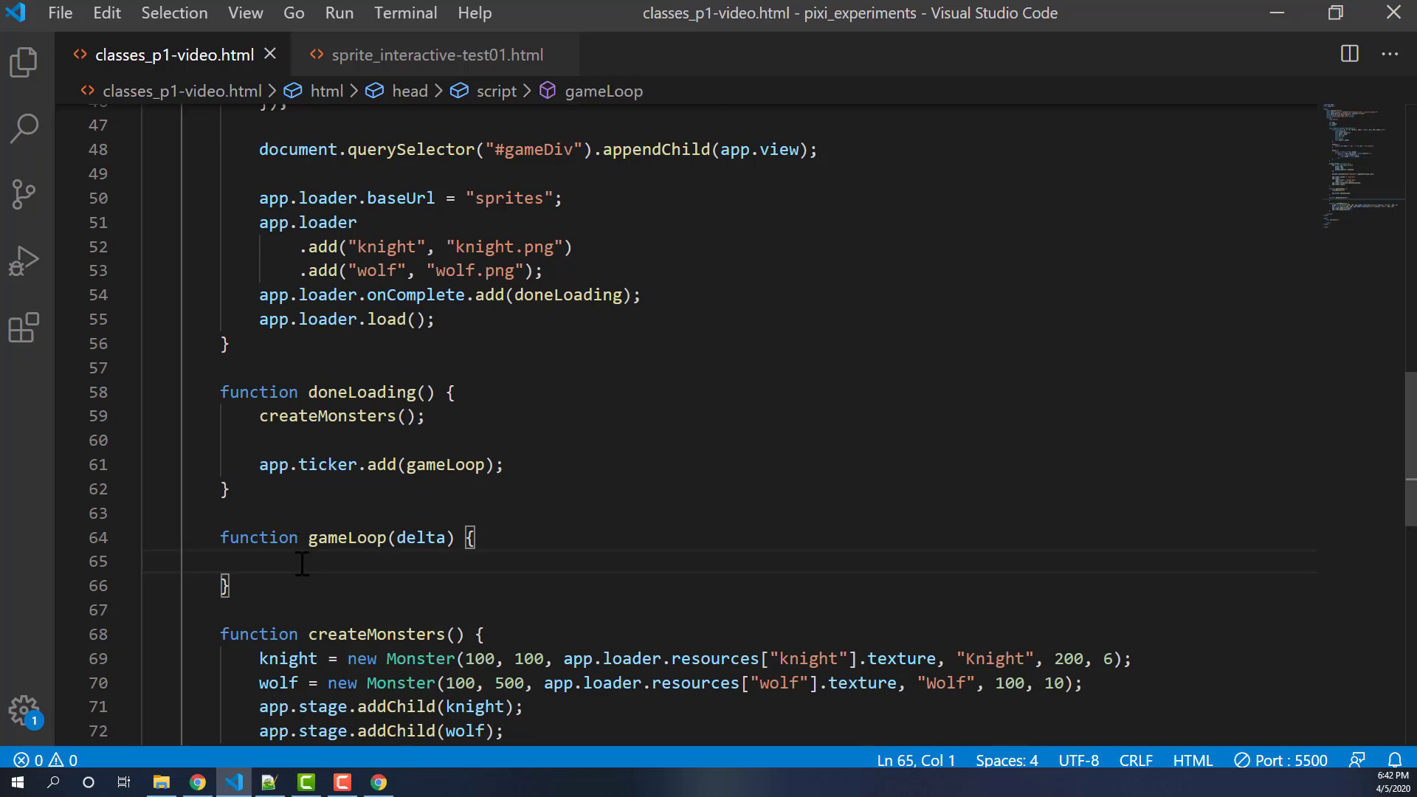
text(knight)
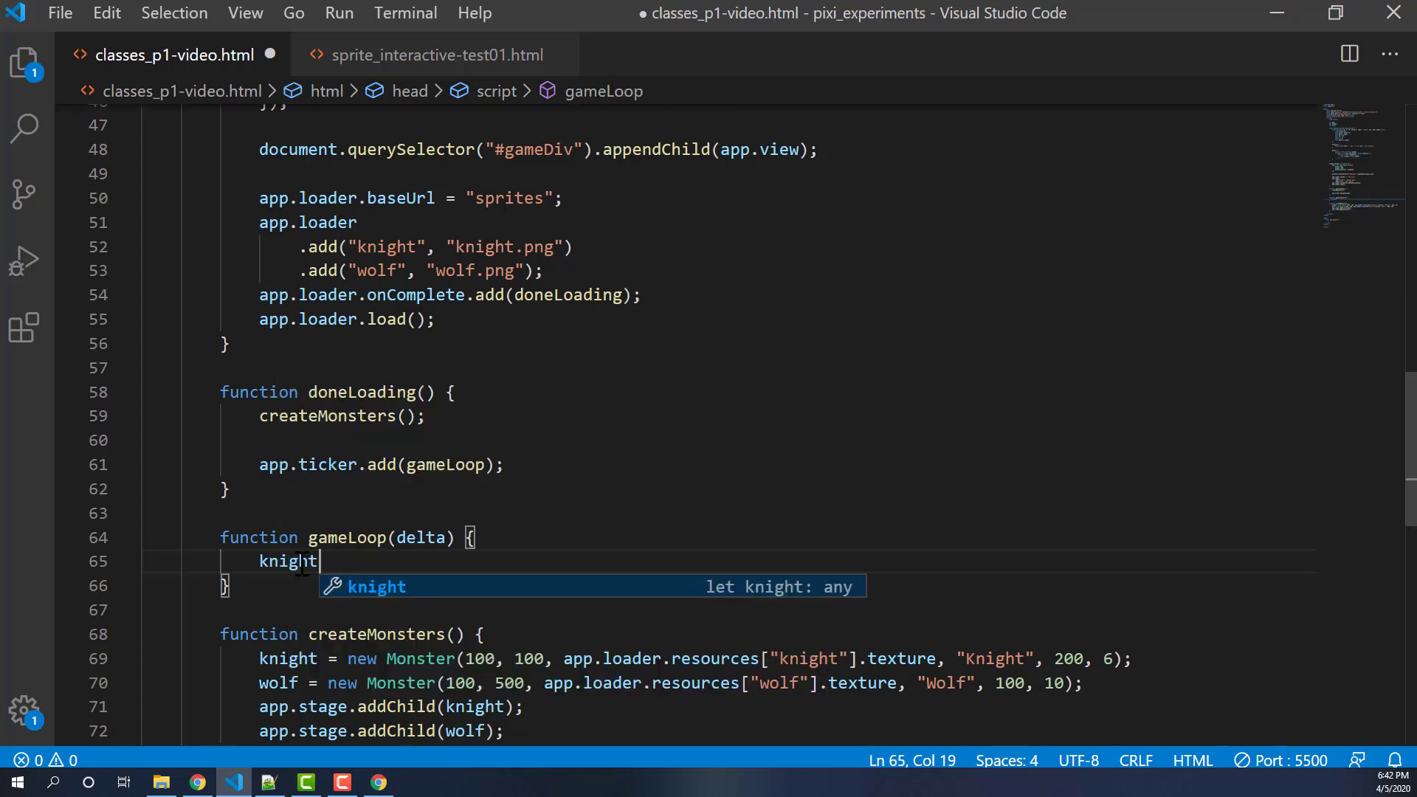
text(.move();)
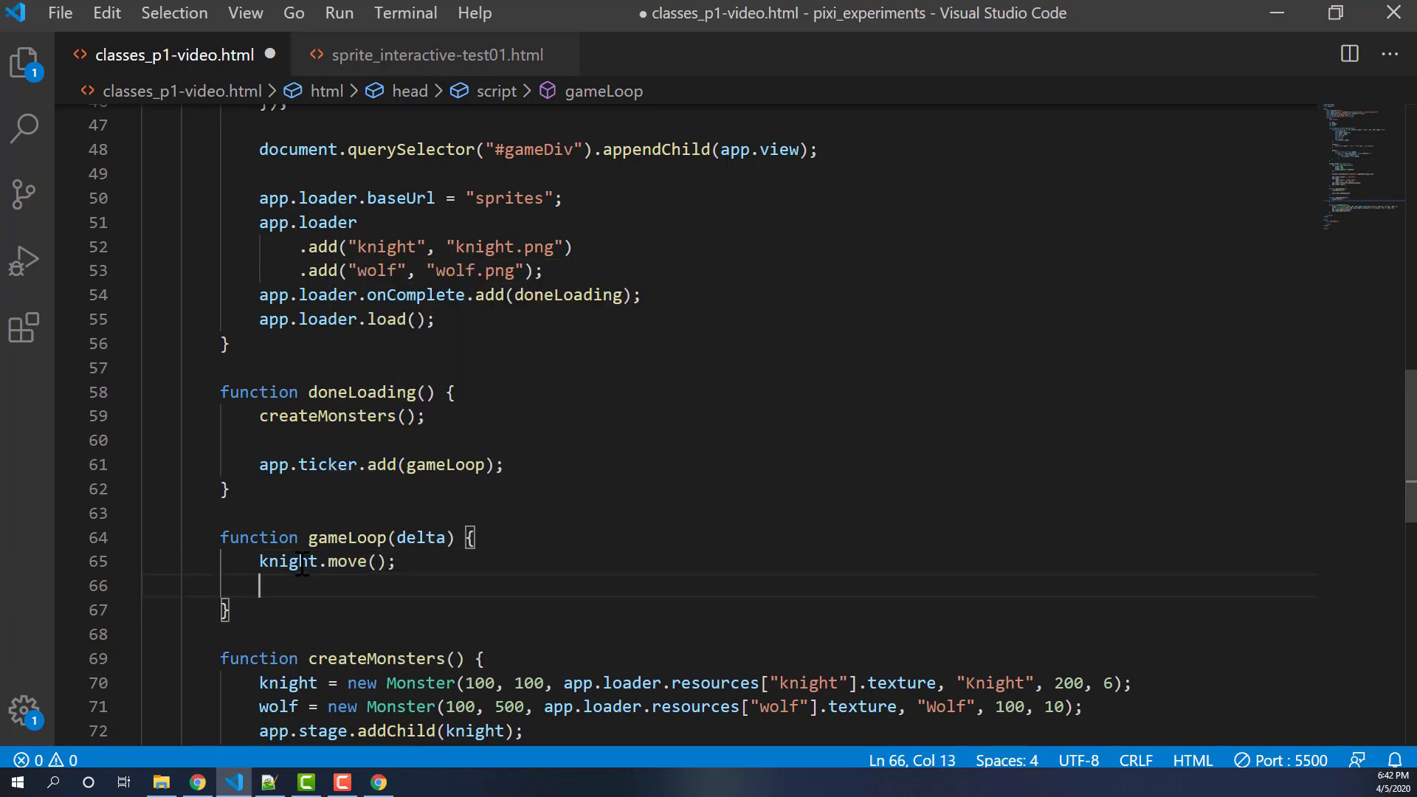
text(wolf.mov)
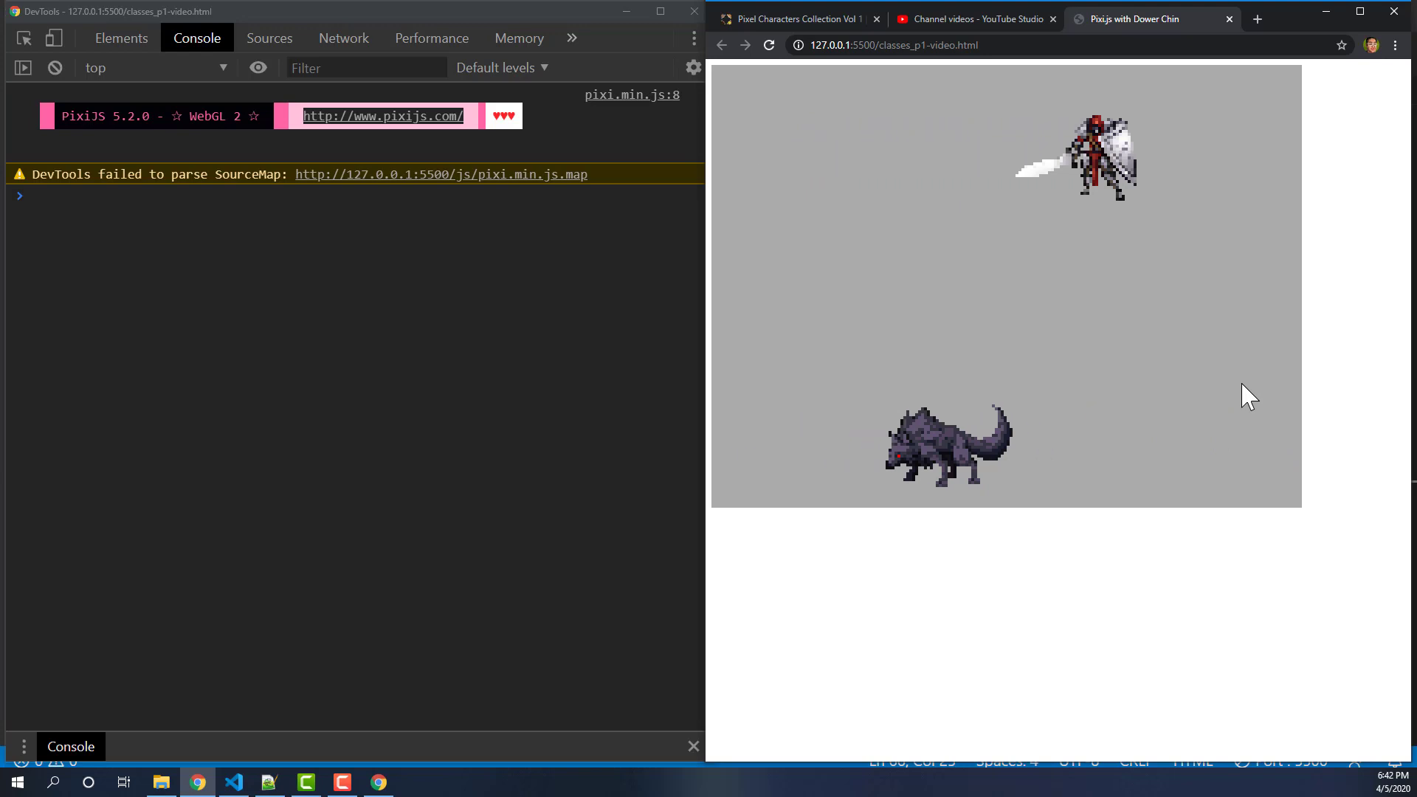
- Bring the VS Code editor back beside the running Chrome page
click(233, 782)
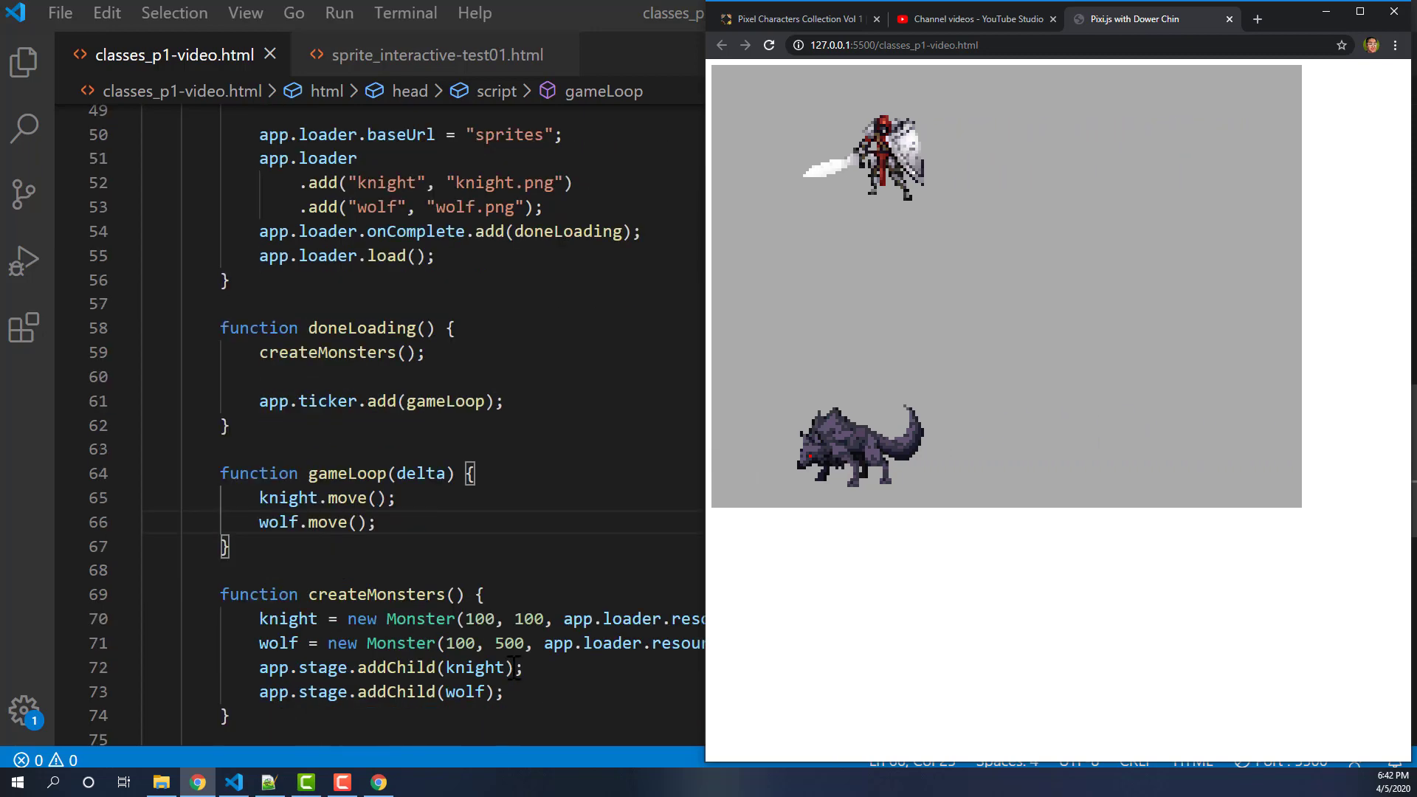
scroll(up, 3)
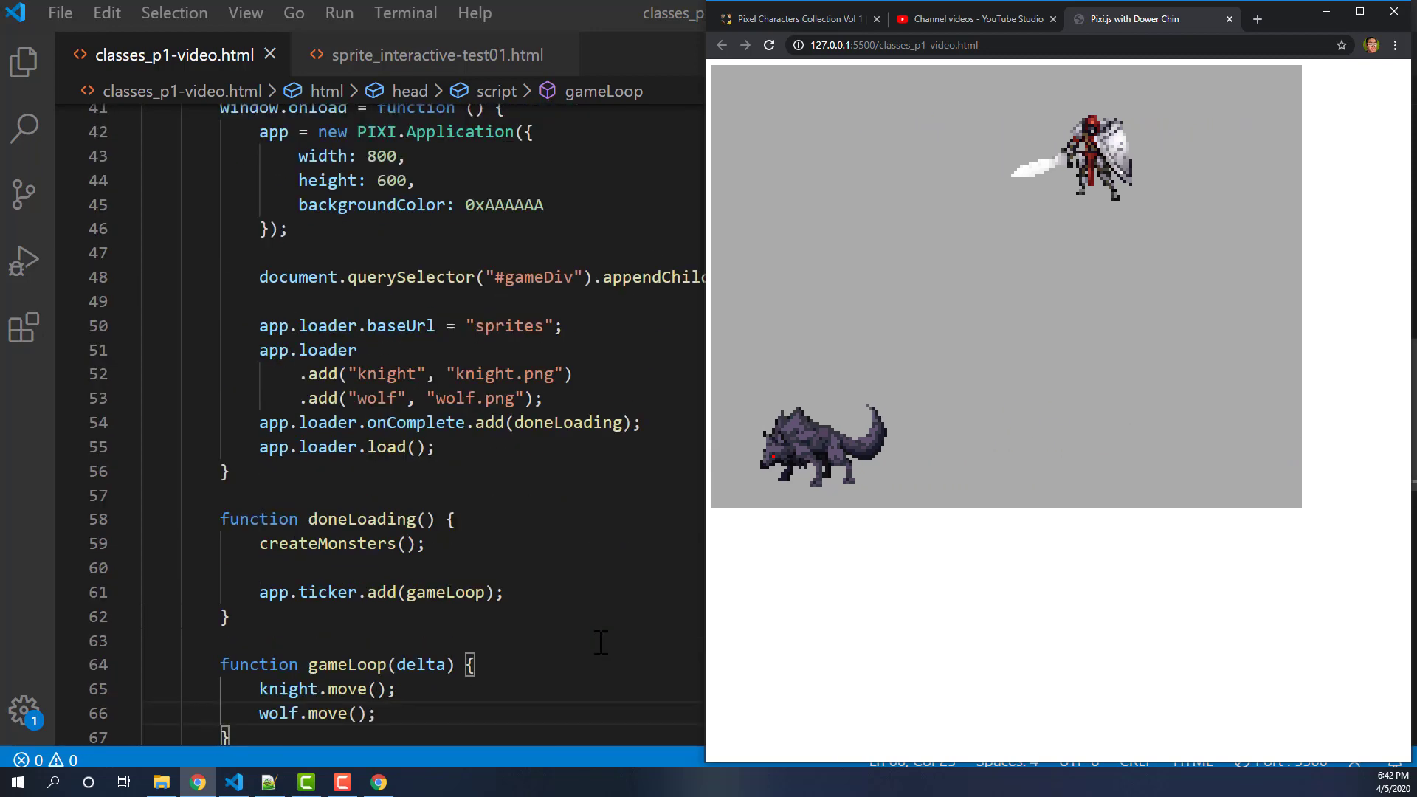
scroll(up, 3)
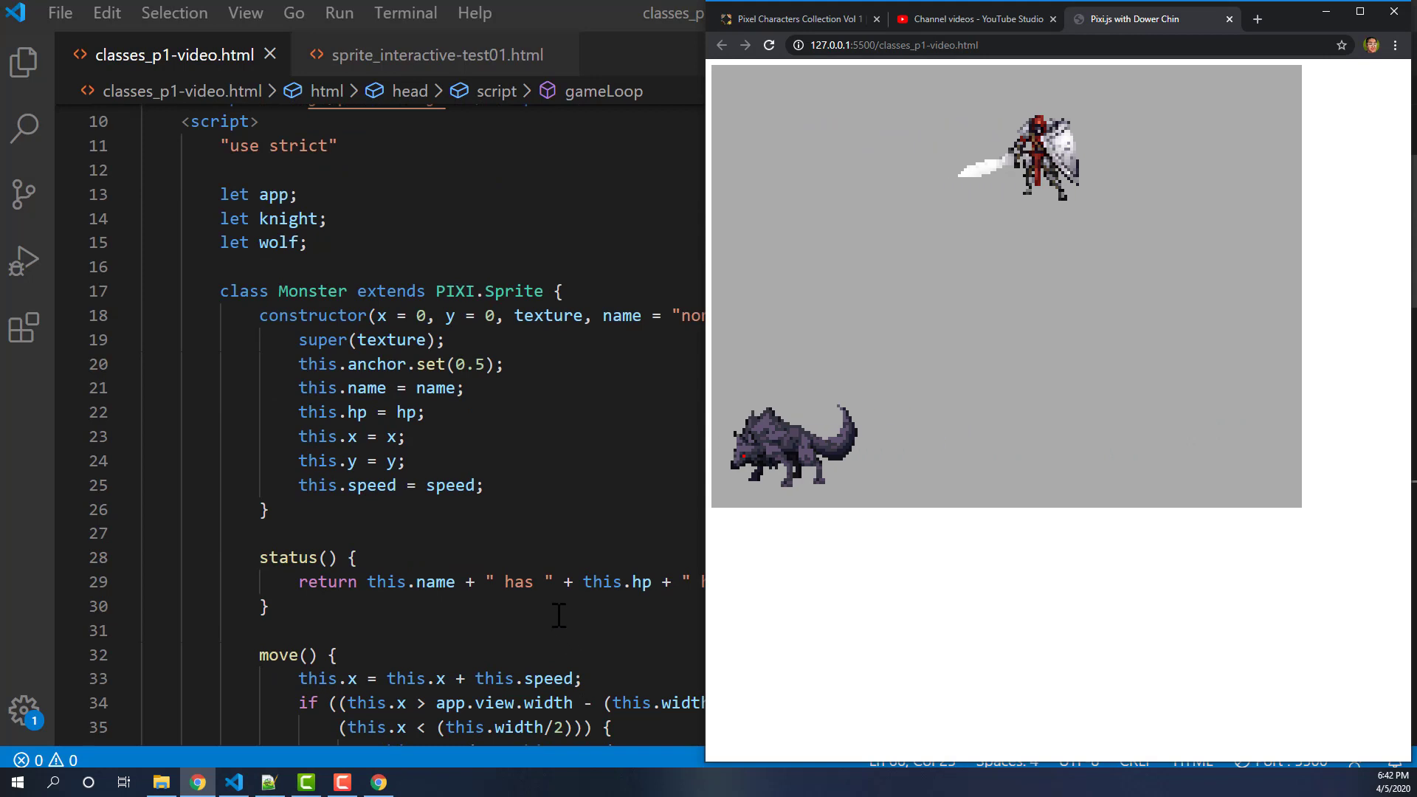
scroll(down, 3)
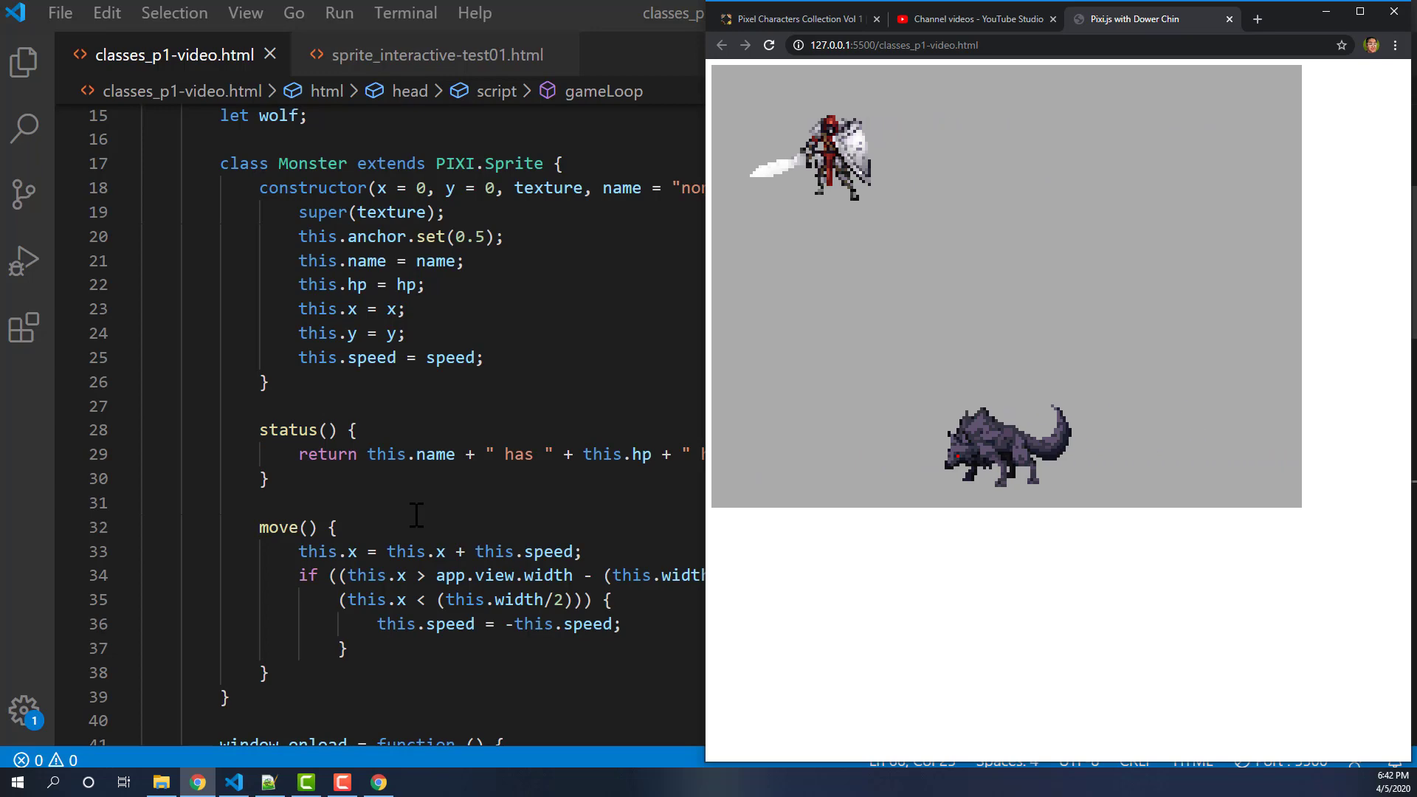
scroll(down, 3)
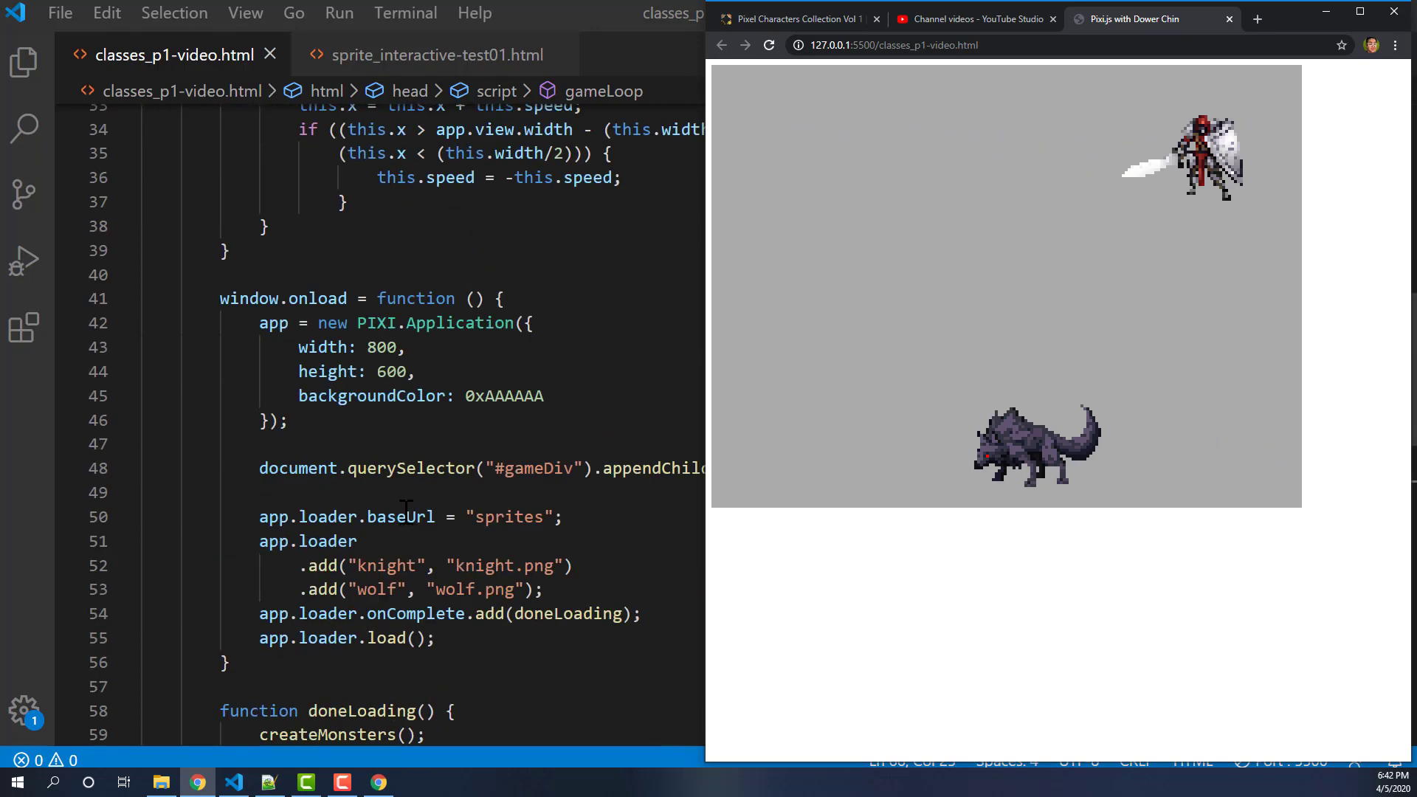
scroll(down, 3)
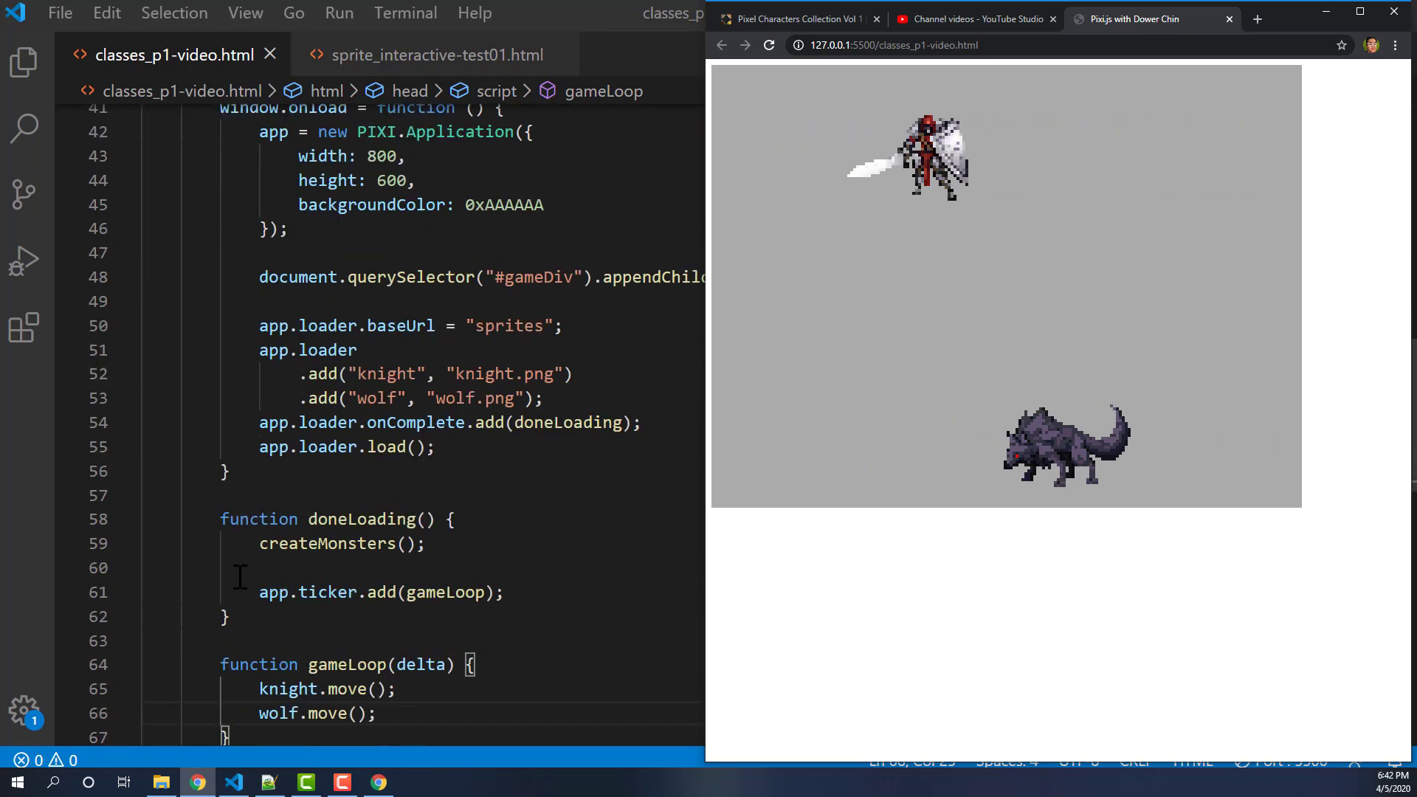
scroll(down, 3)
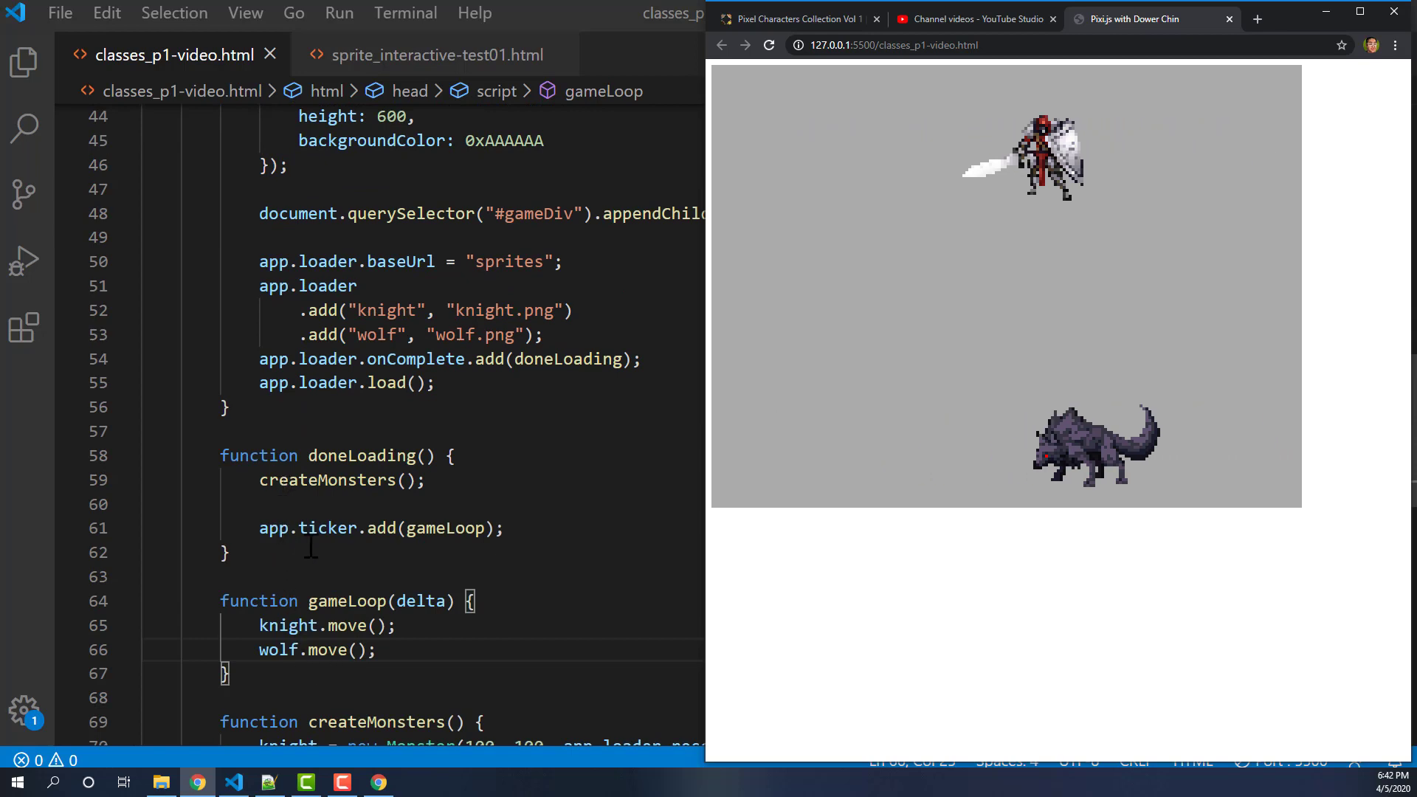
scroll(down, 3)
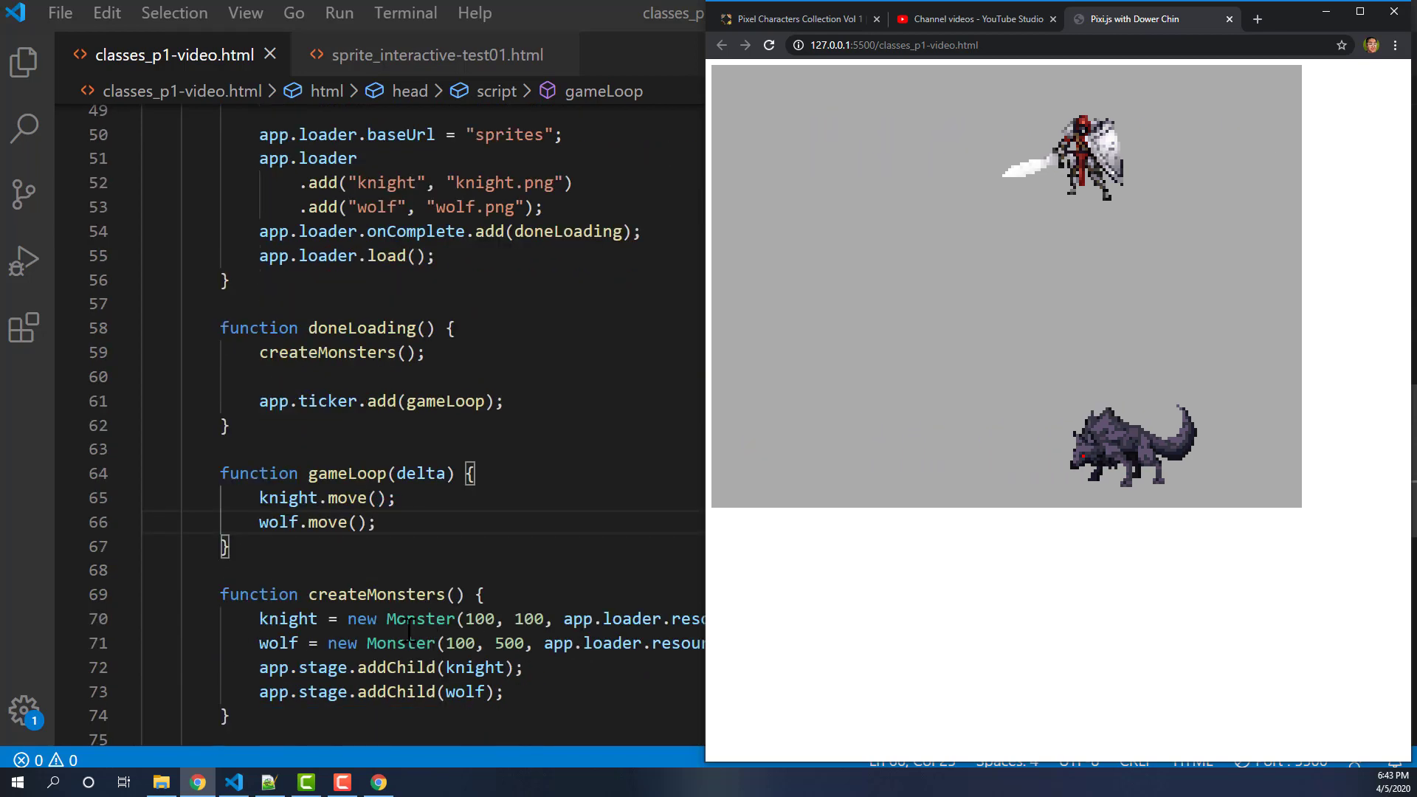